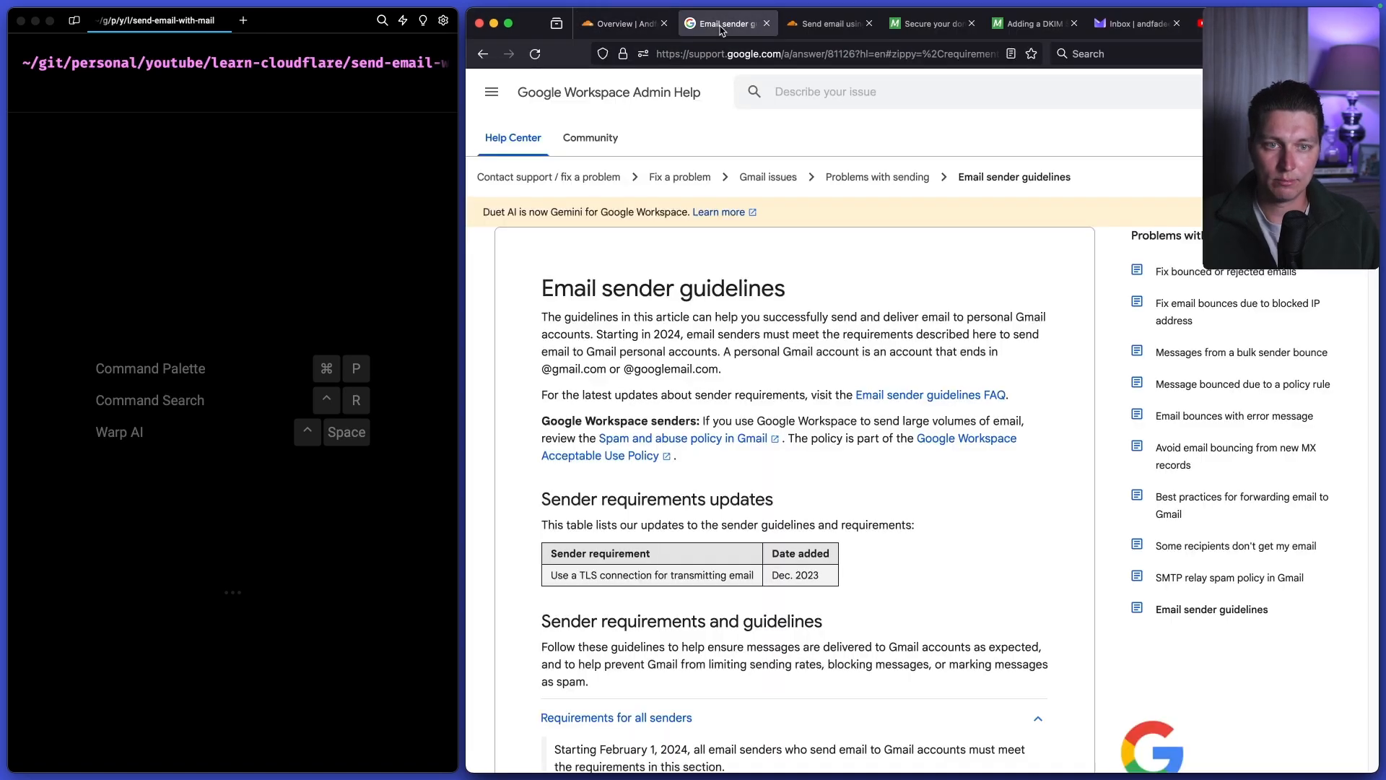
- Bring up the Cloudflare blog post on sending email from Workers with MailChannels
left_click(826, 24)
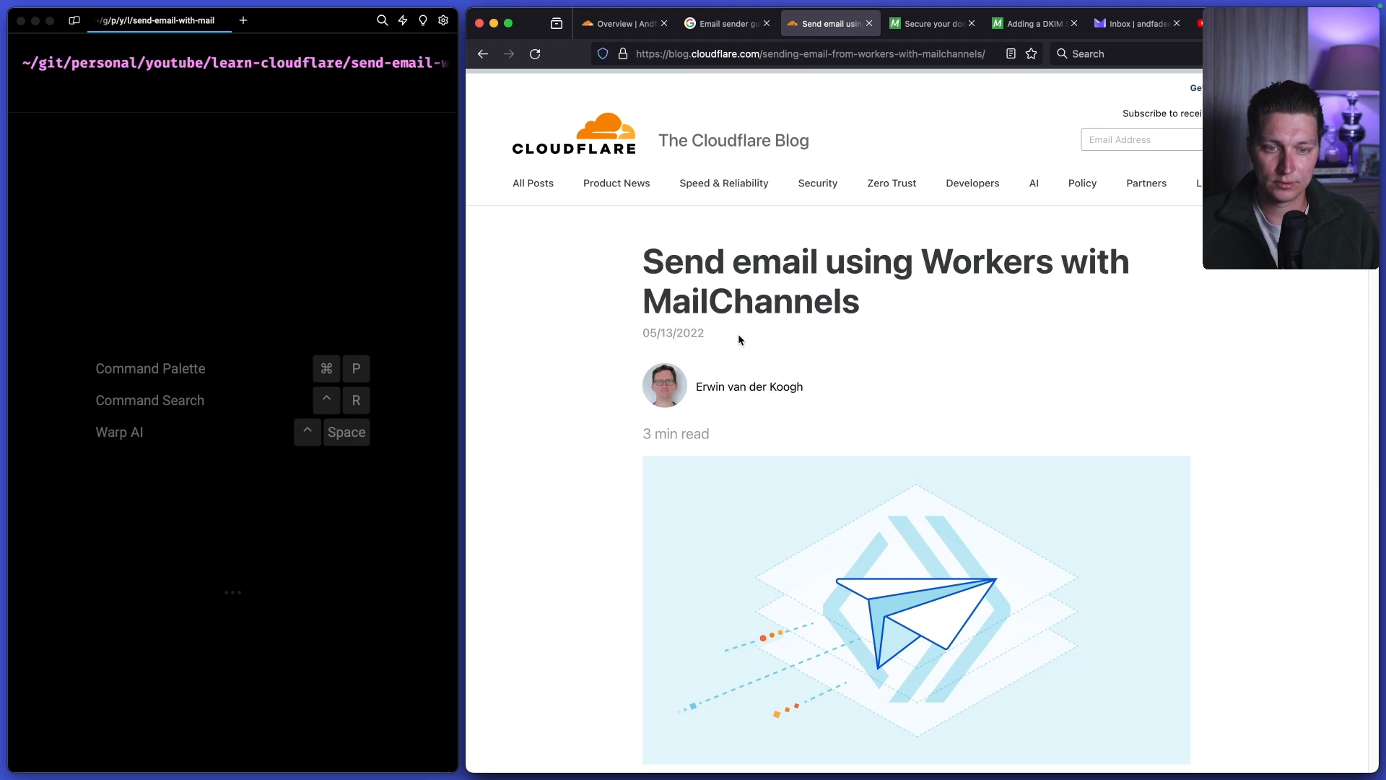
scroll("down", 3)
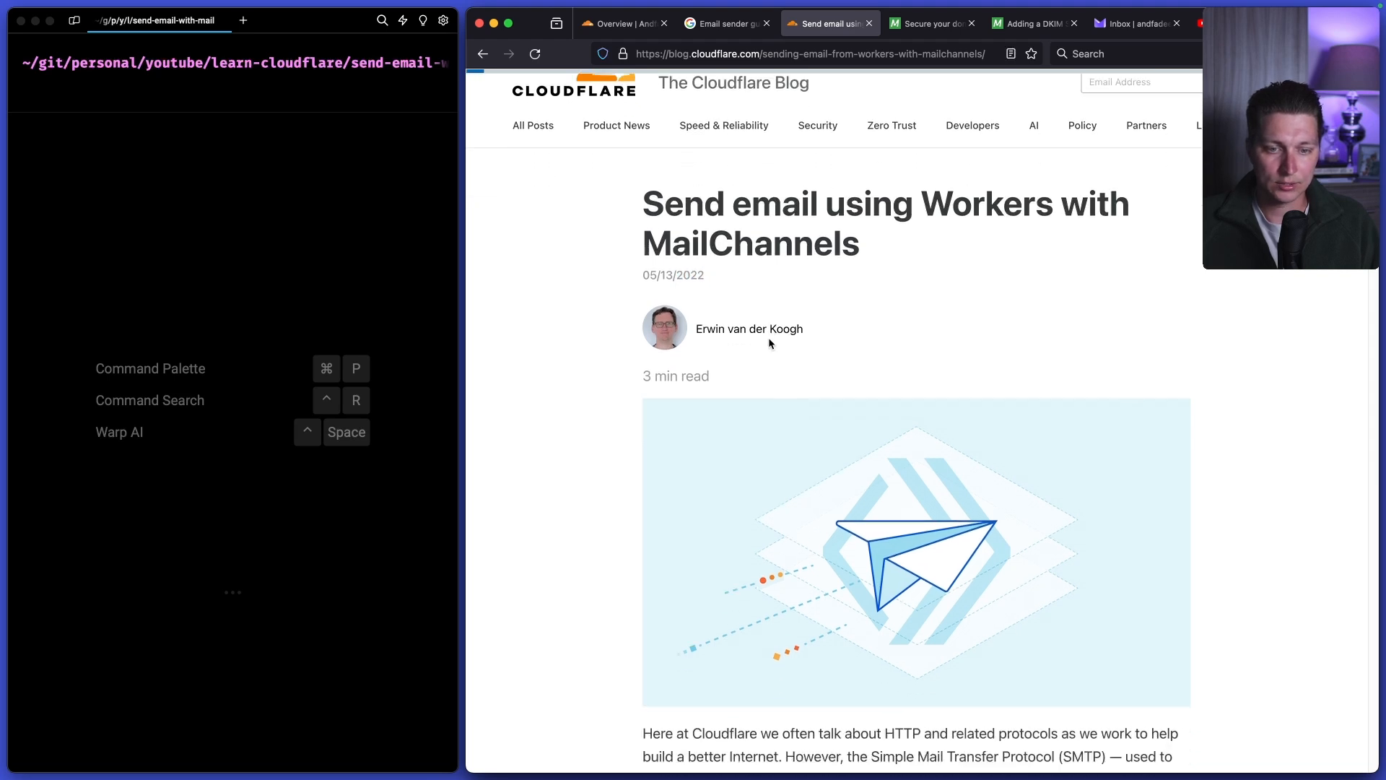
scroll("down", 3)
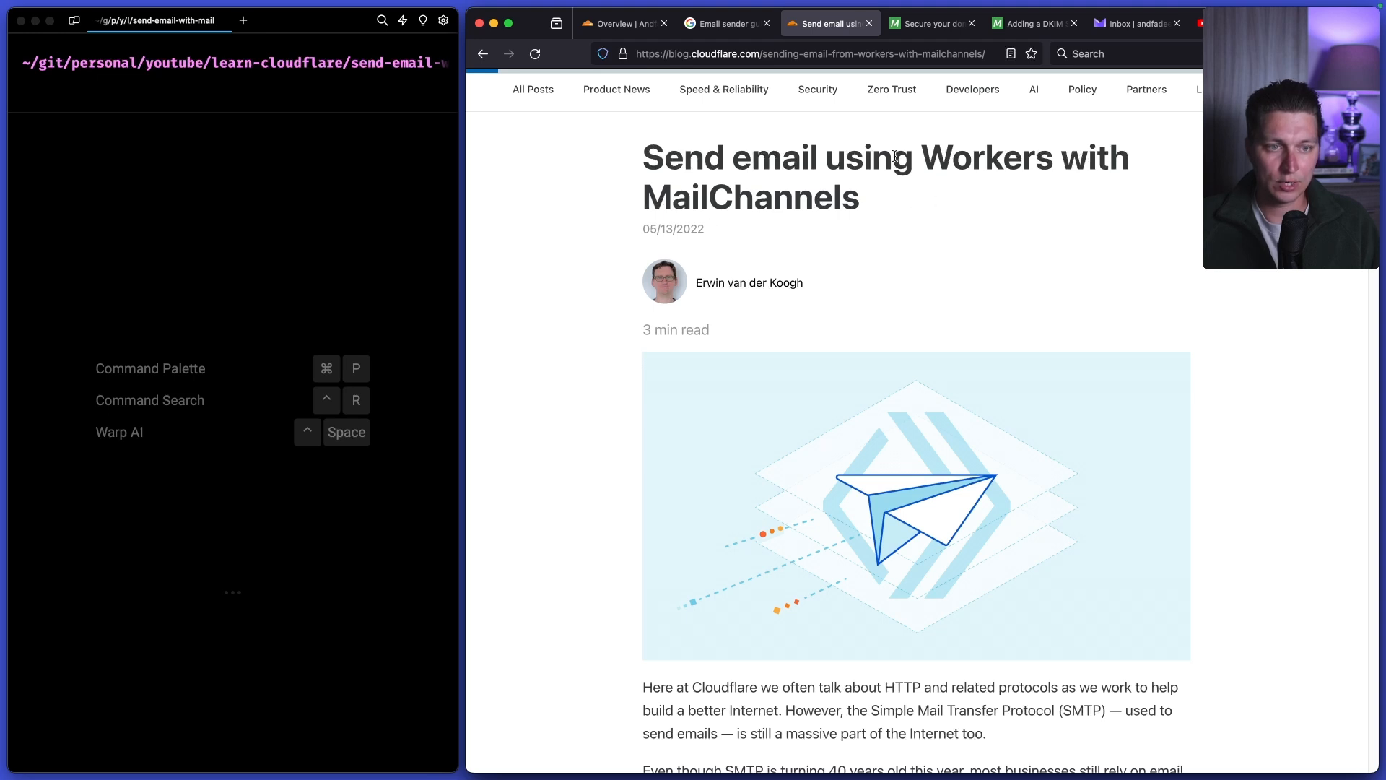
double_click(750, 196)
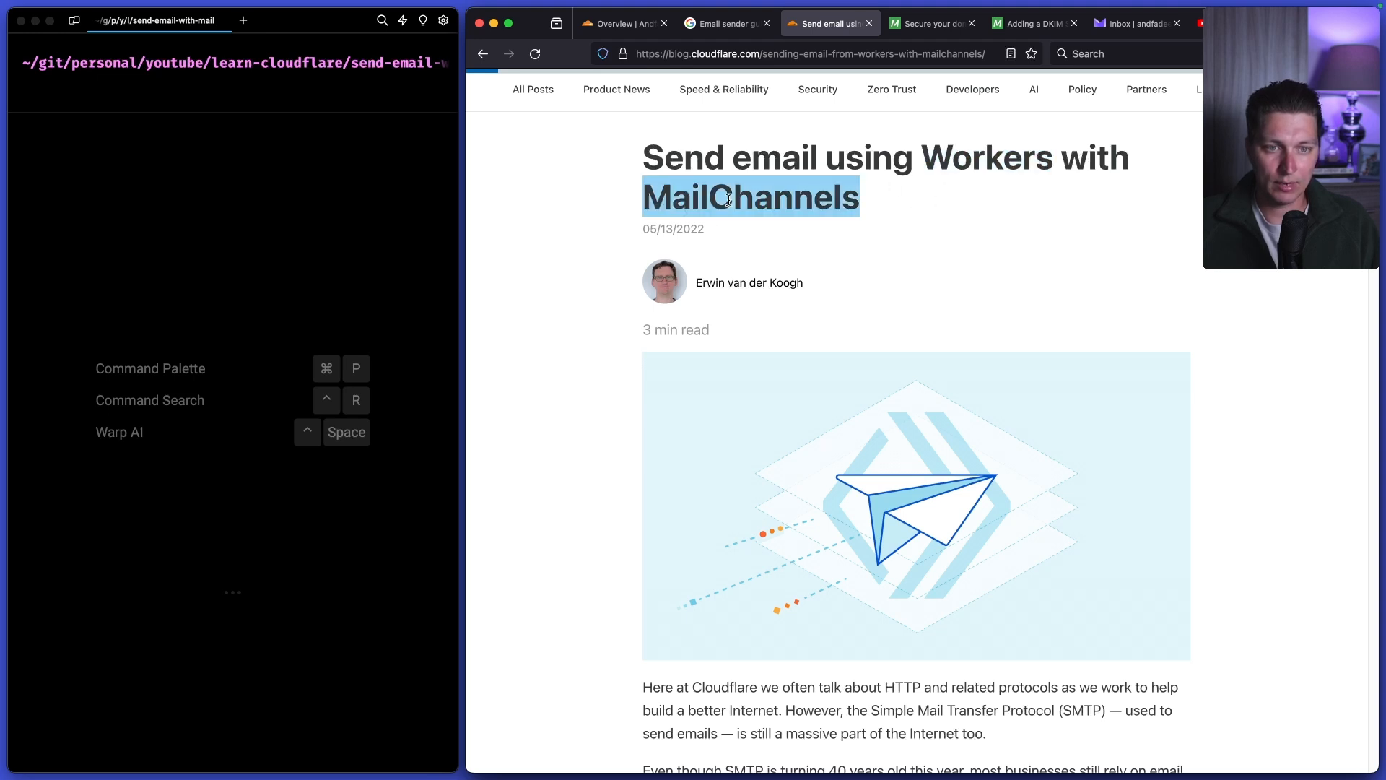
- Read down through the introduction to the first code example
scroll("down", 3)
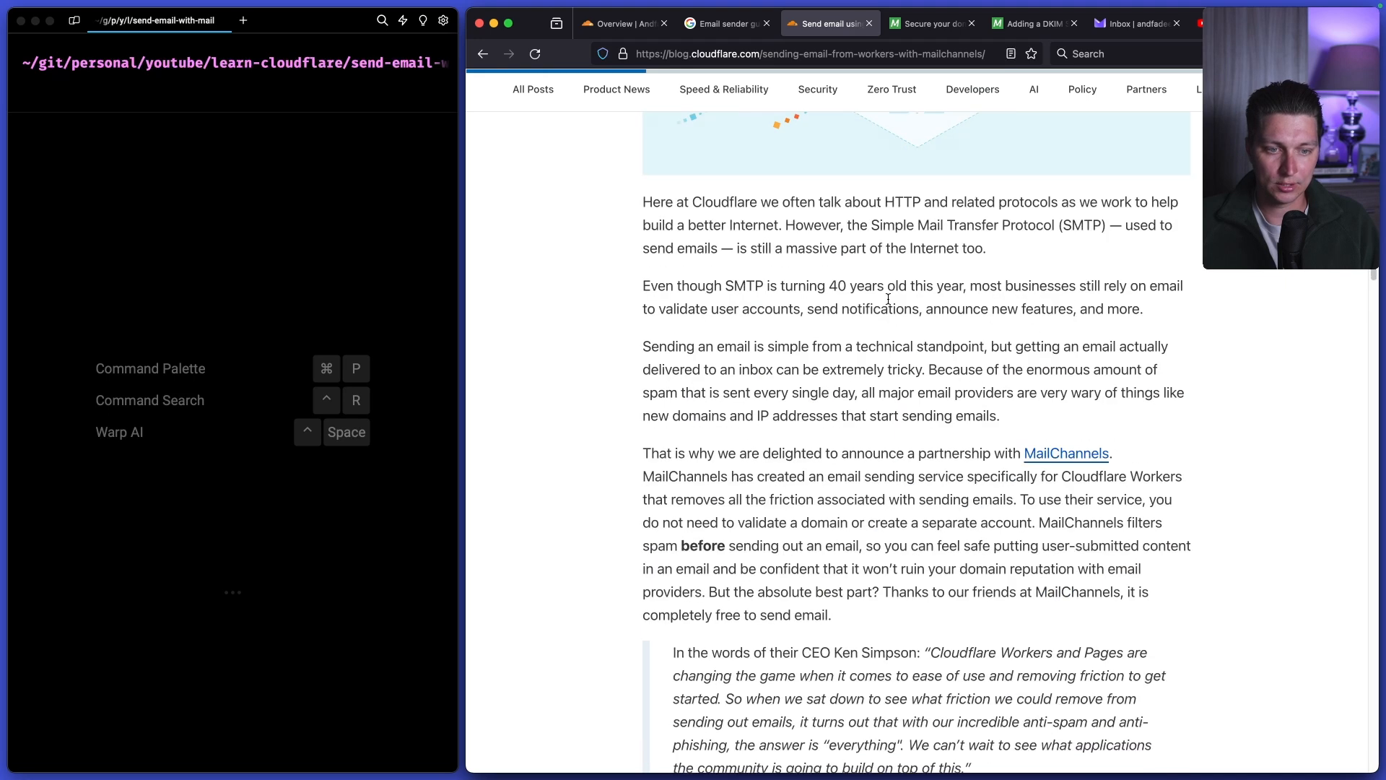
scroll("down", 3)
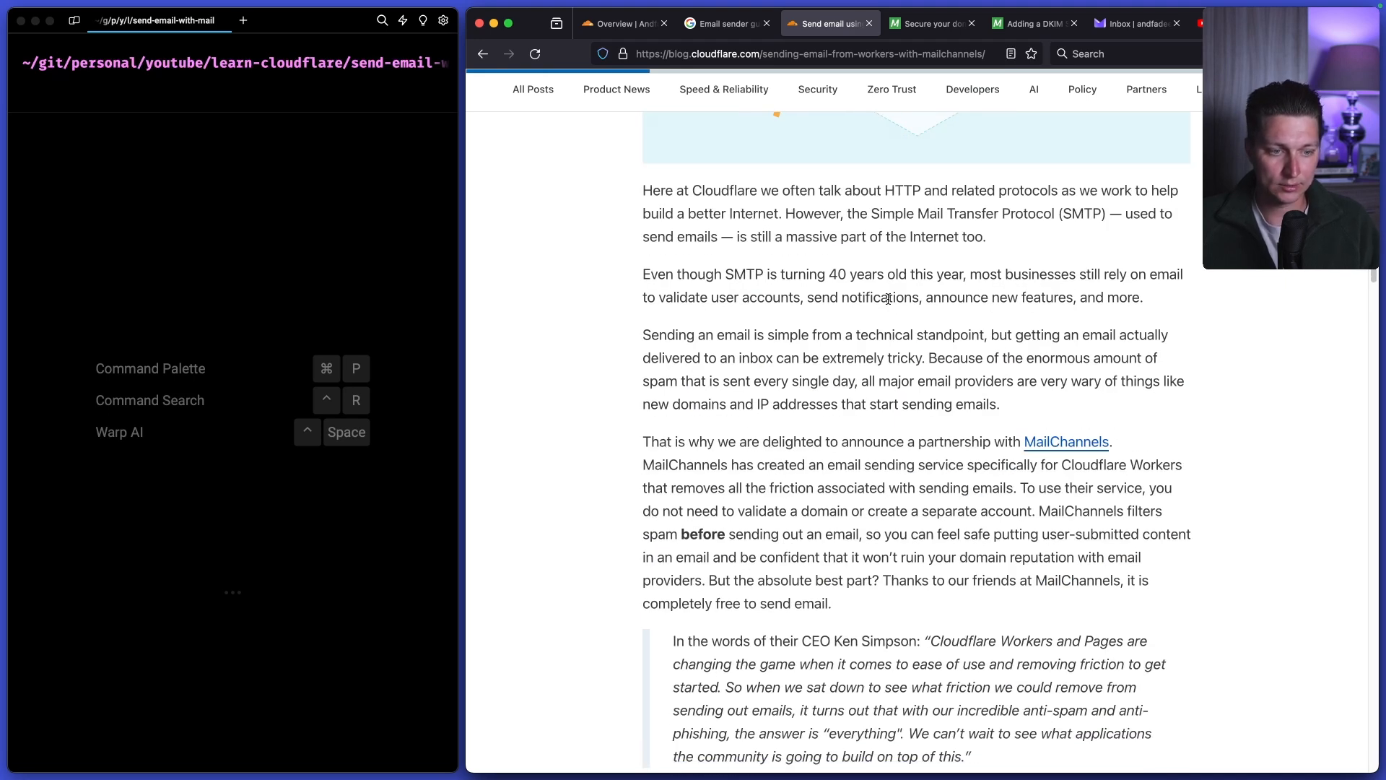
scroll("down", 3)
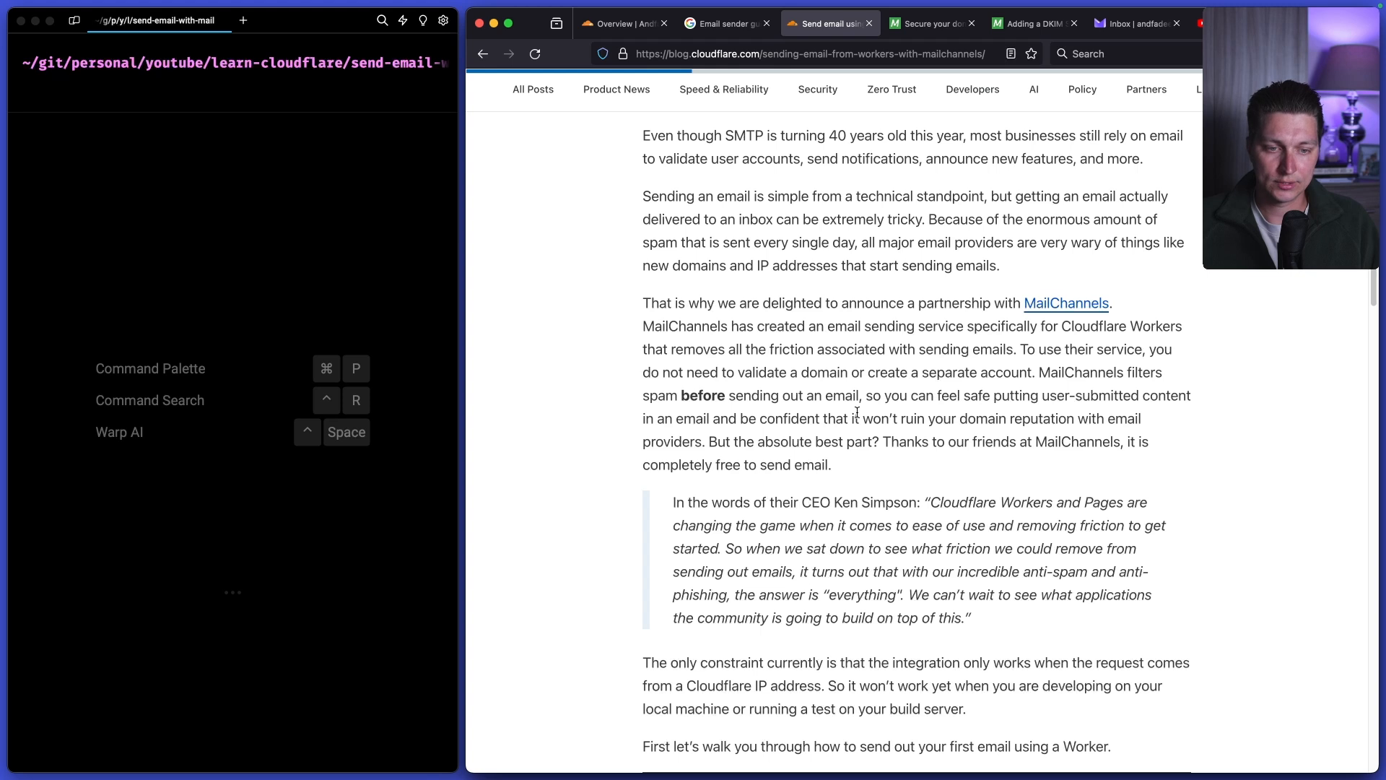
scroll("down", 3)
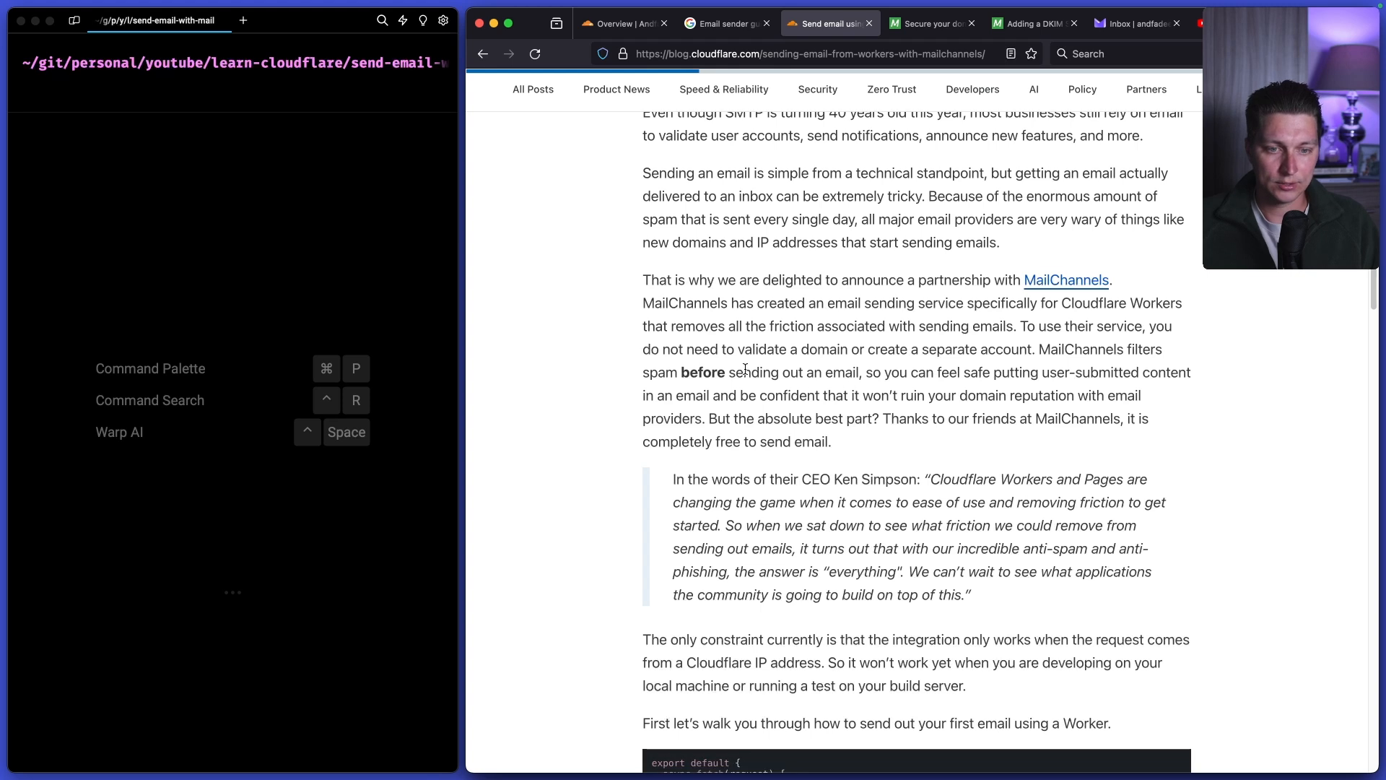
mouse_move(841, 368)
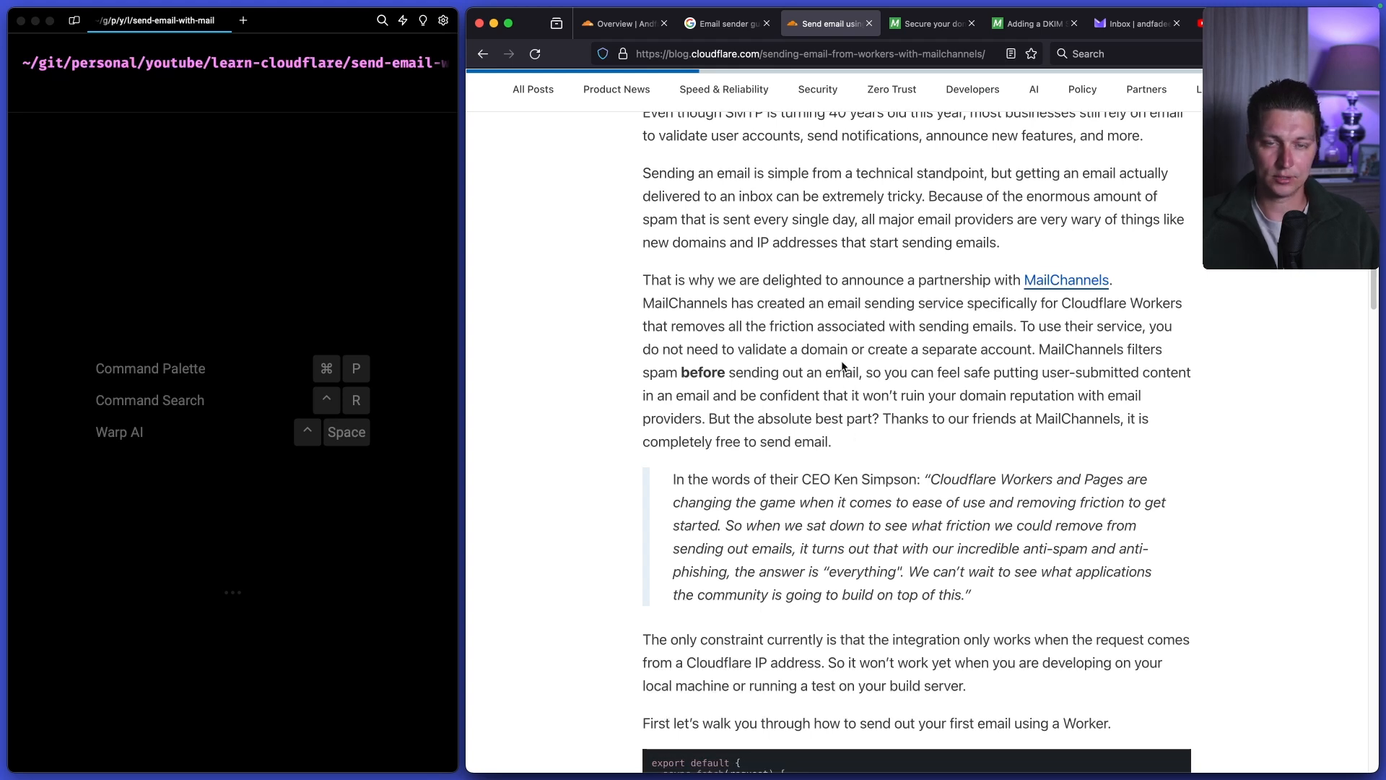
left_click_drag(1048, 348, 1048, 373)
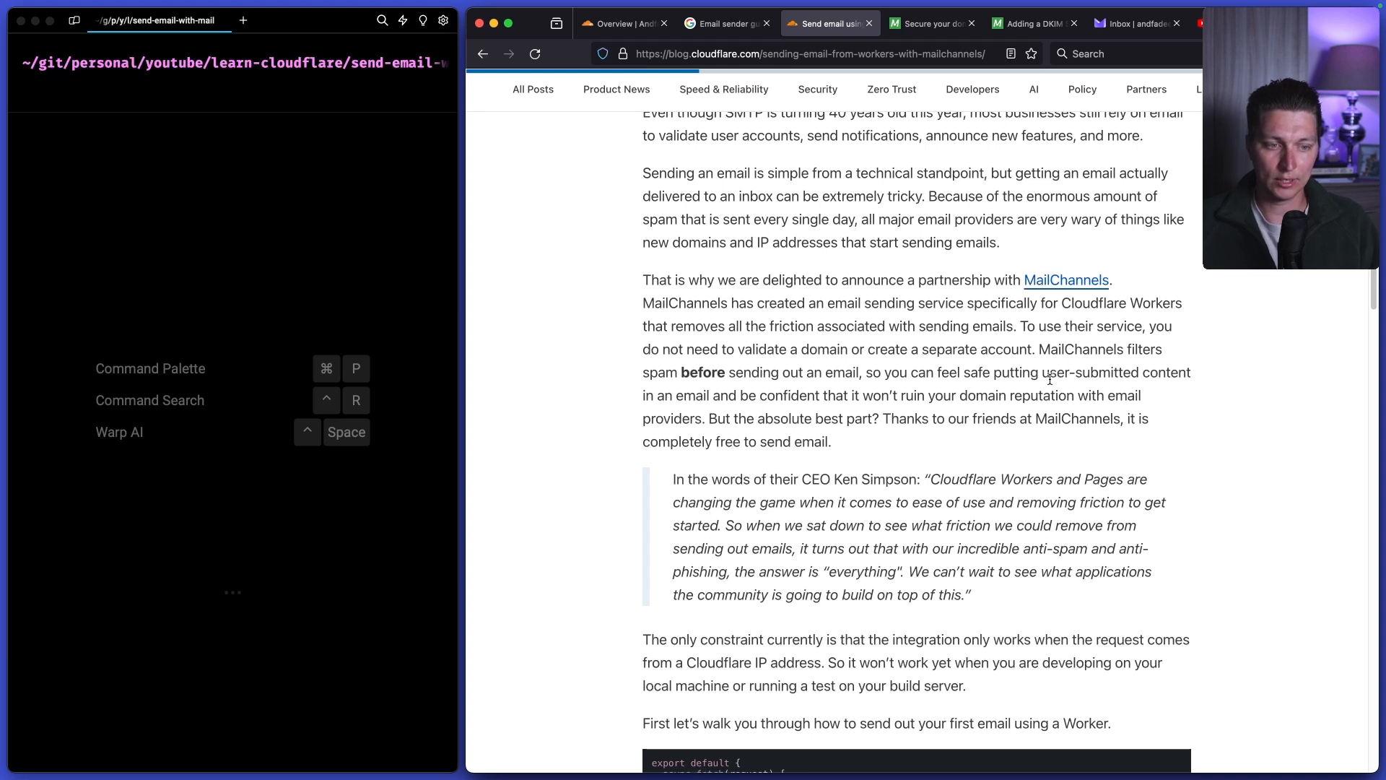
scroll("down", 3)
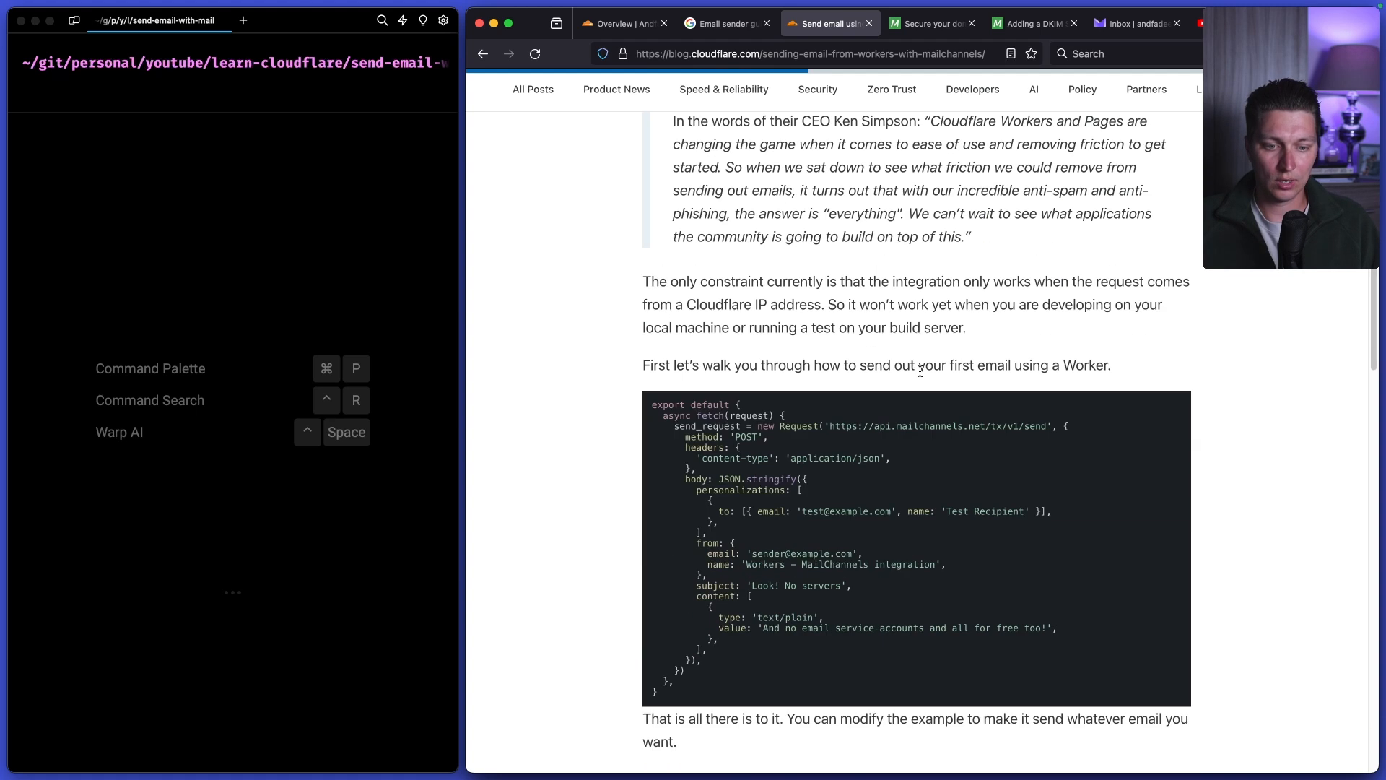
mouse_move(917, 366)
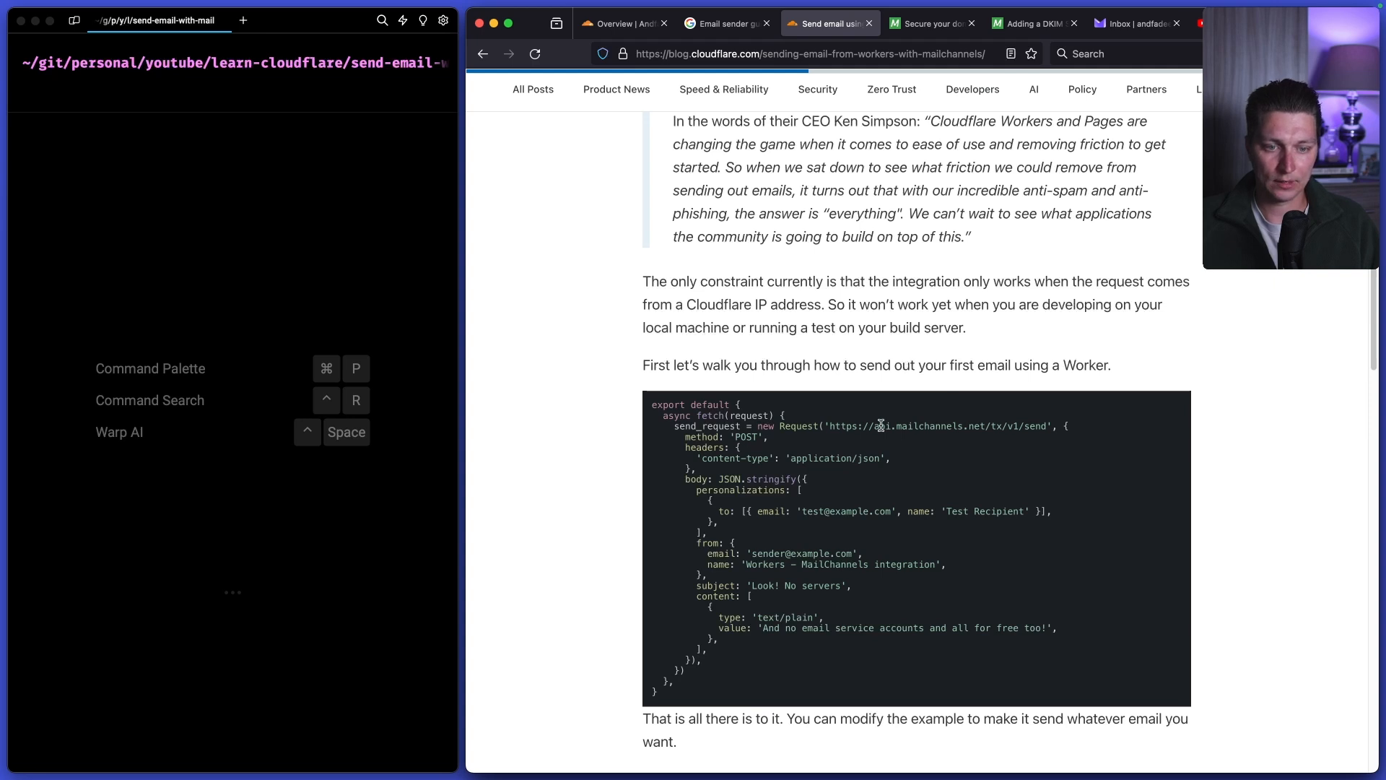
scroll("down", 3)
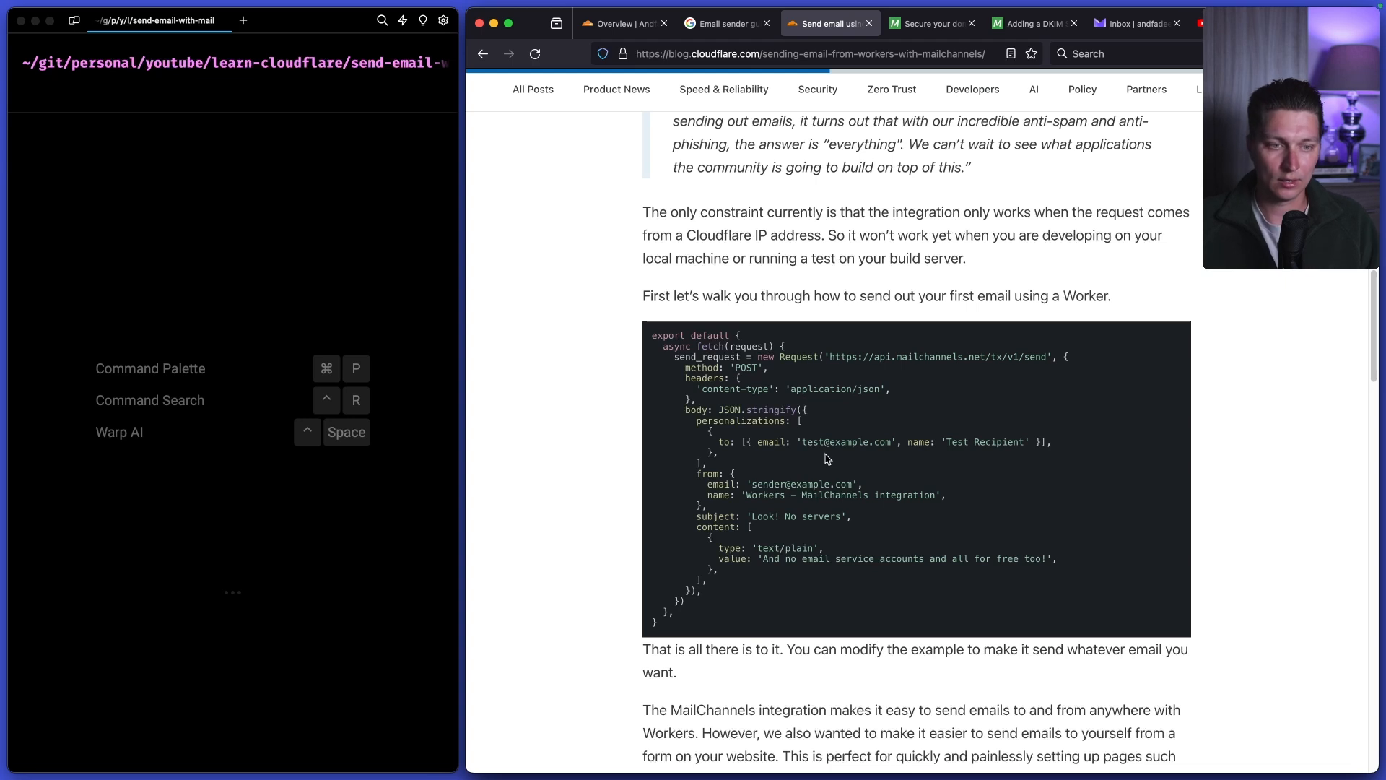
mouse_move(869, 363)
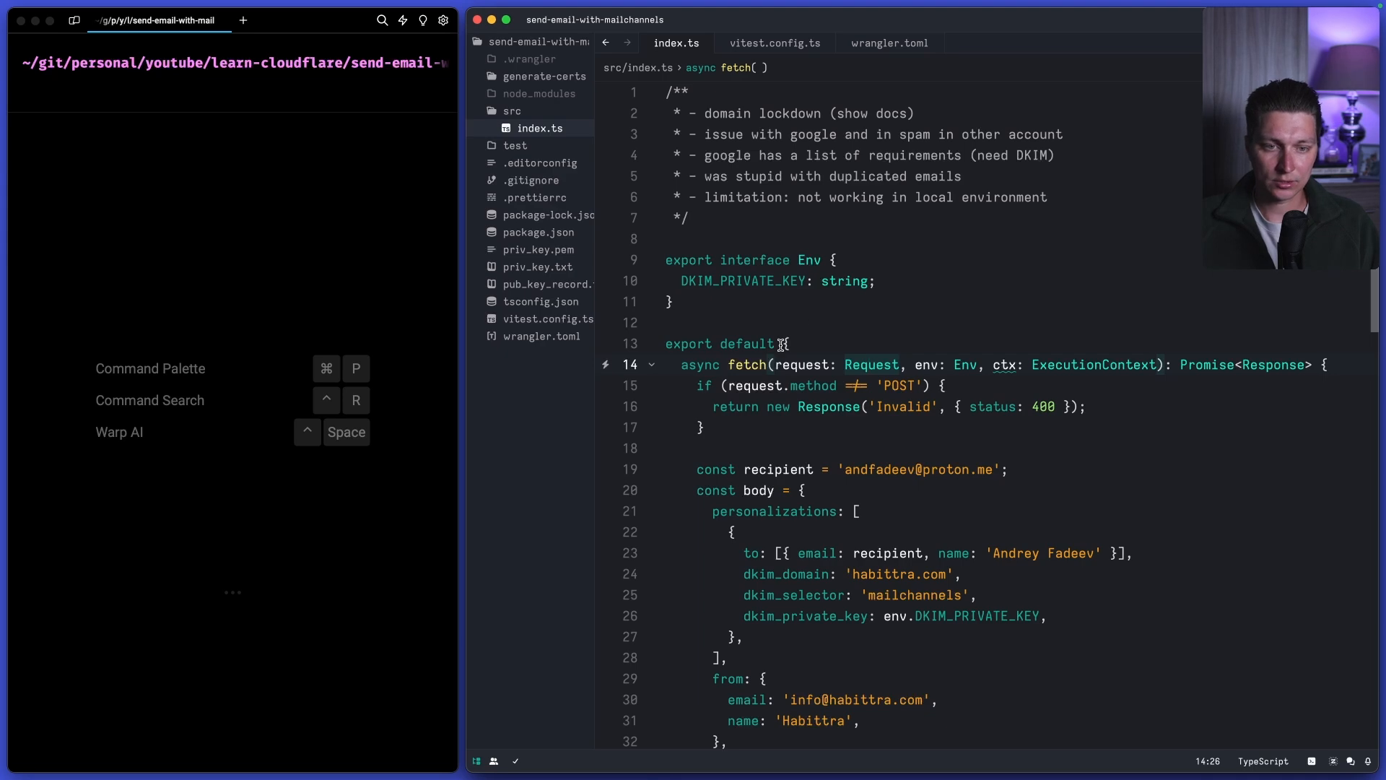
- Review the index.ts fetch handler that sends the DKIM-signed email via MailChannels
scroll("down", 3)
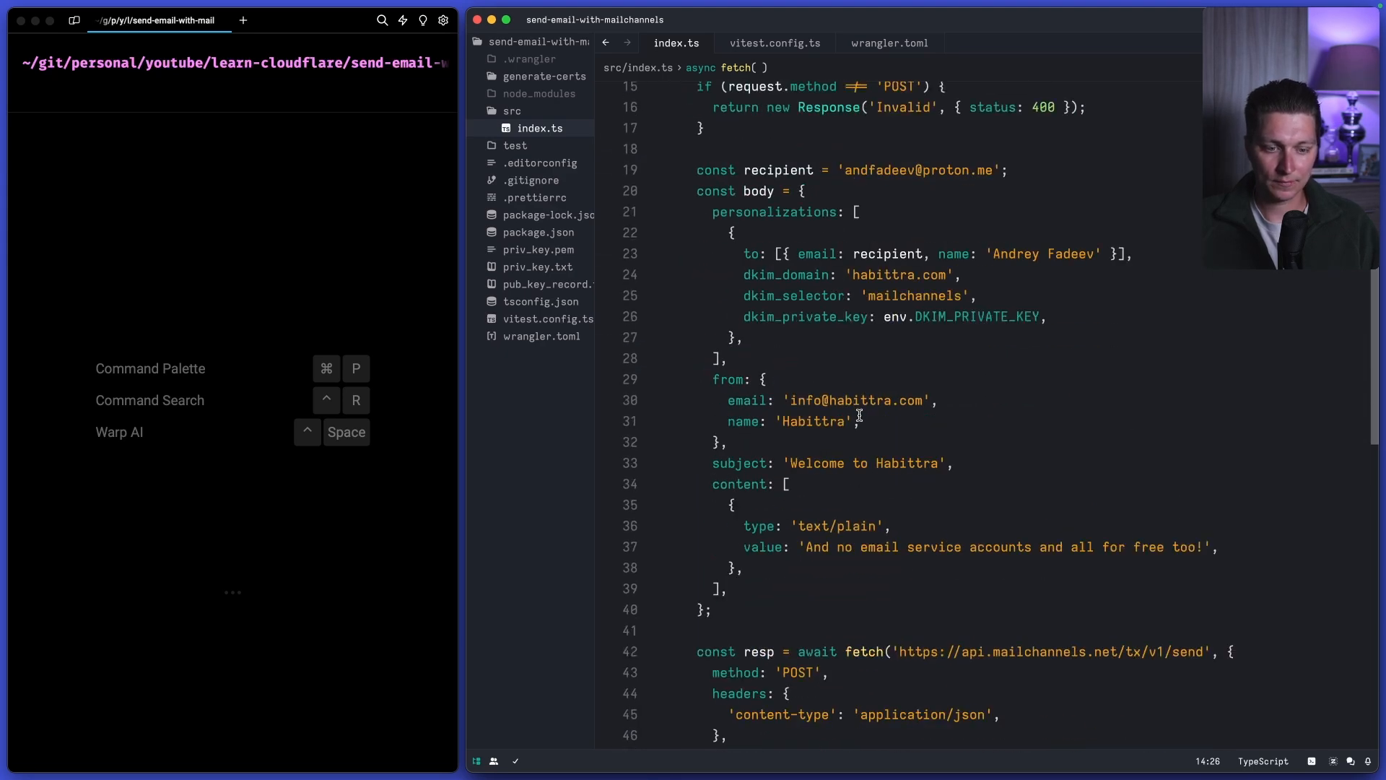
scroll("down", 3)
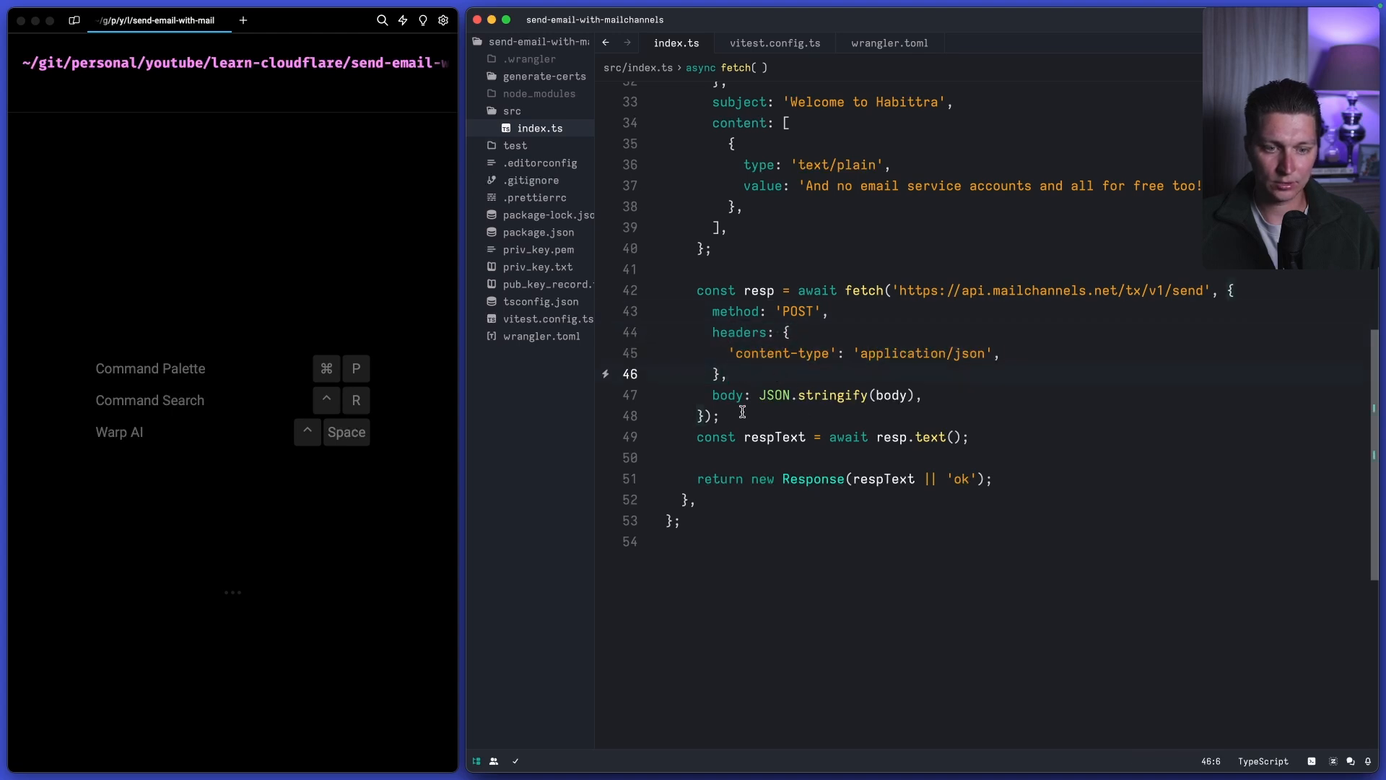
left_click(941, 394)
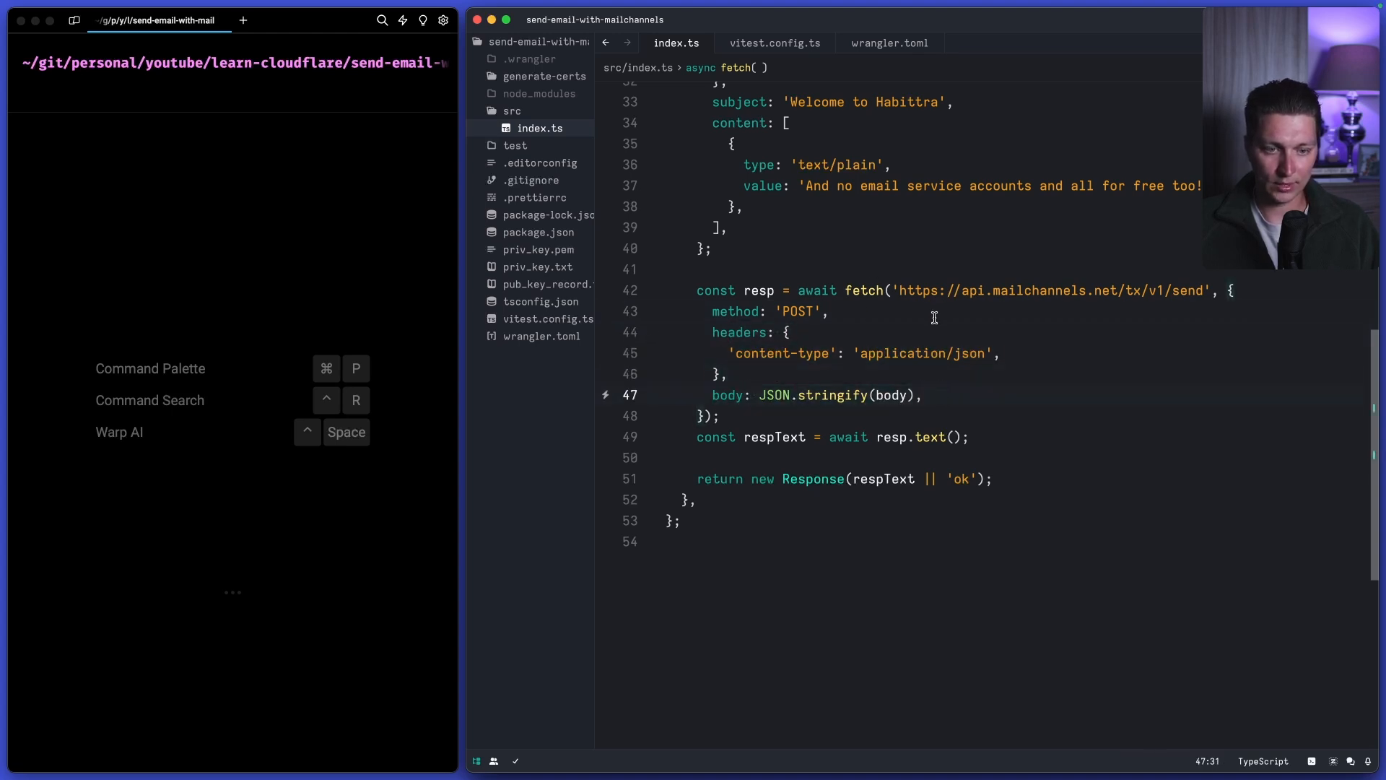
mouse_move(761, 438)
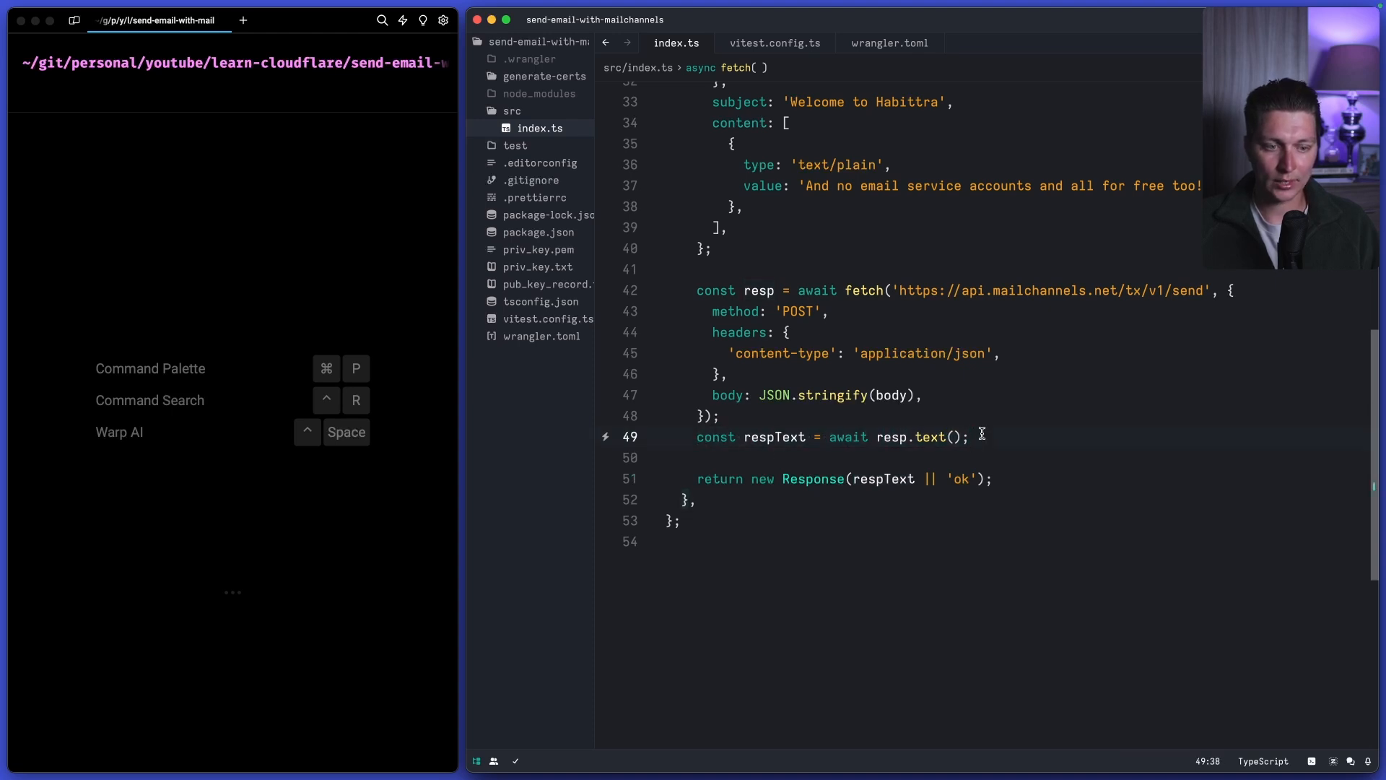
mouse_move(932, 436)
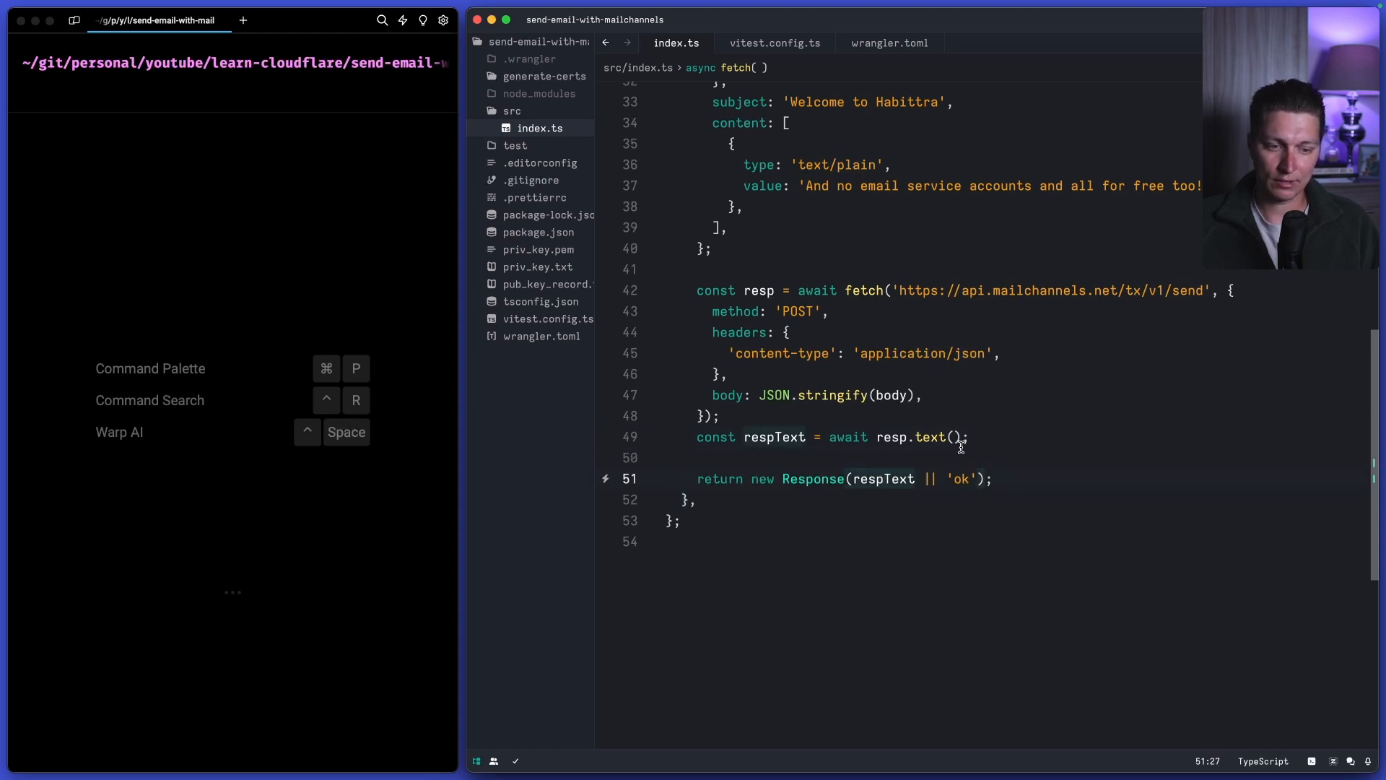
mouse_move(848, 392)
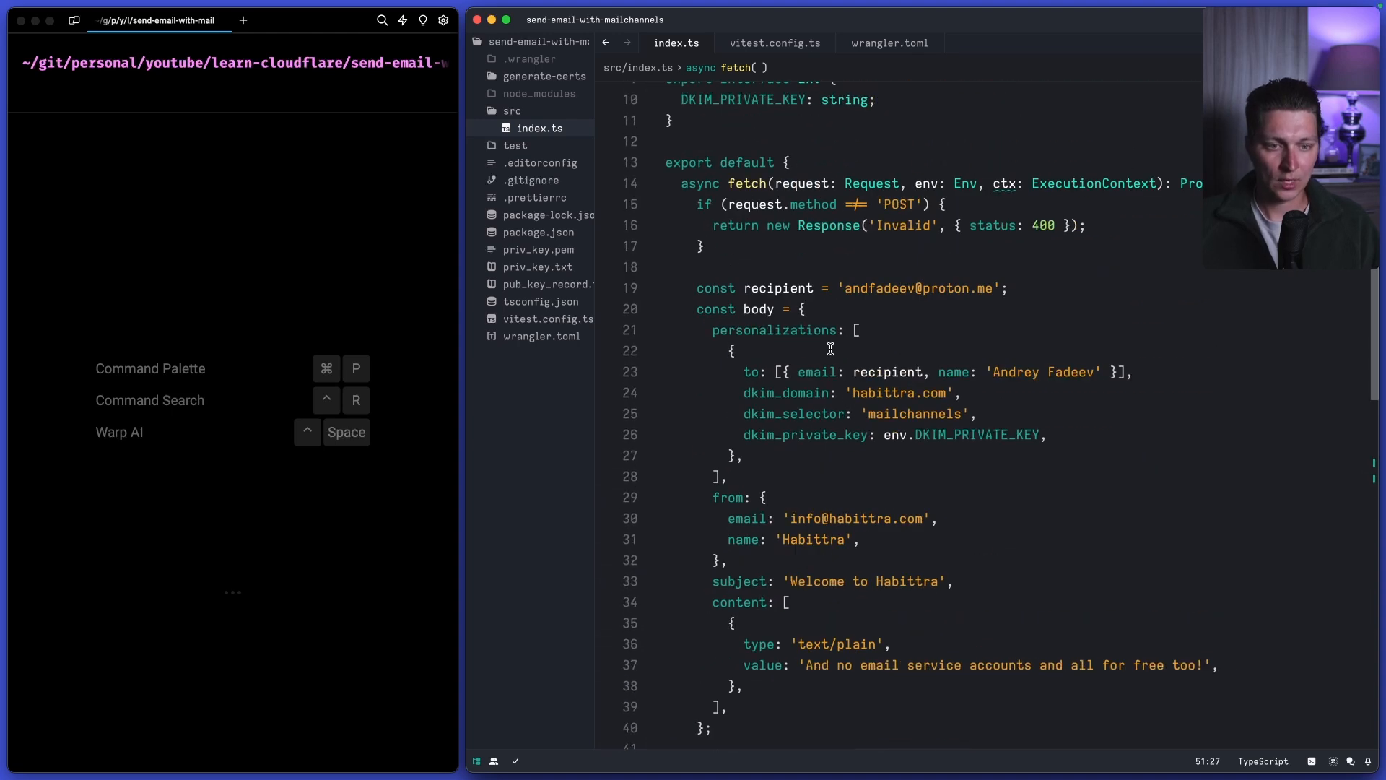
mouse_move(842, 360)
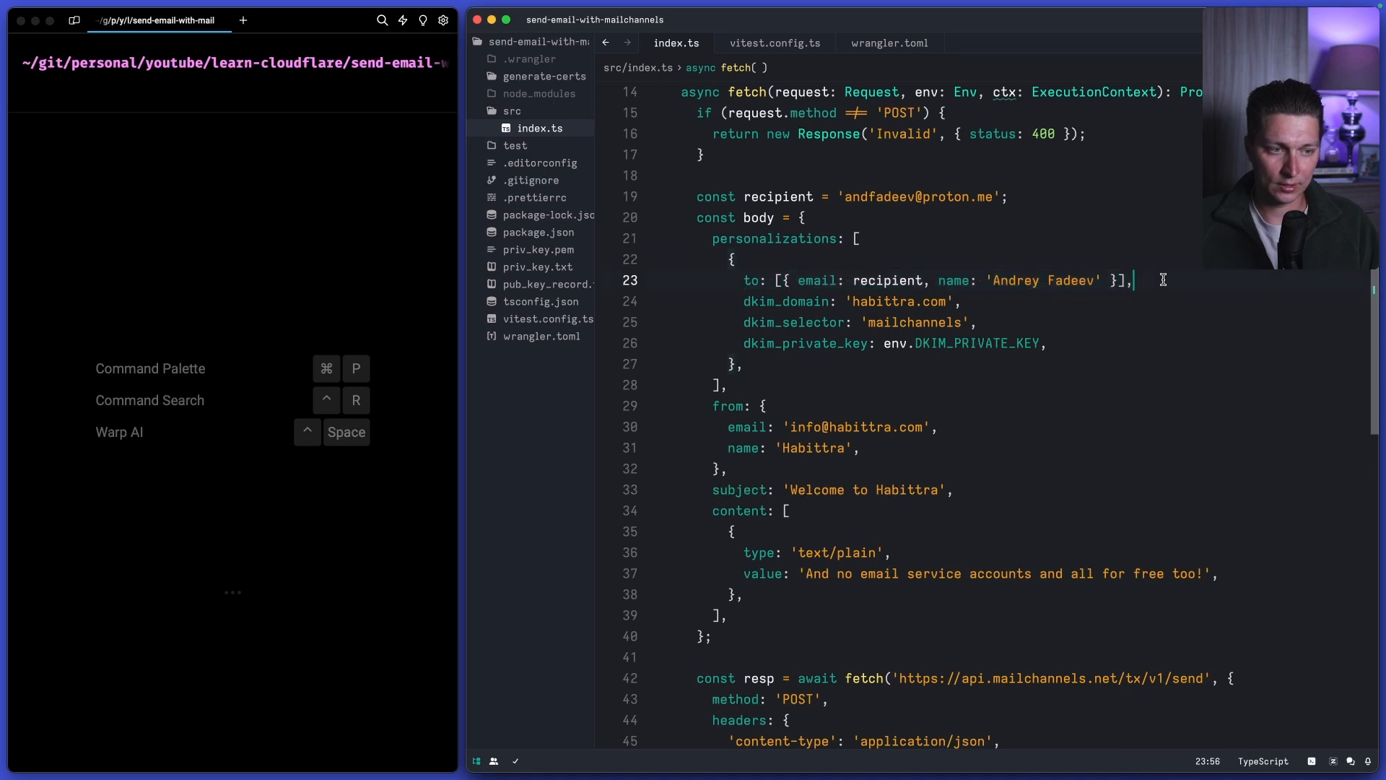
mouse_move(818, 280)
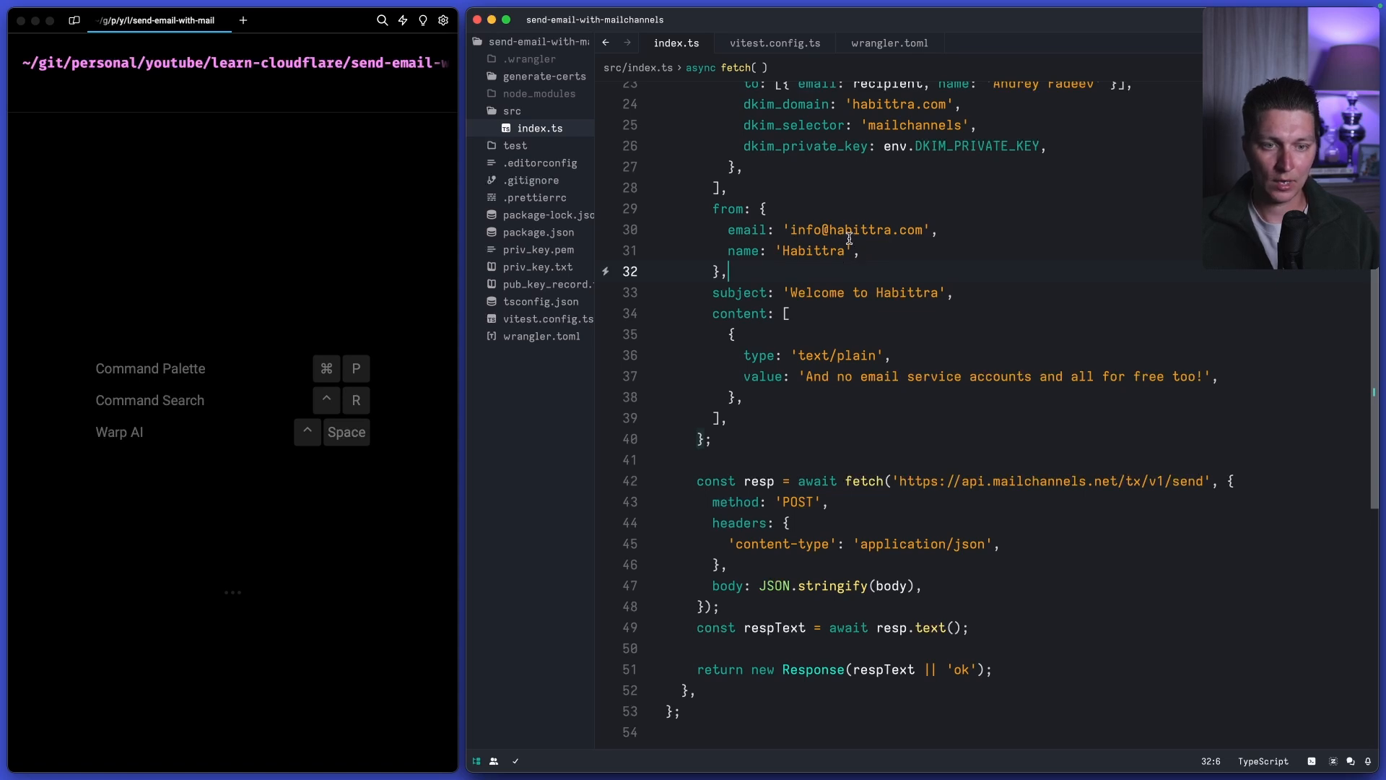
mouse_move(844, 231)
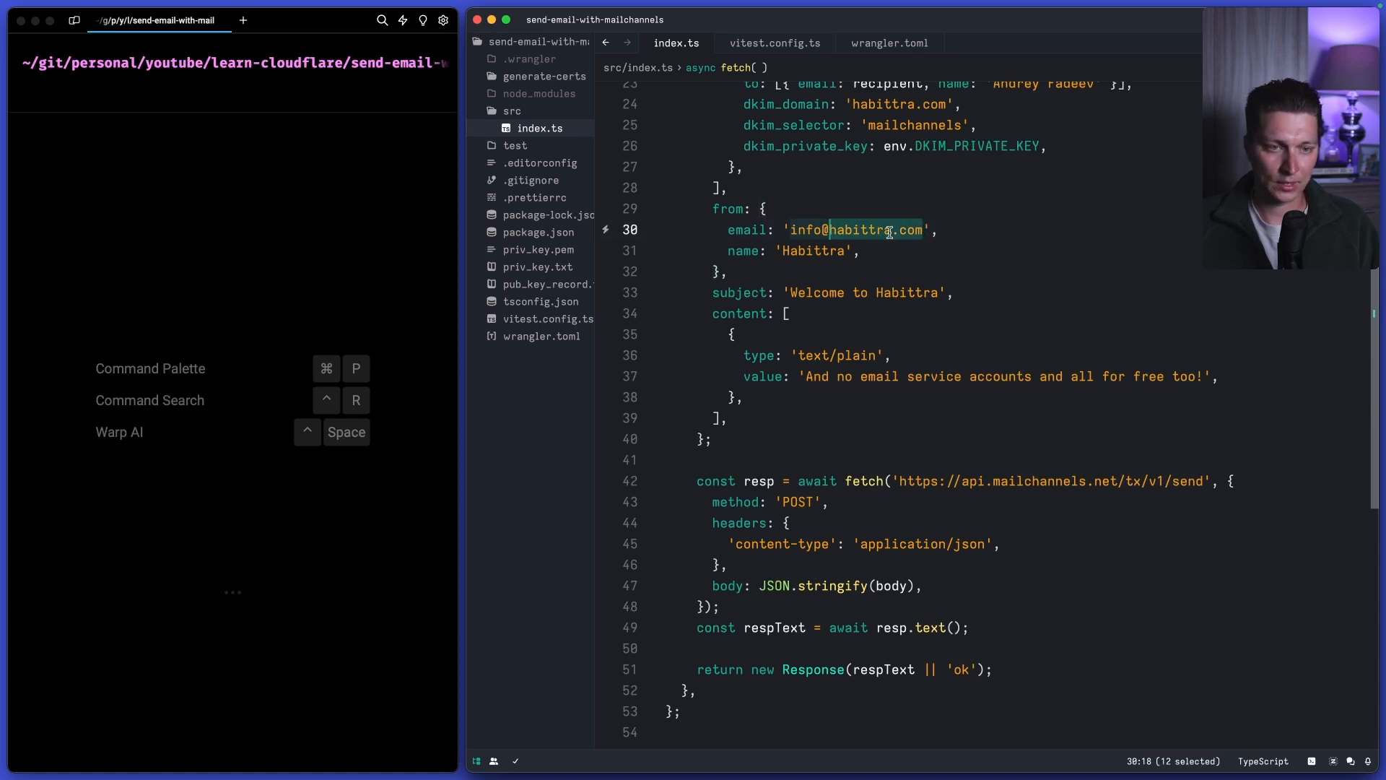
left_click(848, 230)
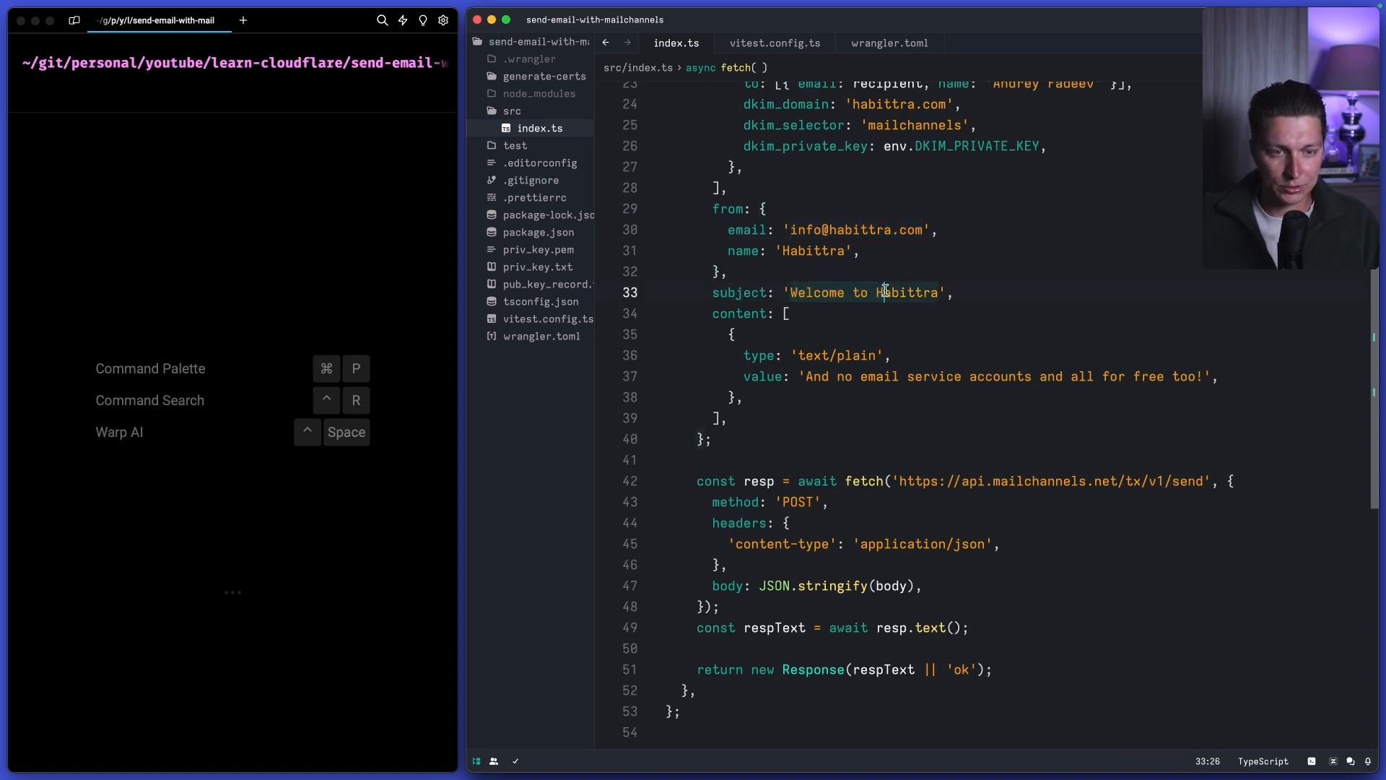
scroll("down", 3)
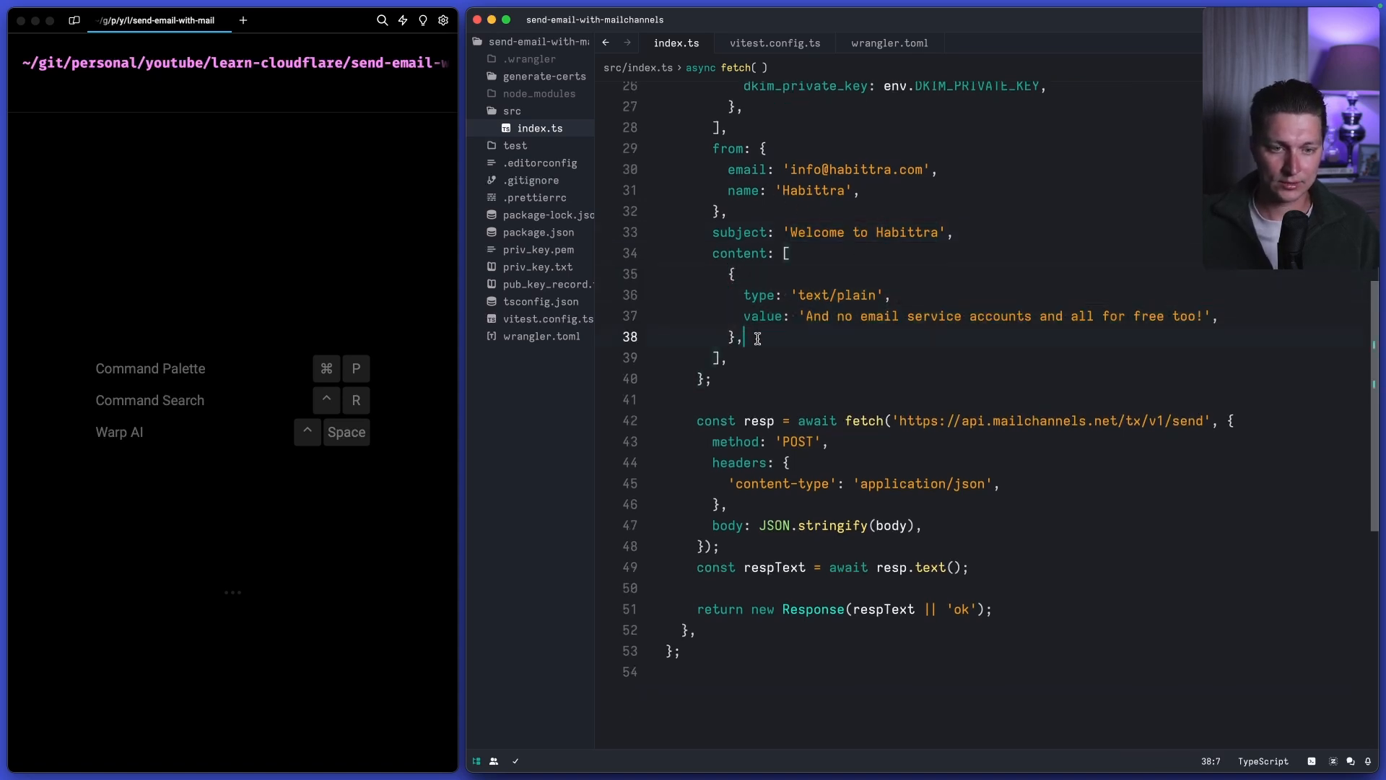
left_click_drag(803, 295, 1196, 316)
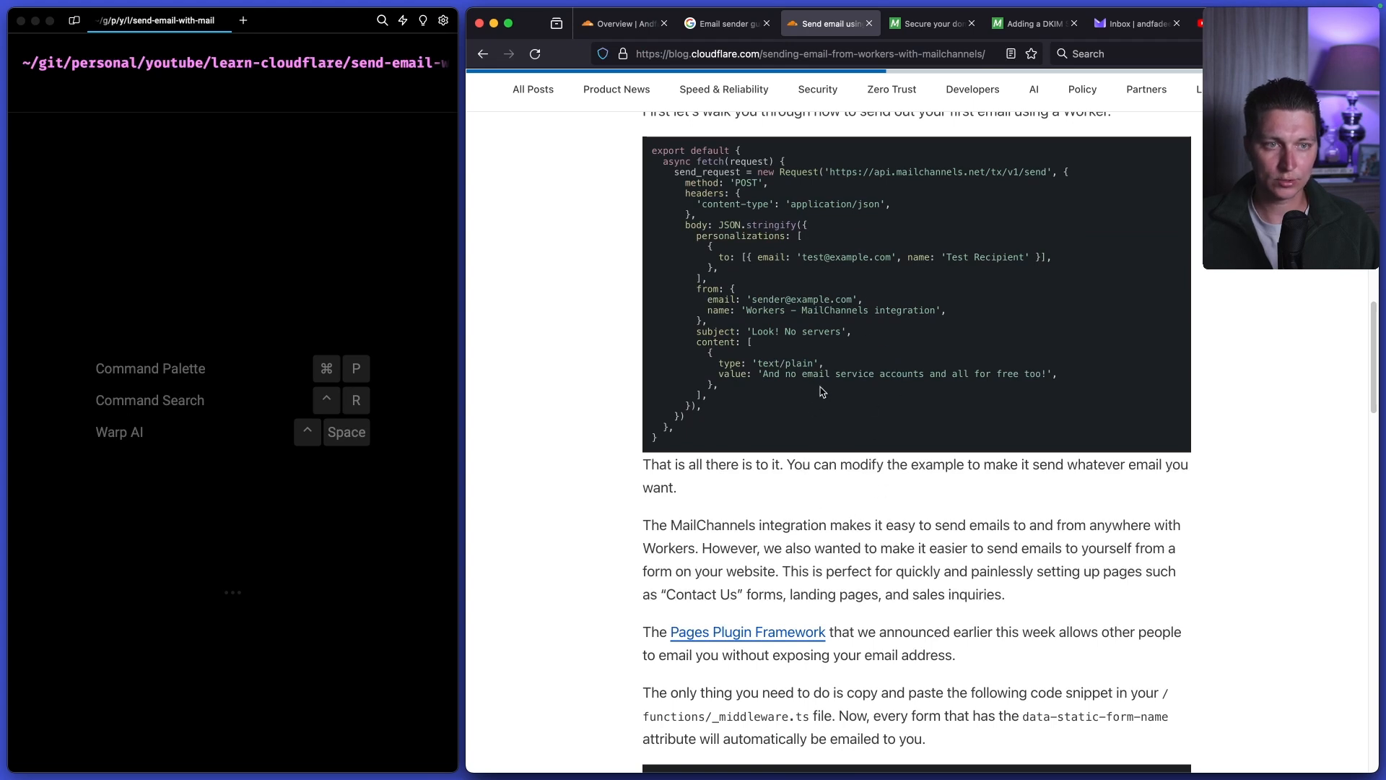
- Read the MailChannels Domain Lockdown article from its opening explanation
left_click(925, 23)
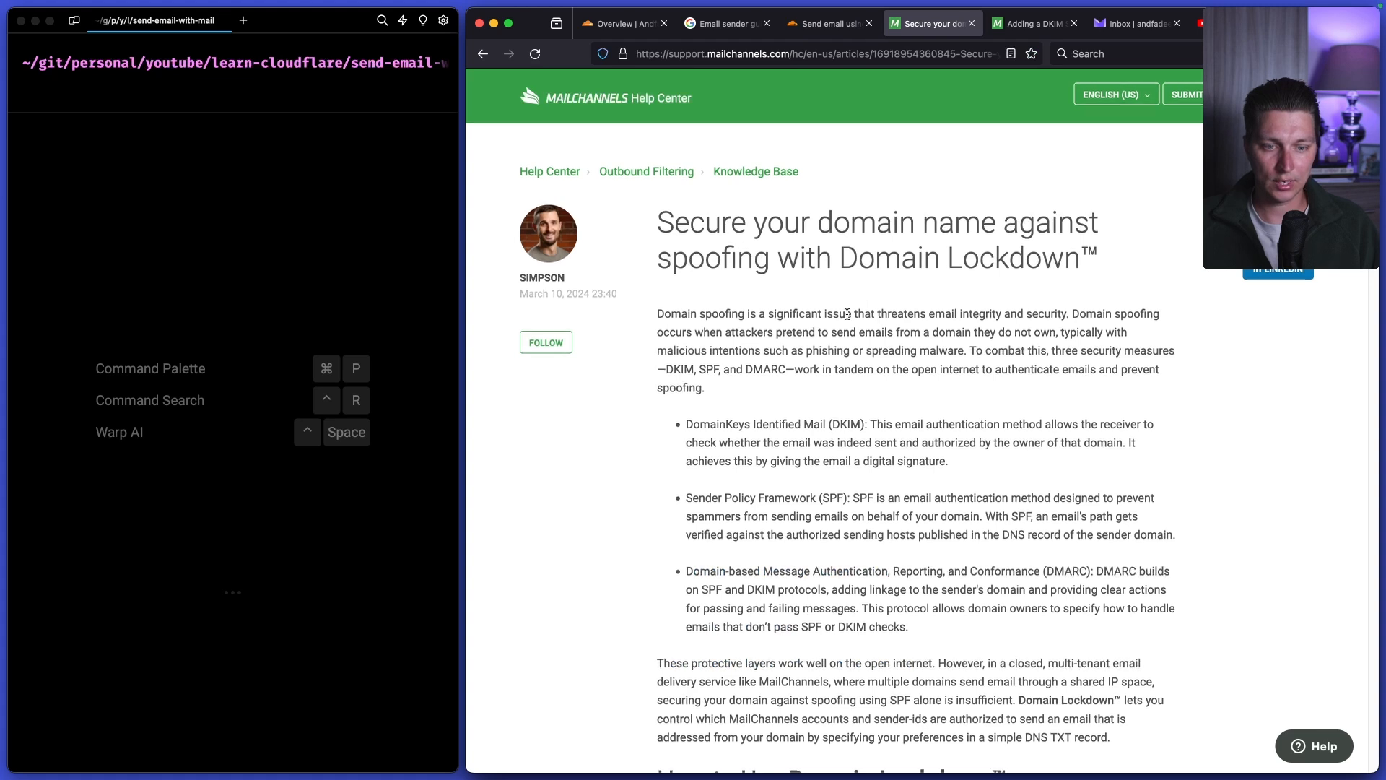
scroll("down", 3)
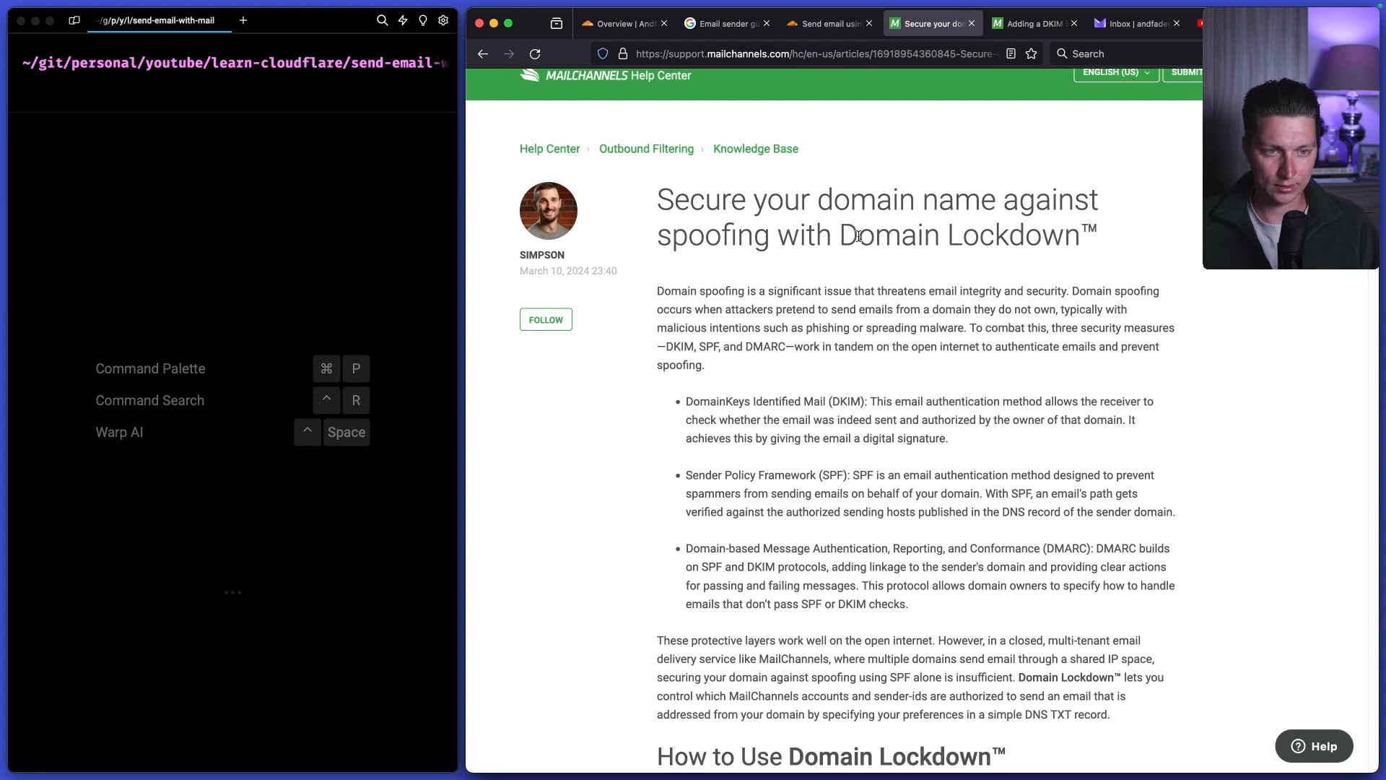
left_click_drag(836, 235, 1078, 236)
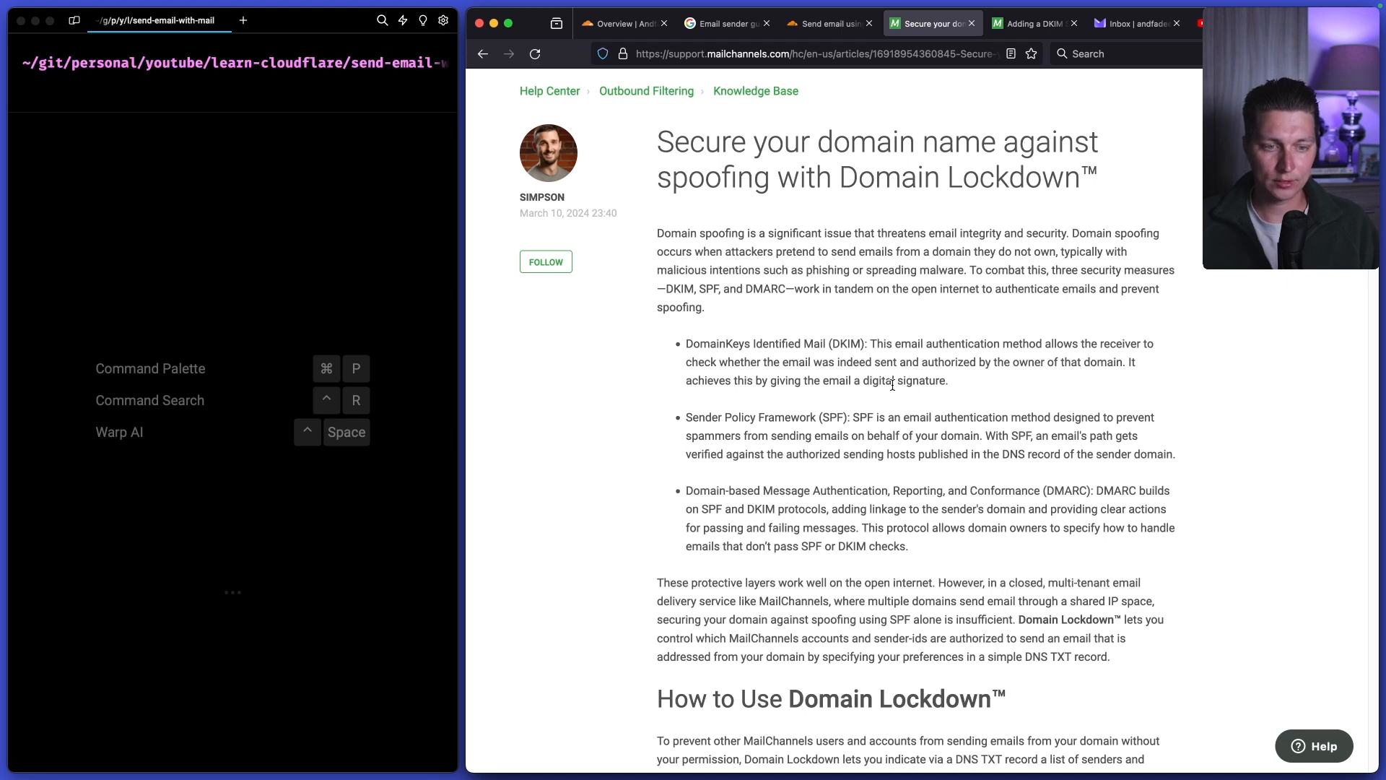
scroll("down", 3)
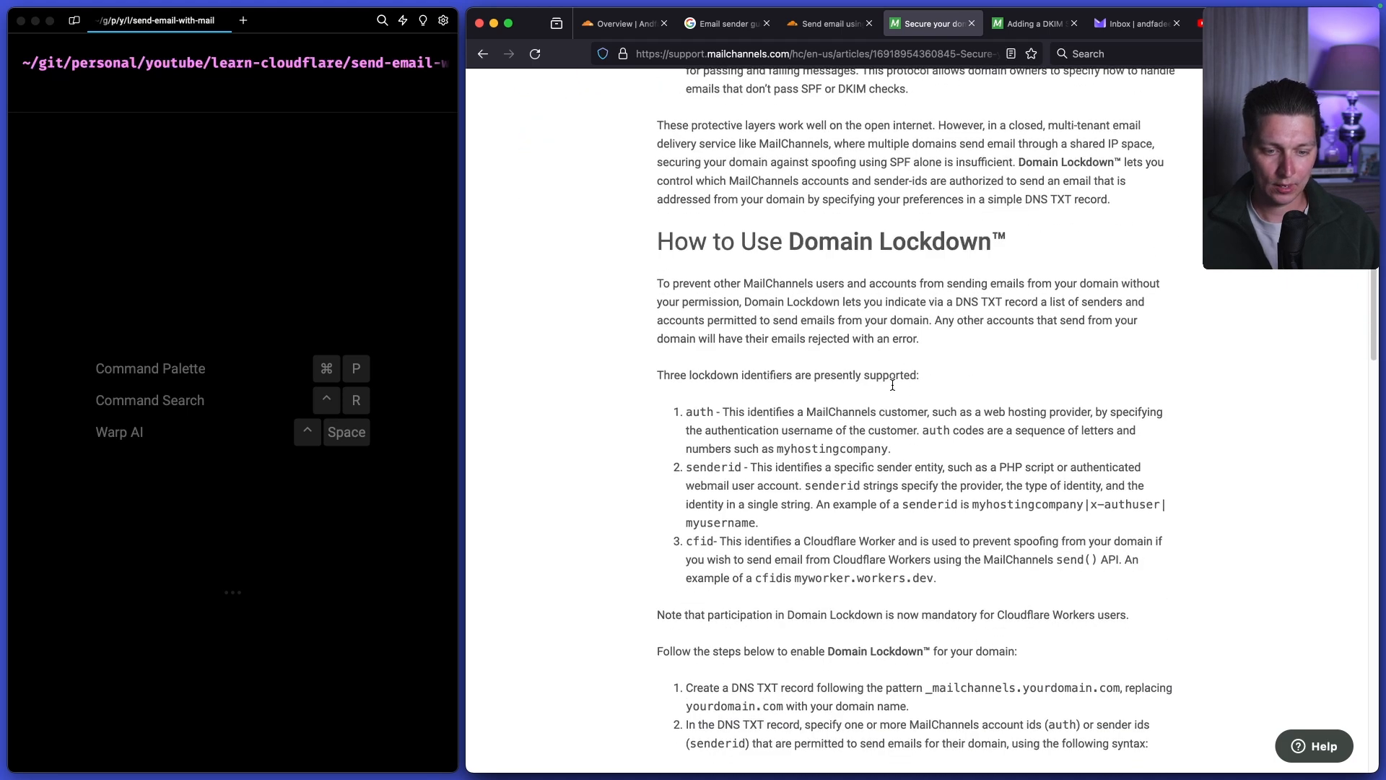
scroll("down", 3)
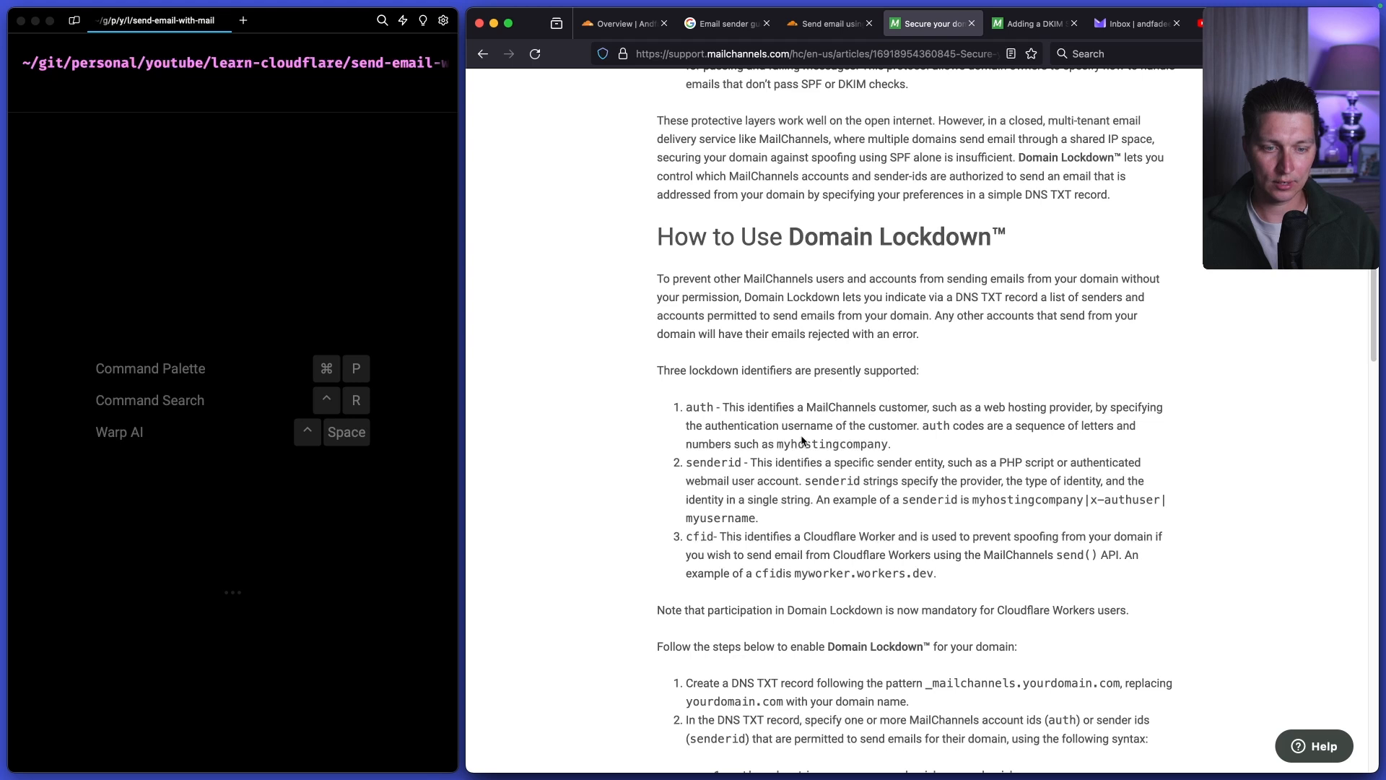
mouse_move(852, 328)
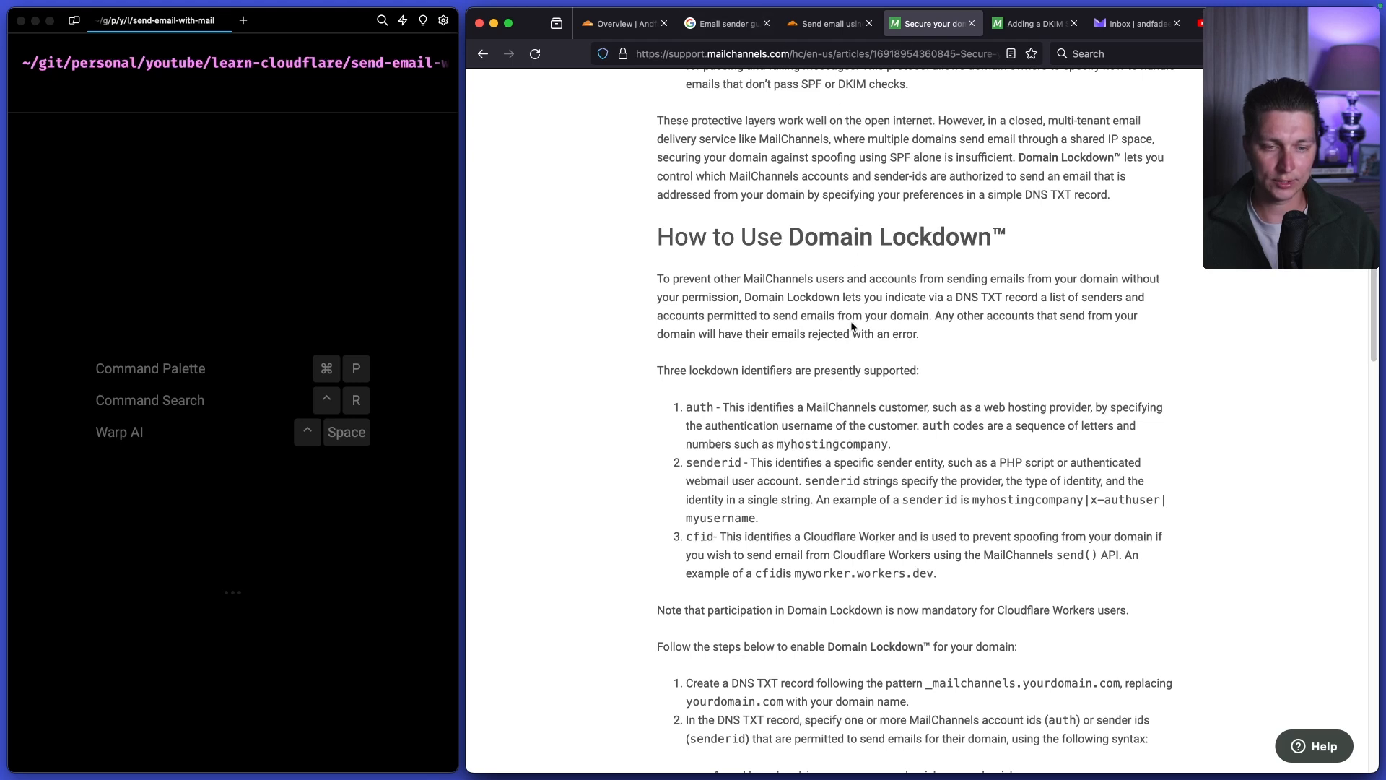
scroll("down", 3)
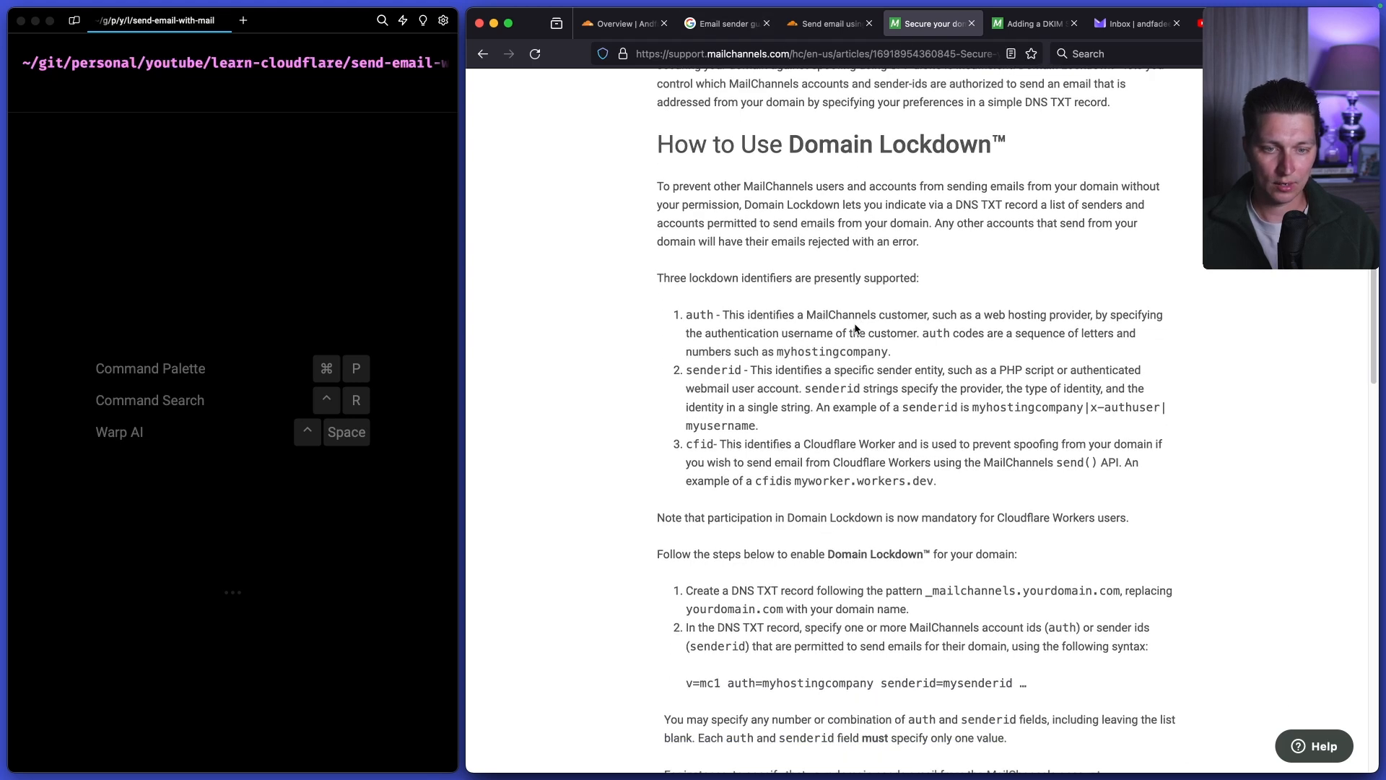
- Review the cfid lockdown record example, then show the Cloudflare Workers & Pages overview
scroll("down", 3)
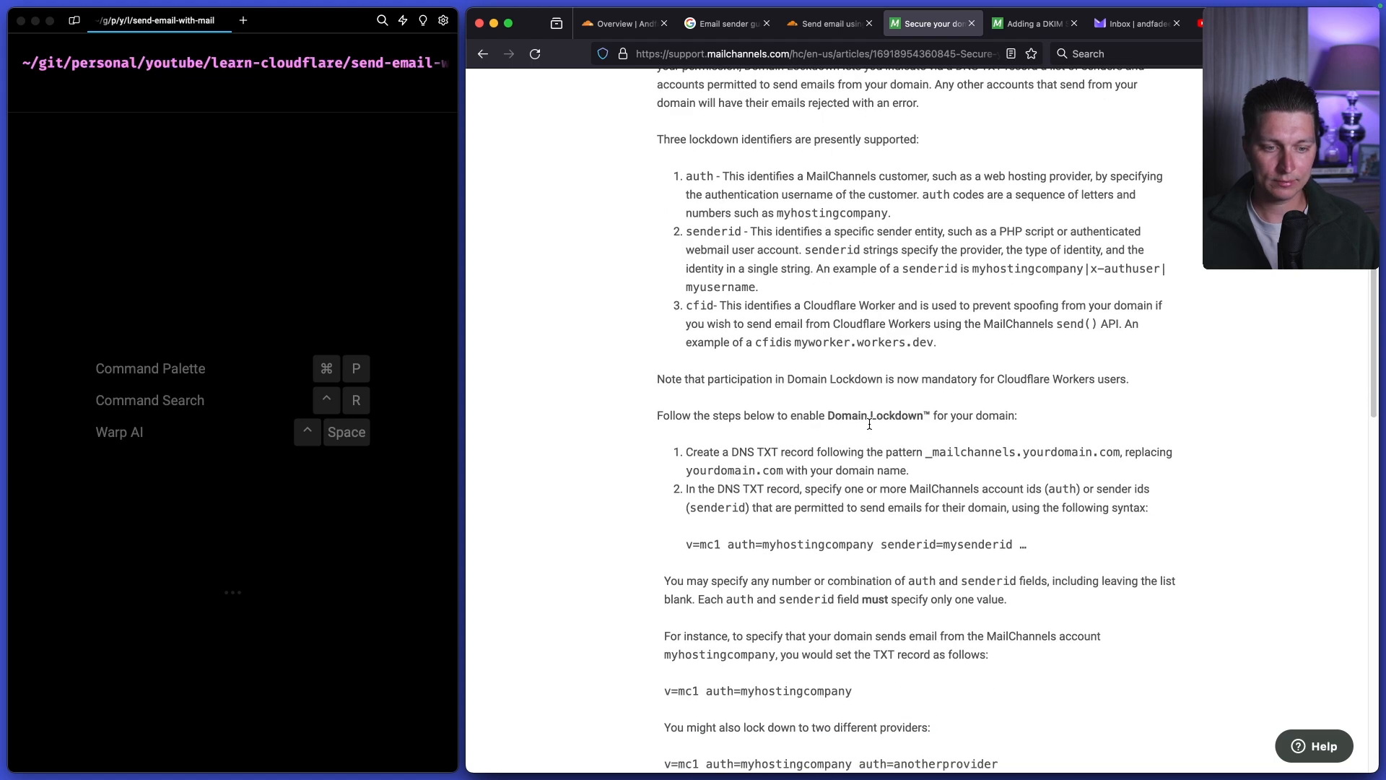
mouse_move(869, 428)
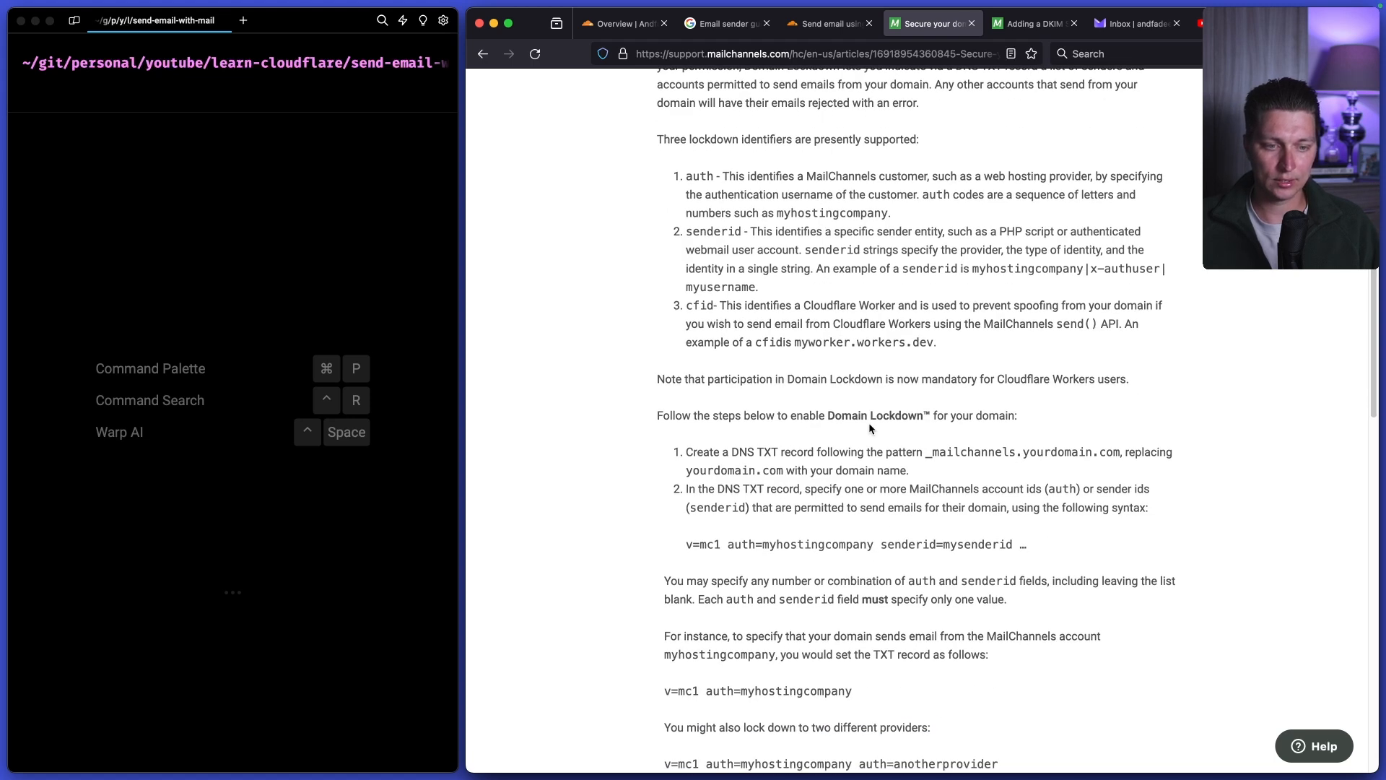
scroll("down", 3)
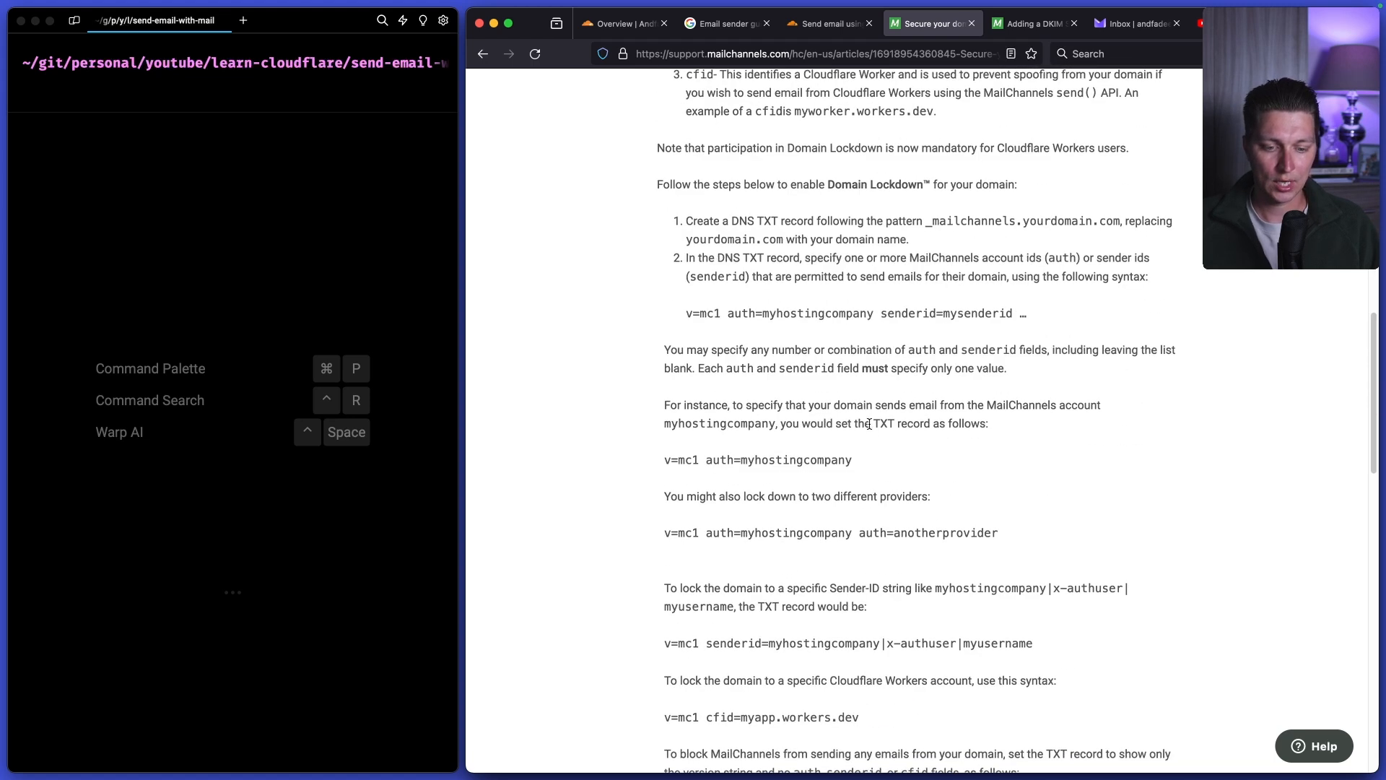
scroll("down", 3)
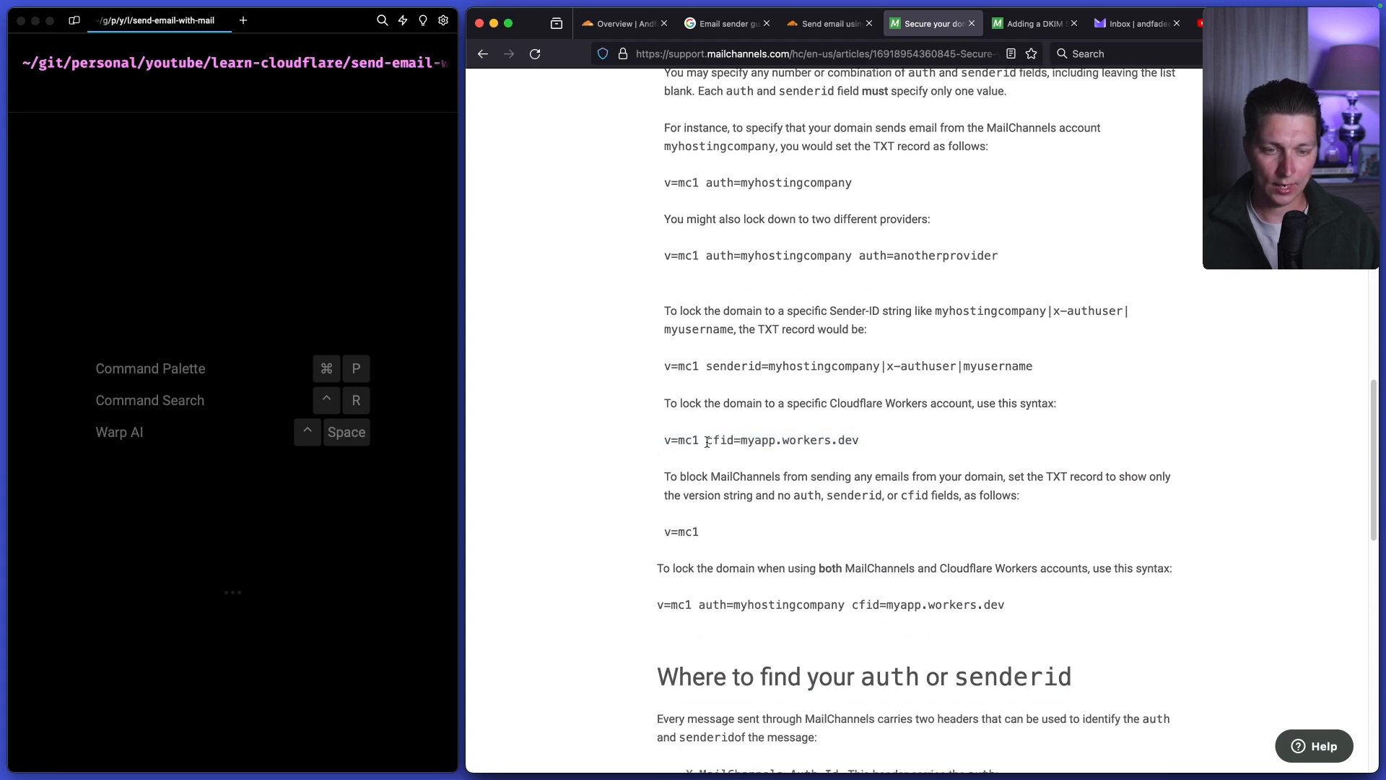
double_click(720, 439)
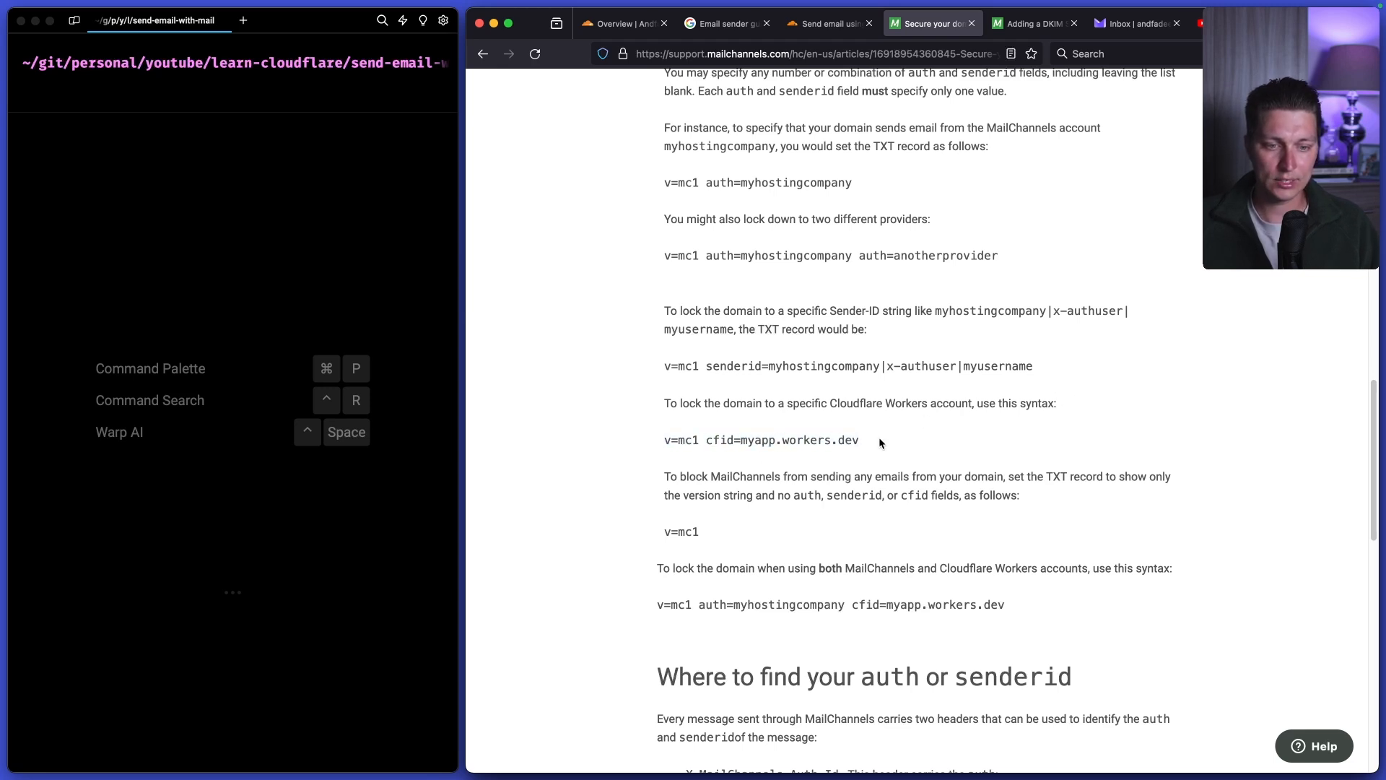
mouse_move(805, 454)
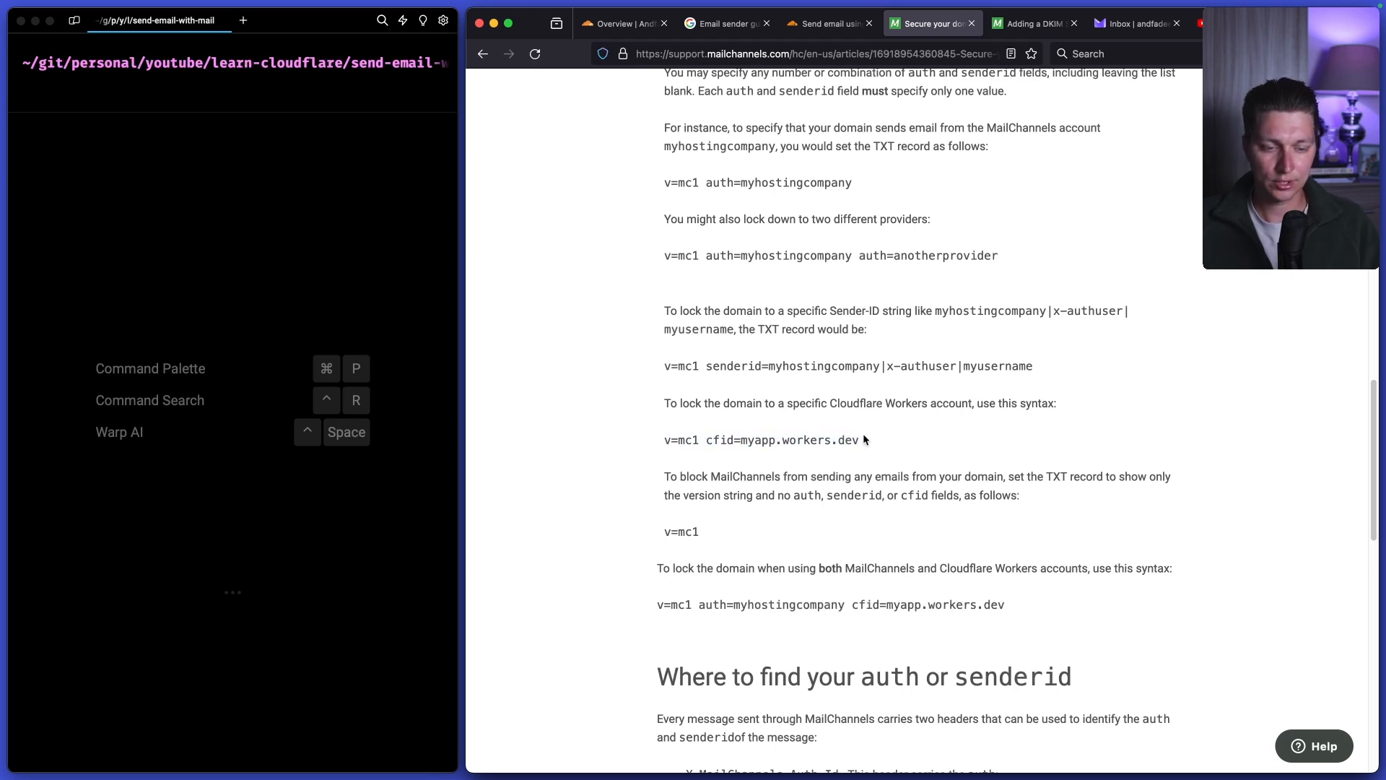
scroll("down", 3)
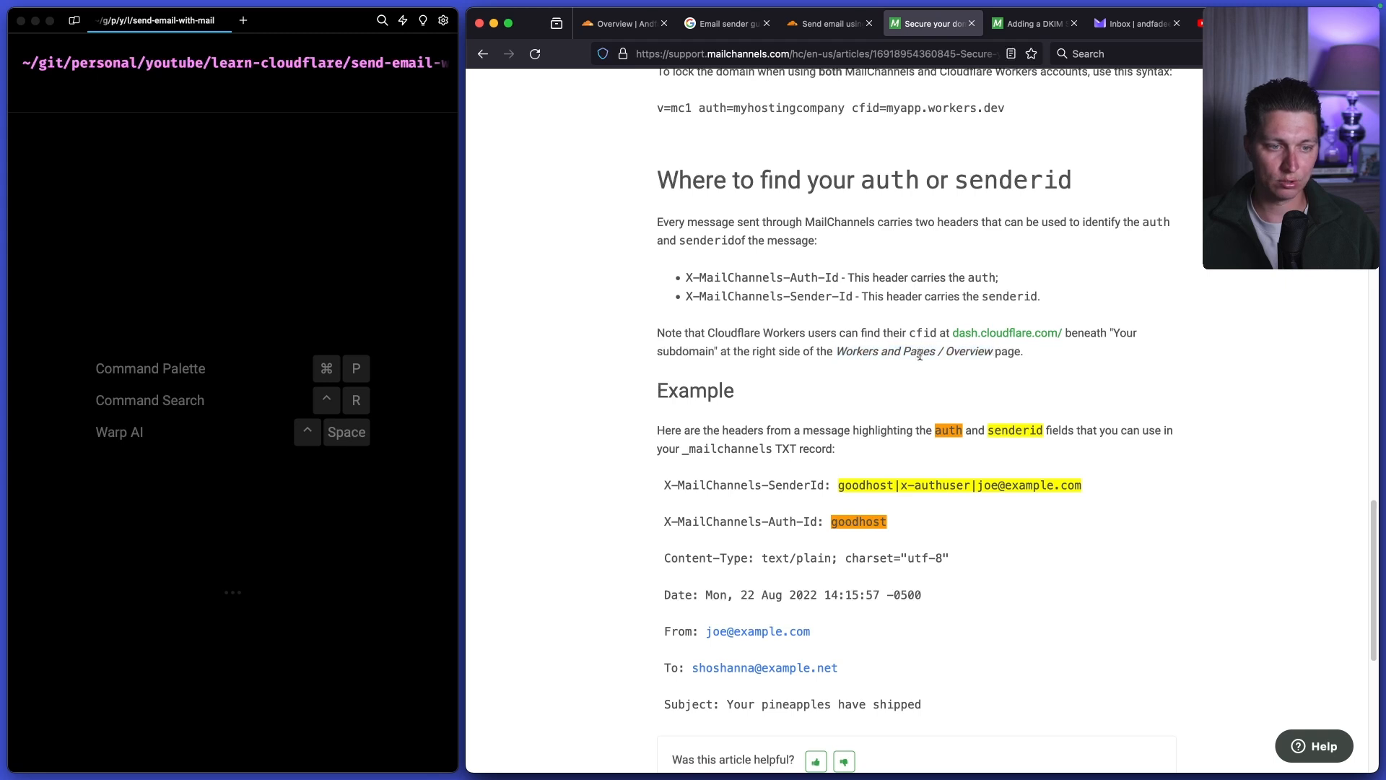
left_click(624, 23)
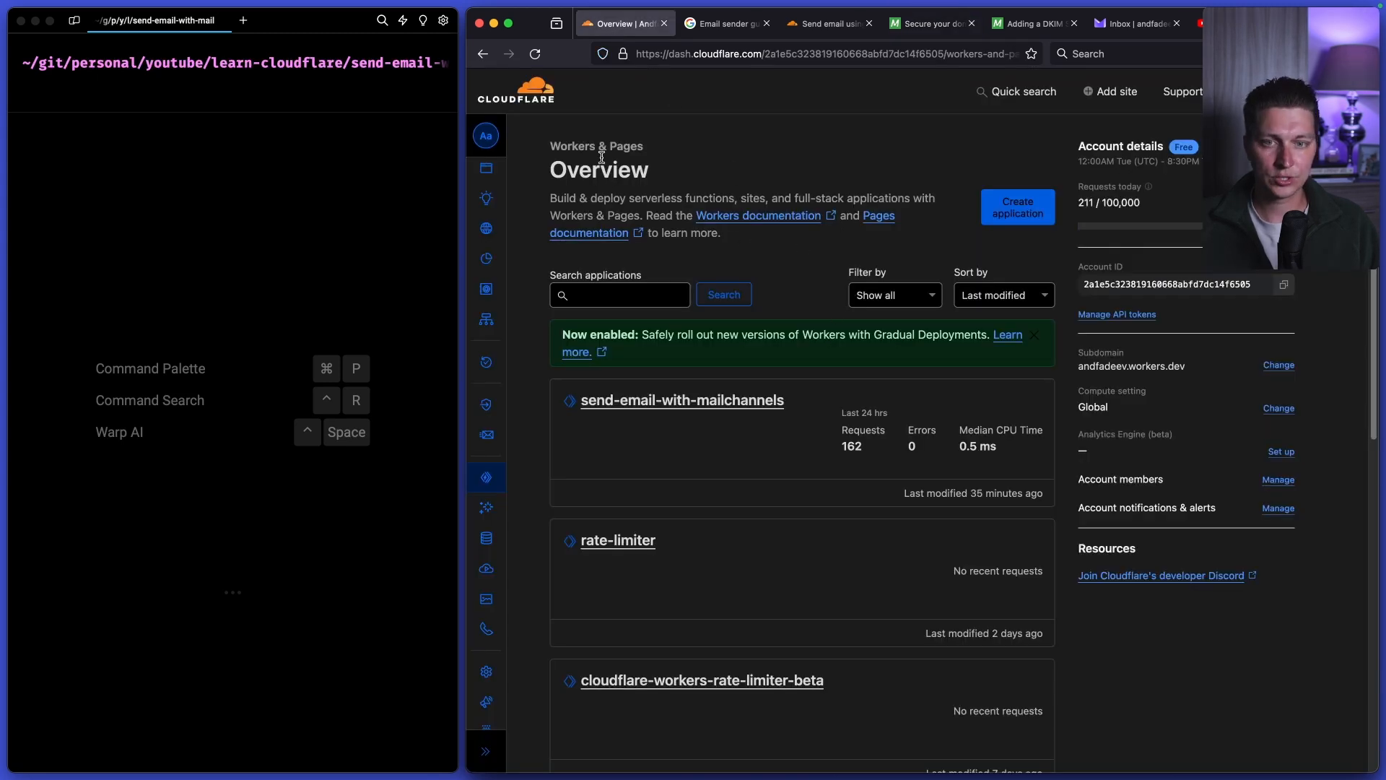
mouse_move(765, 256)
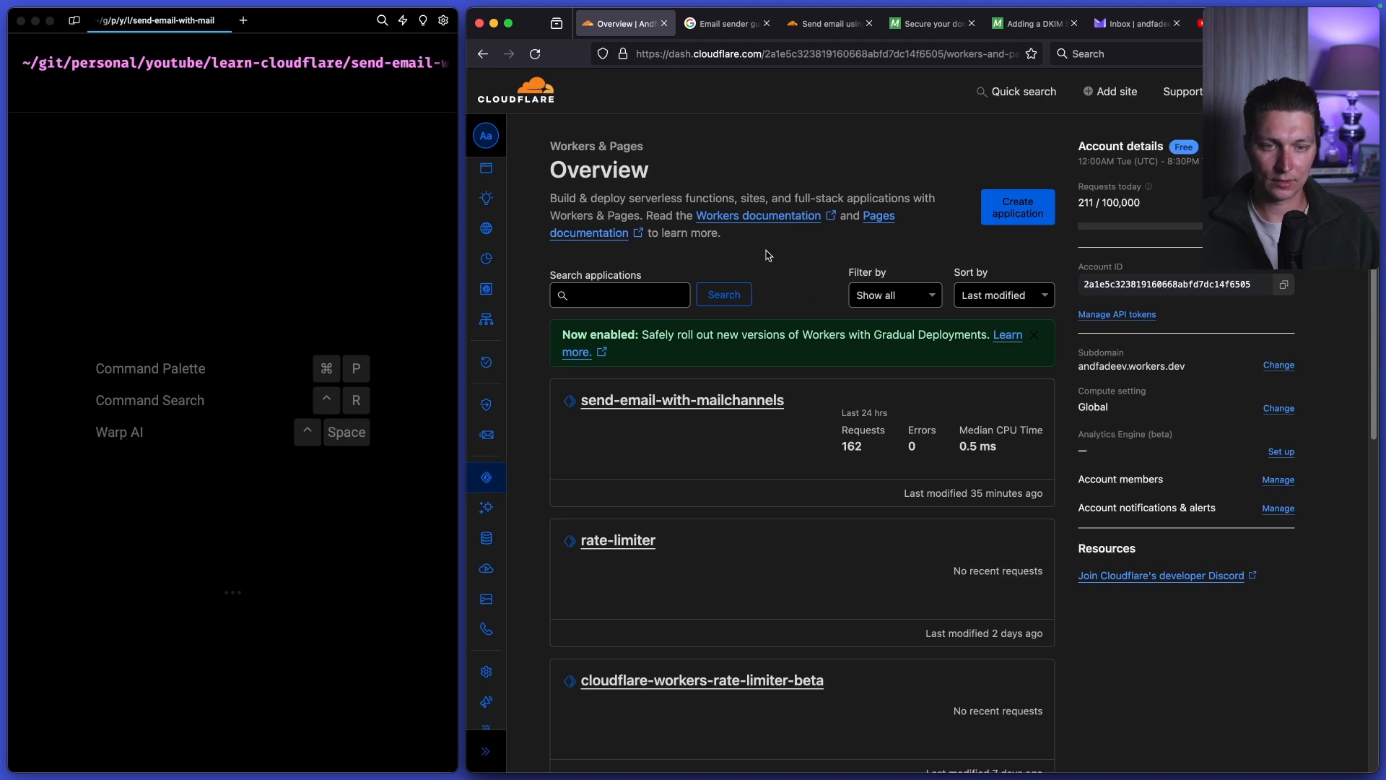
mouse_move(781, 306)
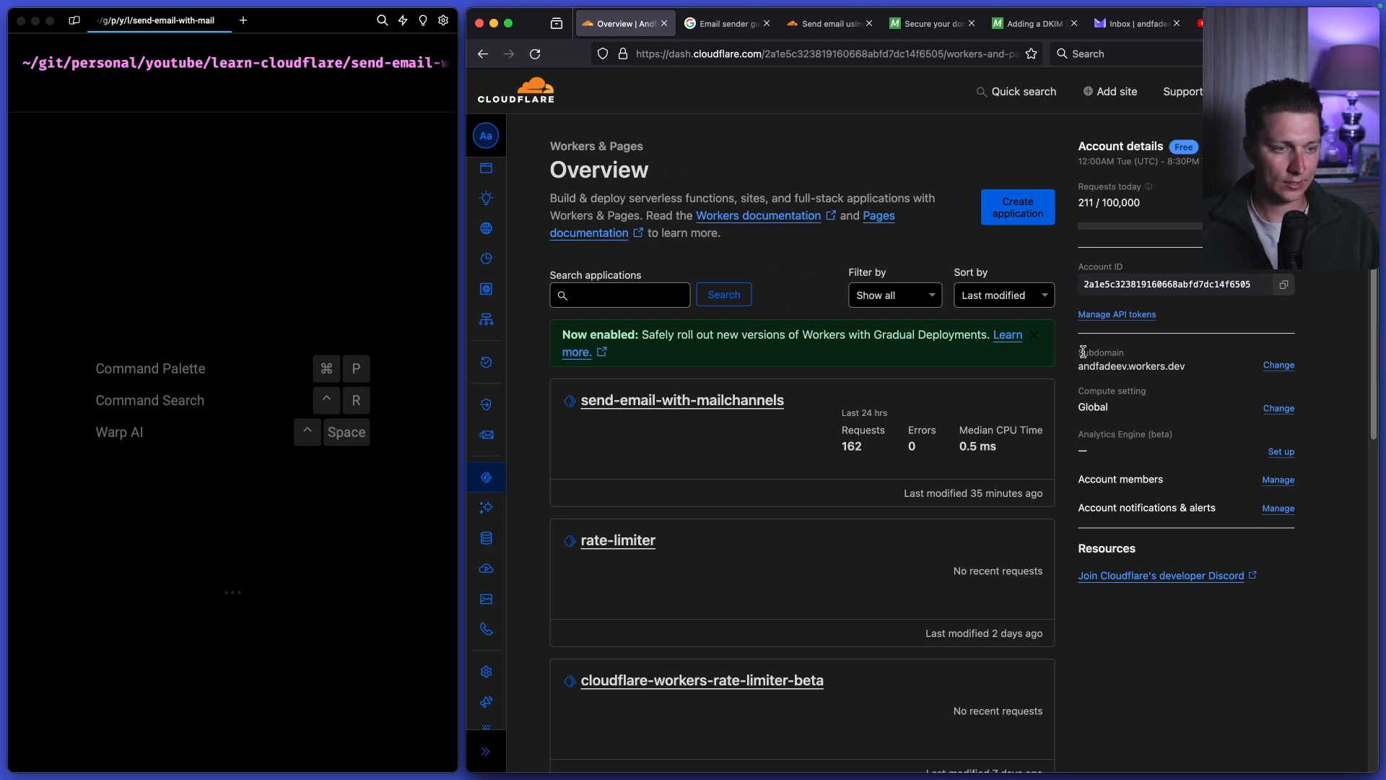
mouse_move(1133, 365)
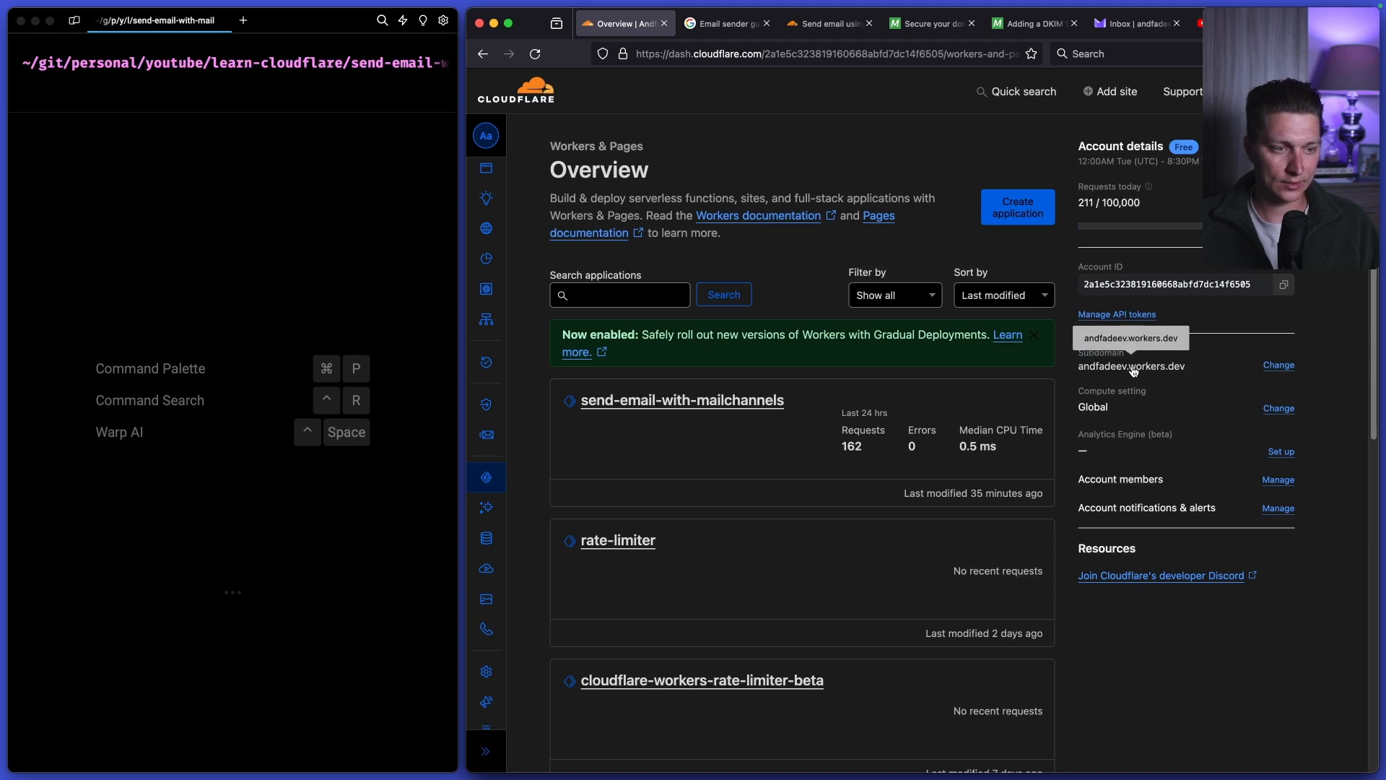
mouse_move(742, 45)
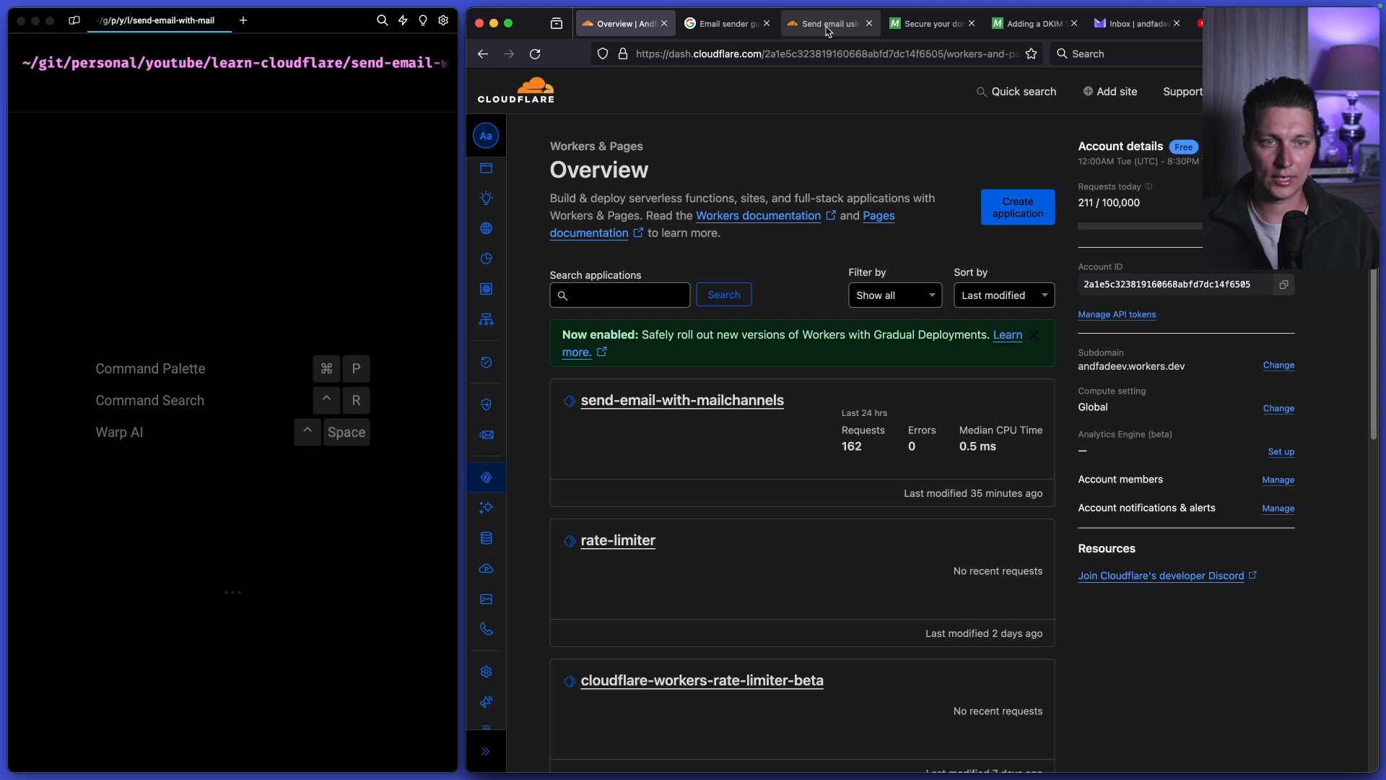
- Pick out the _mailchannels TXT record name in the Domain Lockdown enablement steps
left_click(930, 23)
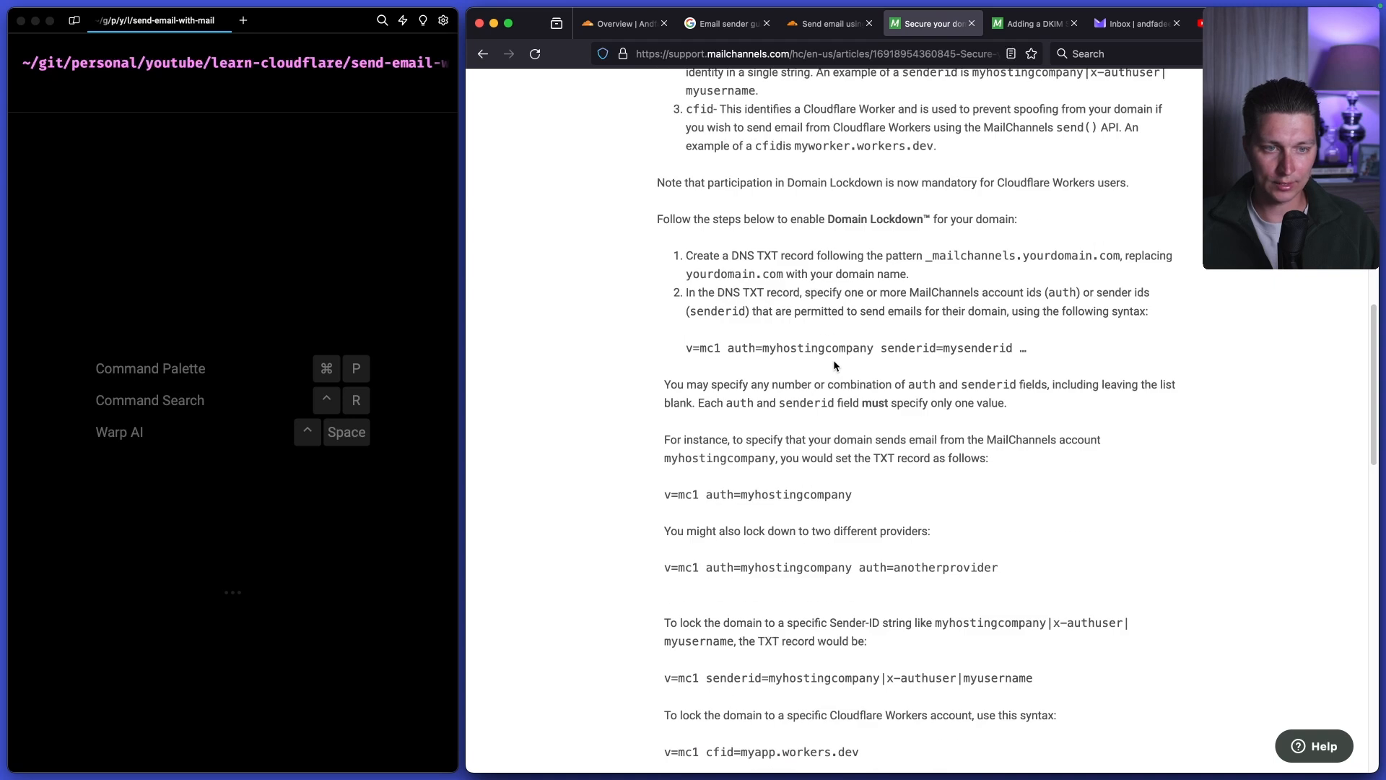
scroll("down", 3)
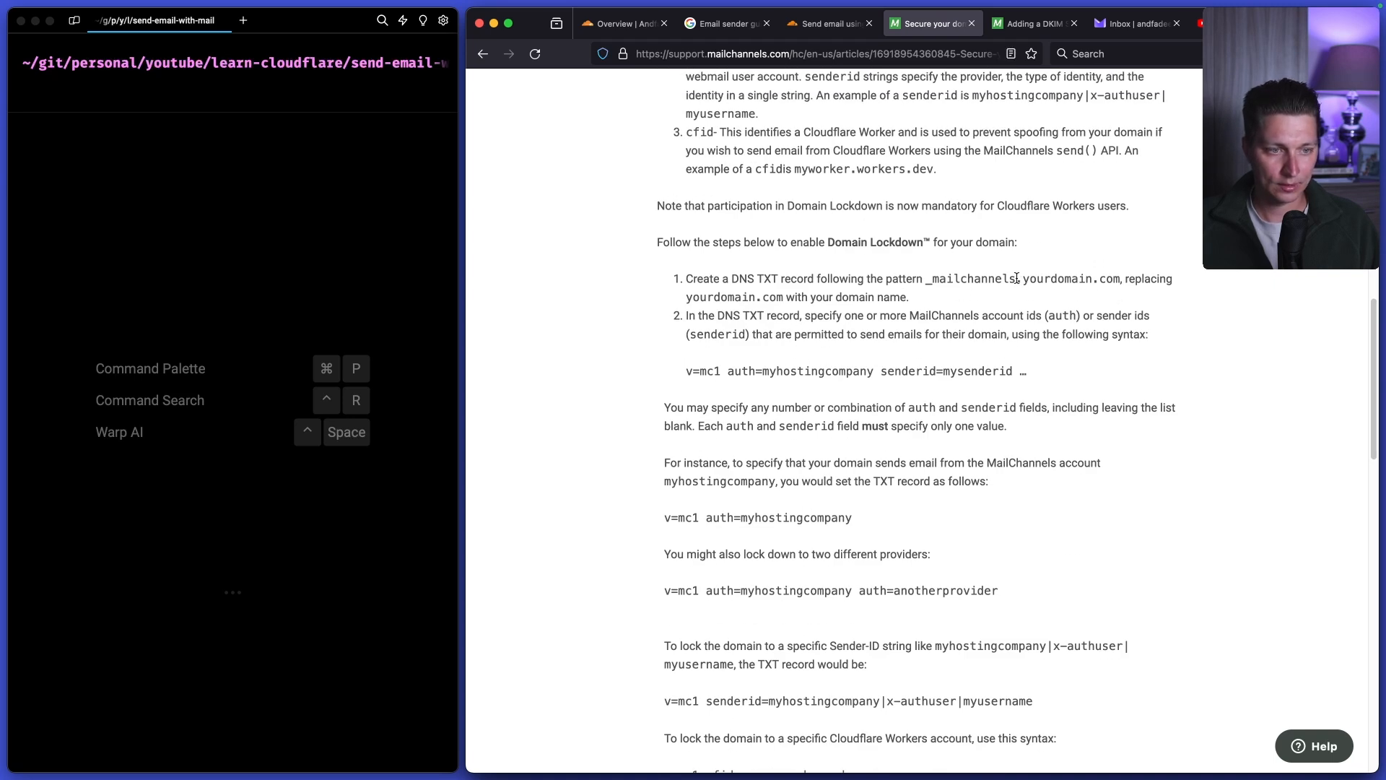
double_click(972, 279)
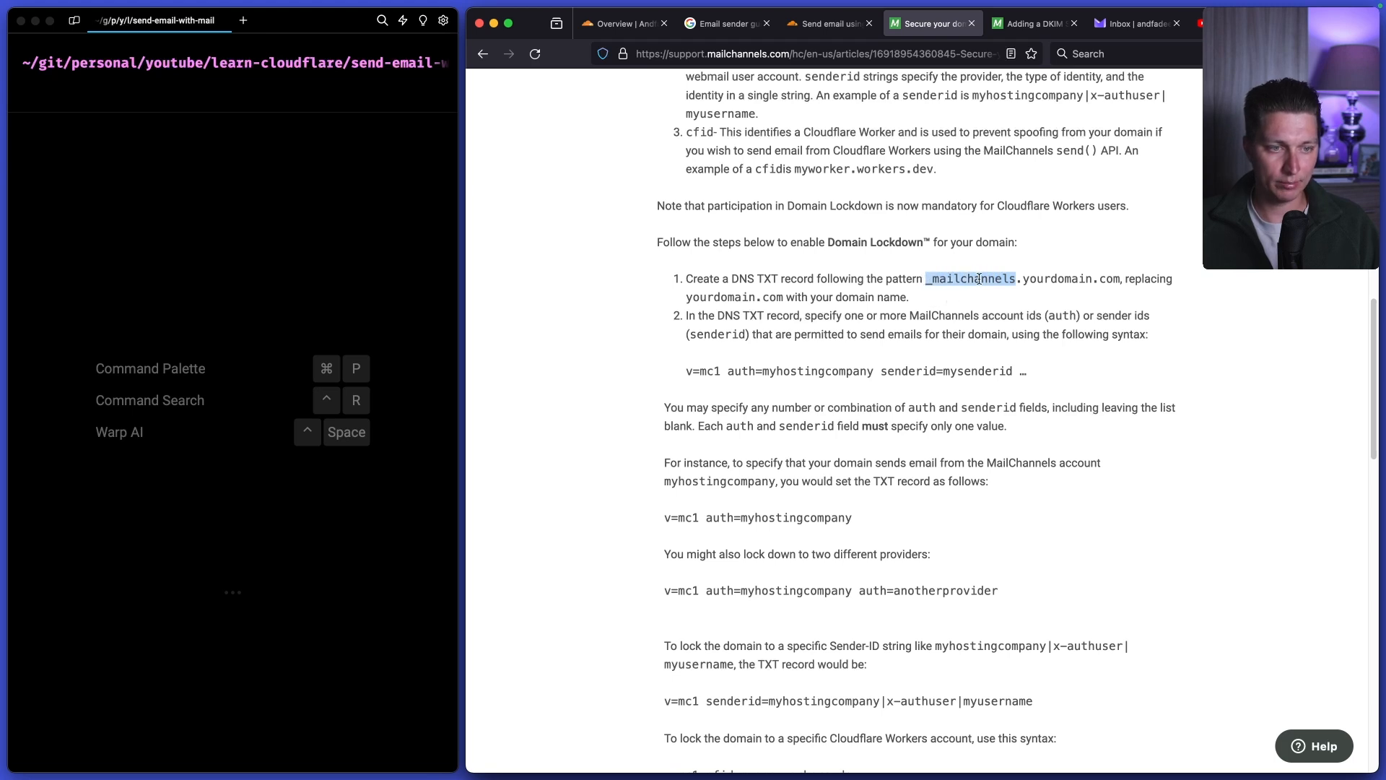
mouse_move(967, 292)
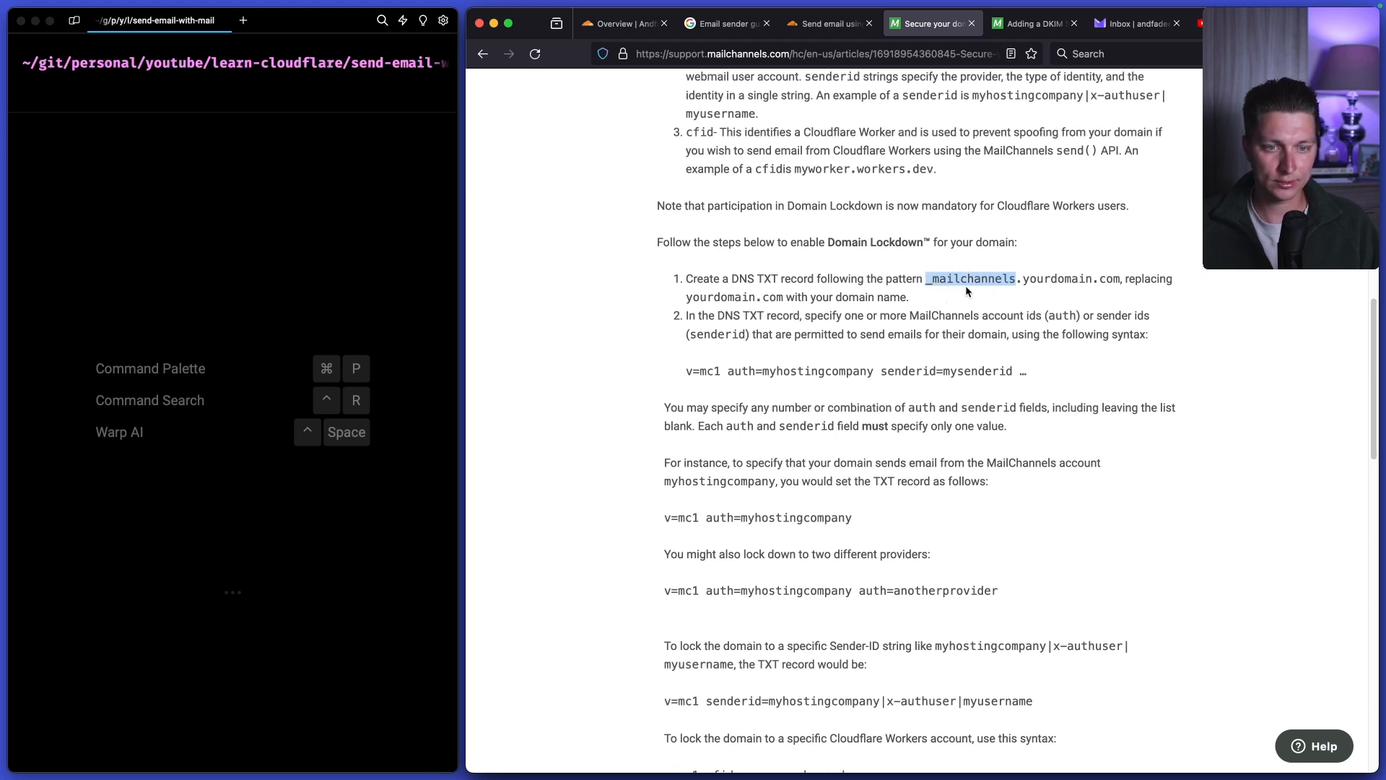
mouse_move(912, 309)
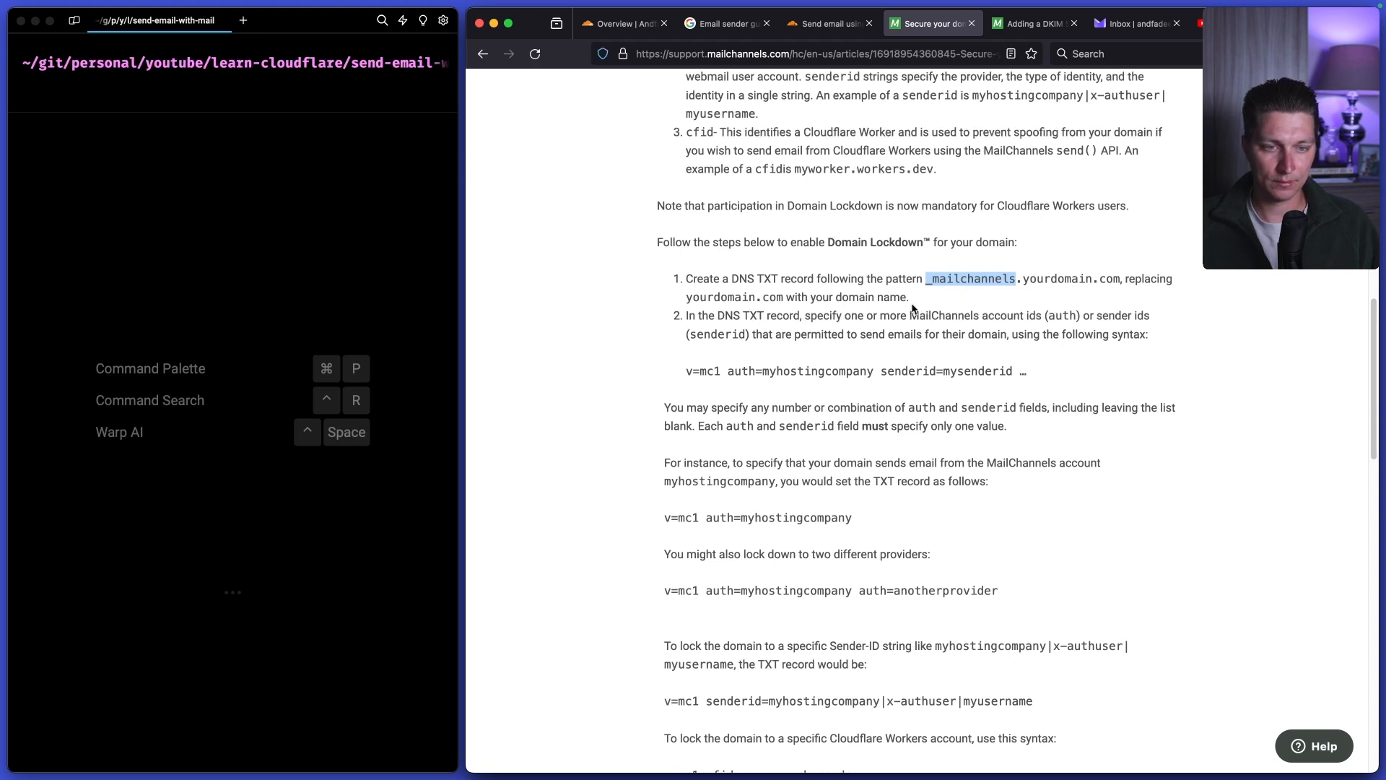
scroll("down", 3)
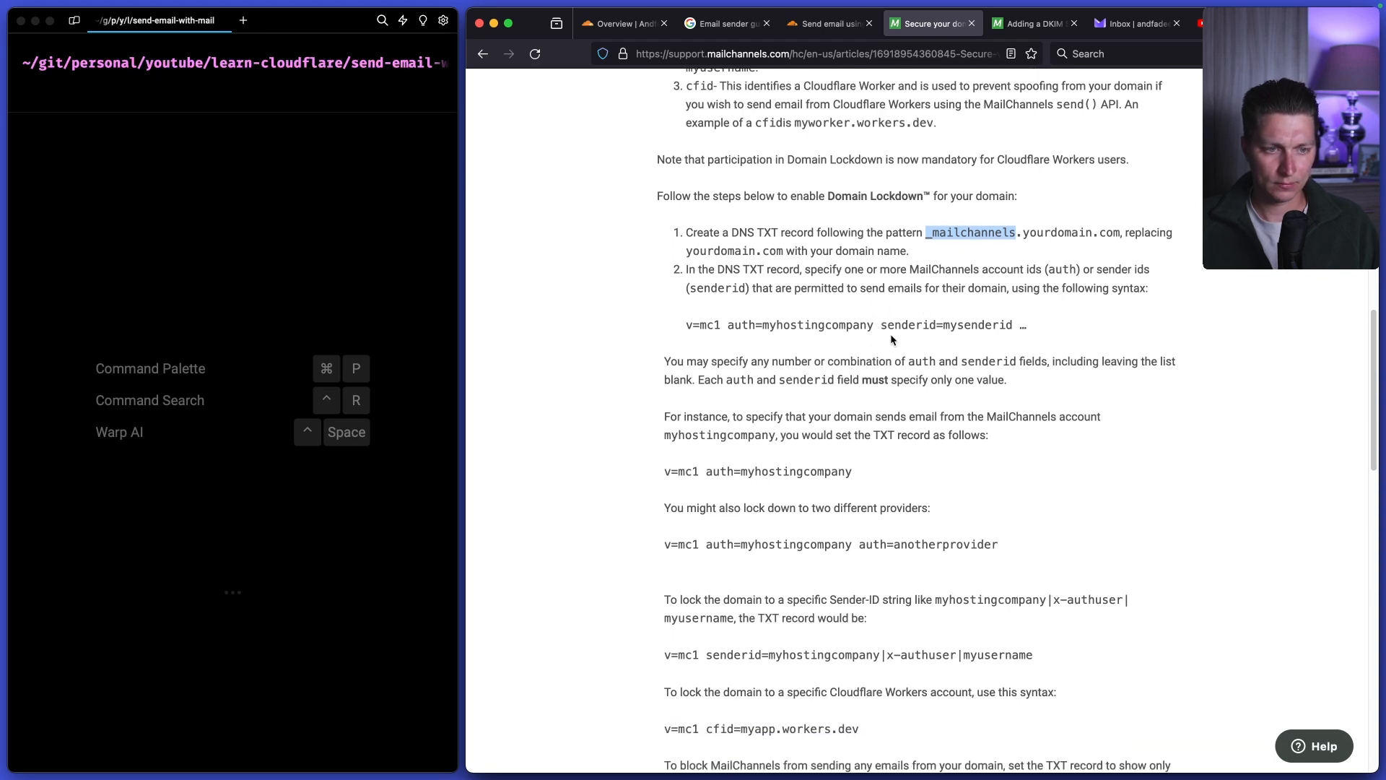
scroll("down", 3)
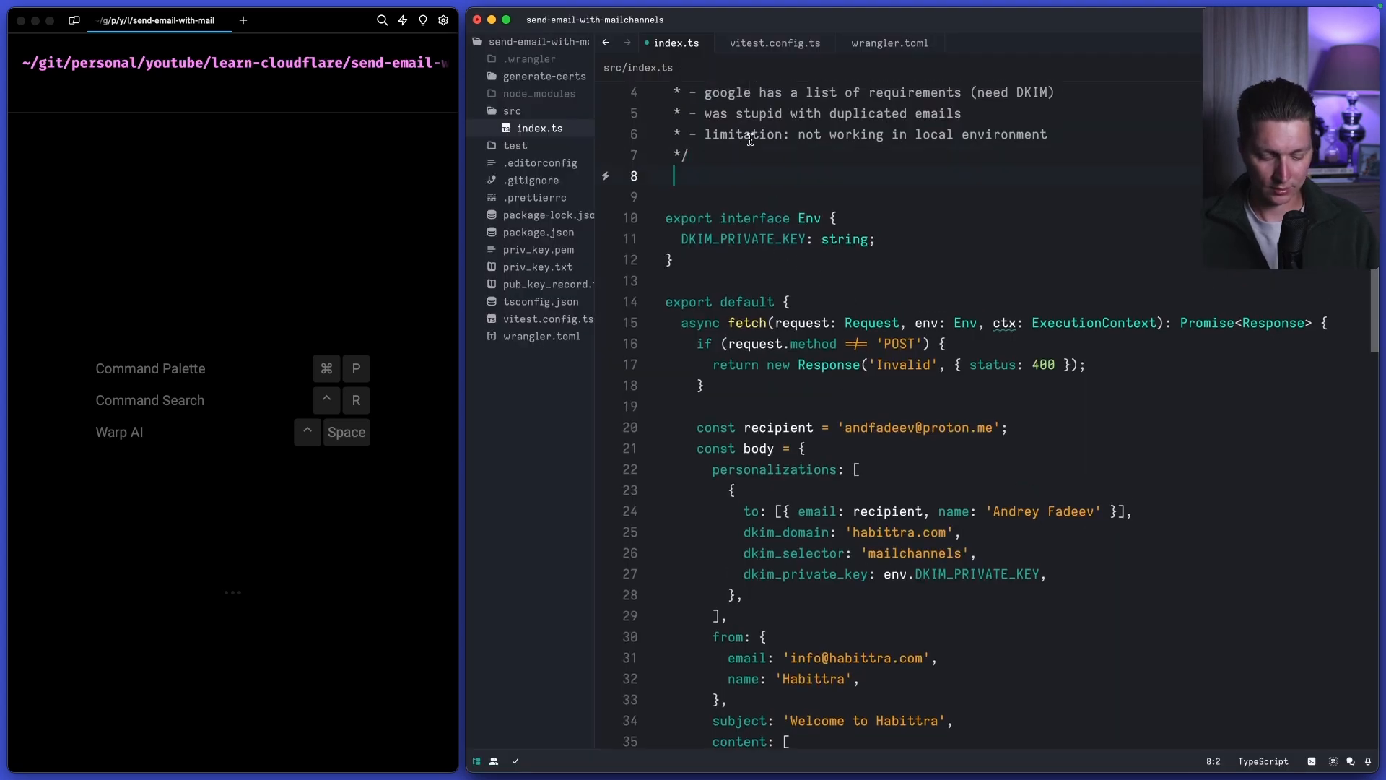
- Add a comment noting the TXT record _mailchannels.habittra.com "v=mc1 cfid=myapp.workers.dev" with a new comment line below
type("//")
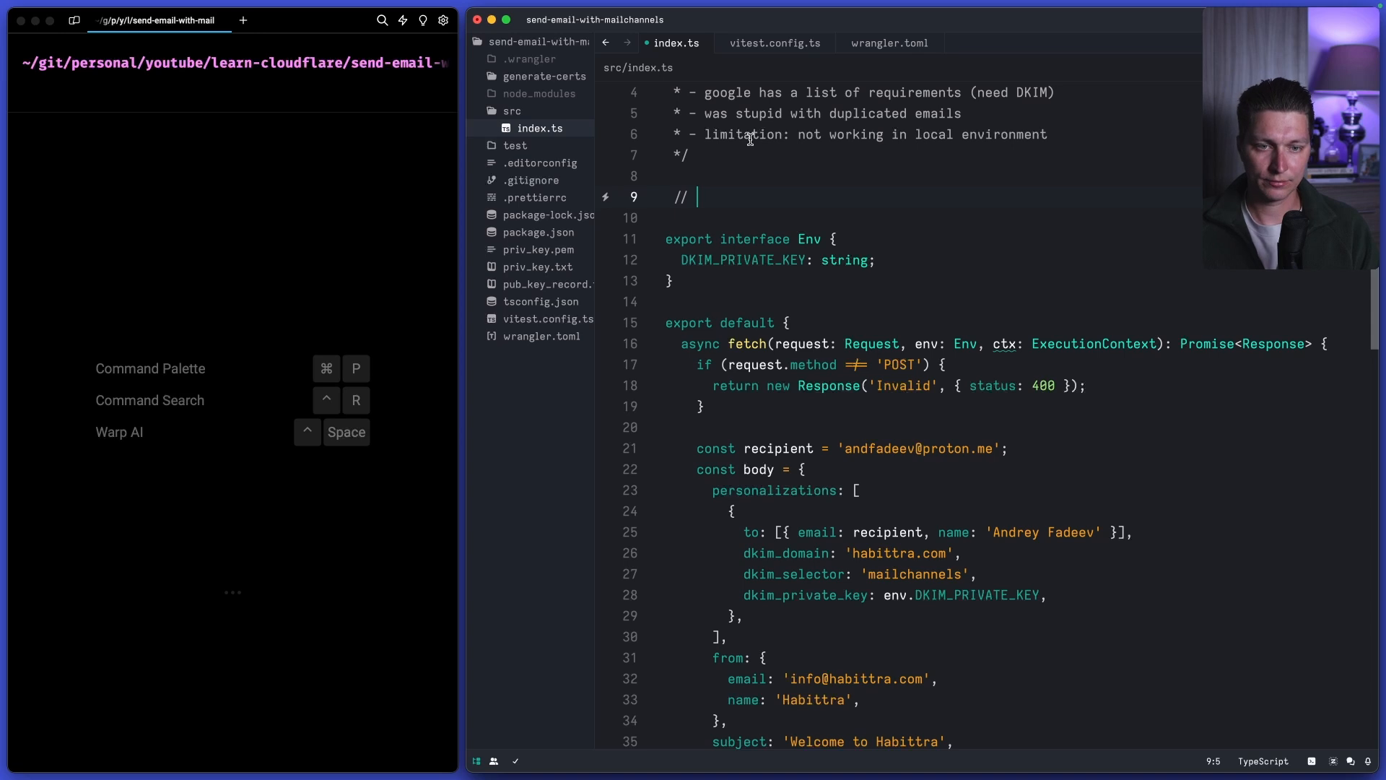
type("TXT")
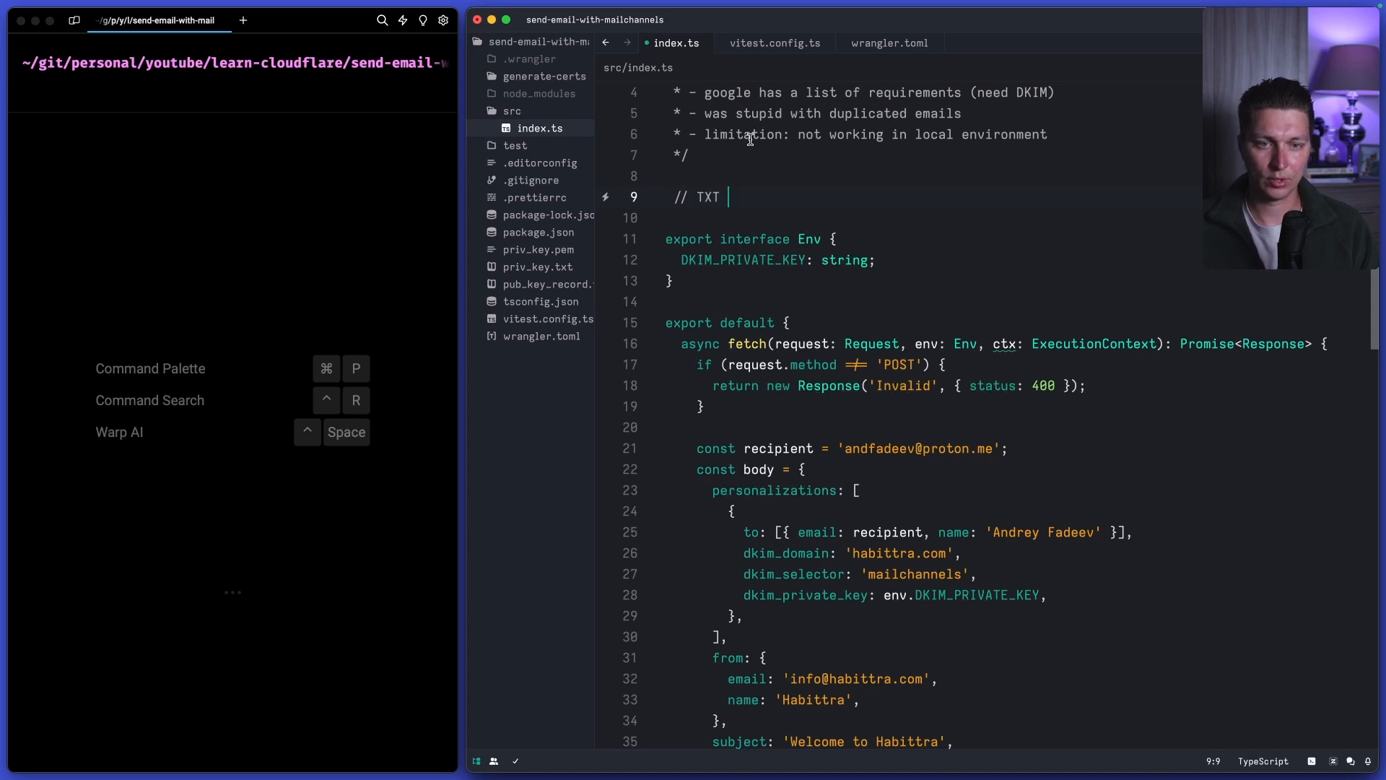
type("v=mc1 cfid=myapp.workers.dev")
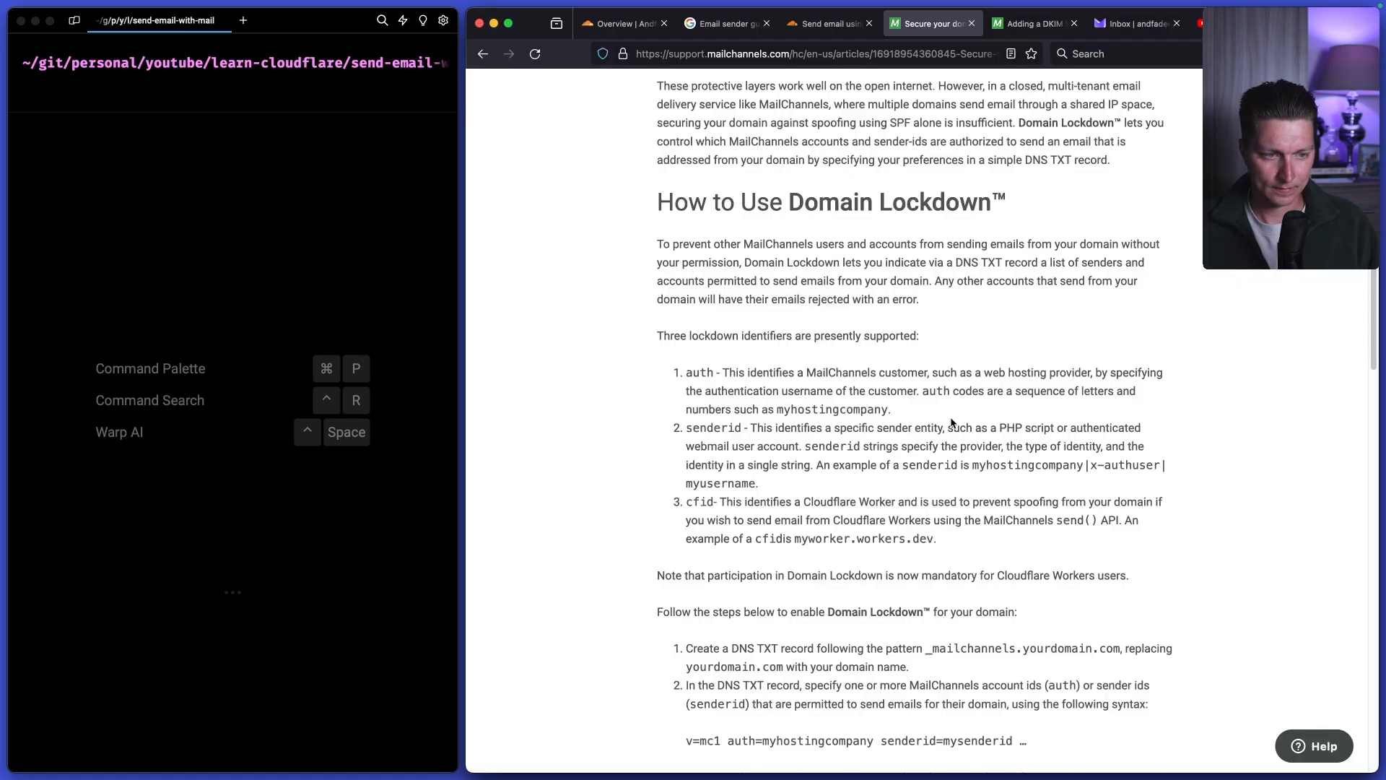
scroll("down", 3)
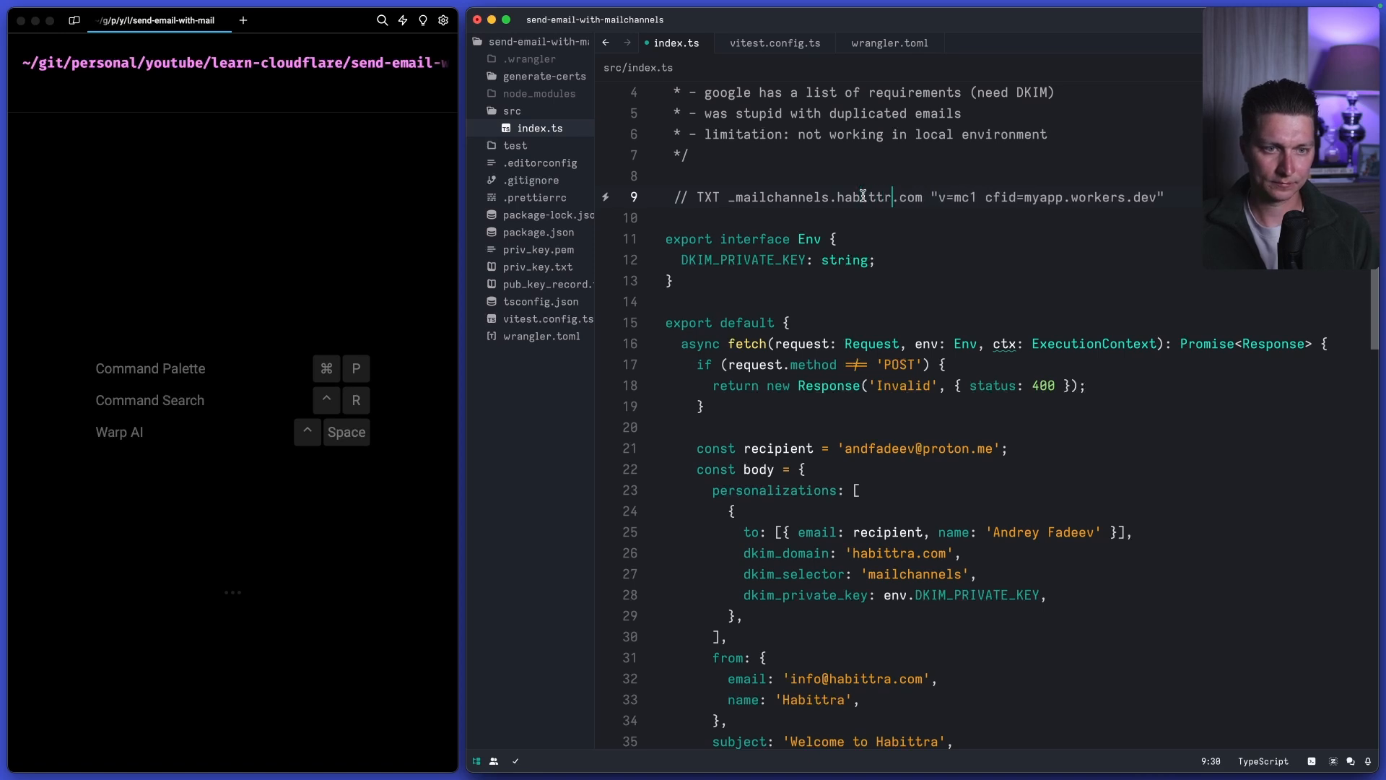
type("a")
key("Enter")
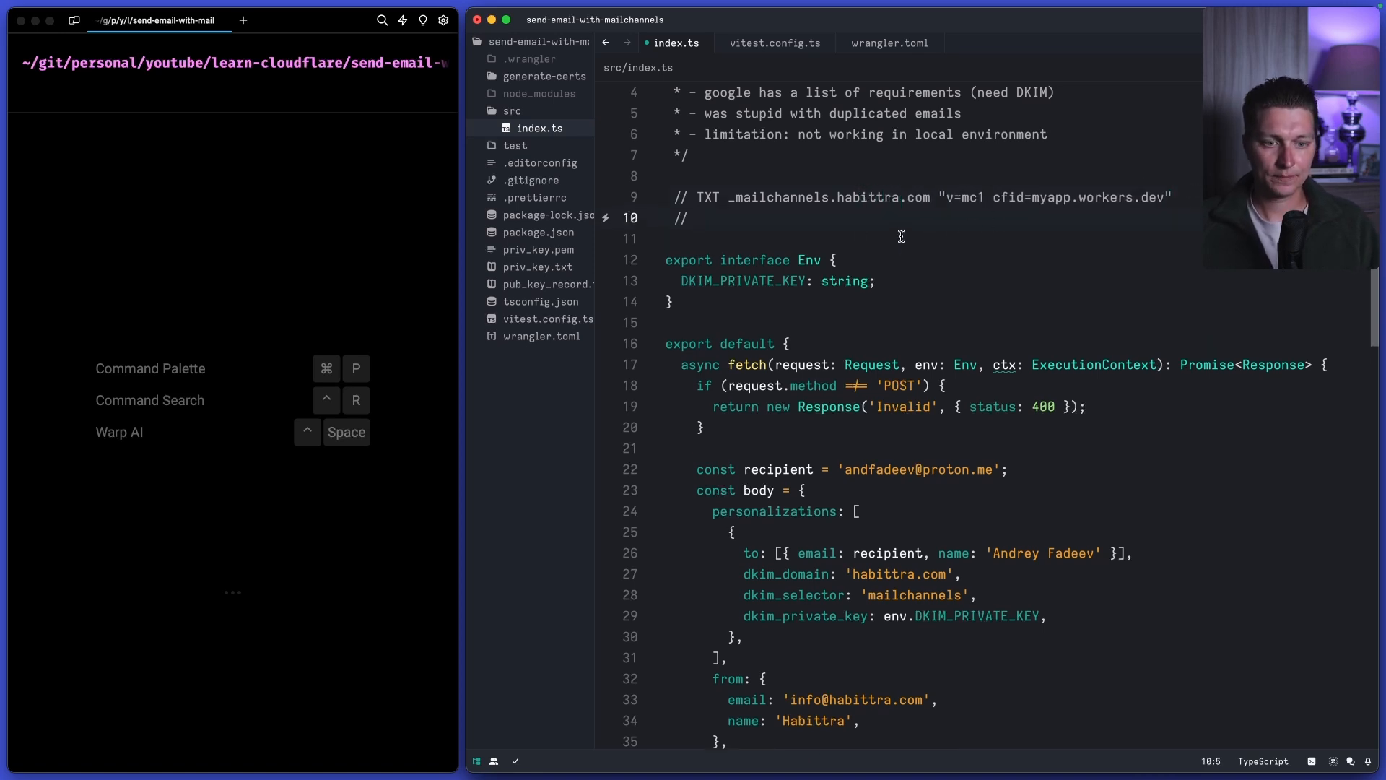
scroll("down", 3)
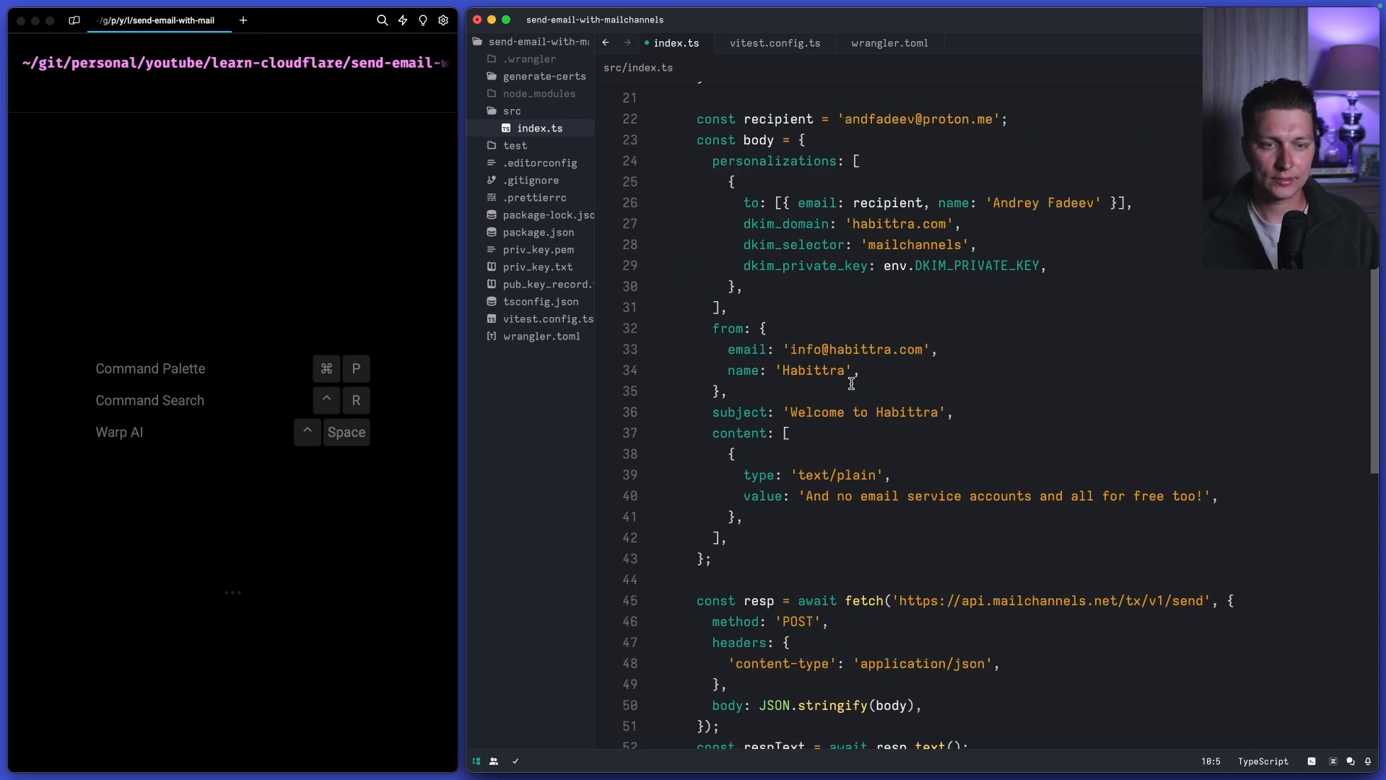
left_click(827, 266)
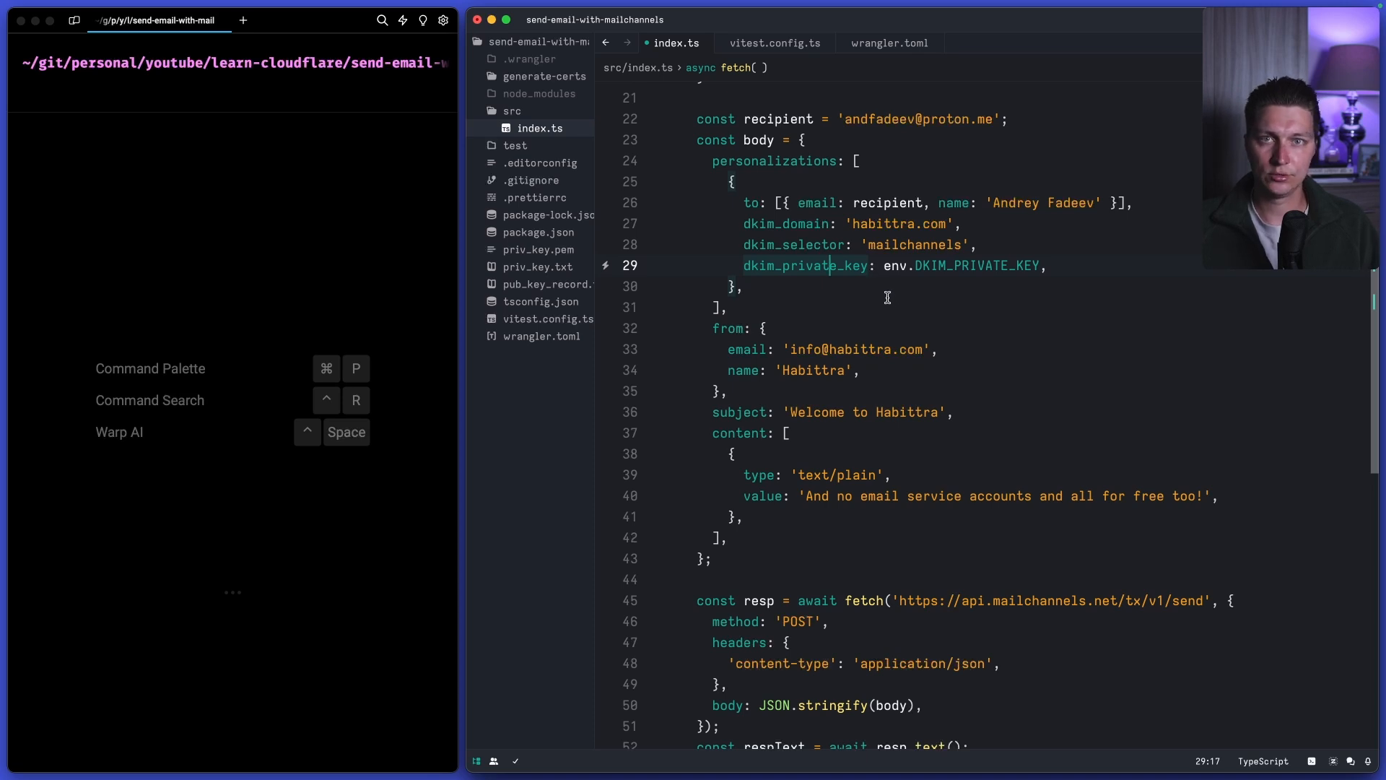
mouse_move(873, 285)
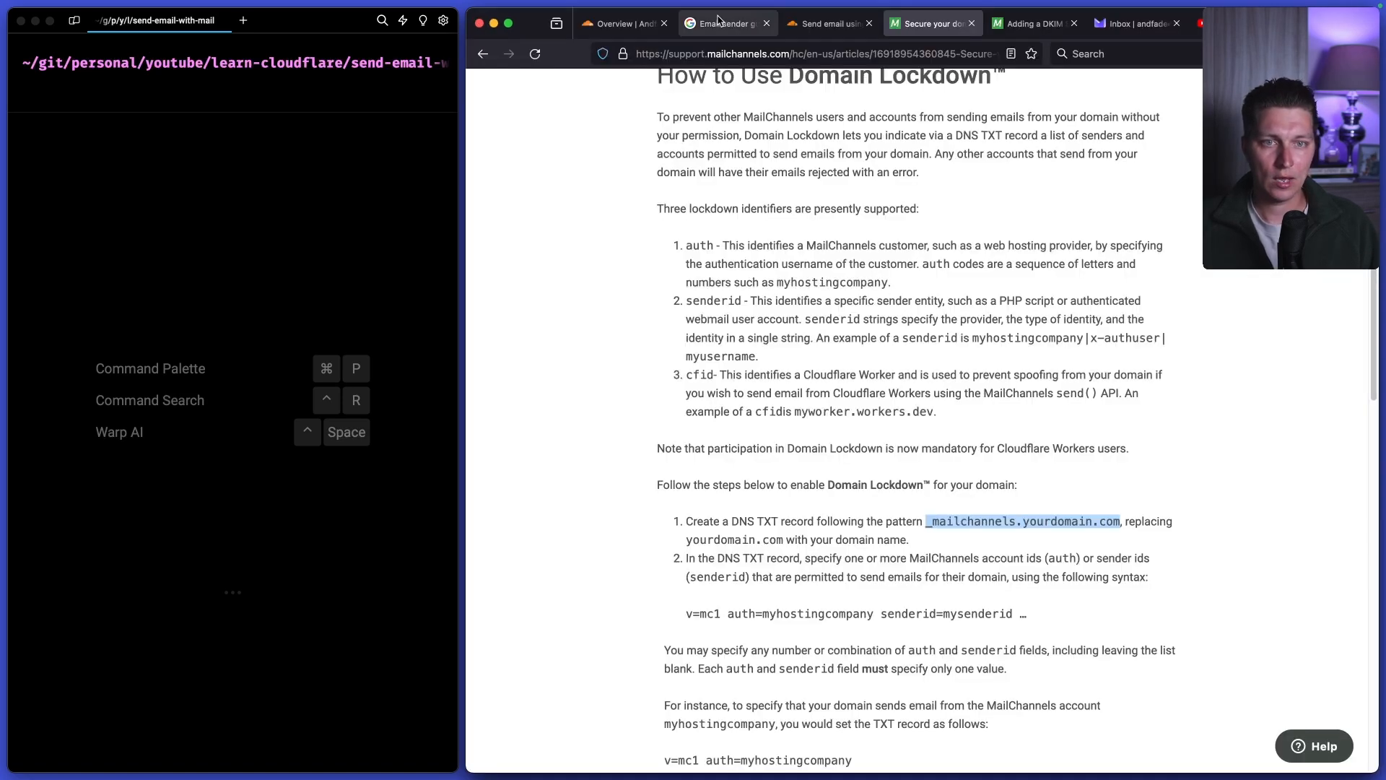
left_click(725, 23)
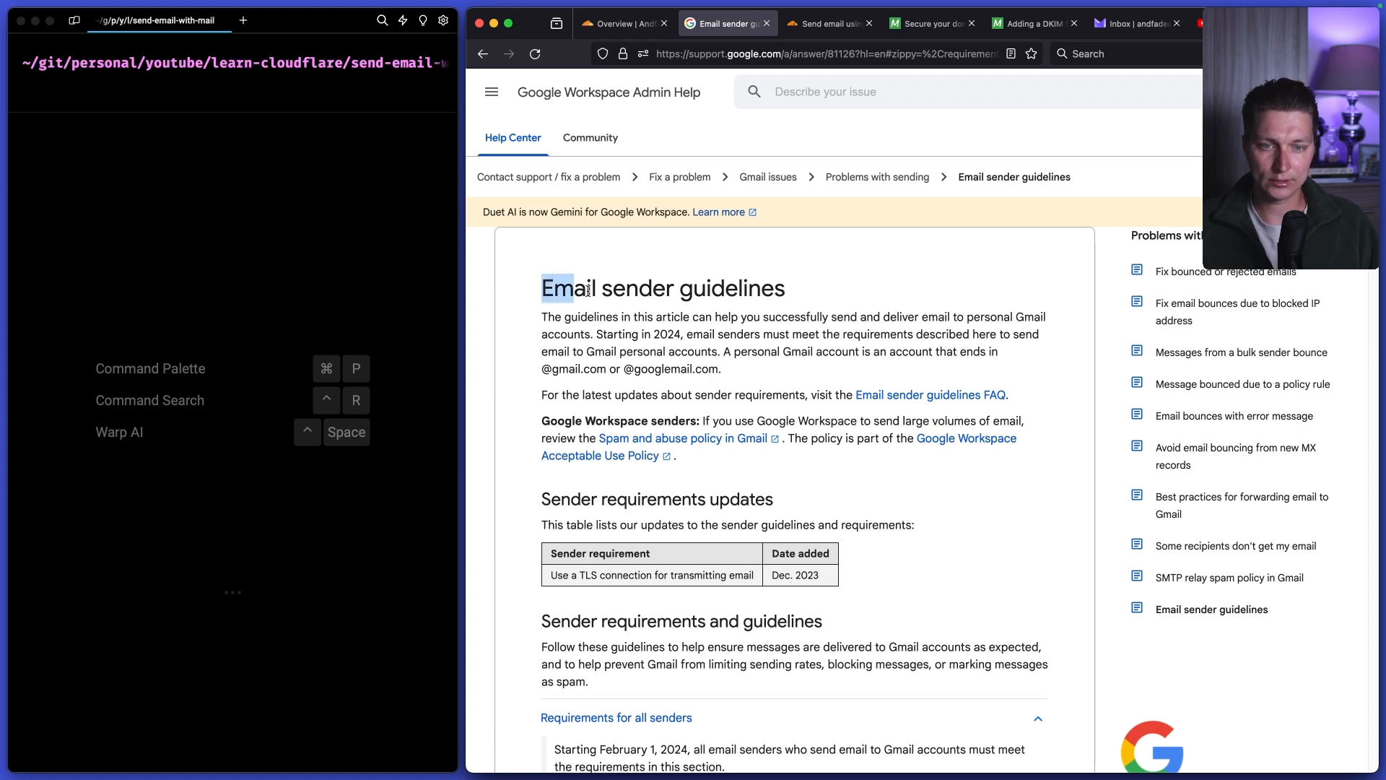
scroll("down", 3)
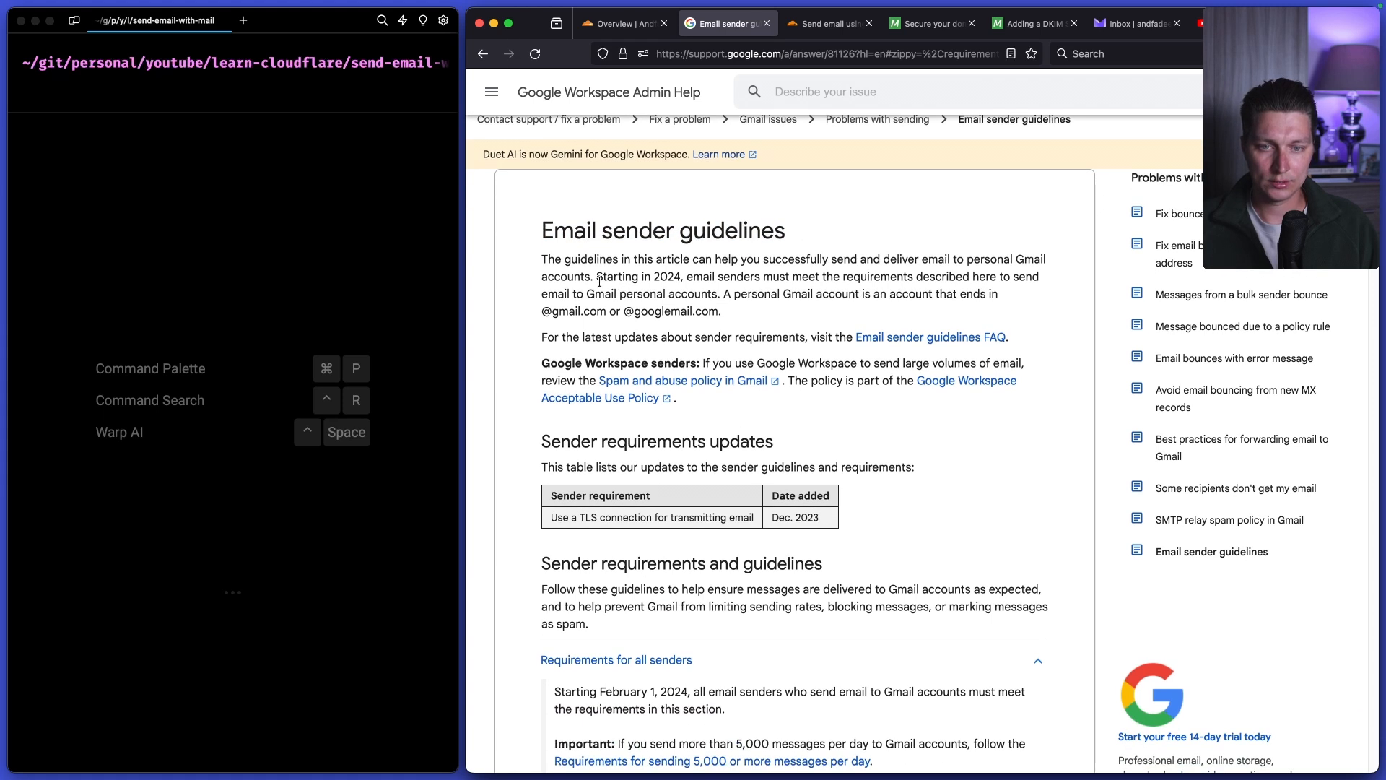
left_click_drag(597, 276, 683, 275)
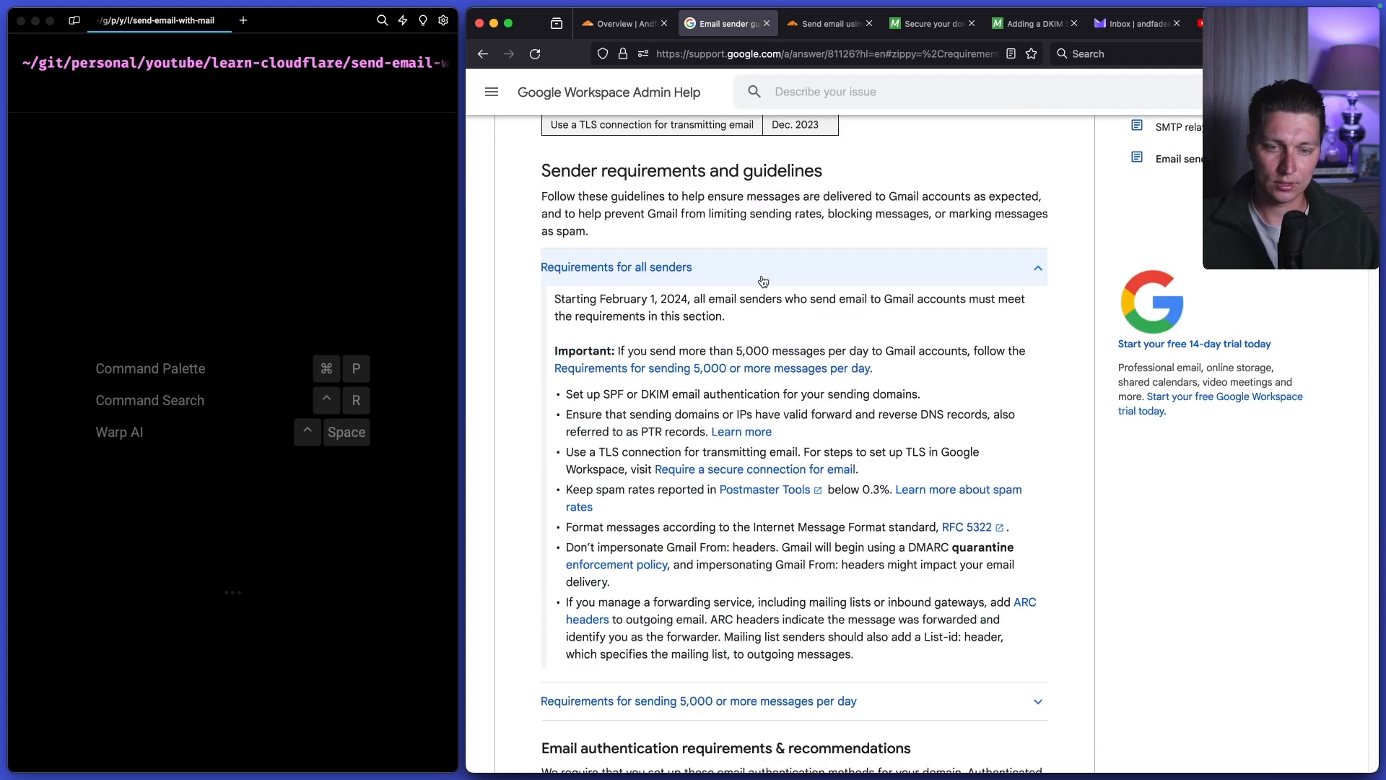
scroll("down", 3)
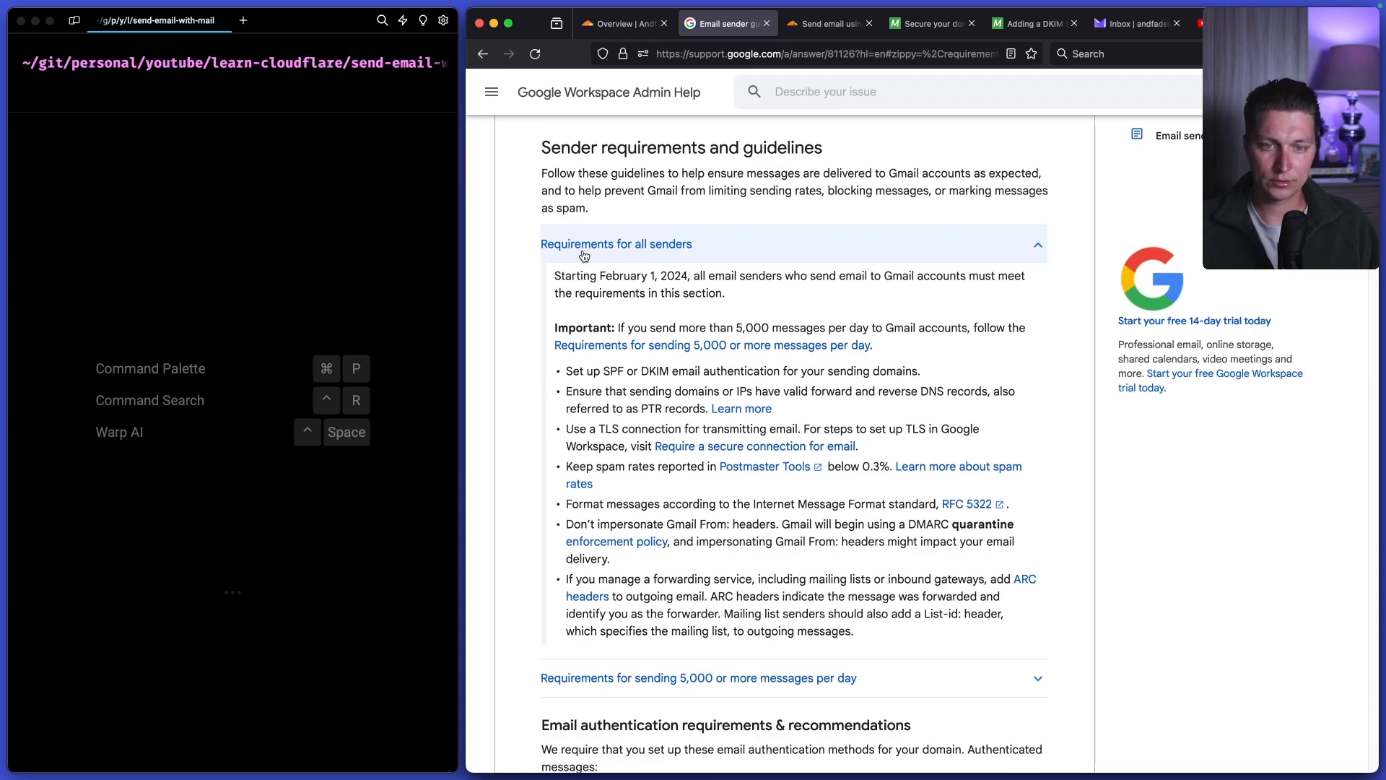
scroll("down", 3)
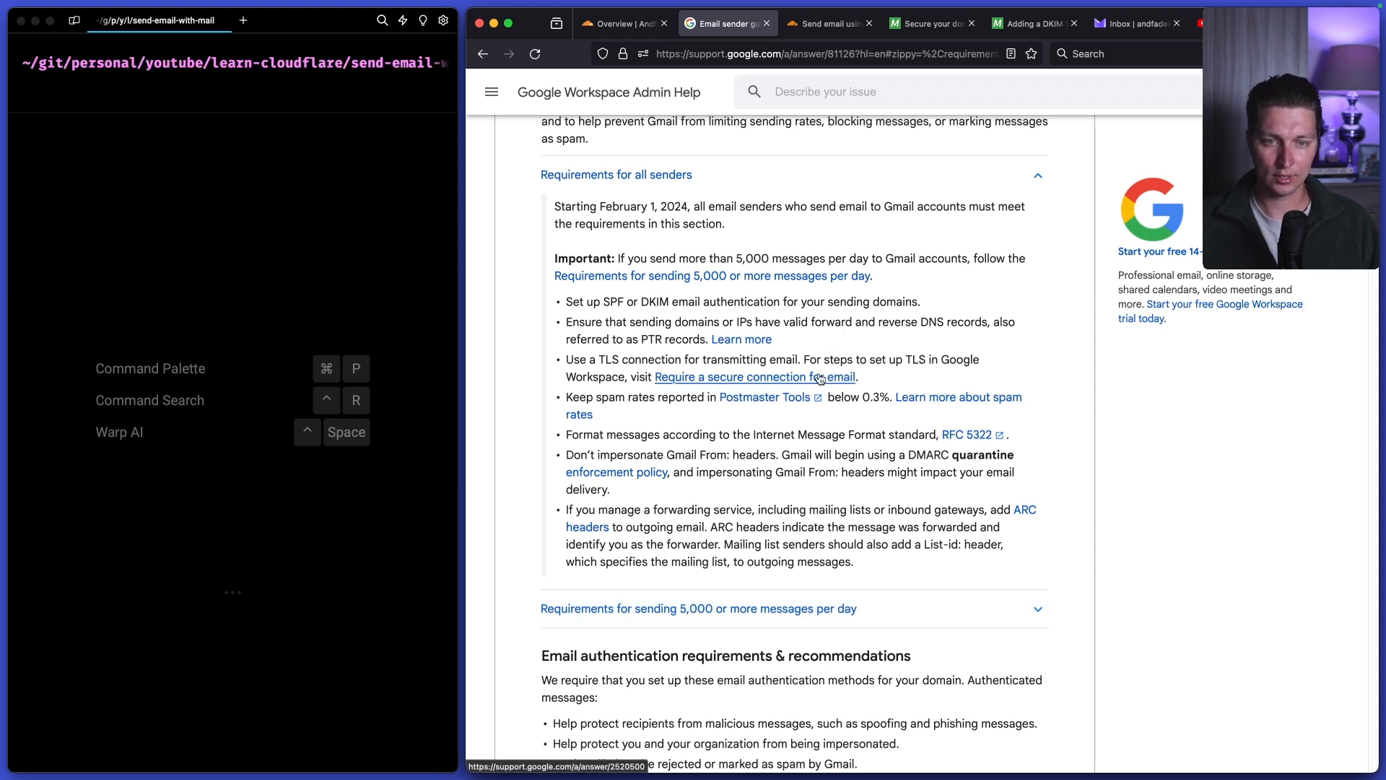
scroll("down", 3)
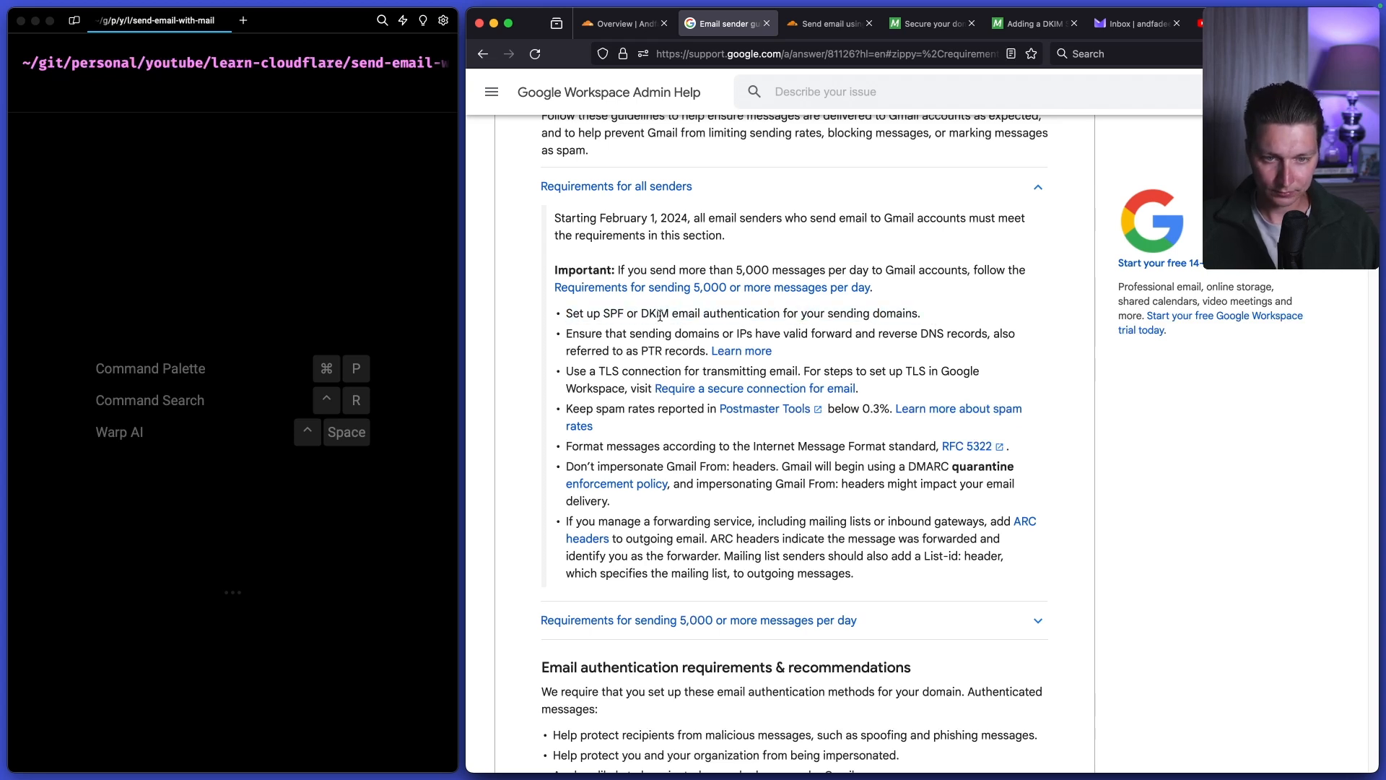
double_click(656, 313)
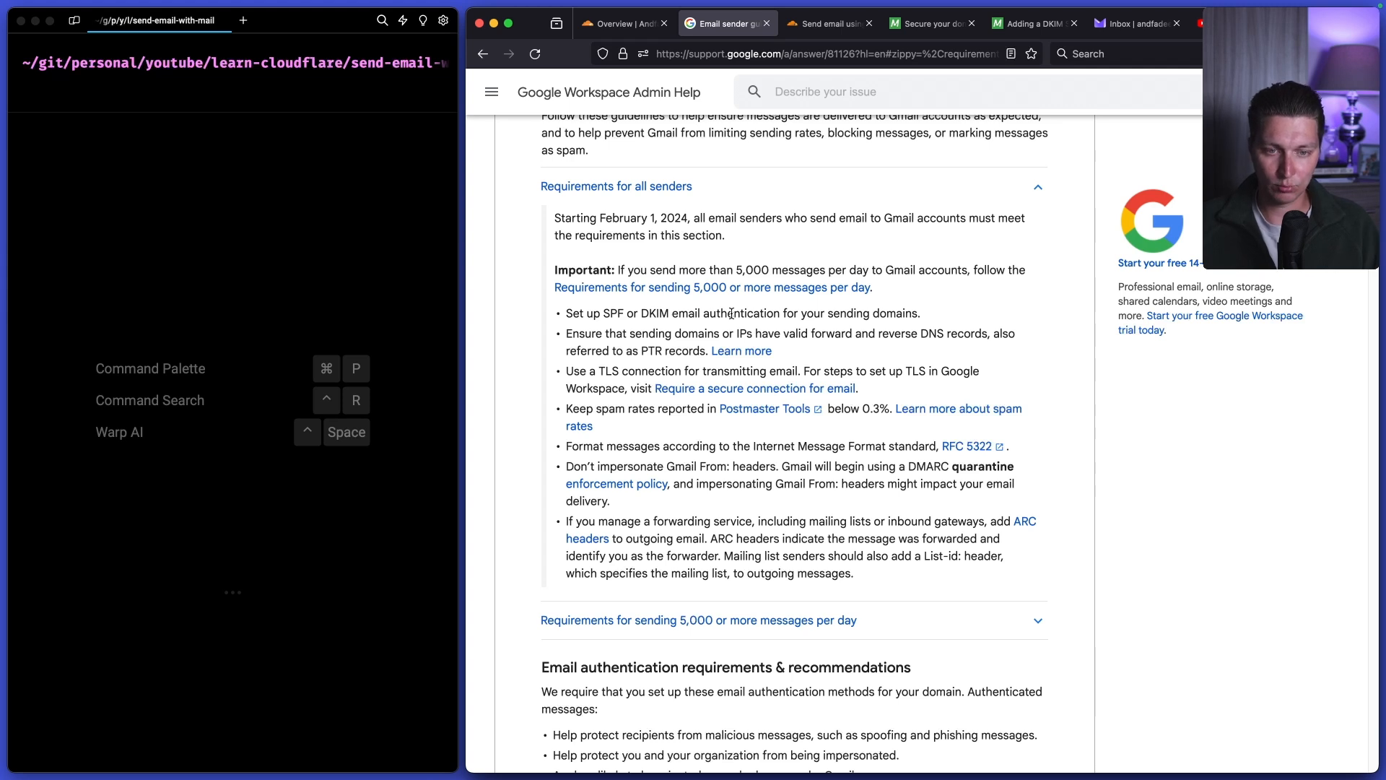
double_click(656, 313)
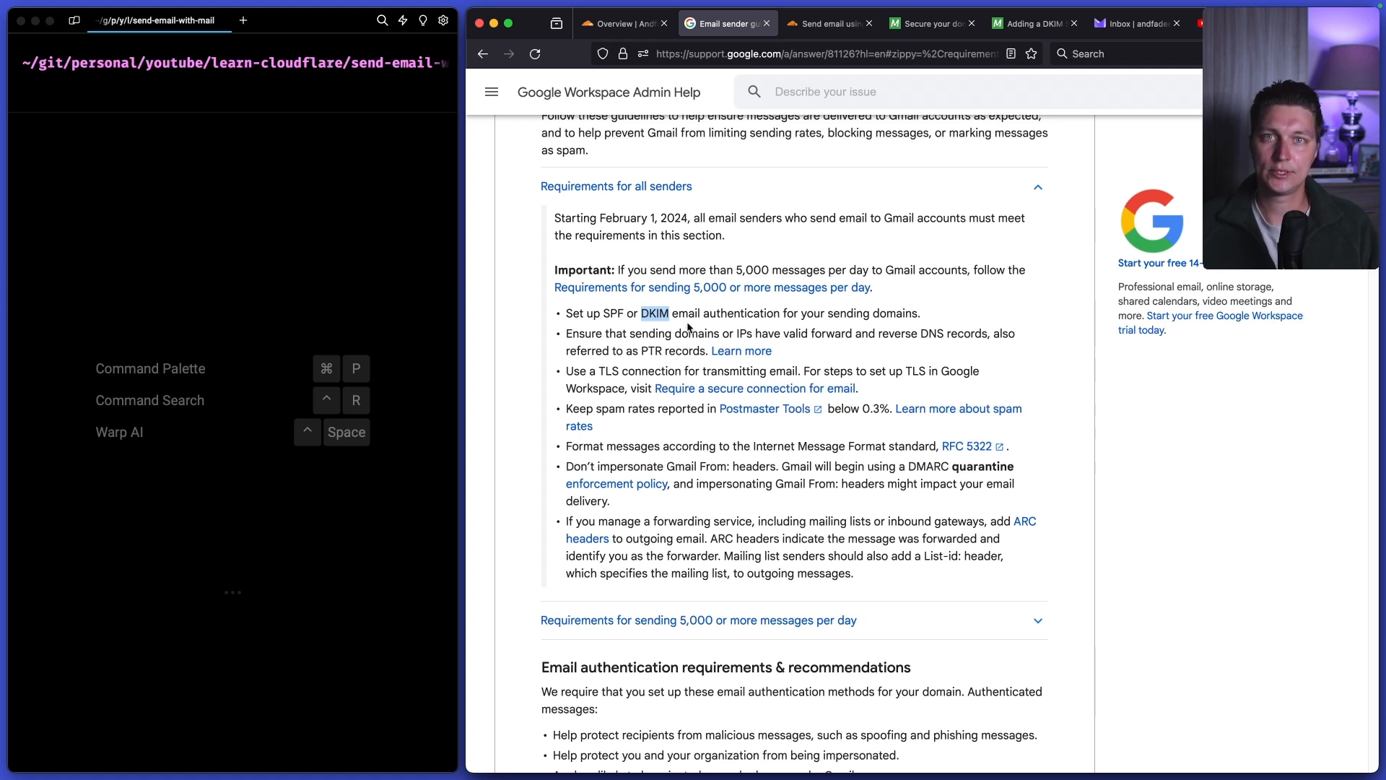
mouse_move(708, 329)
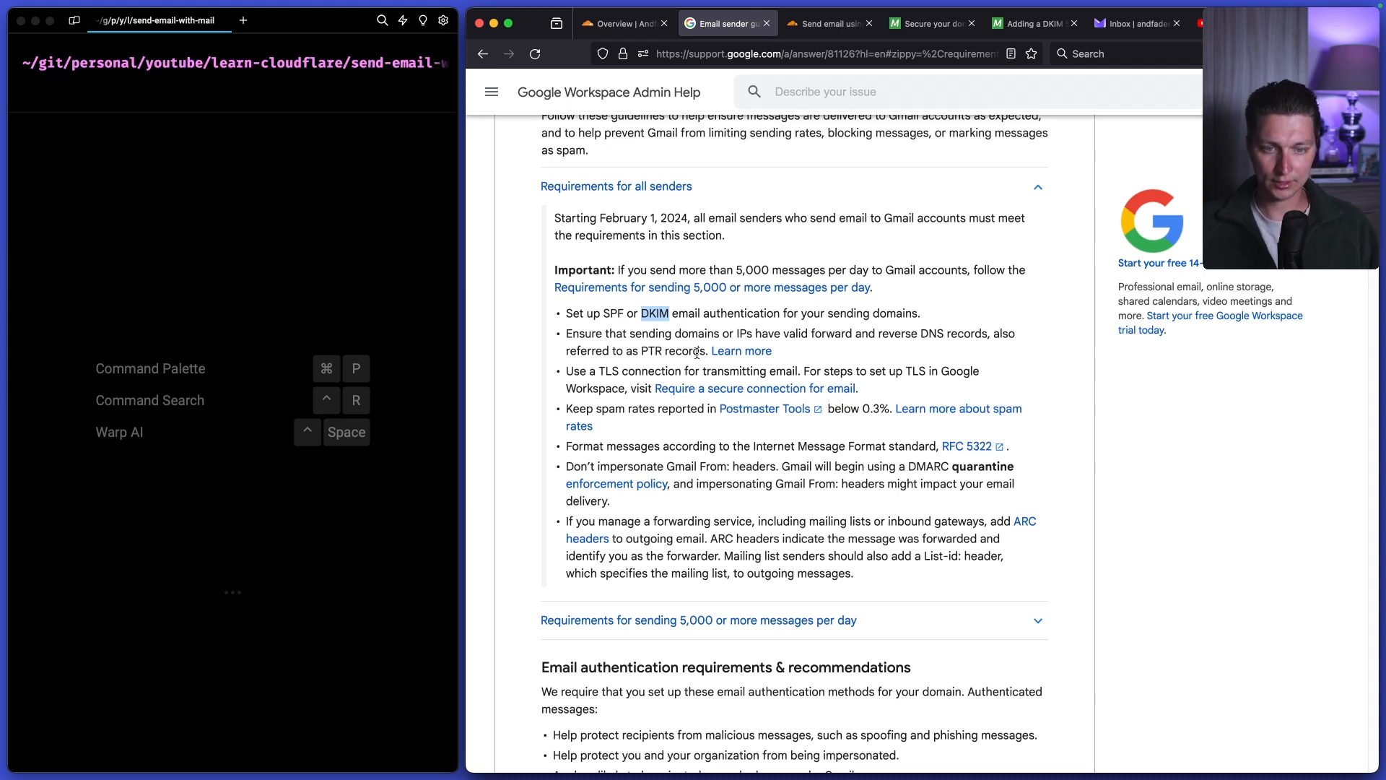
- Highlight the DKIM key-length note: 1024-bit minimum, 2048-bit recommended
scroll("down", 3)
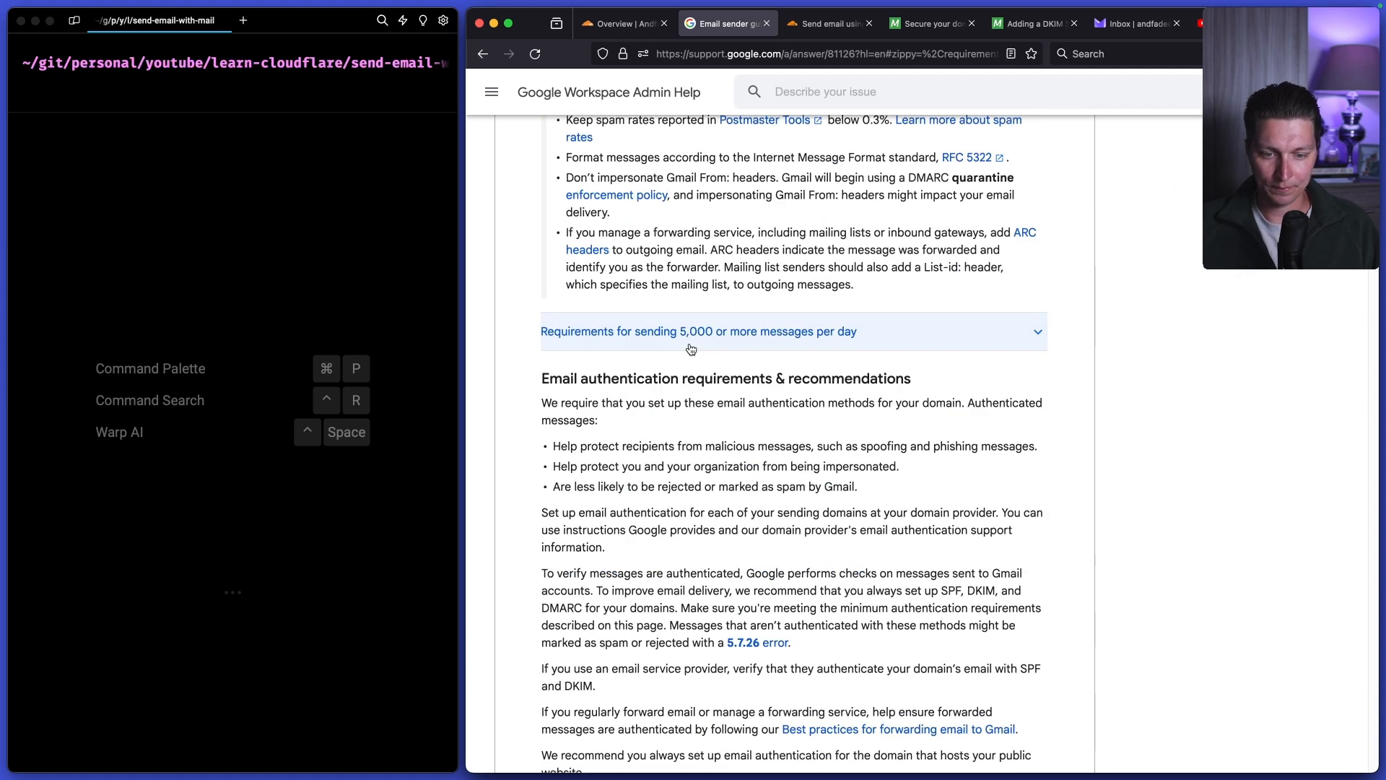
scroll("down", 3)
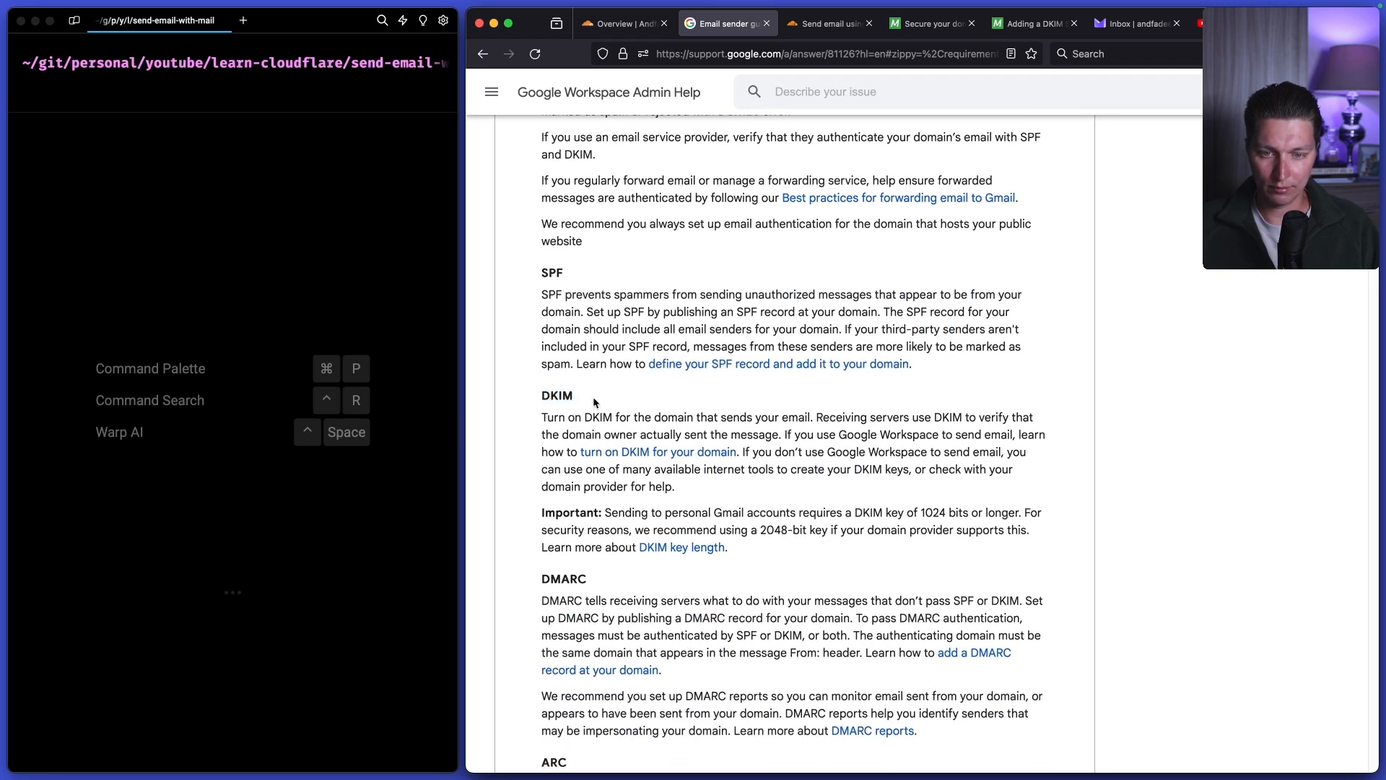
scroll("down", 3)
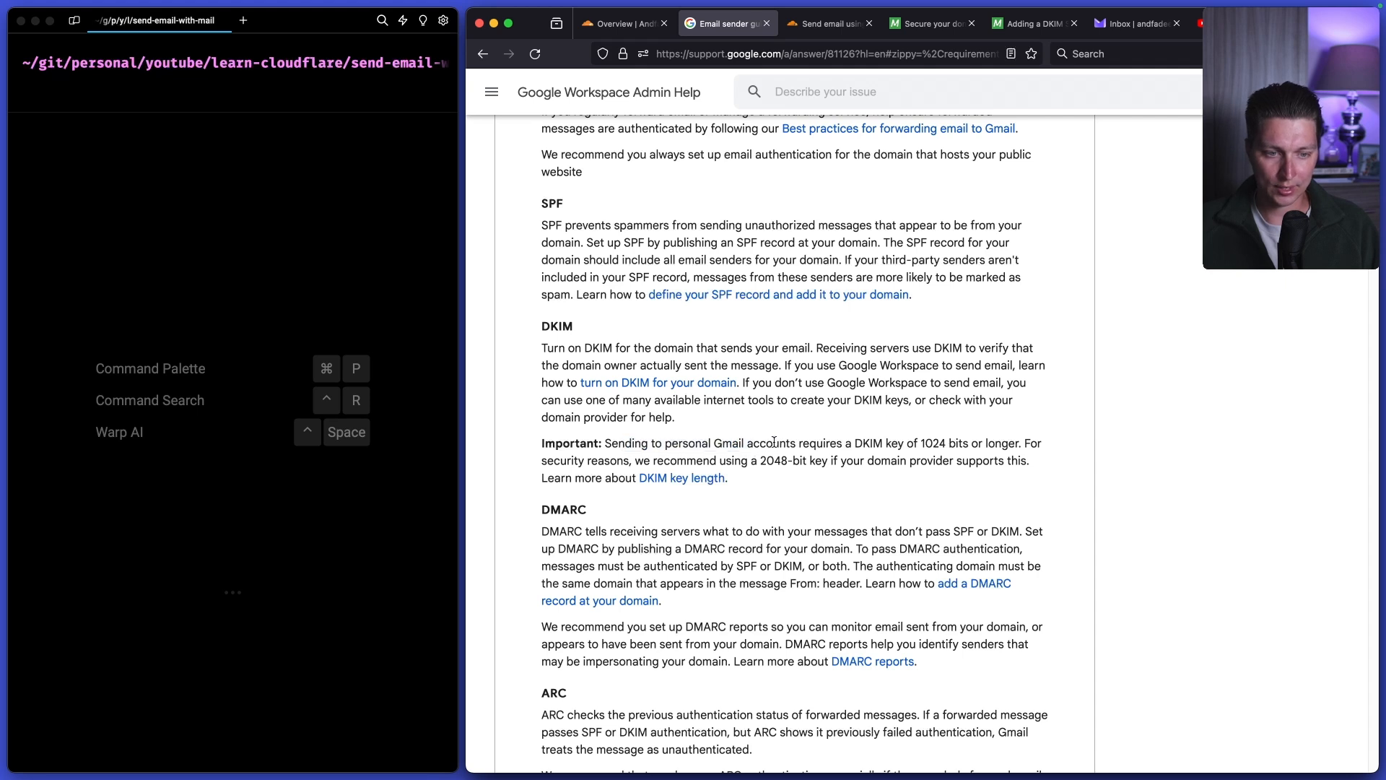
double_click(868, 443)
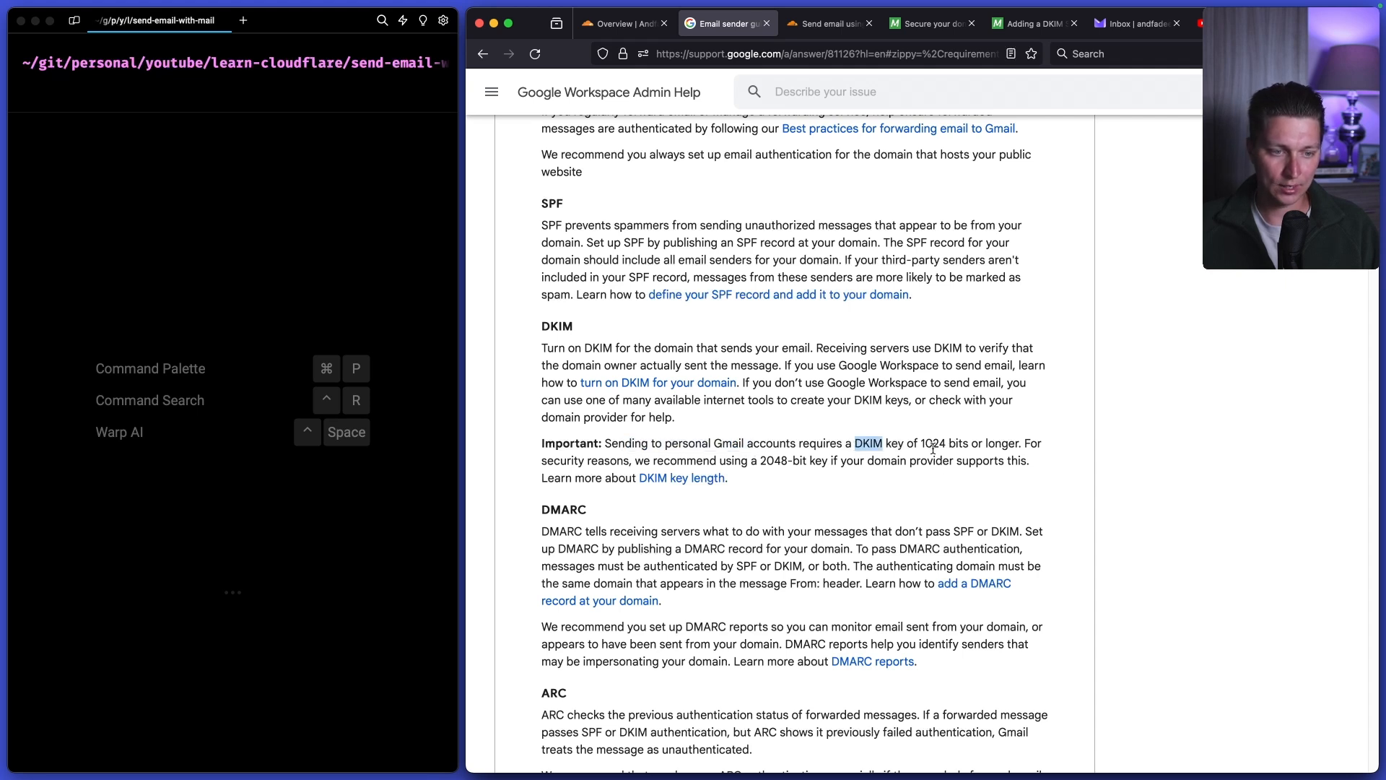
double_click(931, 444)
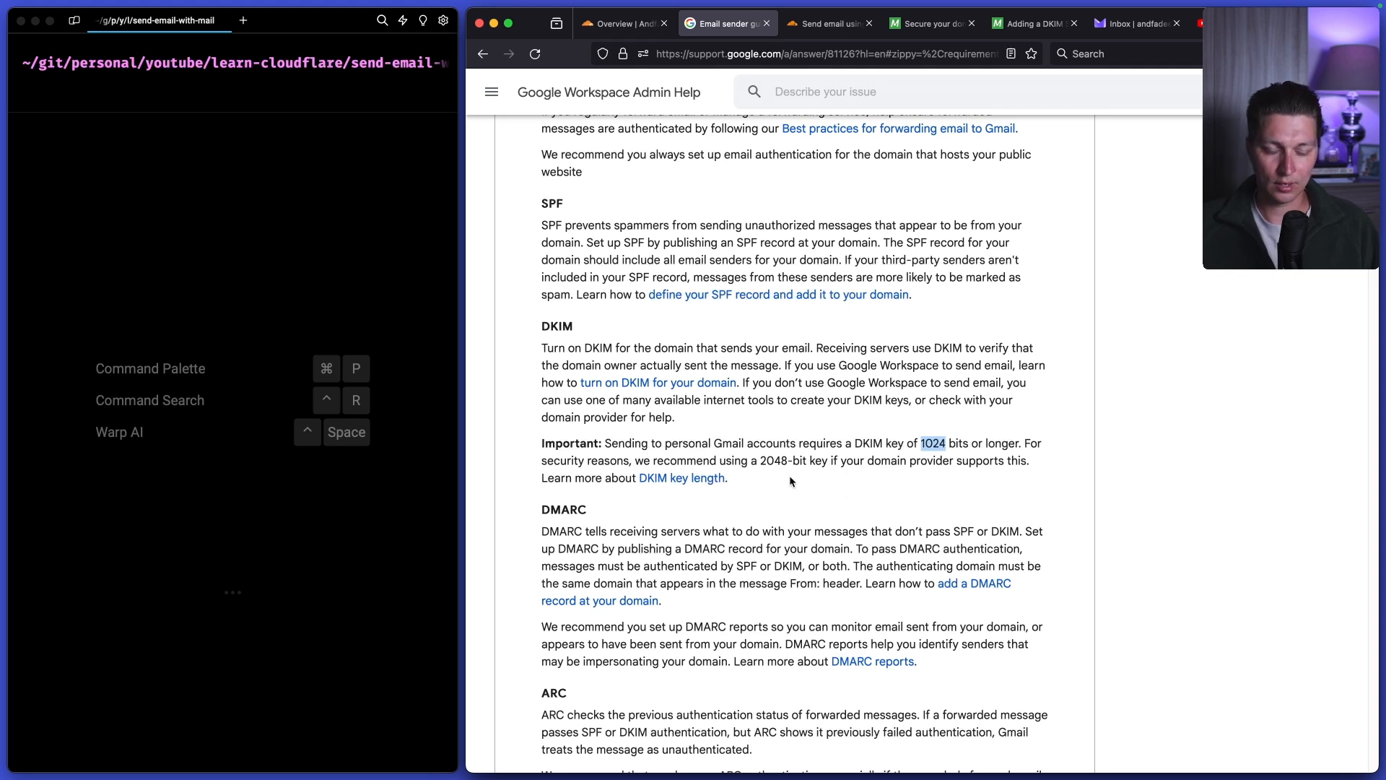
double_click(772, 461)
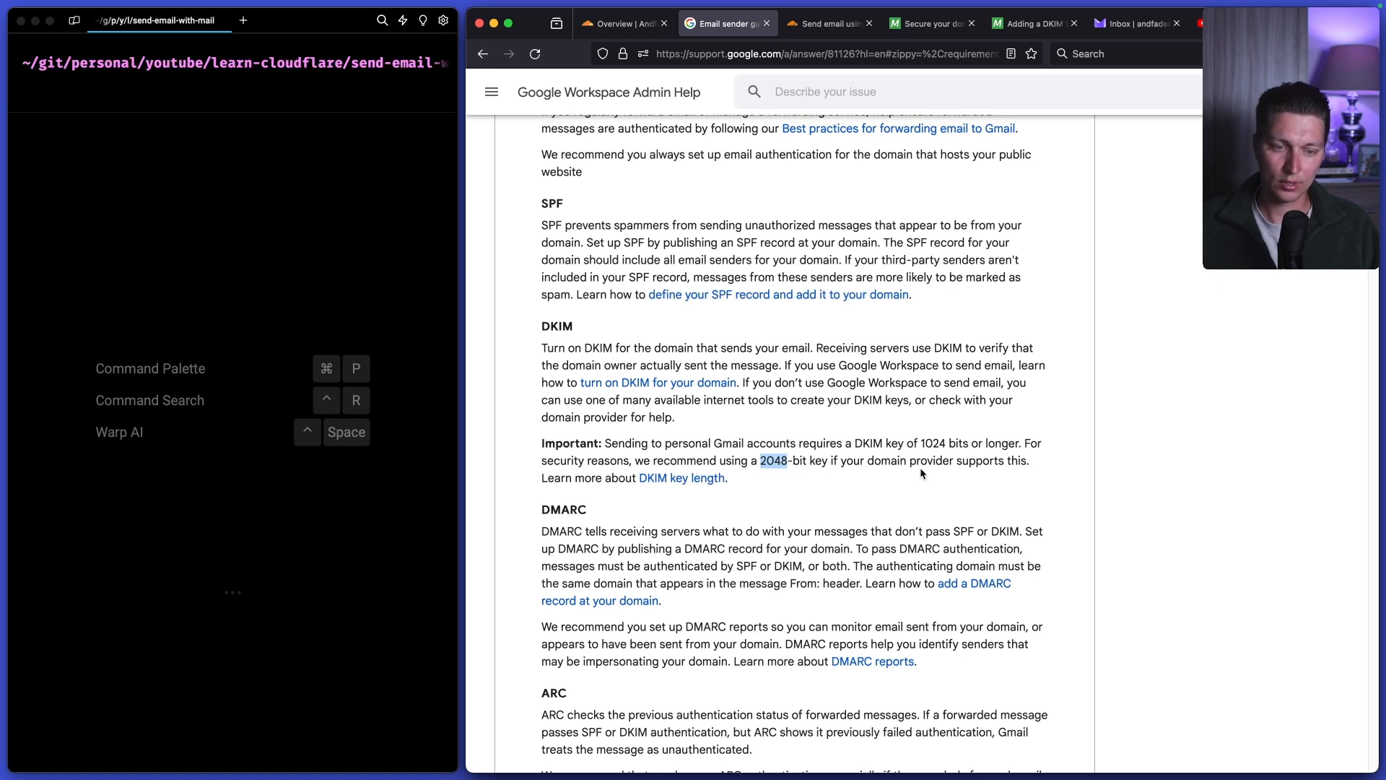
mouse_move(766, 403)
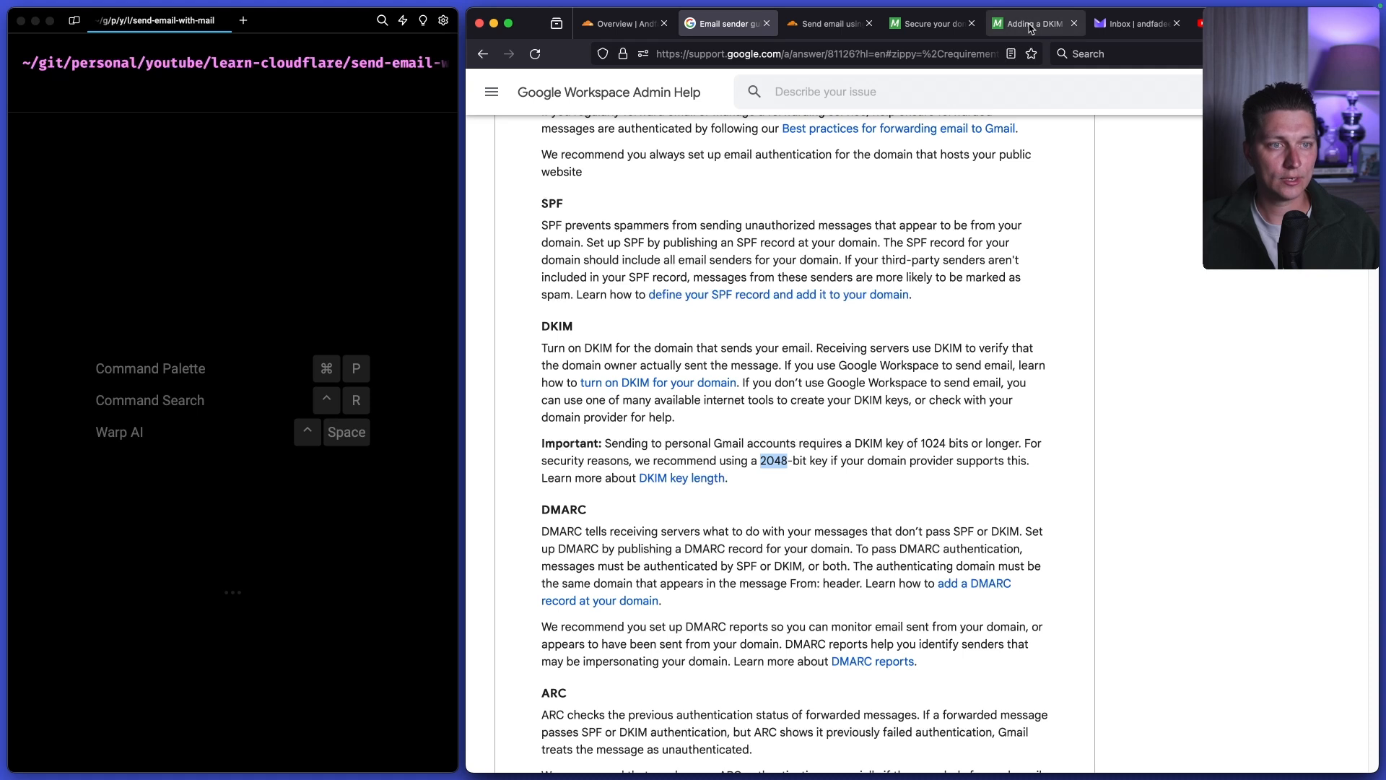
- Reach the openssl genrsa private-key command in the MailChannels DKIM signature article
left_click(1033, 23)
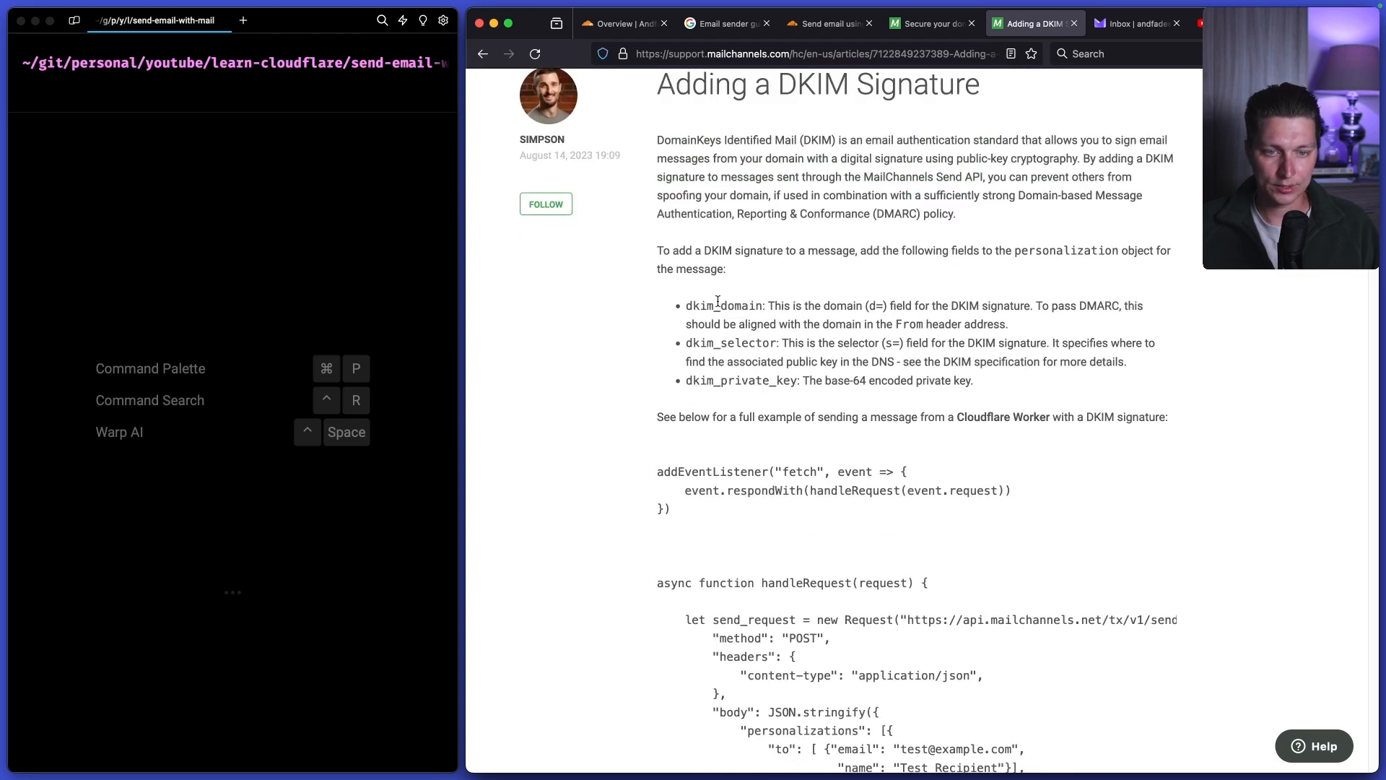
scroll("down", 3)
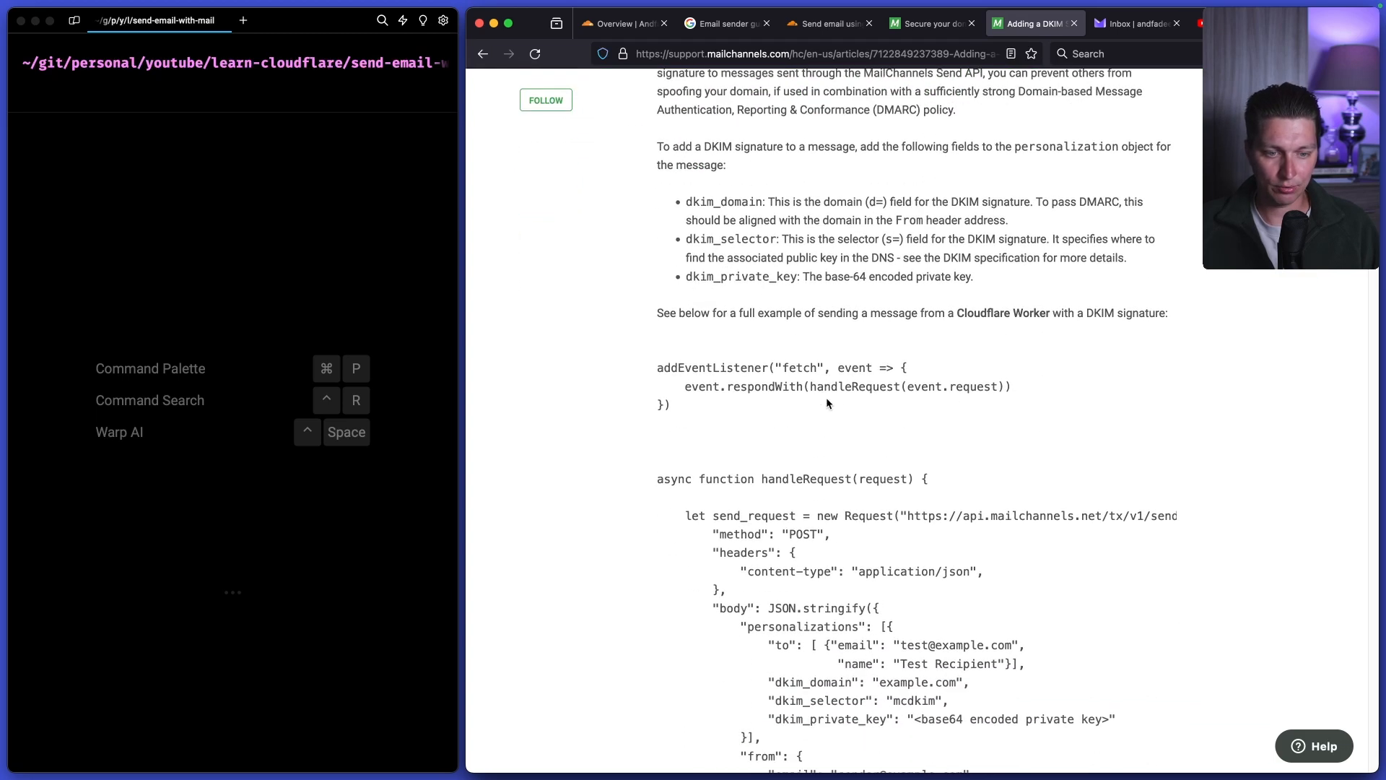
scroll("down", 3)
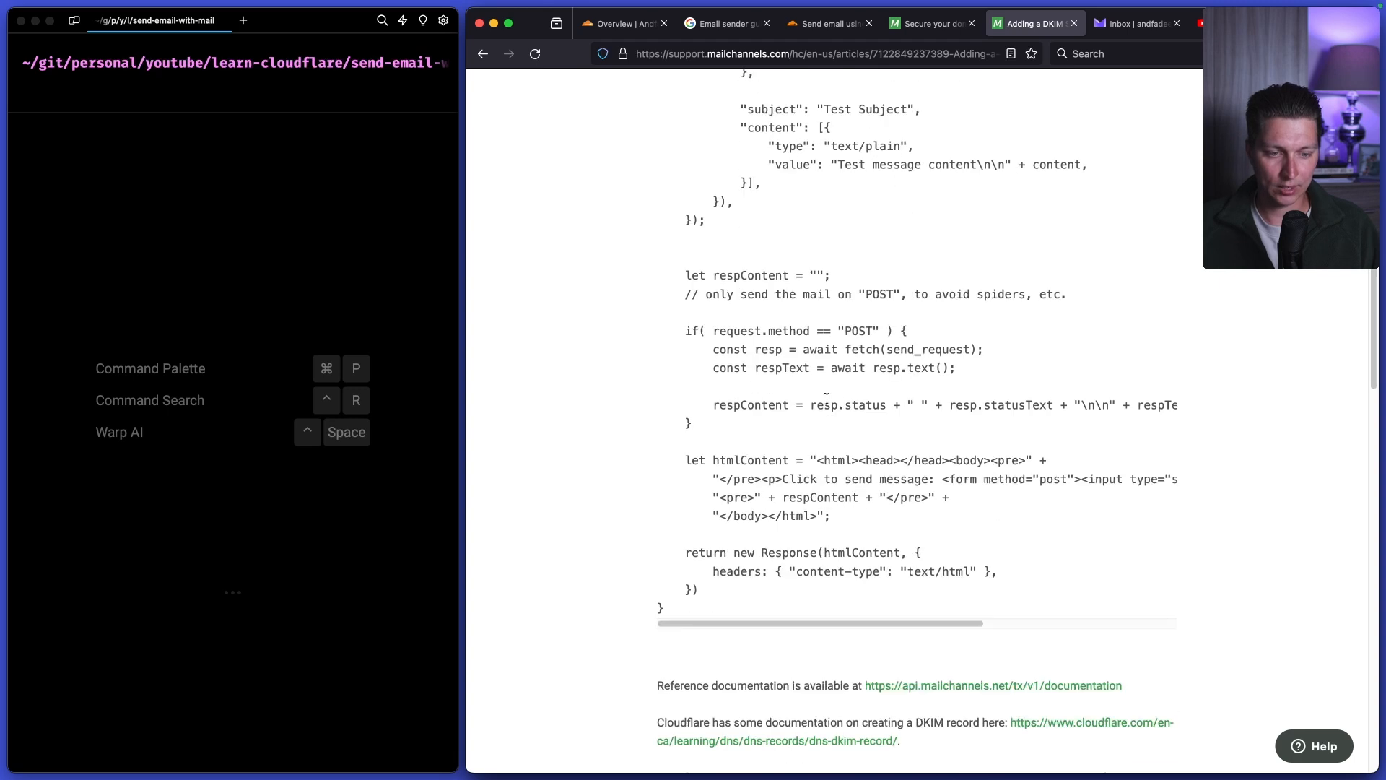
scroll("down", 3)
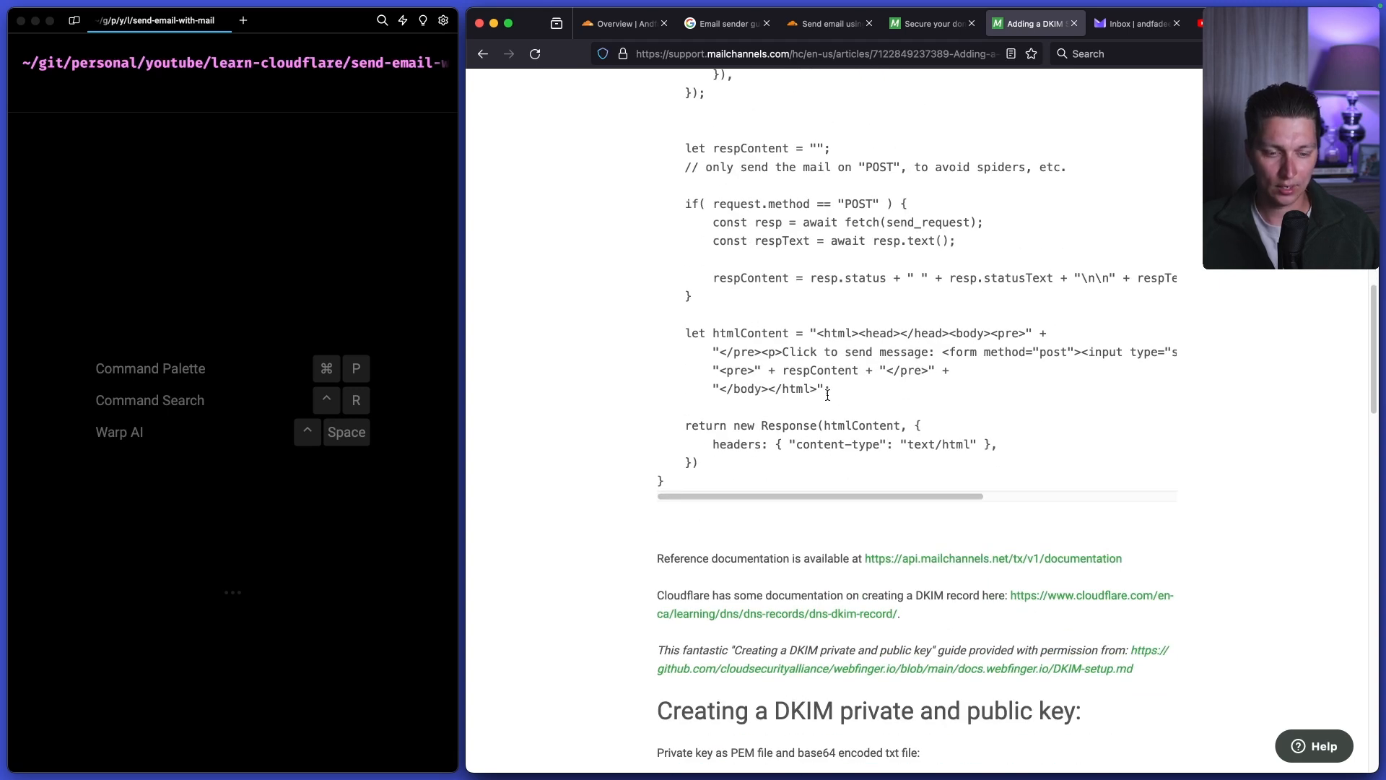
scroll("down", 3)
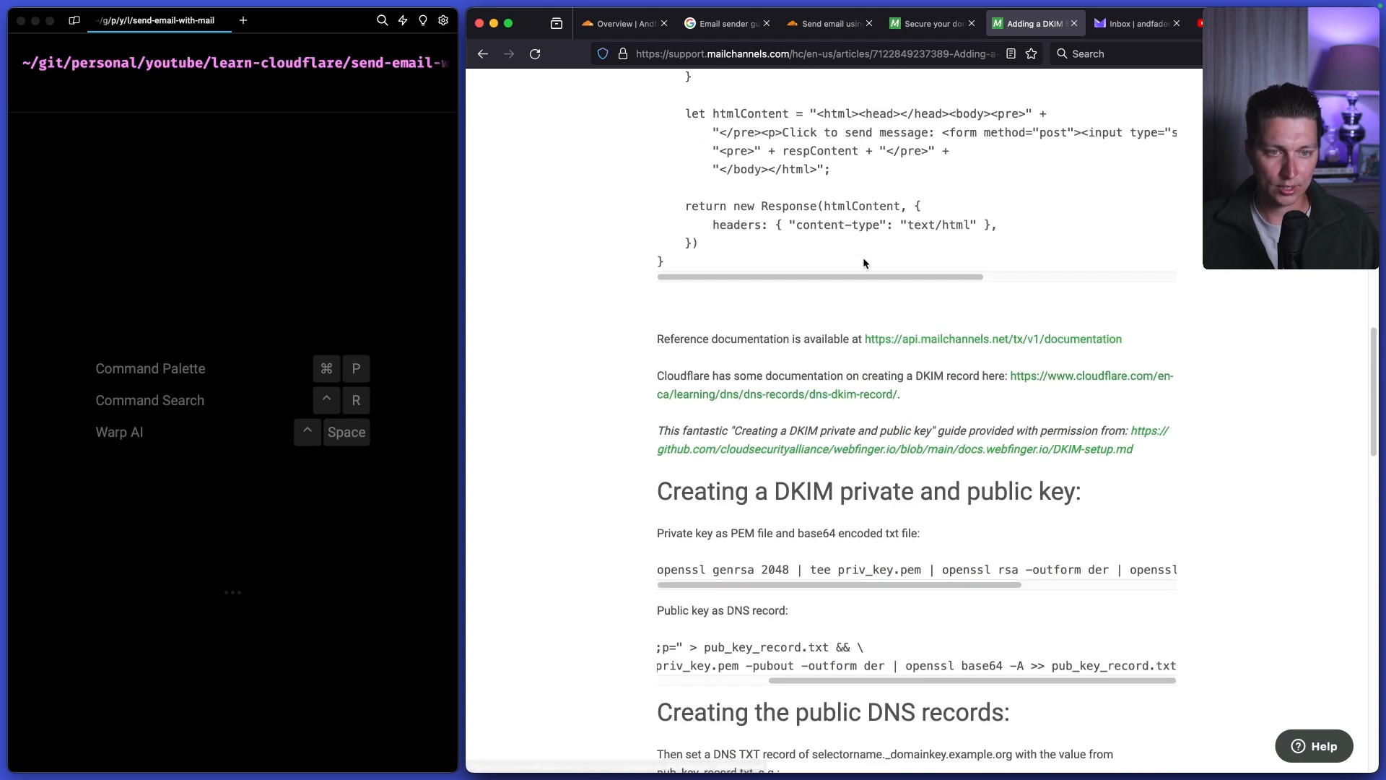
scroll("down", 3)
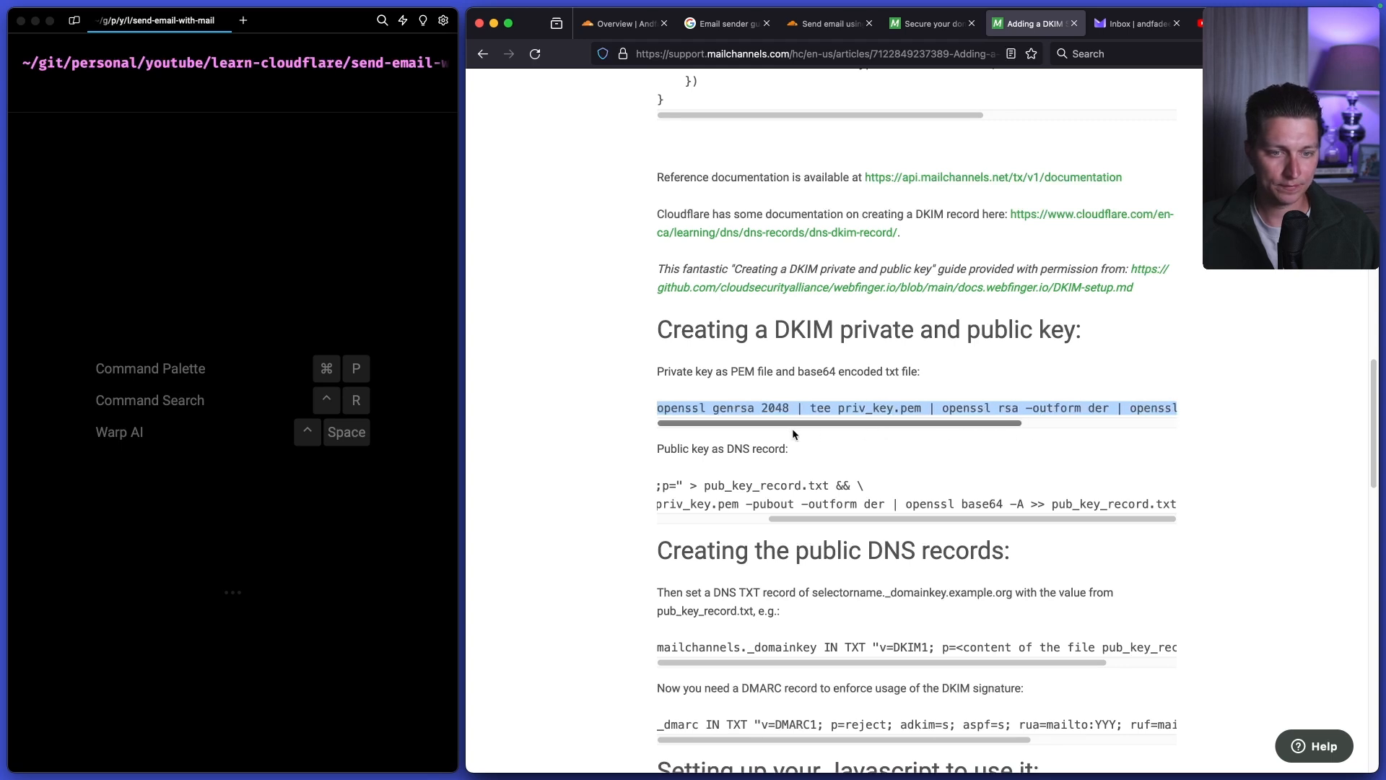
mouse_move(588, 381)
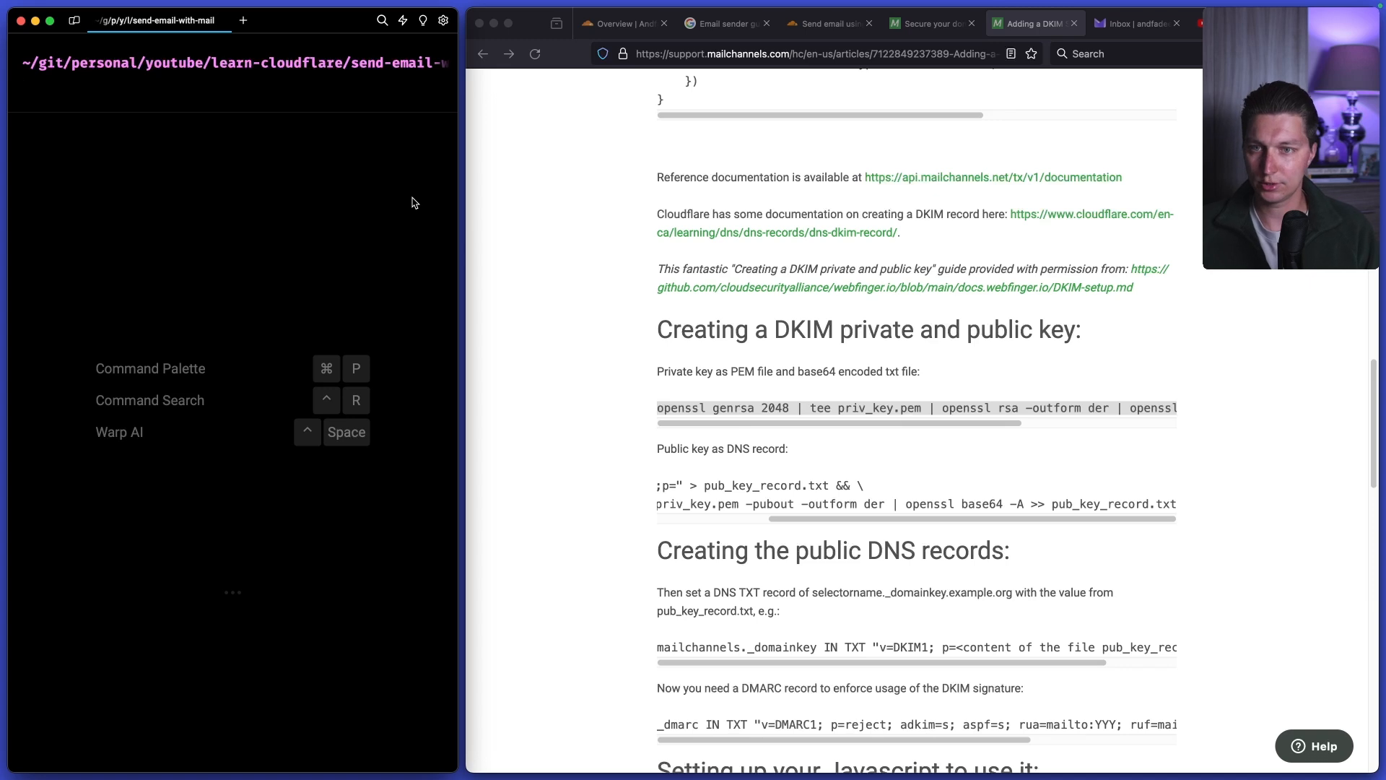
- Create and enter generate-certs in Warp, producing priv_key.pem, priv_key.txt and pub_key_record.txt with openssl
type("mkdir generate-certs")
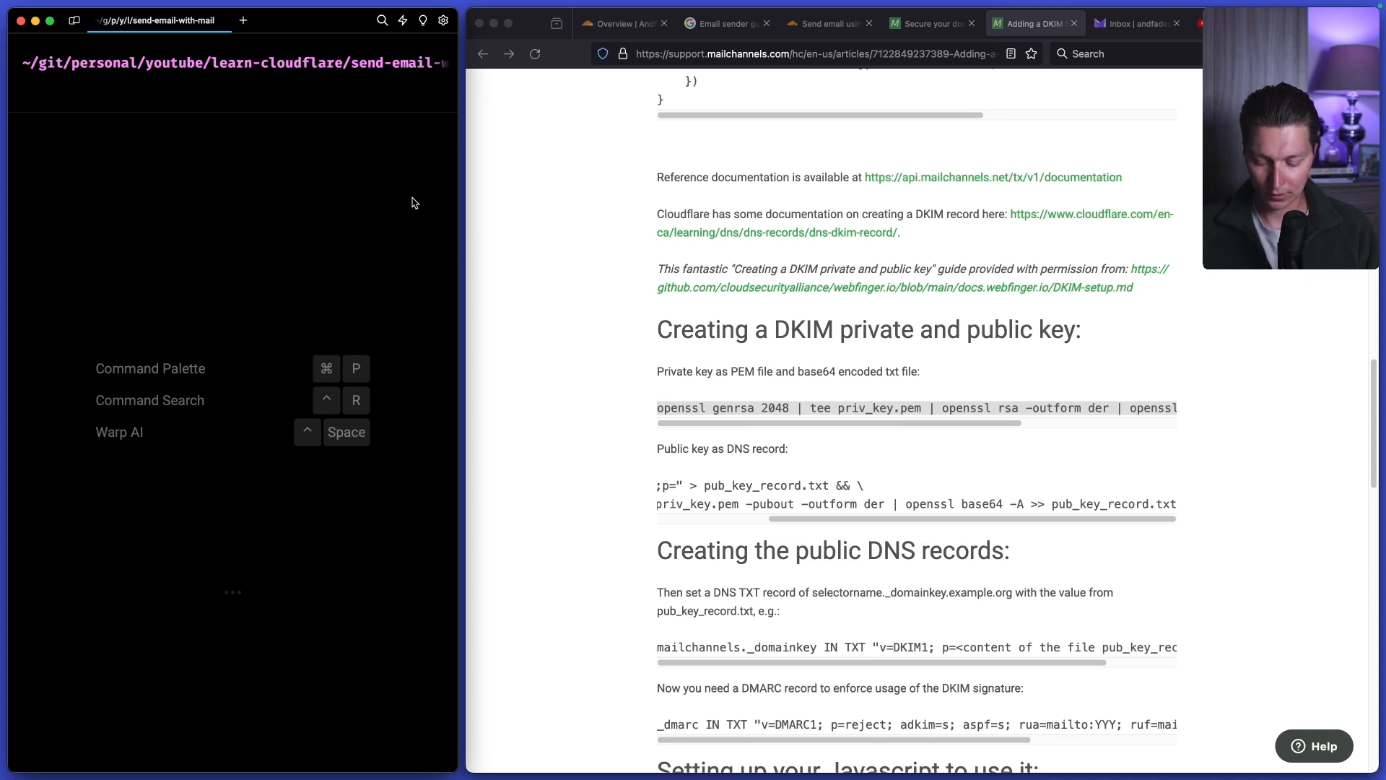
type("mkdir generate-certs")
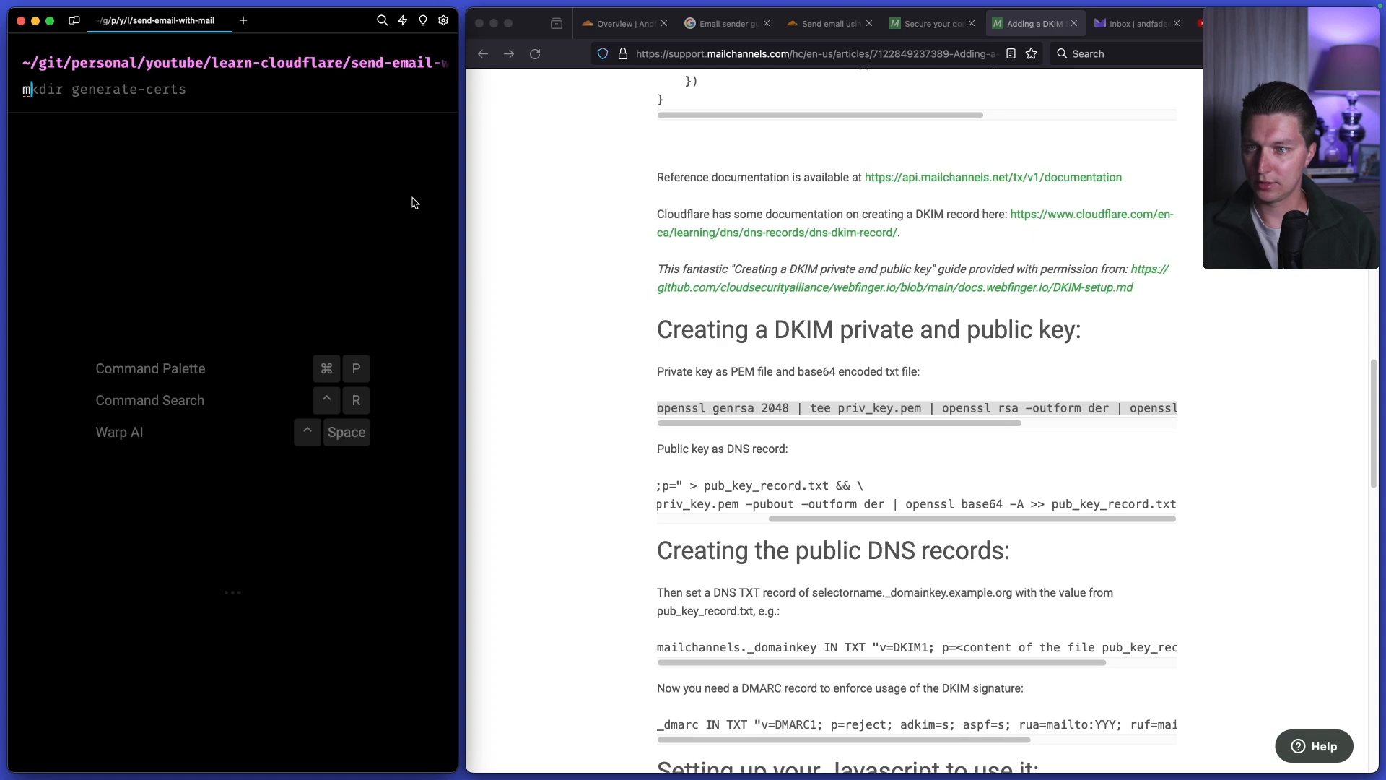
type("cd generate-certs/")
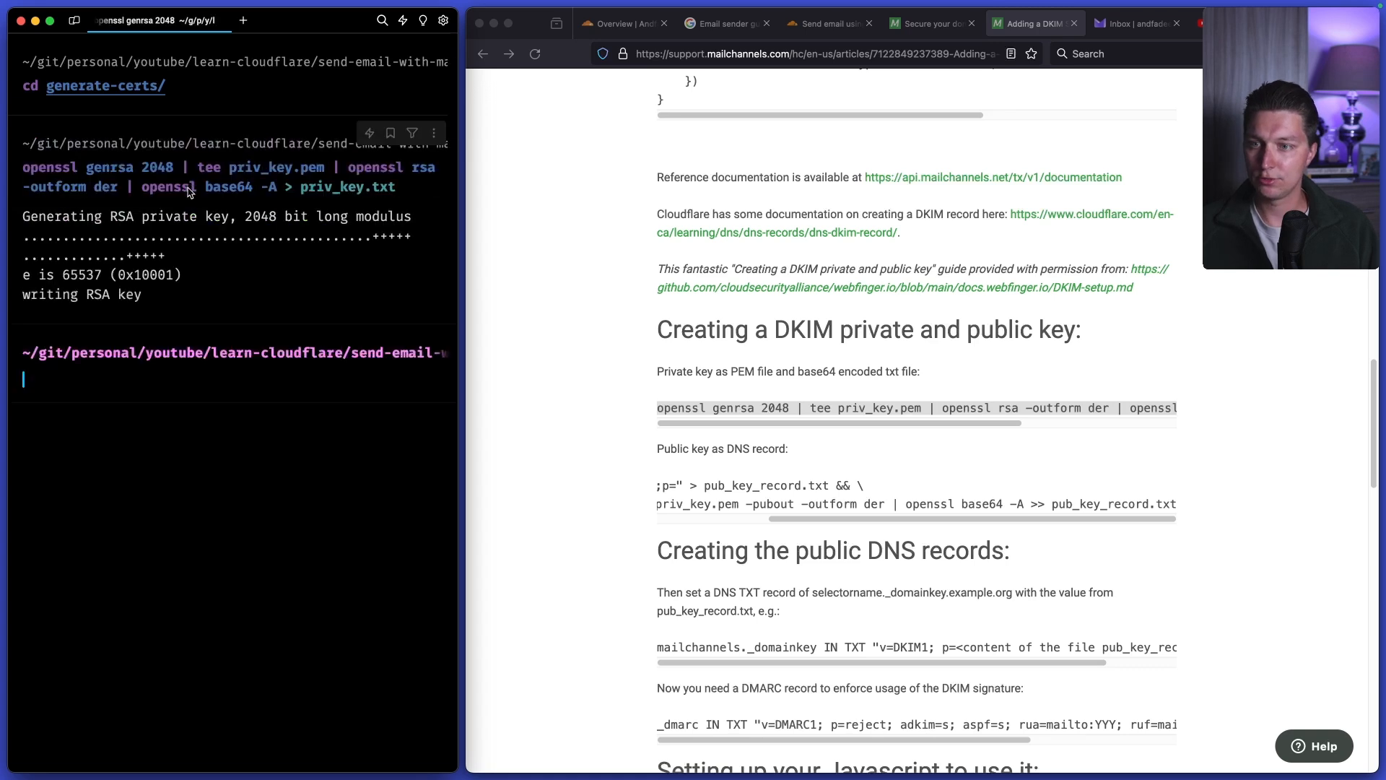
type("ls")
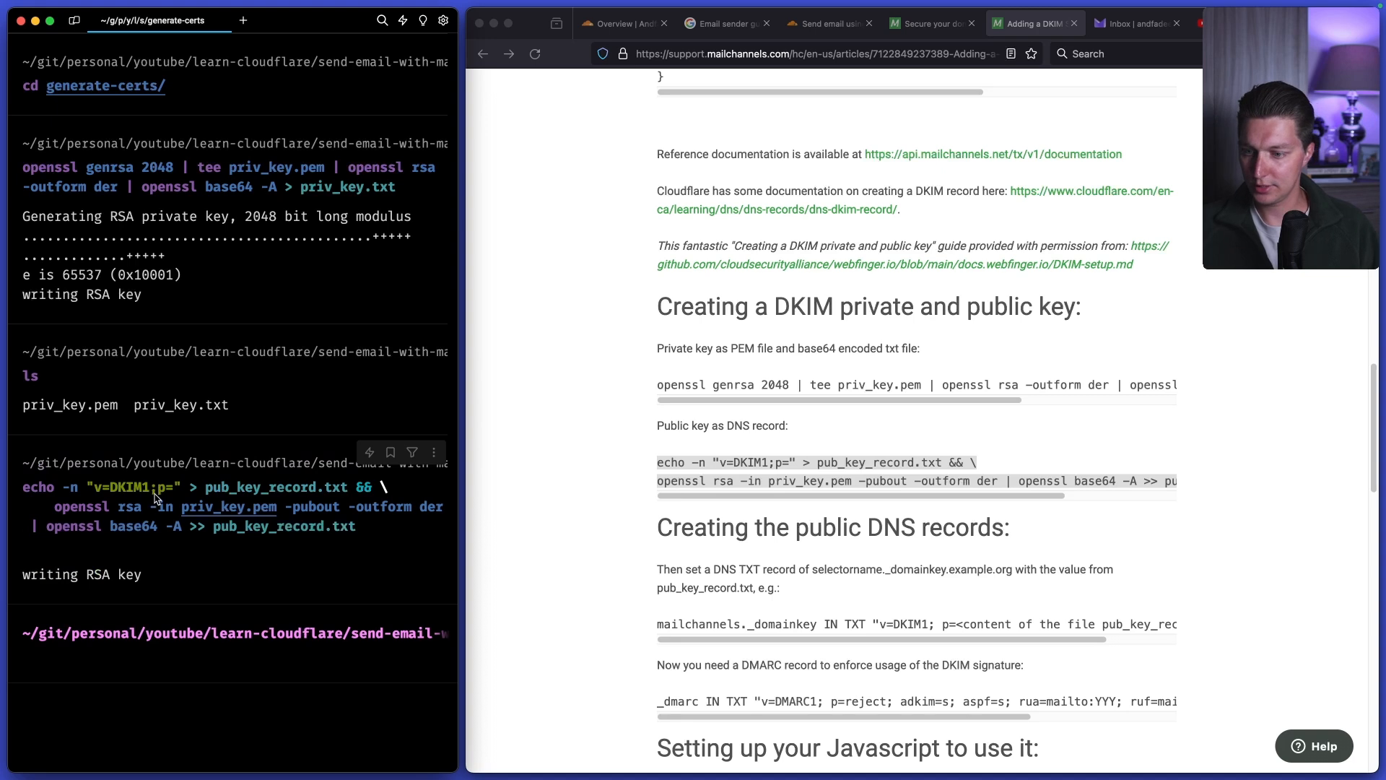
scroll("down", 3)
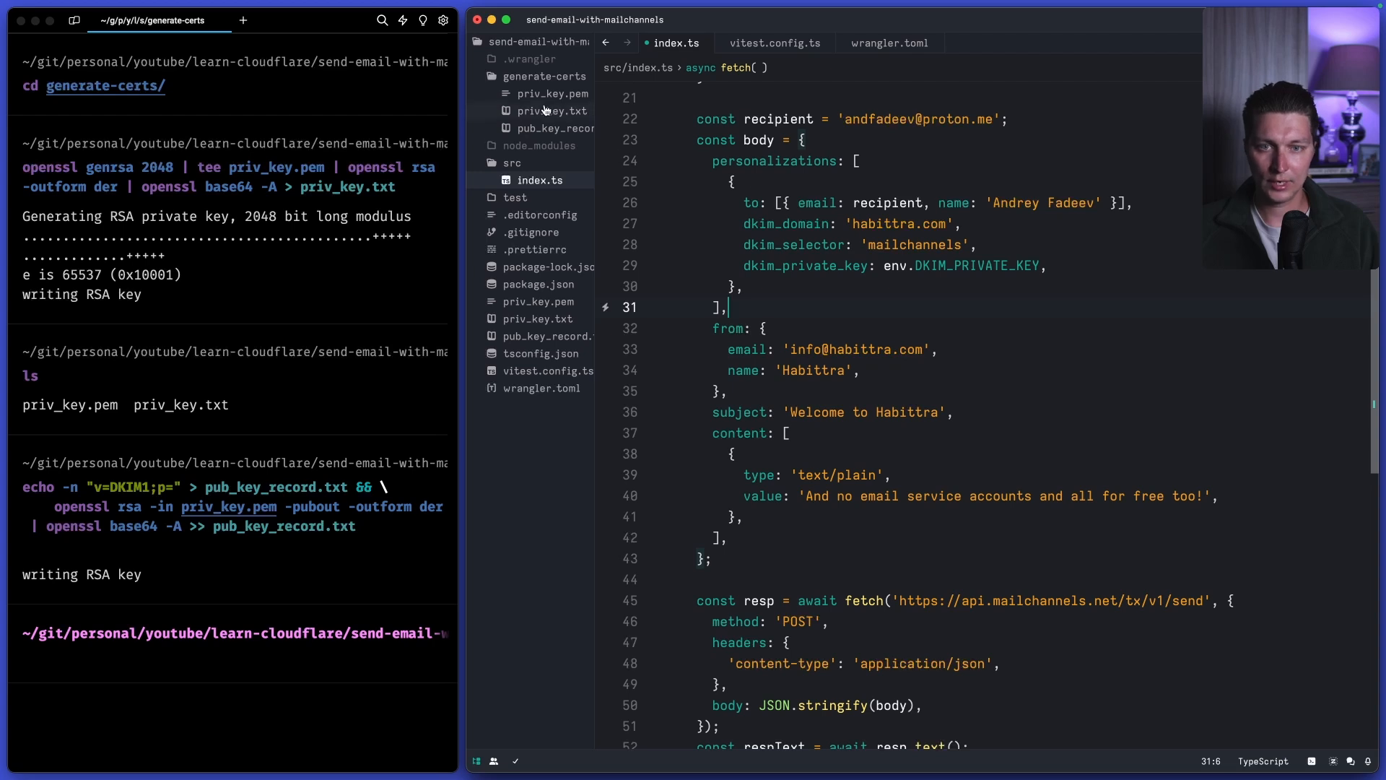
- Inspect priv_key.pem, priv_key.txt and pub_key_record.txt under generate-certs
left_click(553, 92)
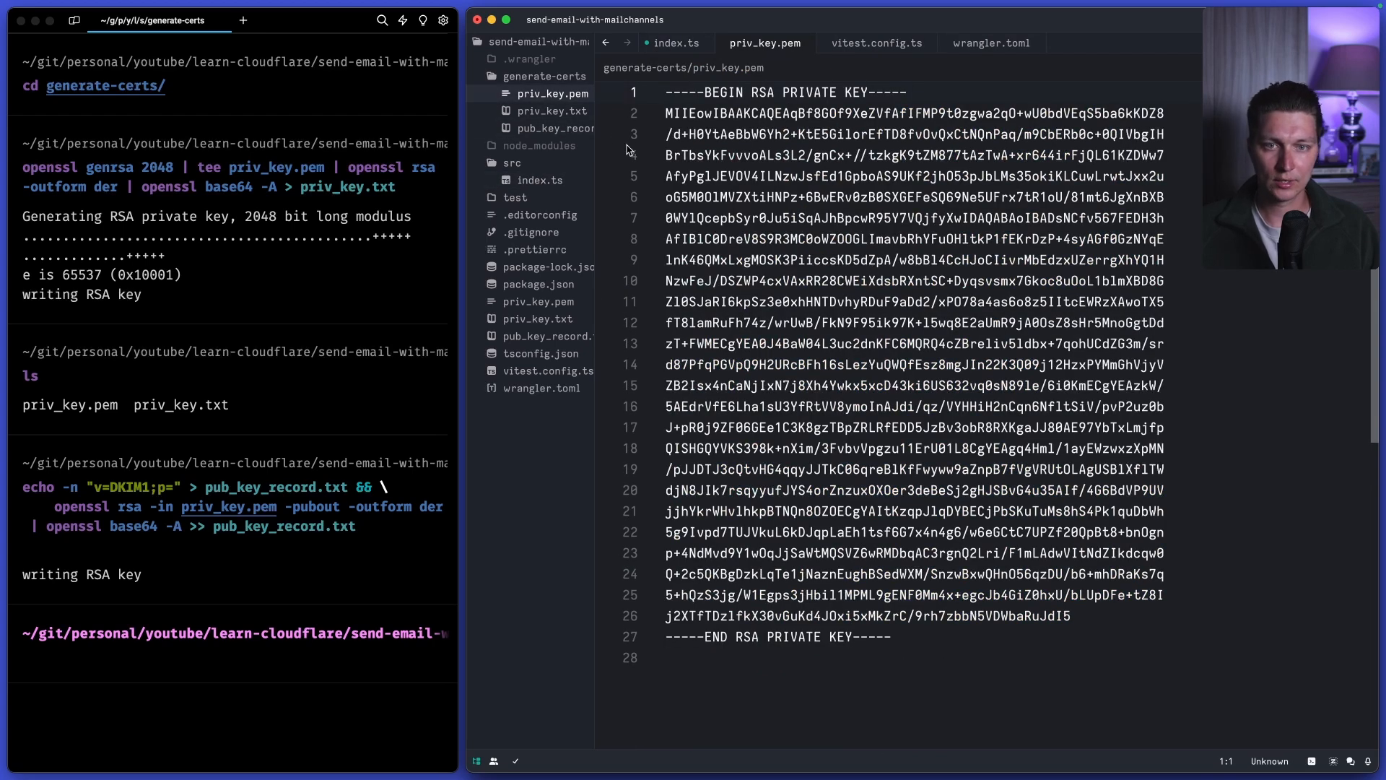
left_click(550, 111)
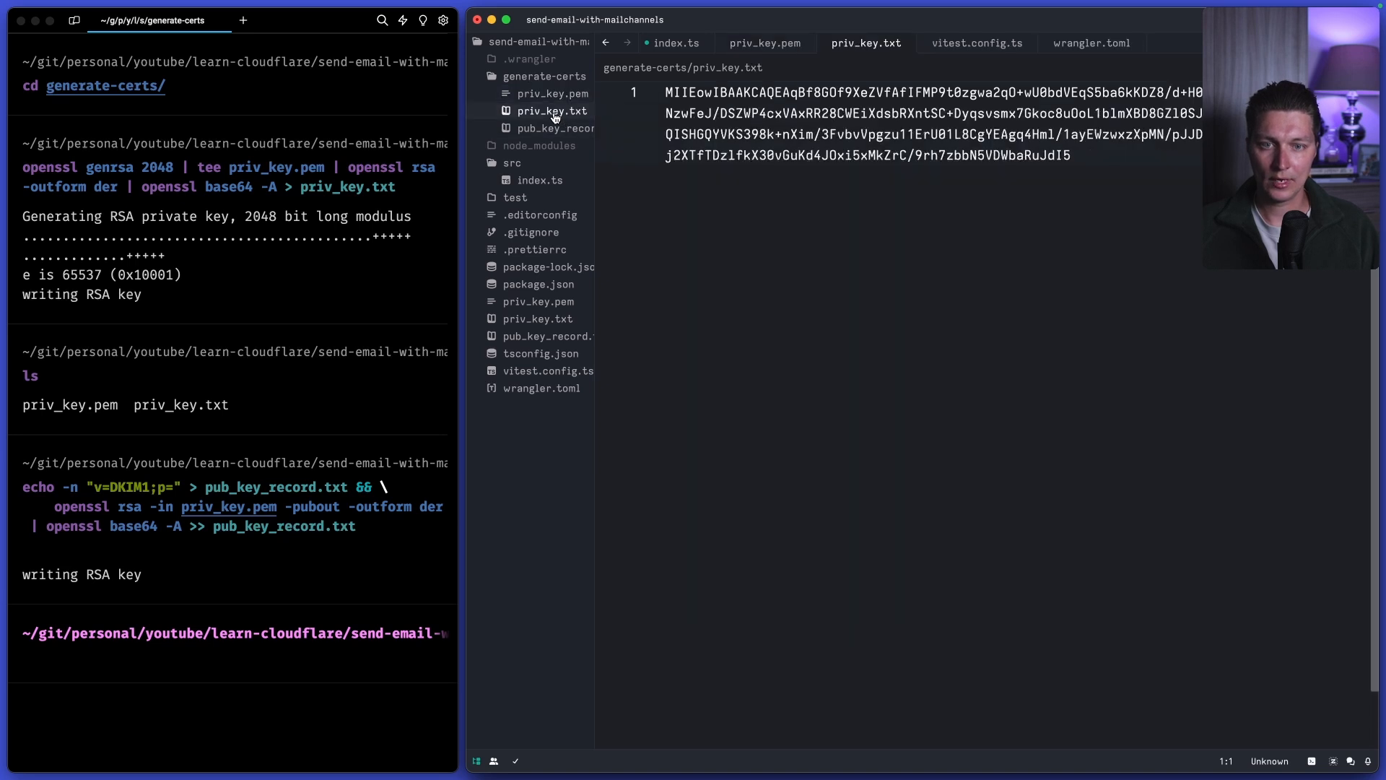
mouse_move(800, 134)
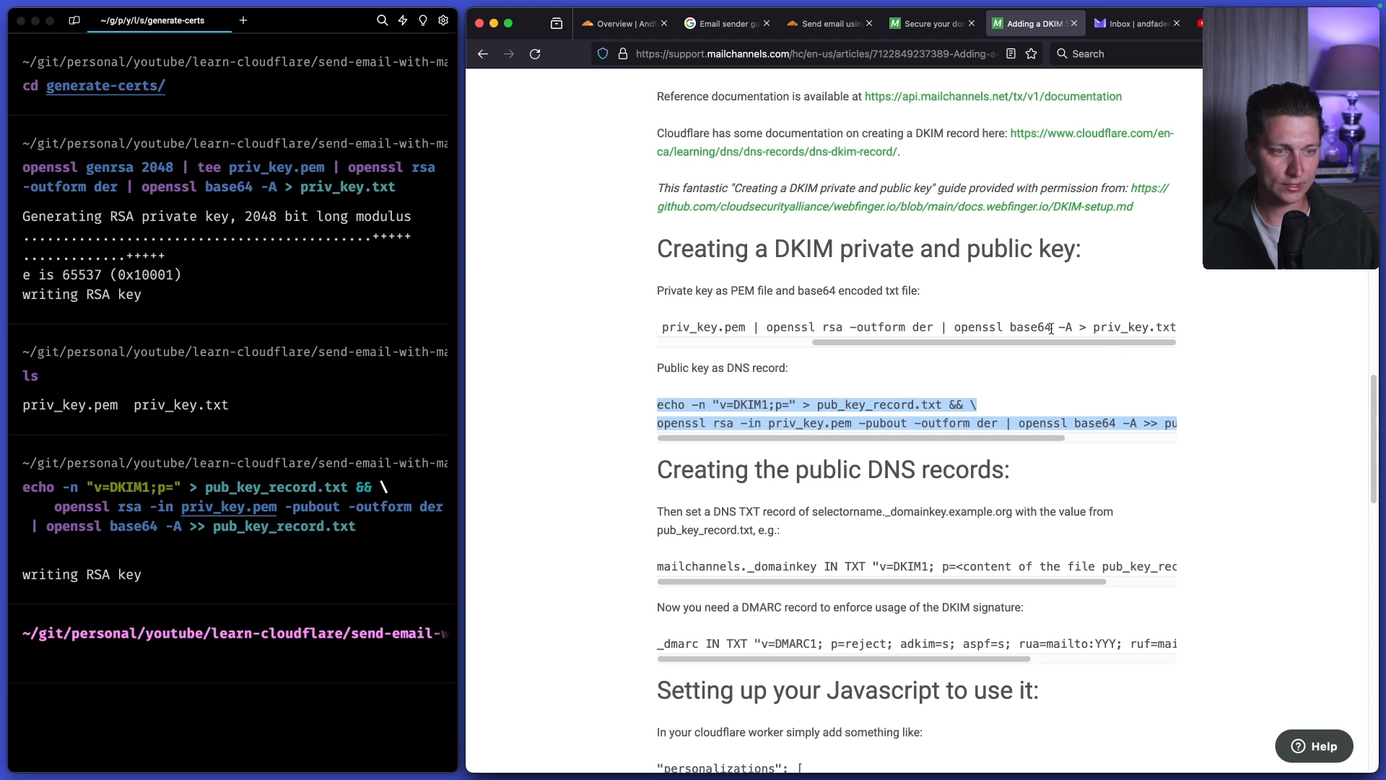
mouse_move(1041, 344)
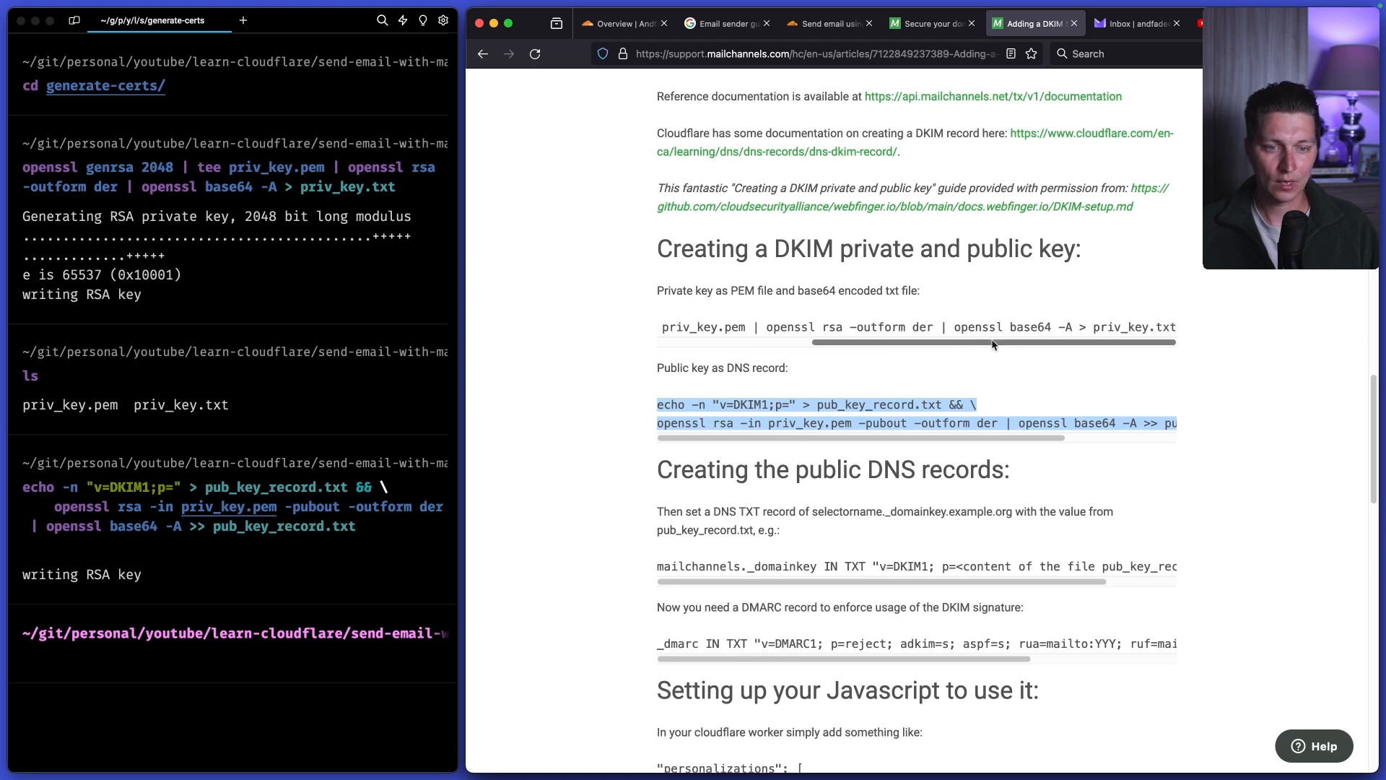
mouse_move(1024, 441)
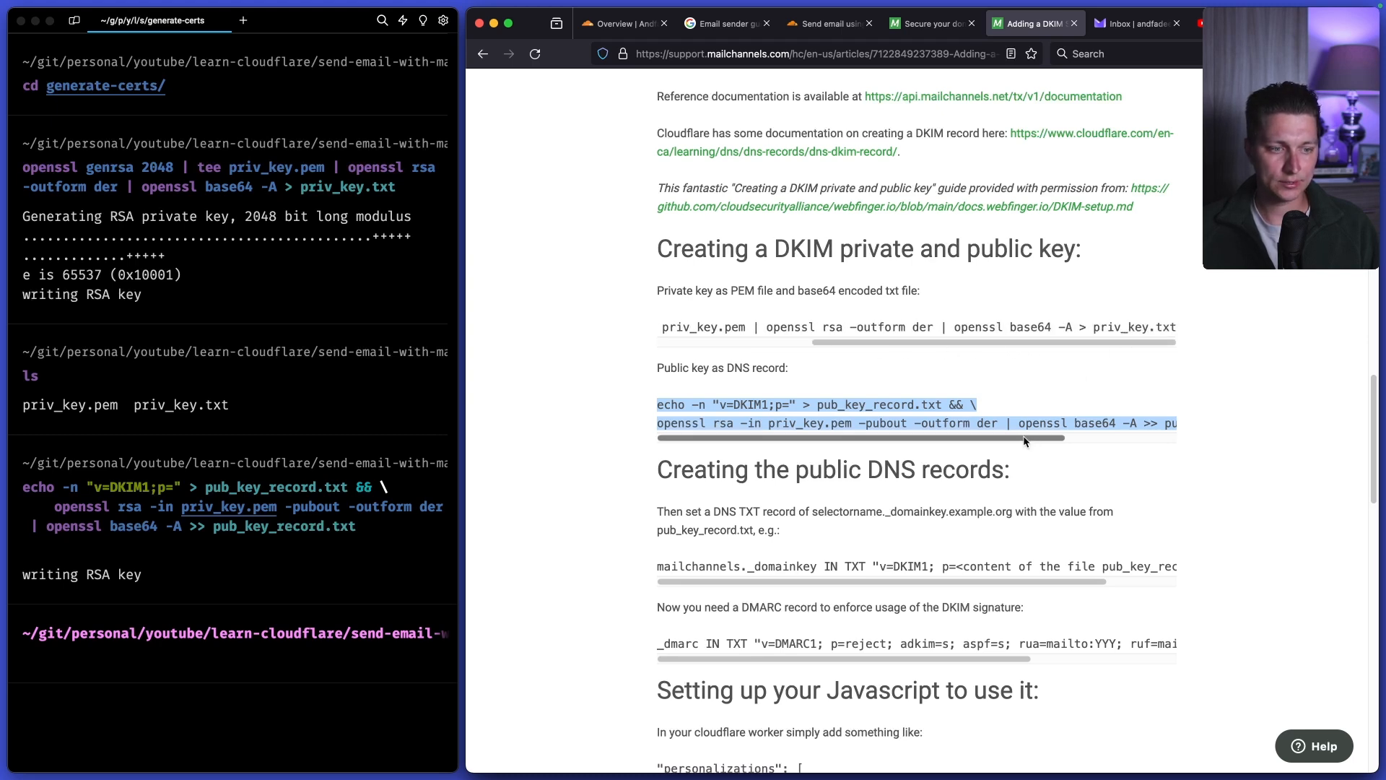
mouse_move(953, 445)
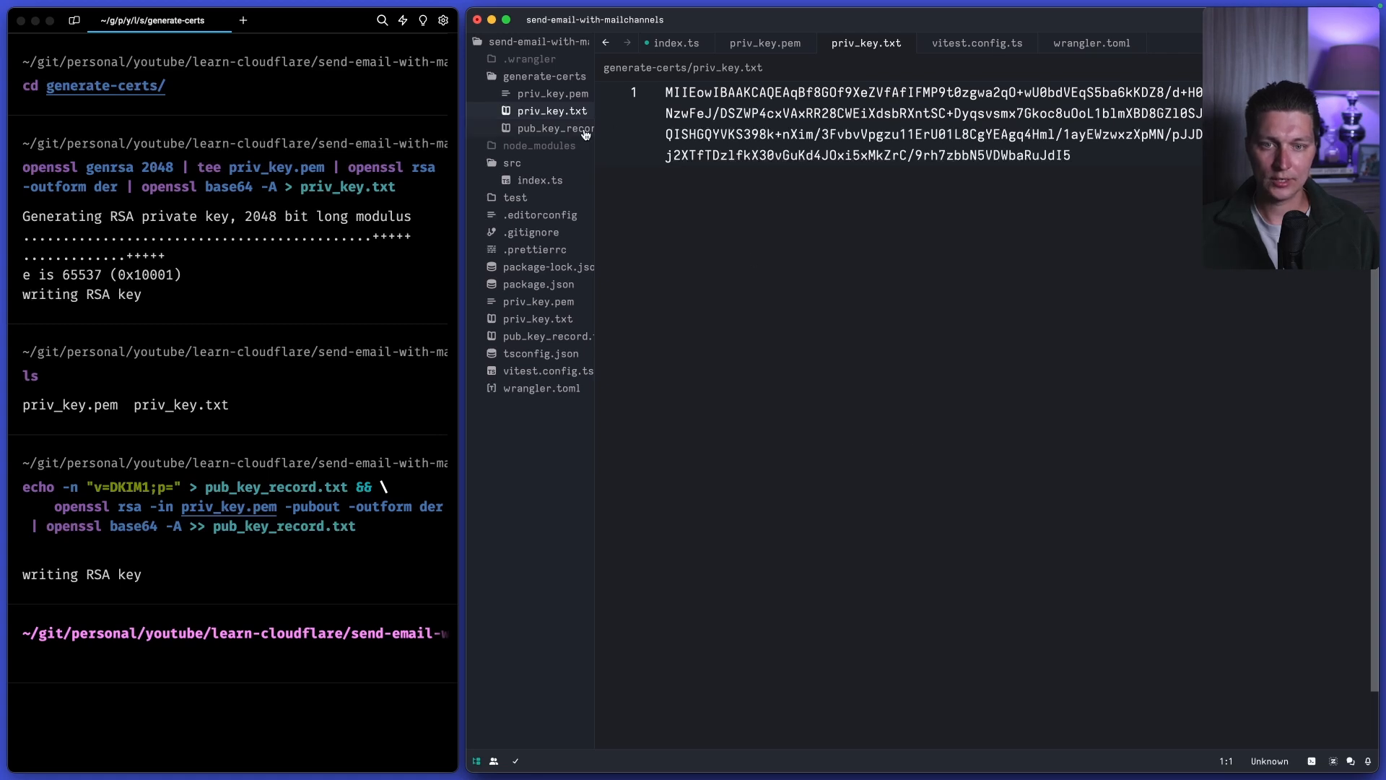
left_click(554, 127)
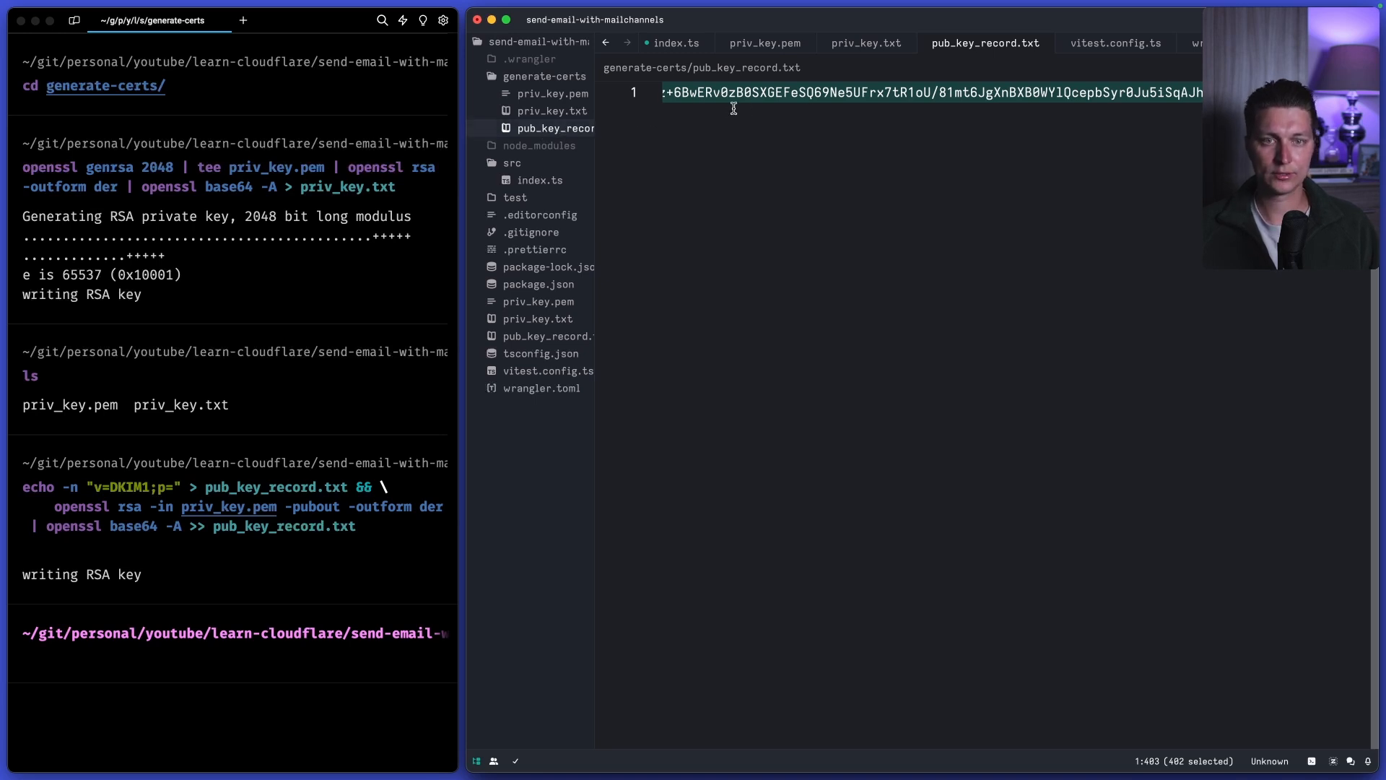
- Add a '// TXT mailchannels._domainkey' comment holding the pasted DKIM public key record
left_click(676, 42)
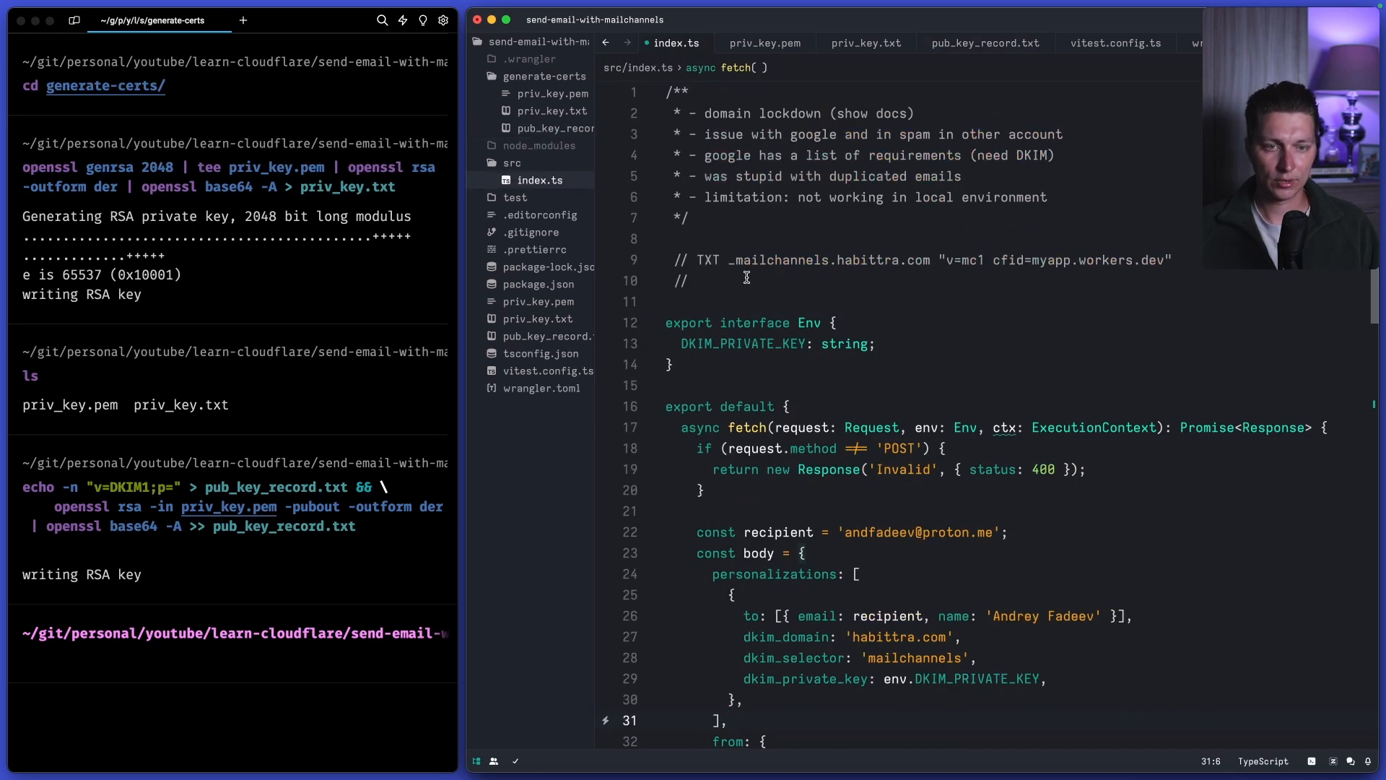
type("TX")
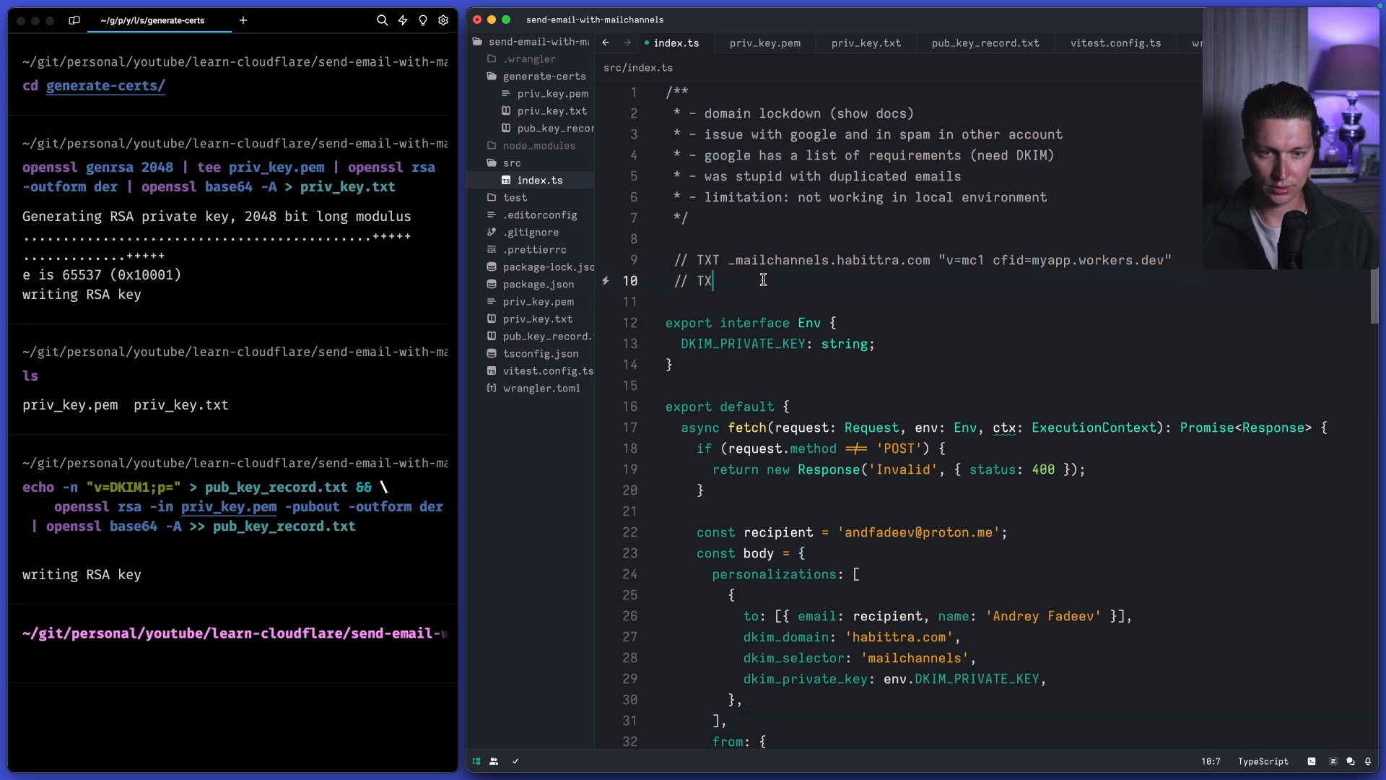
type("\"\"")
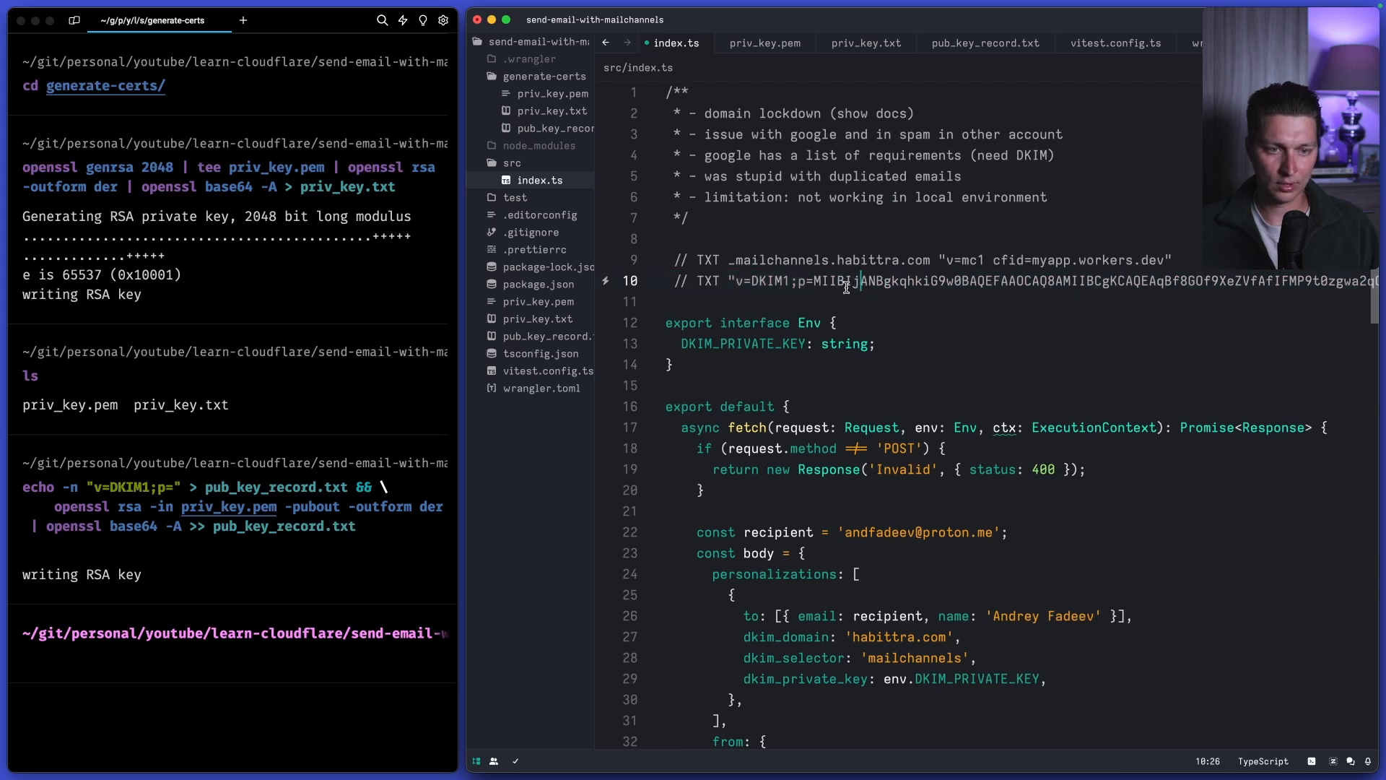
mouse_move(759, 297)
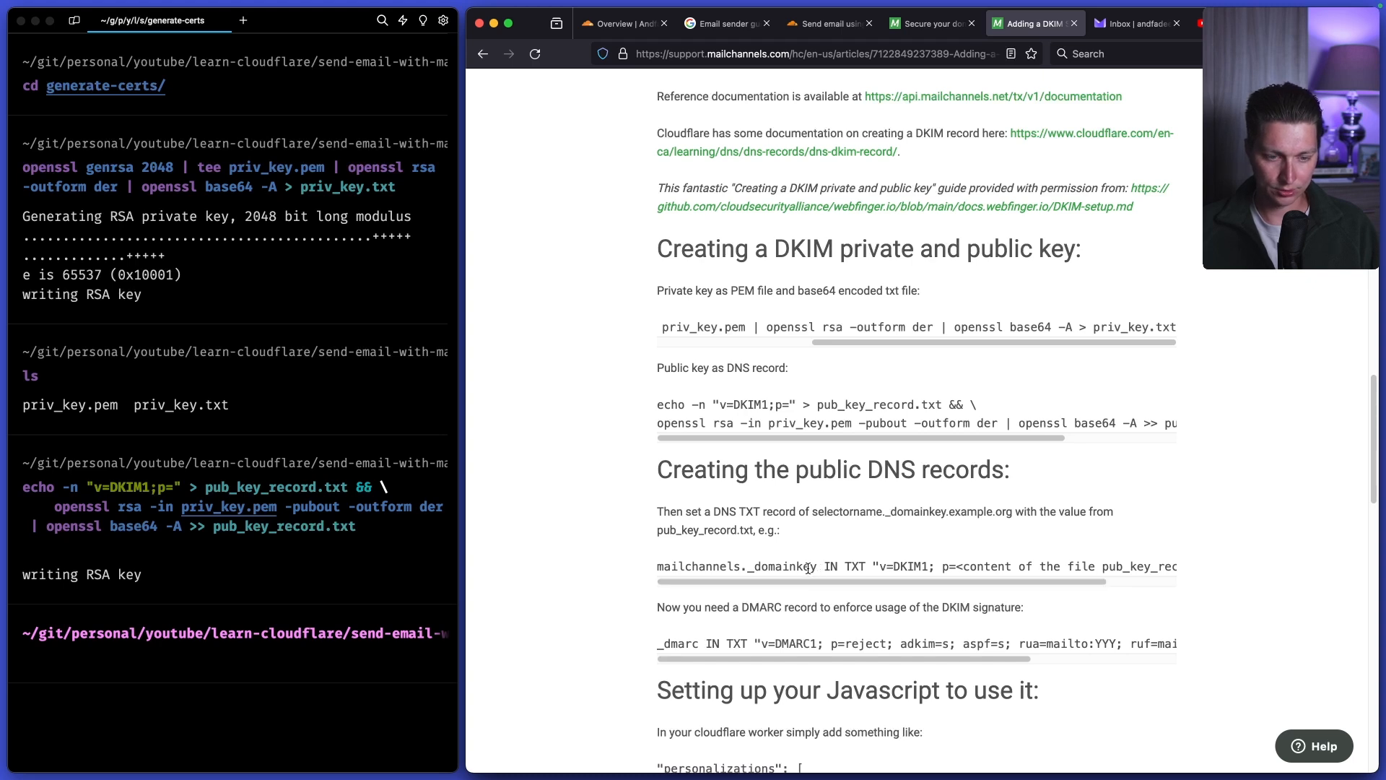
double_click(735, 566)
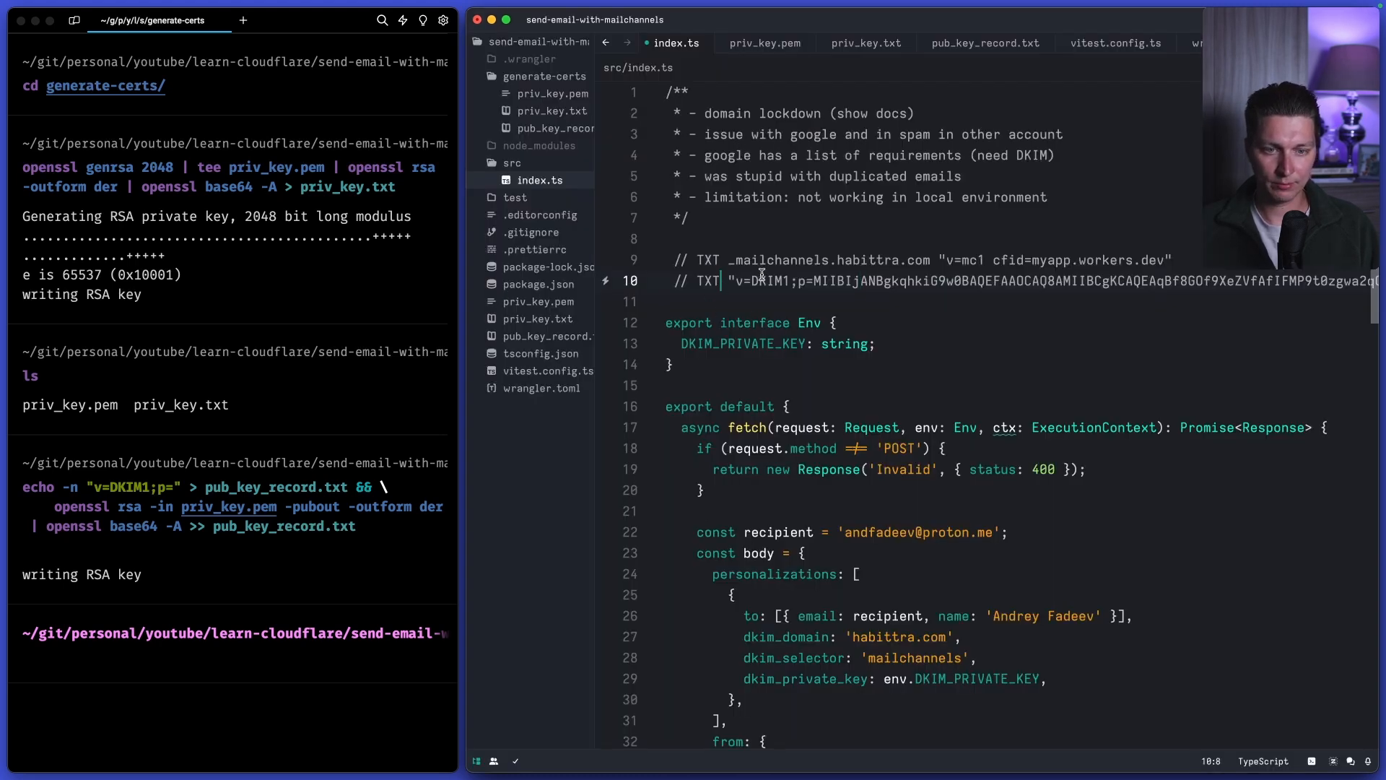
type("mailchannels._domainkey")
left_click(1016, 301)
type("//")
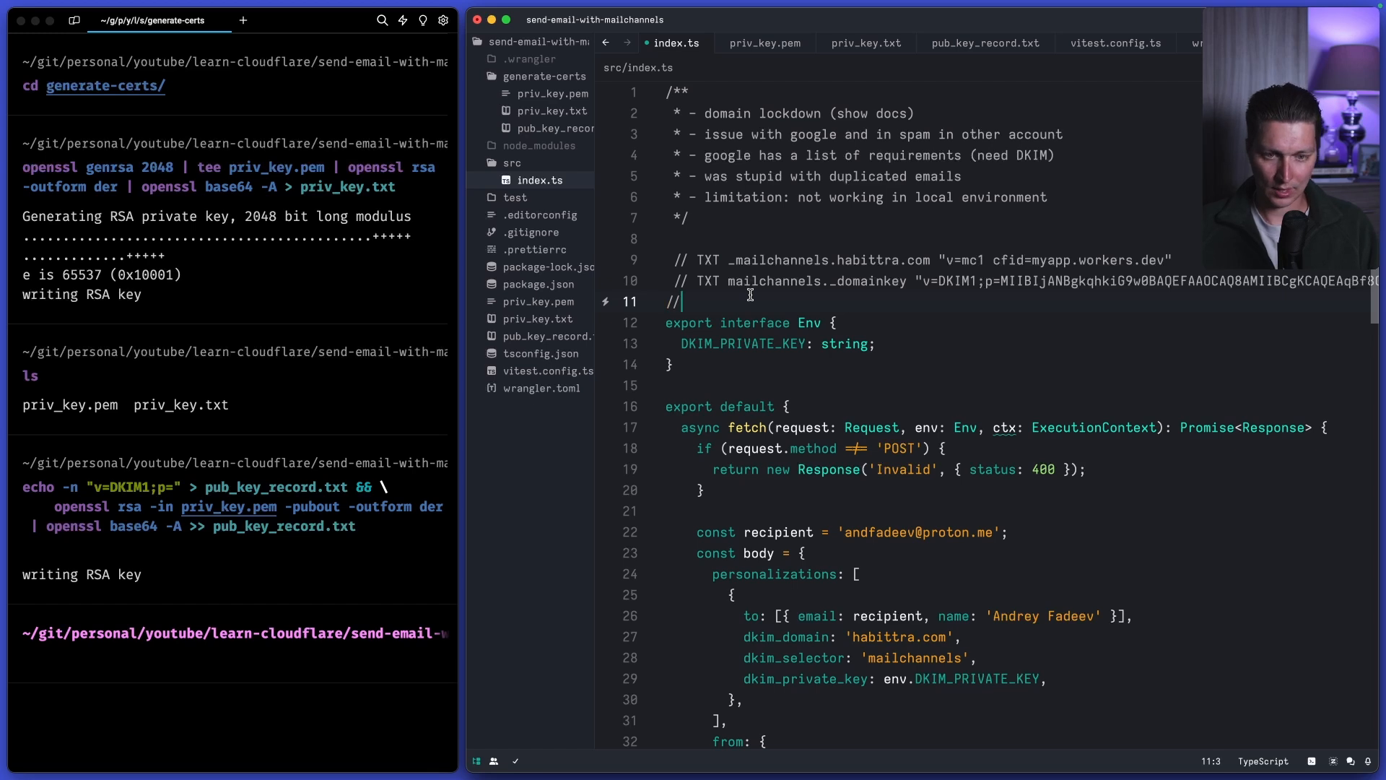
- Add a '// TXT _dmarc' comment with the pasted DMARC record value
type("T")
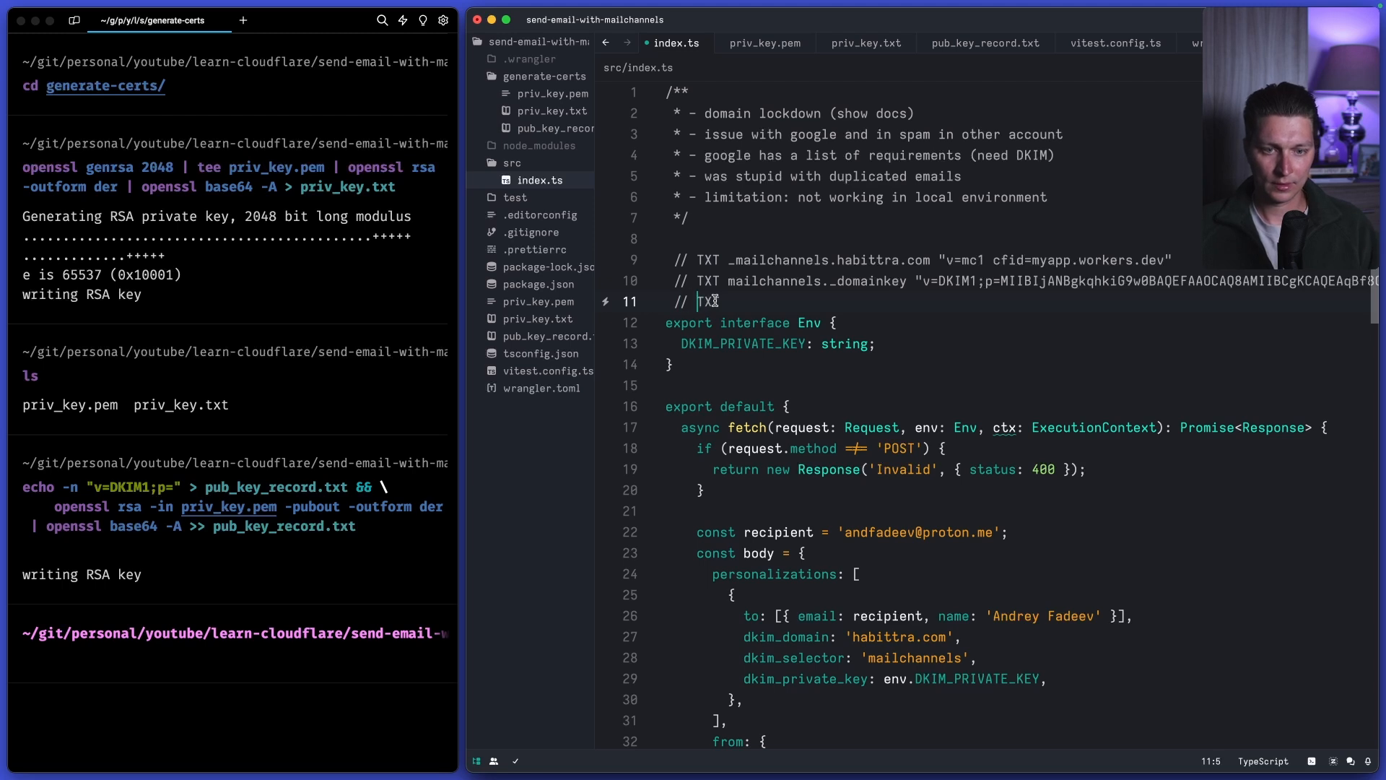
type("_dmarc")
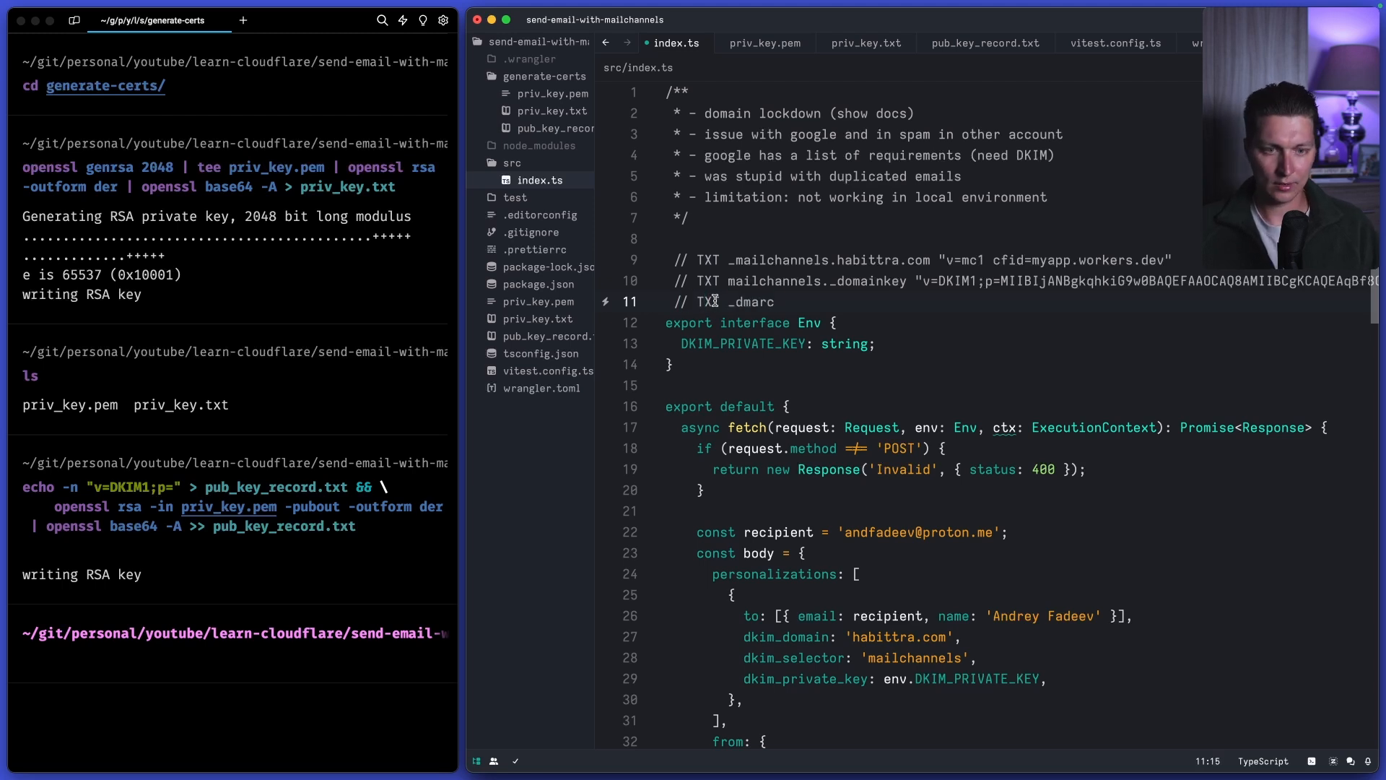
key("enter")
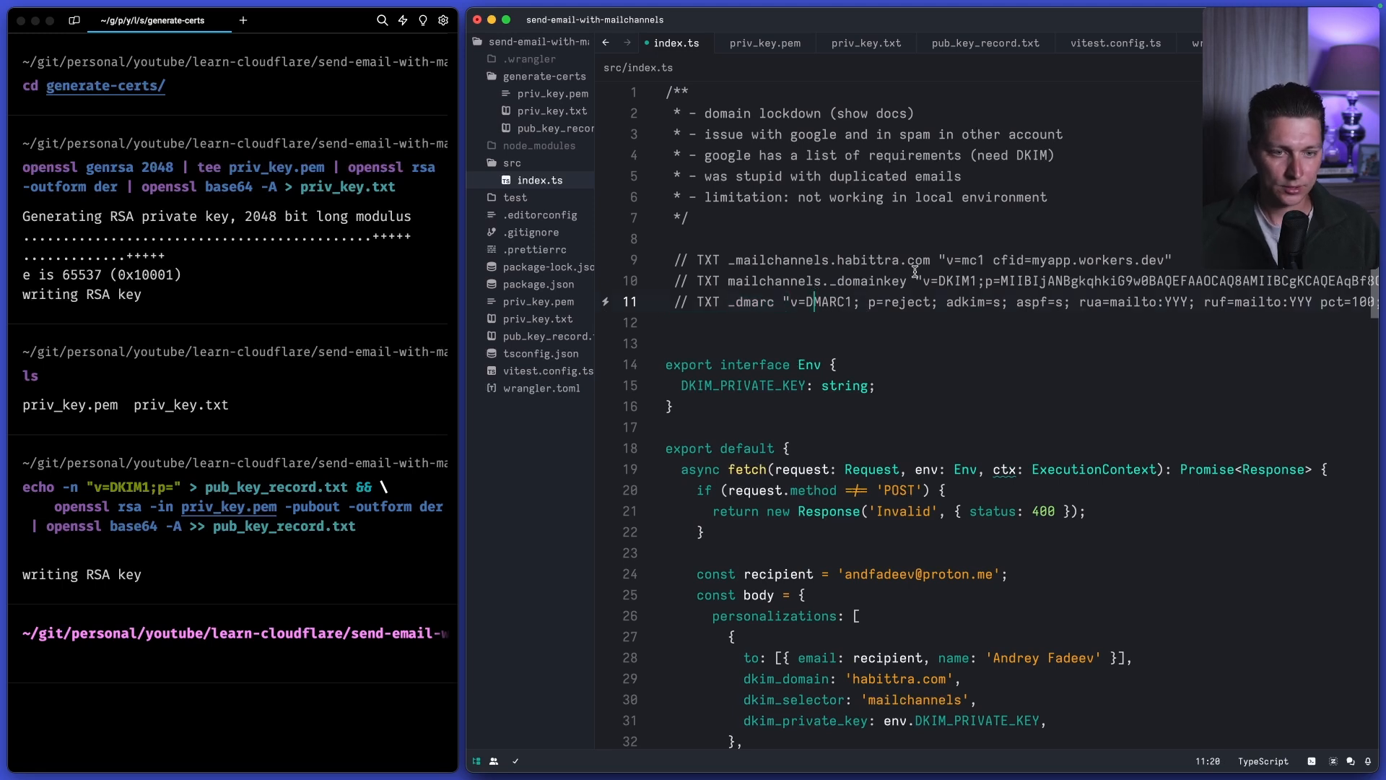
double_click(772, 282)
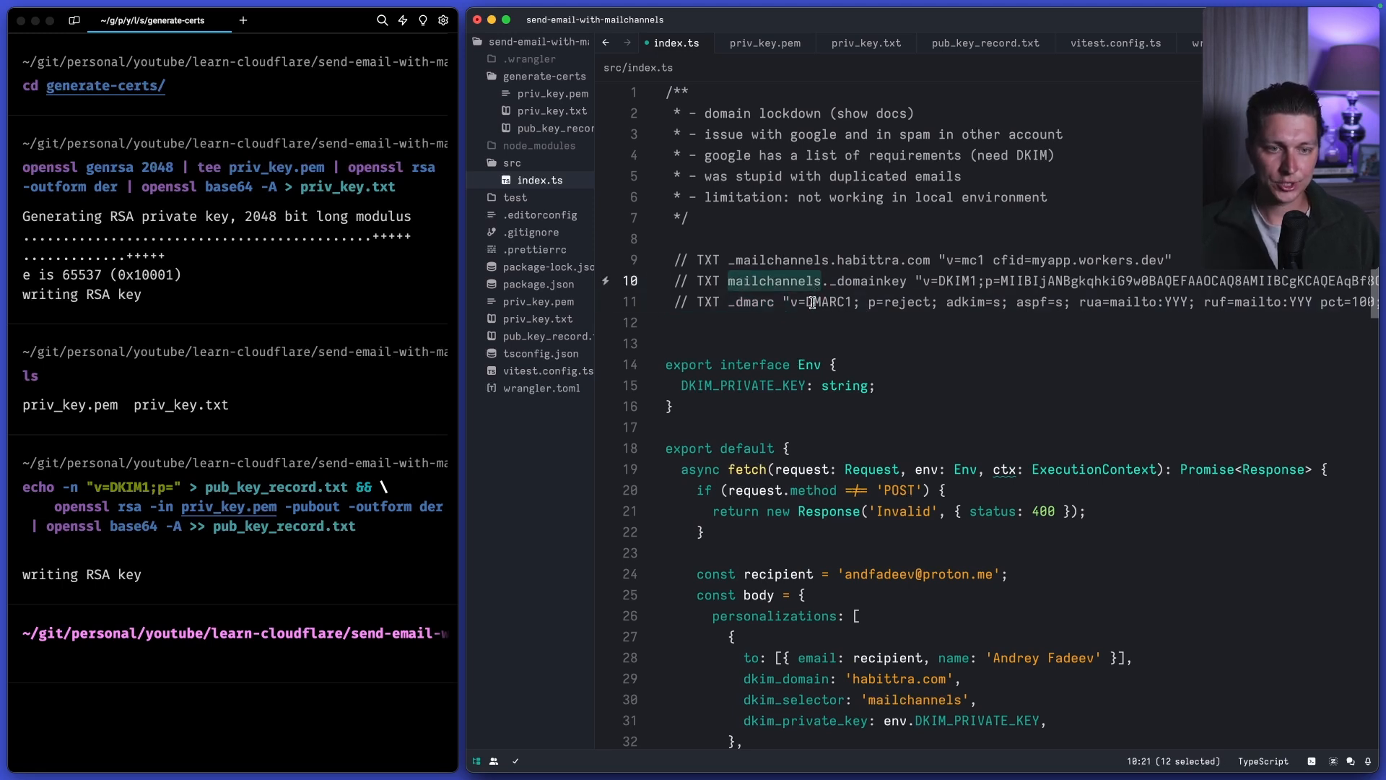
left_click(1025, 23)
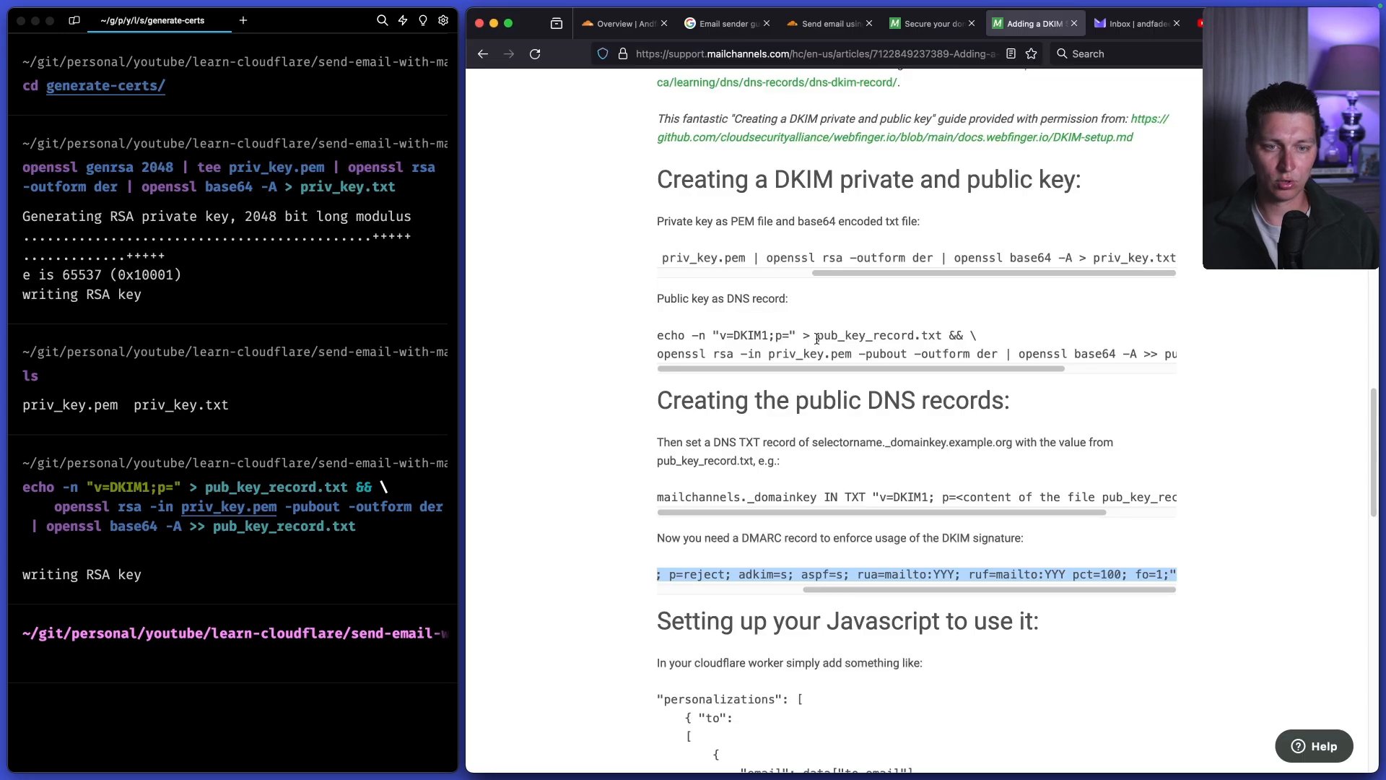
scroll("down", 3)
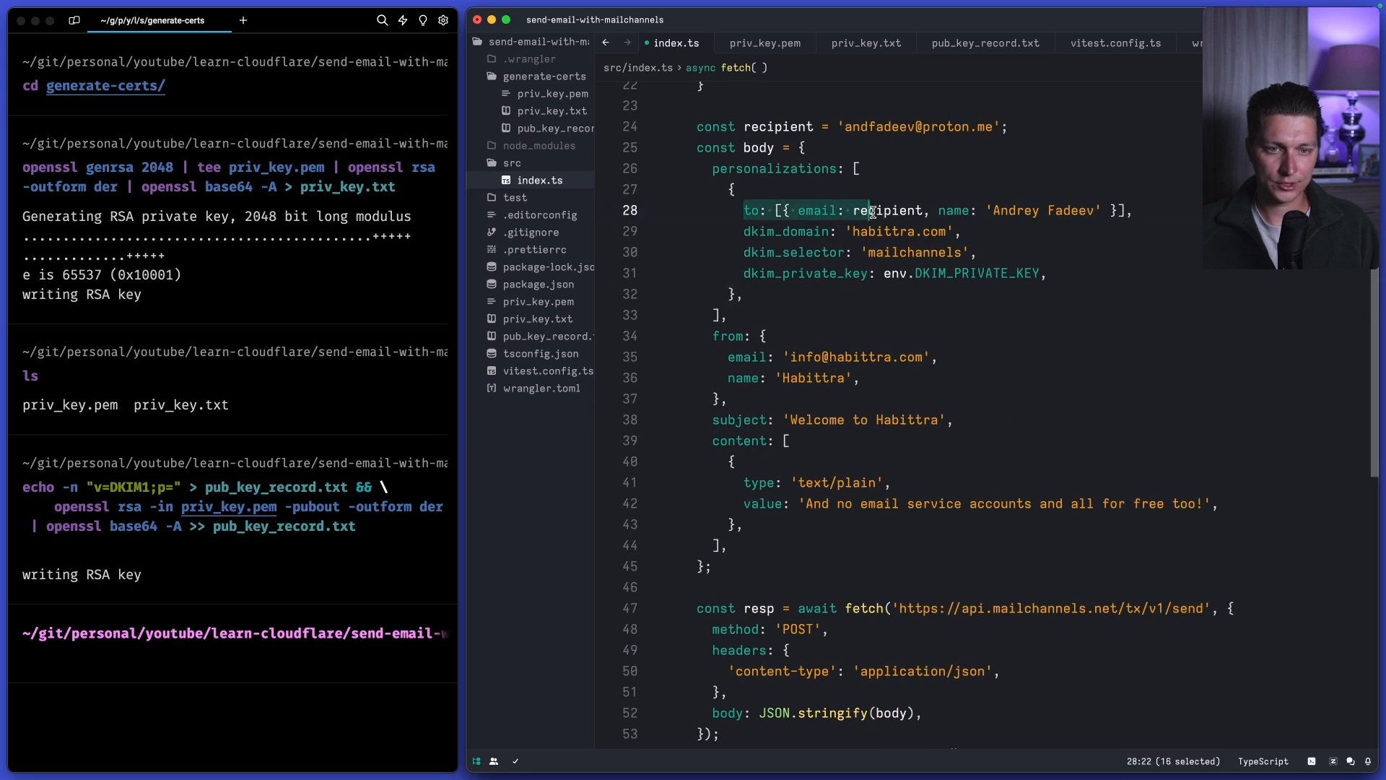
left_click_drag(871, 211, 804, 273)
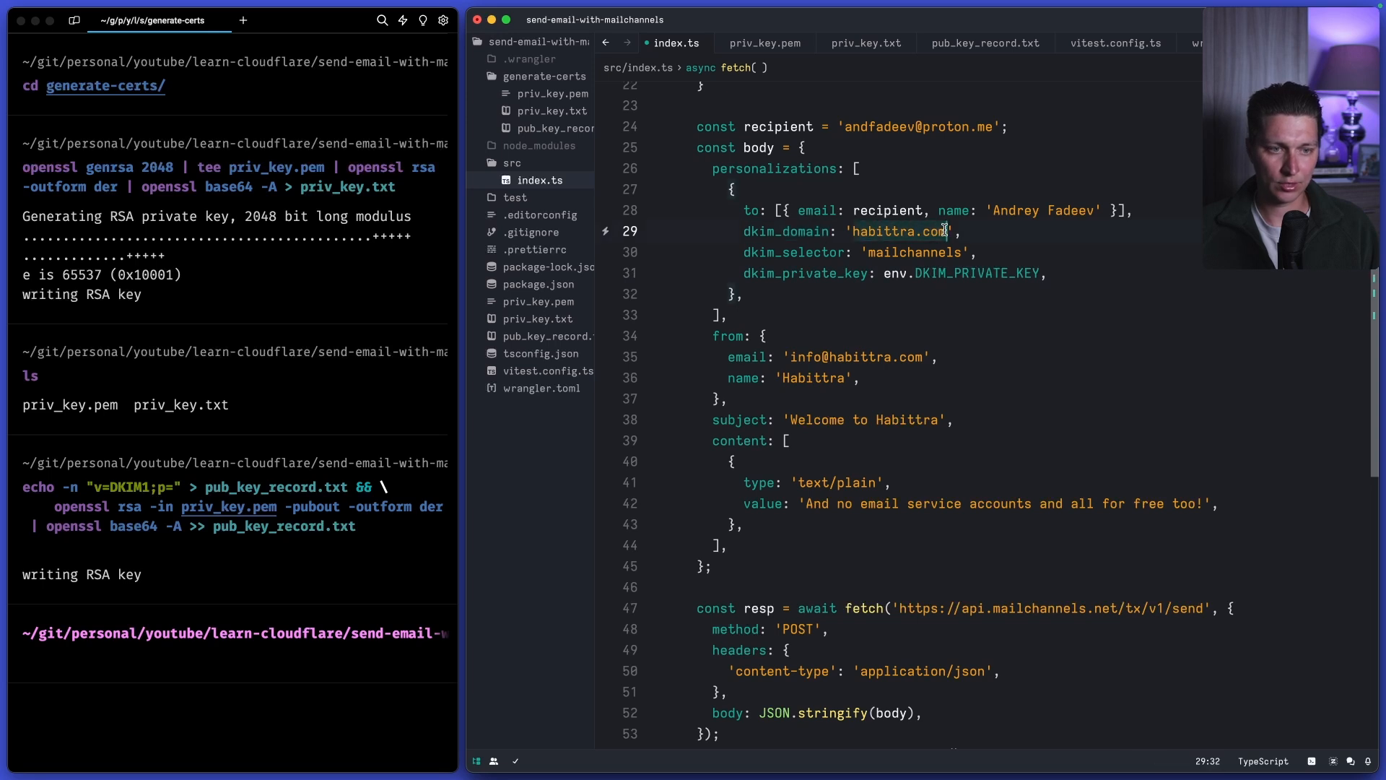
double_click(793, 252)
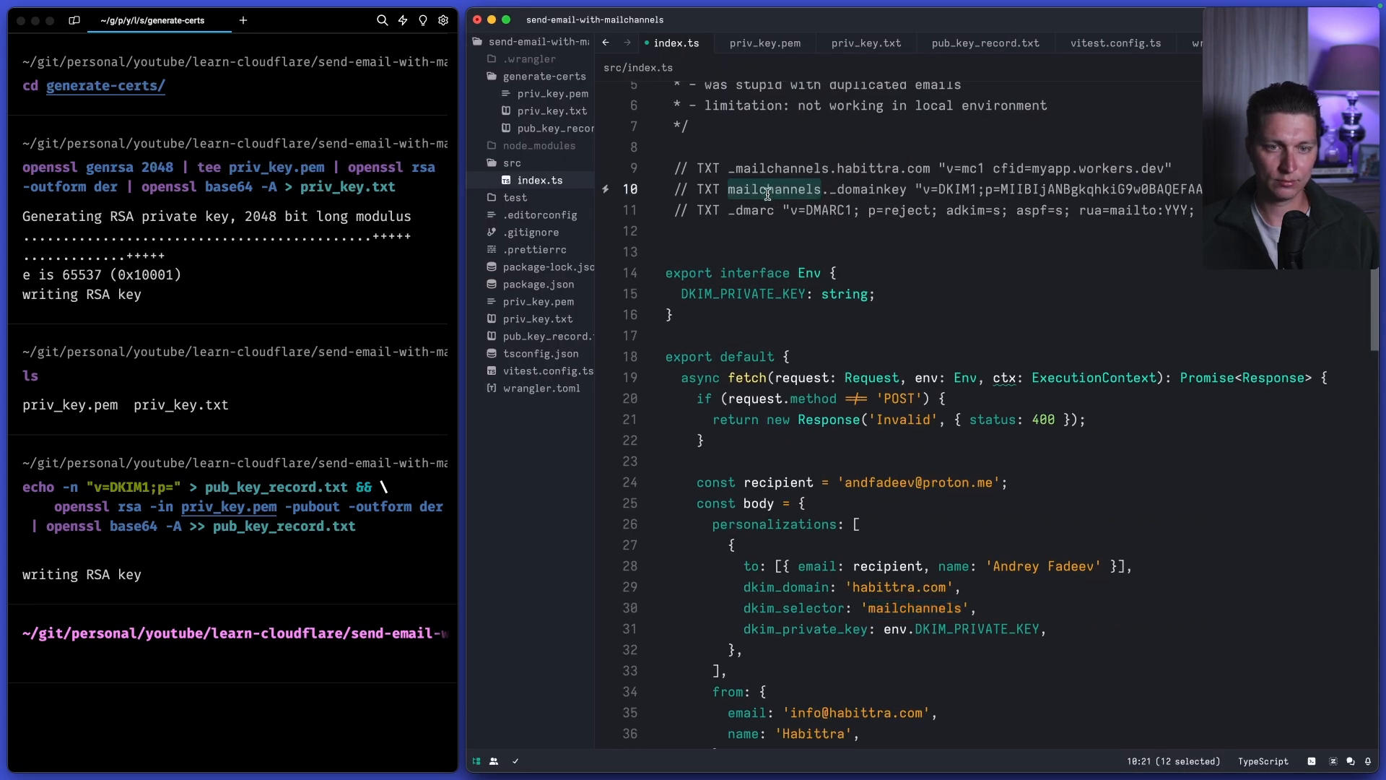
scroll("down", 3)
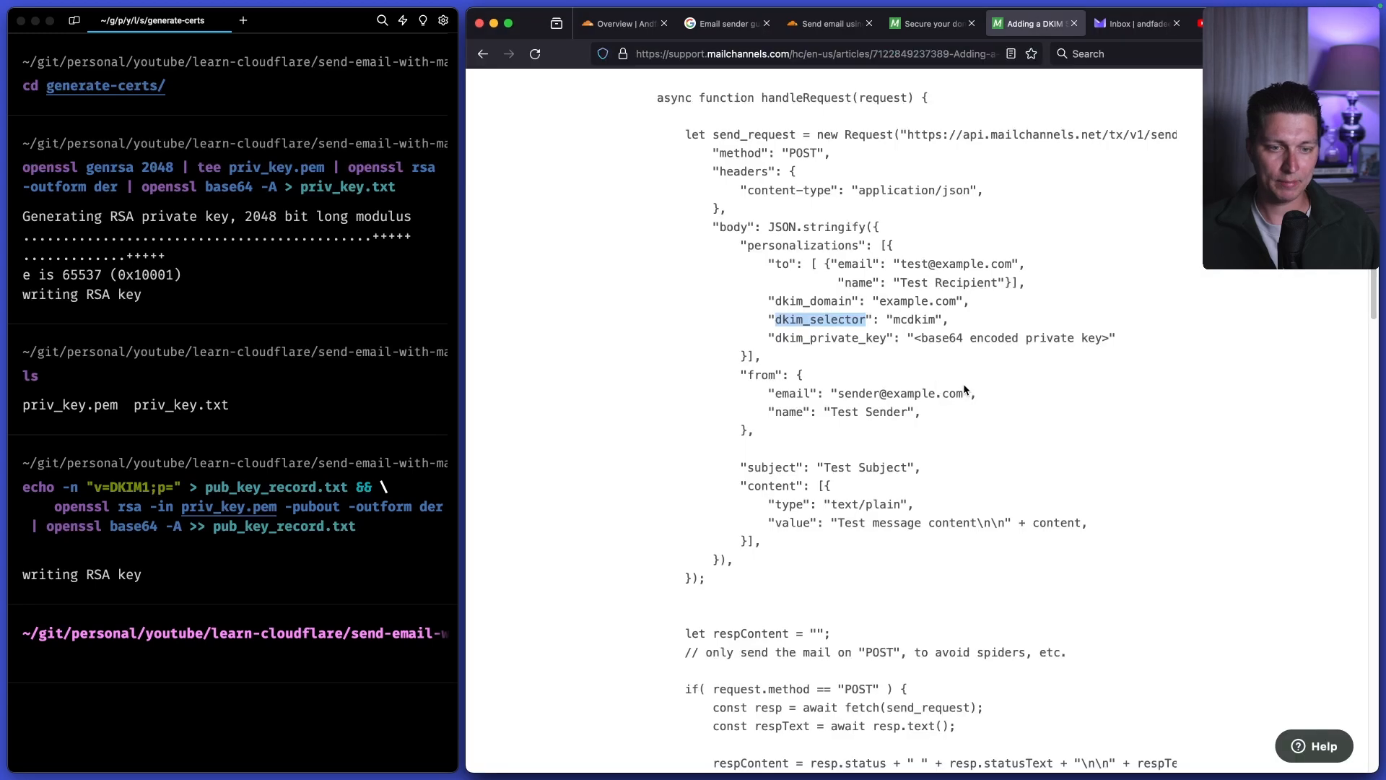
mouse_move(1088, 337)
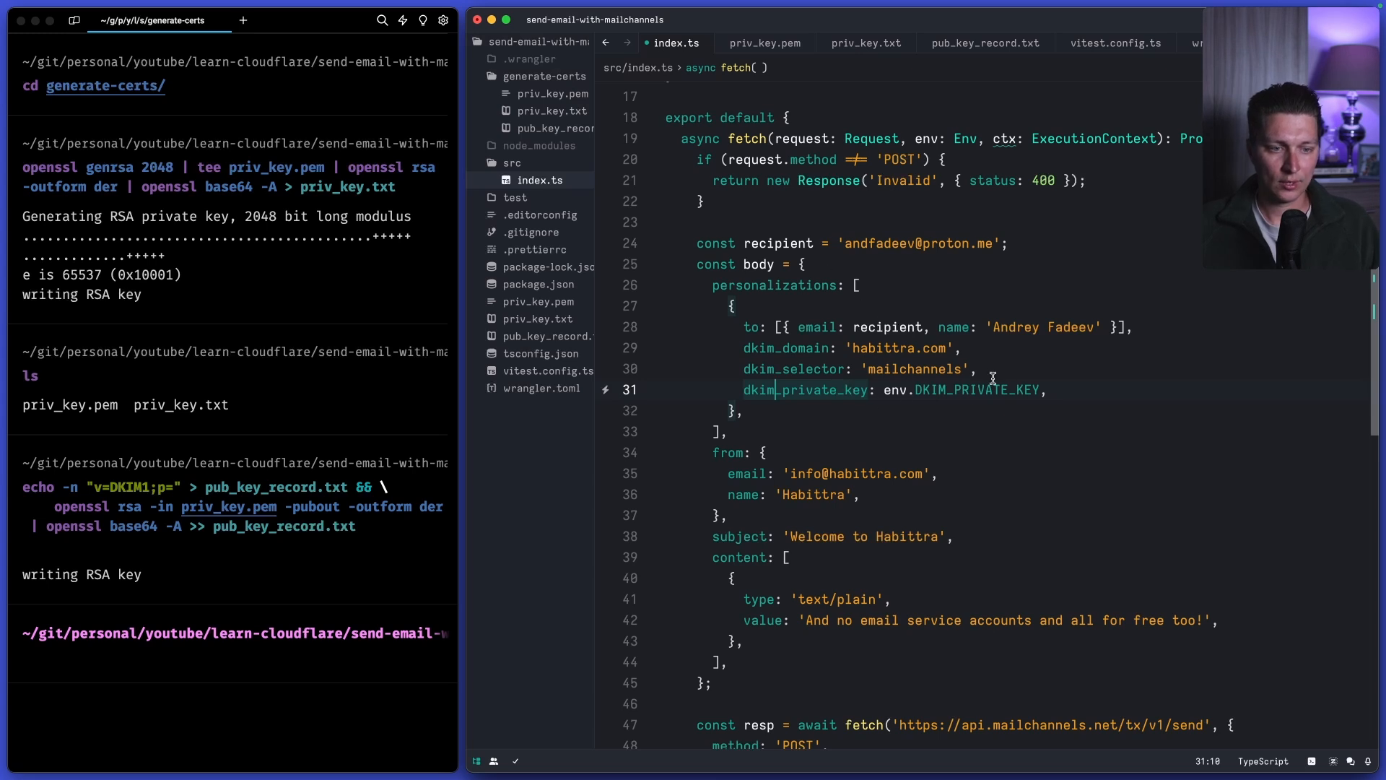
mouse_move(976, 389)
type("DKIM_PRIVATE_KEY: string;")
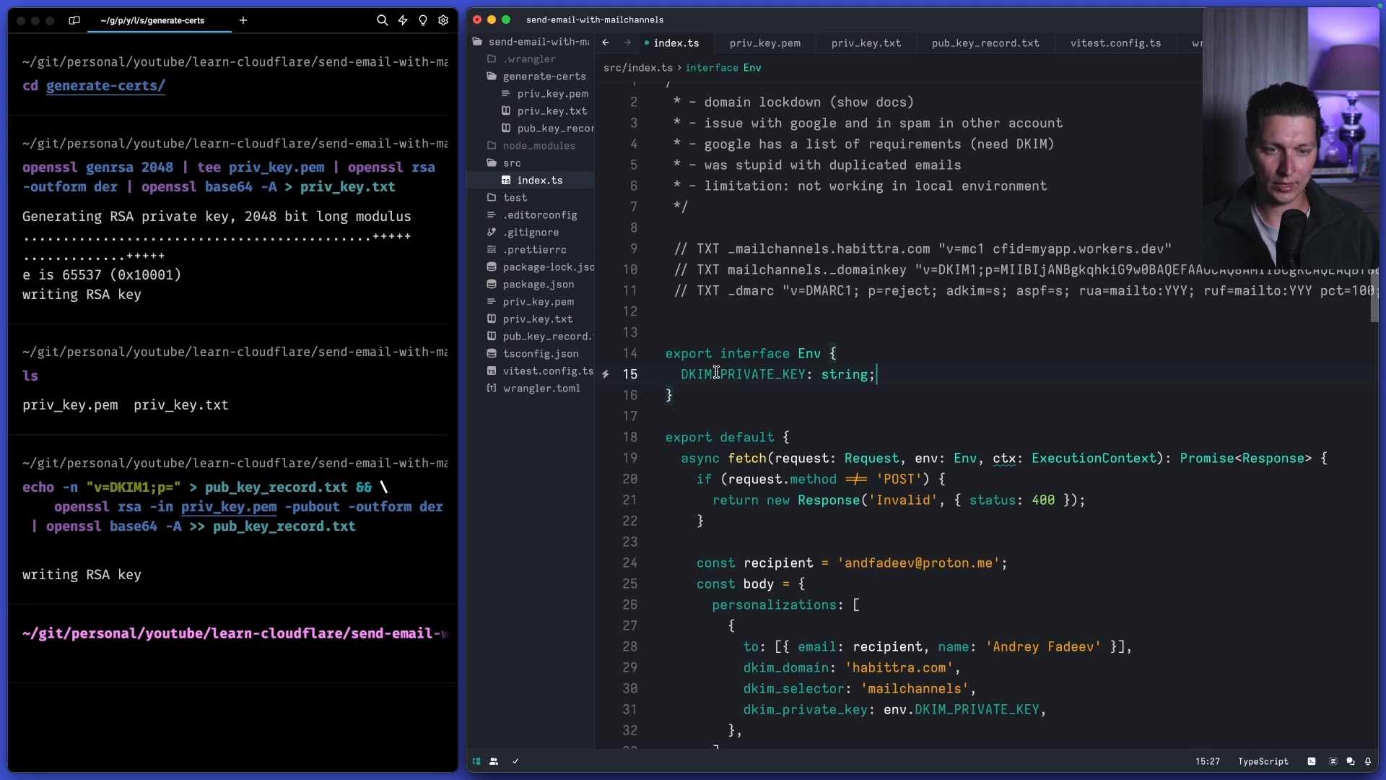
double_click(742, 374)
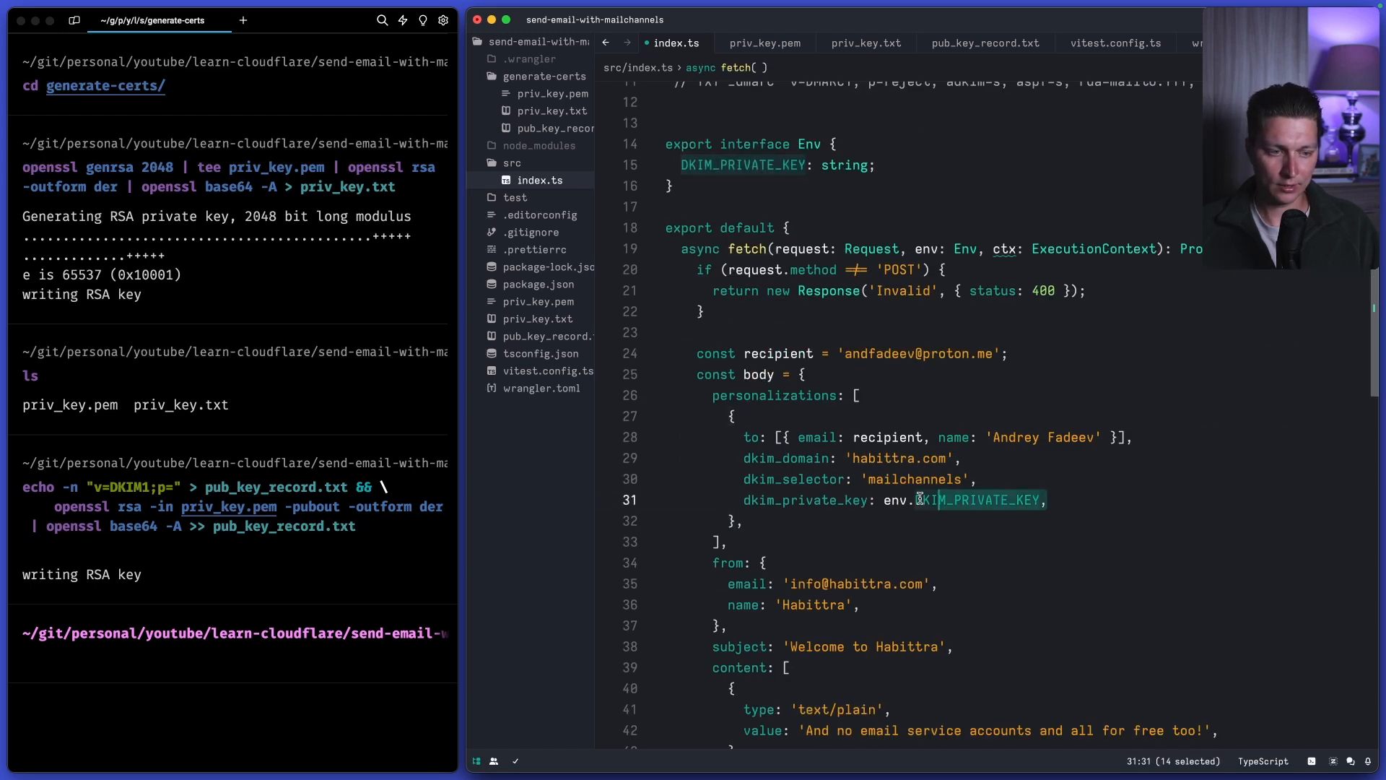
scroll("down", 3)
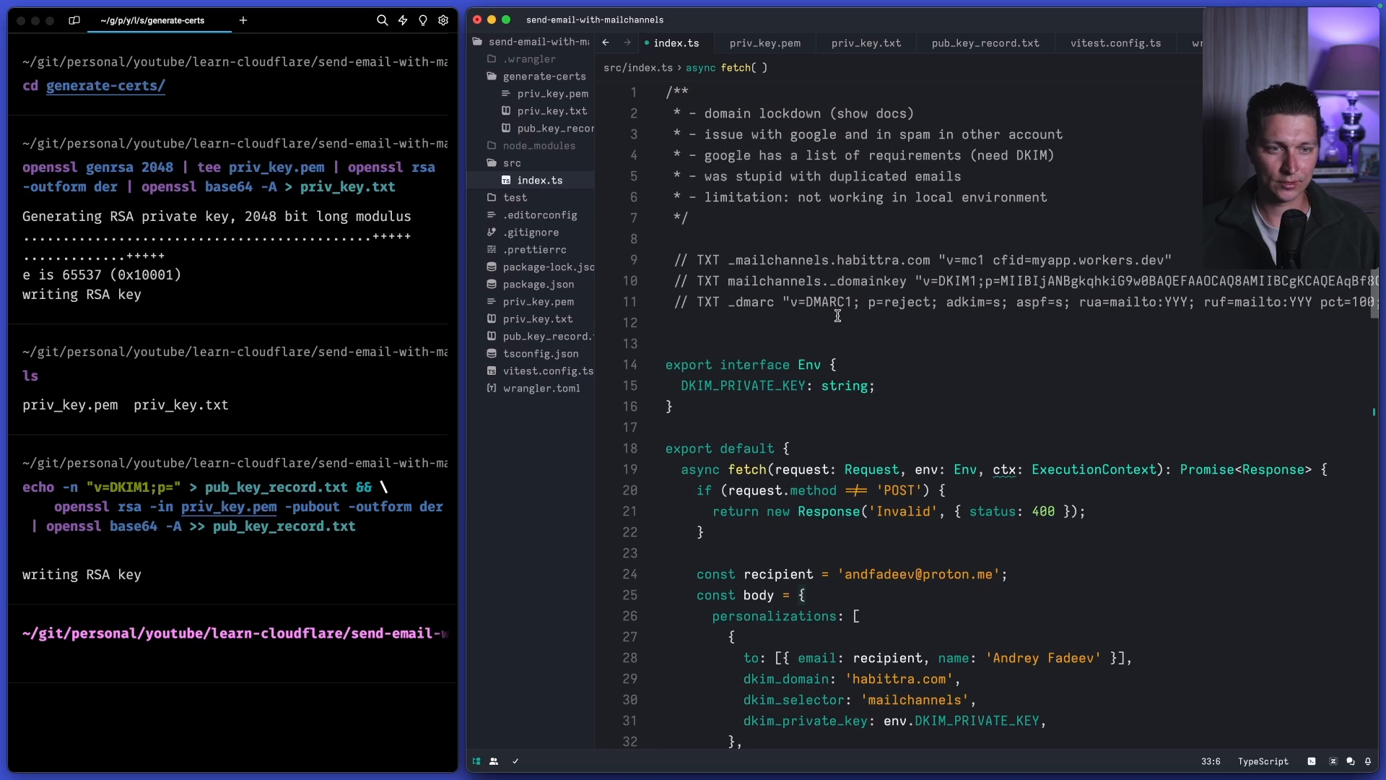
mouse_move(845, 369)
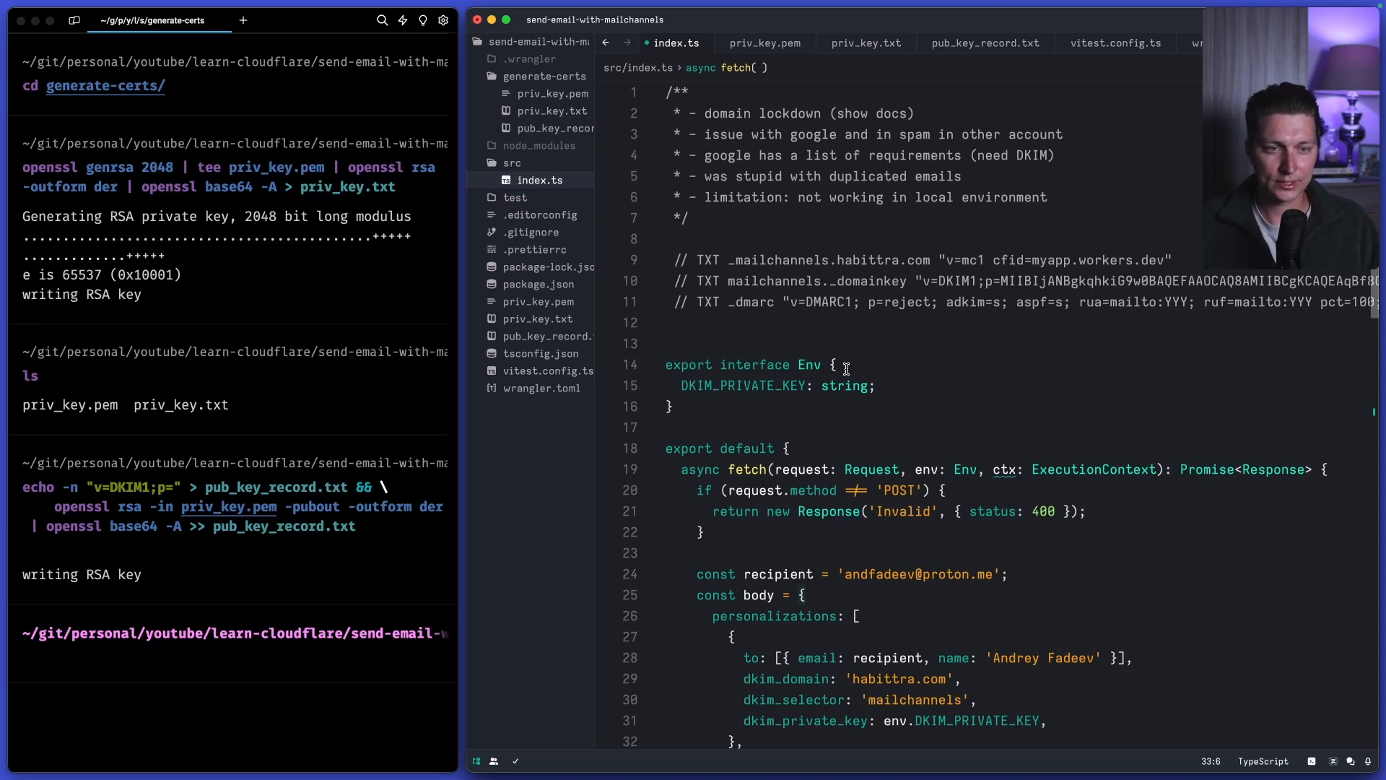
mouse_move(893, 176)
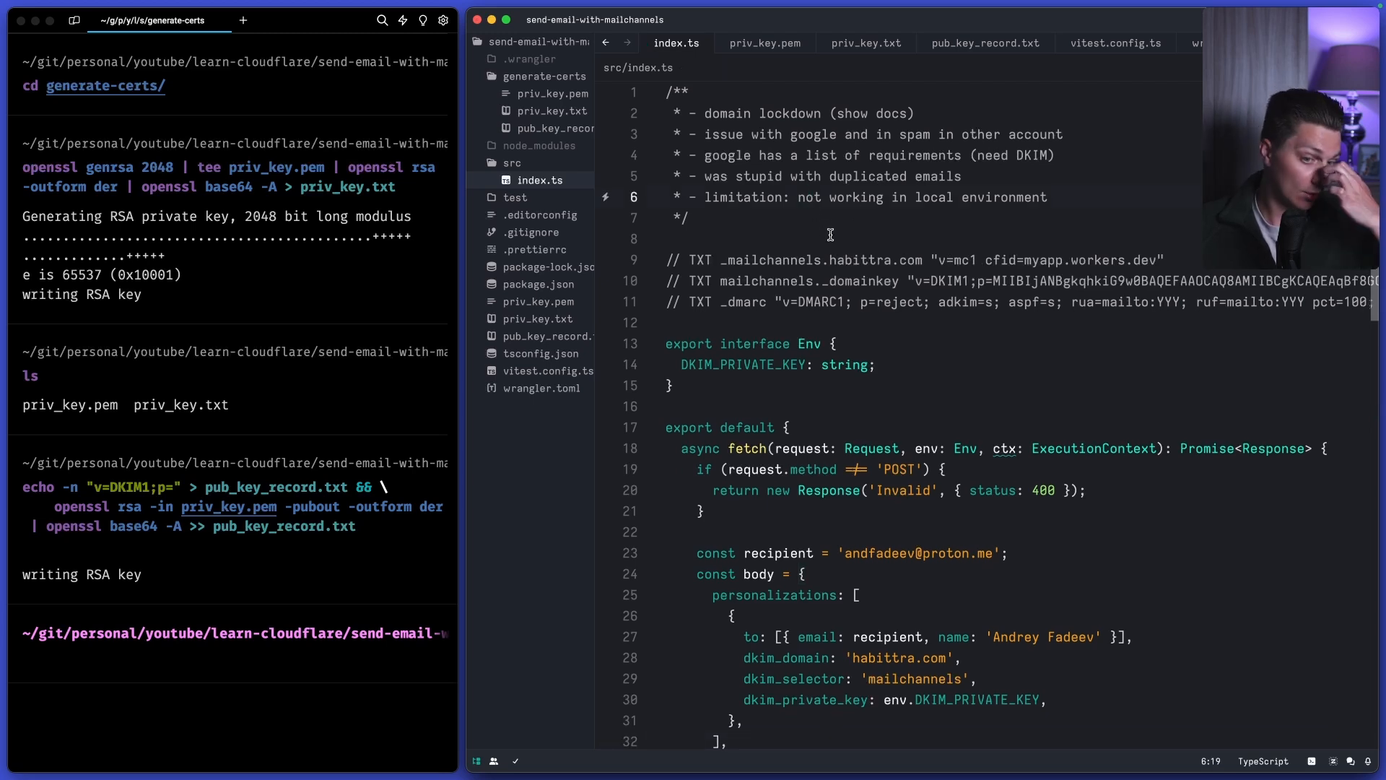
- Scroll through index.ts, selecting the line that rejects non-POST requests, down to the MailChannels fetch call
scroll("down", 3)
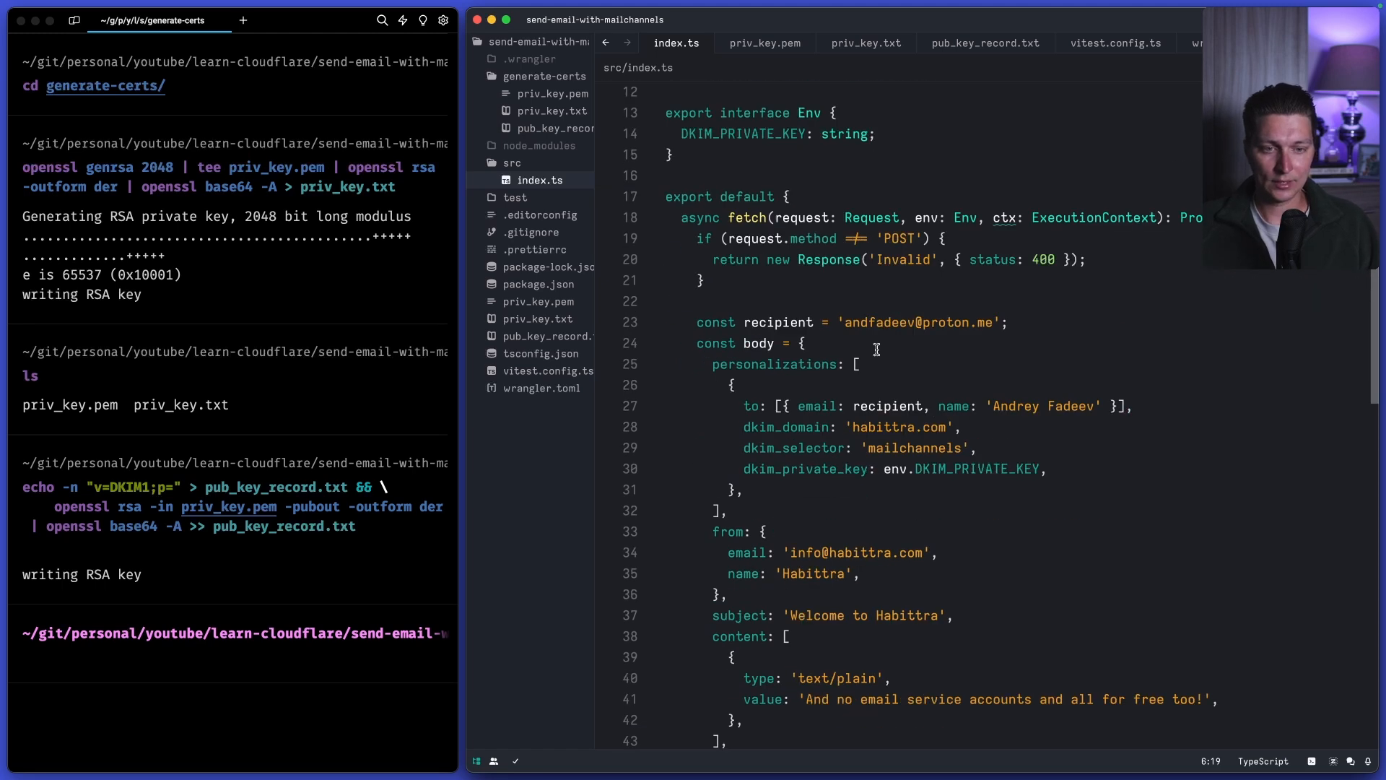
scroll("down", 3)
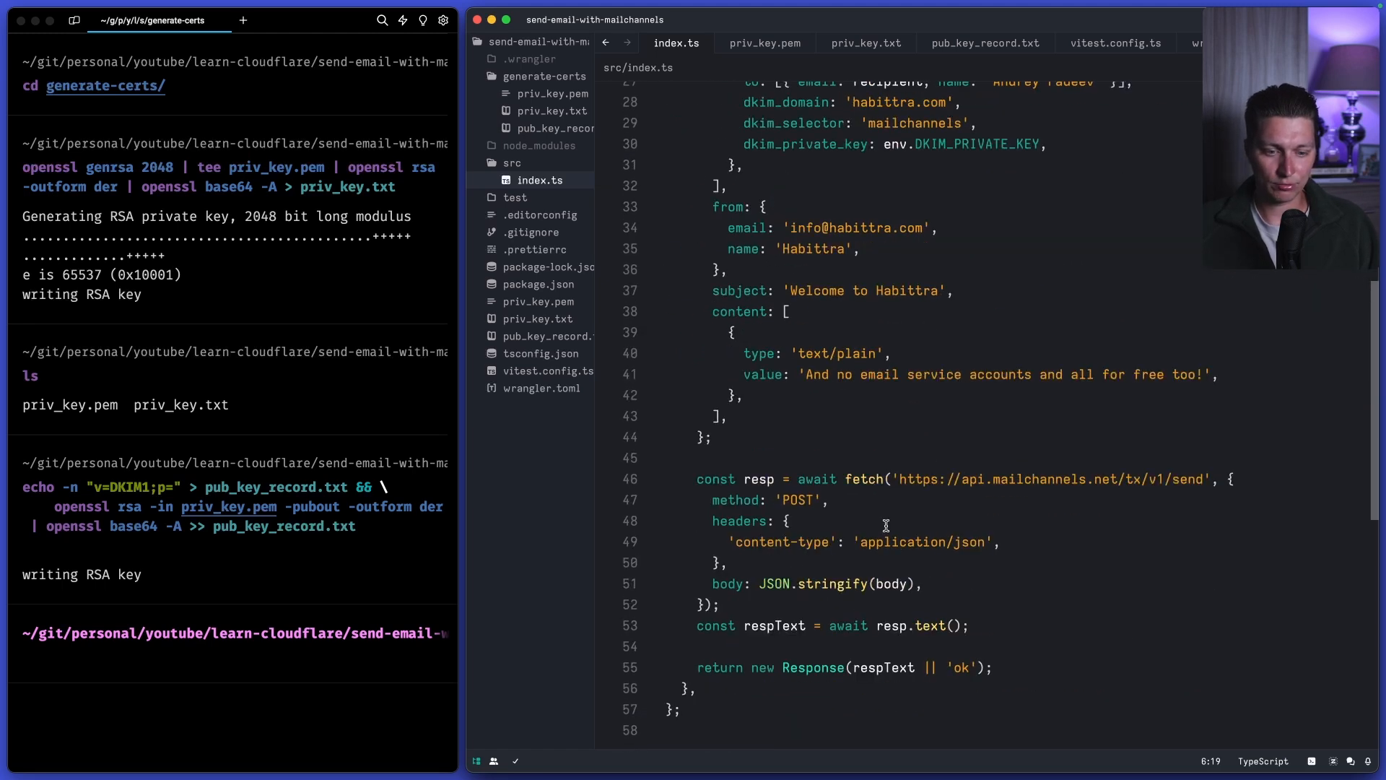
scroll("up", 3)
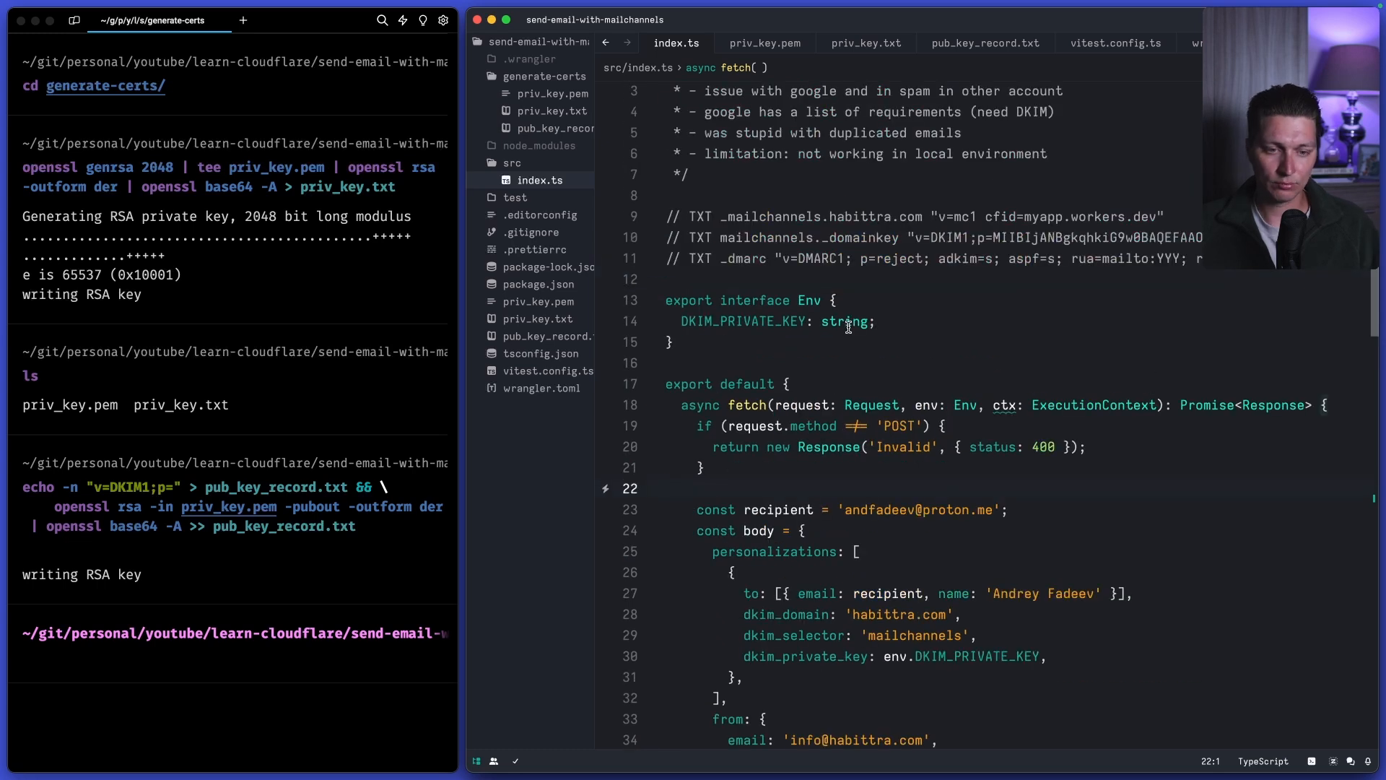
mouse_move(837, 317)
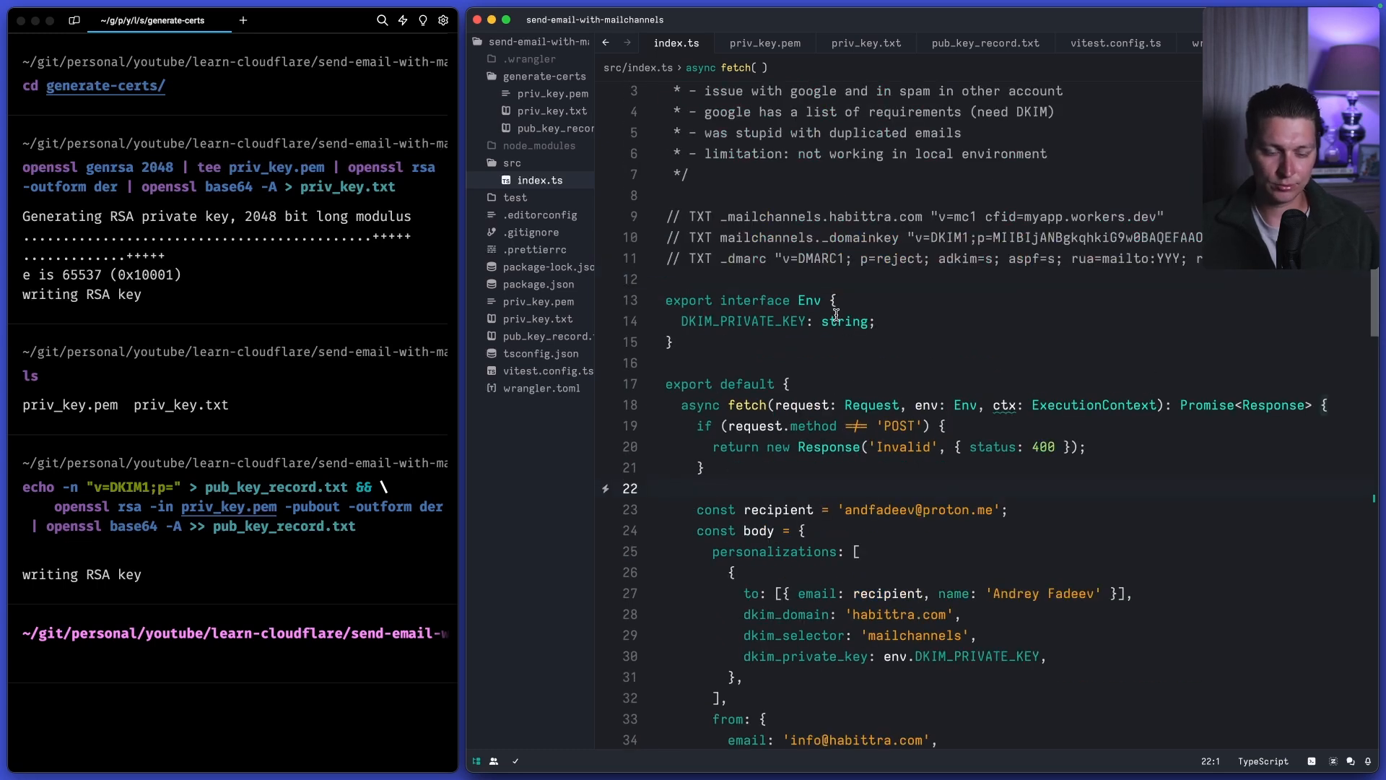
mouse_move(896, 310)
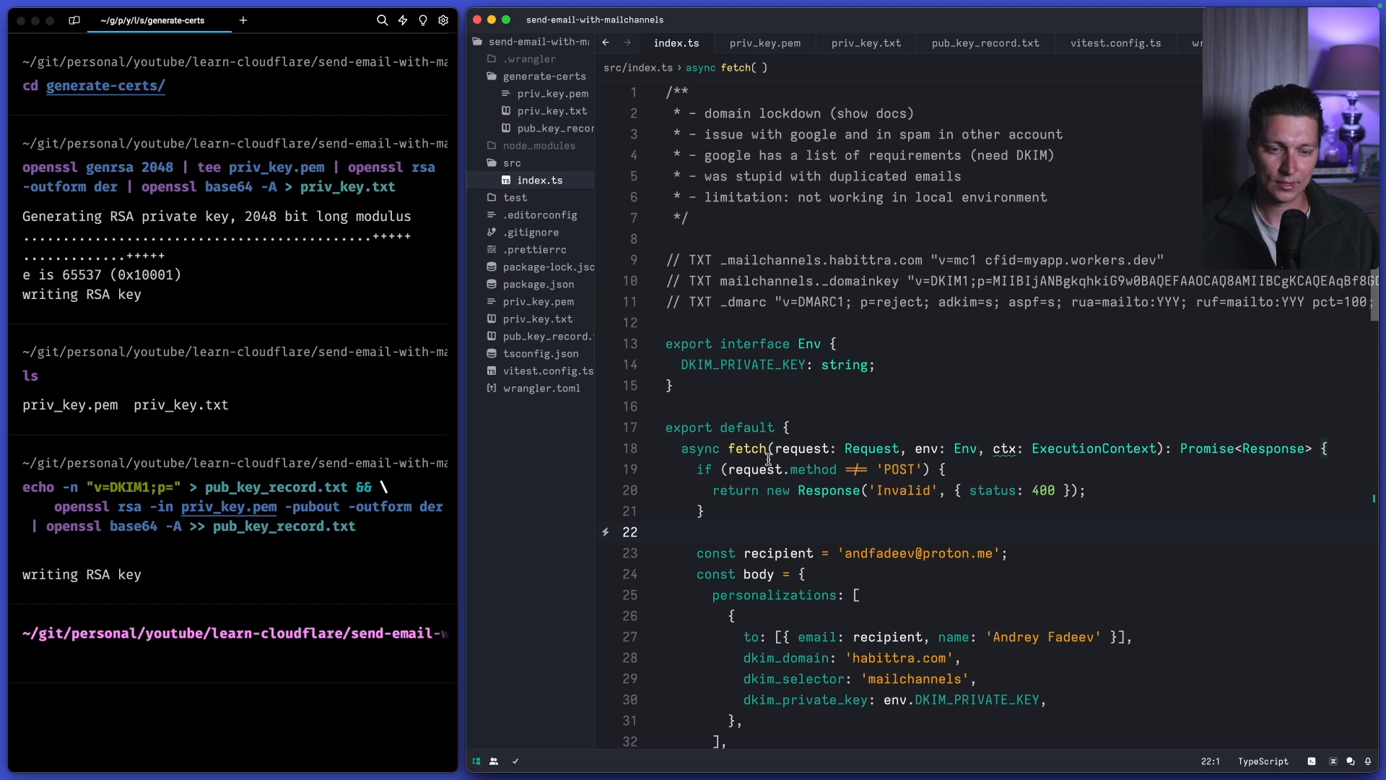
mouse_move(812, 468)
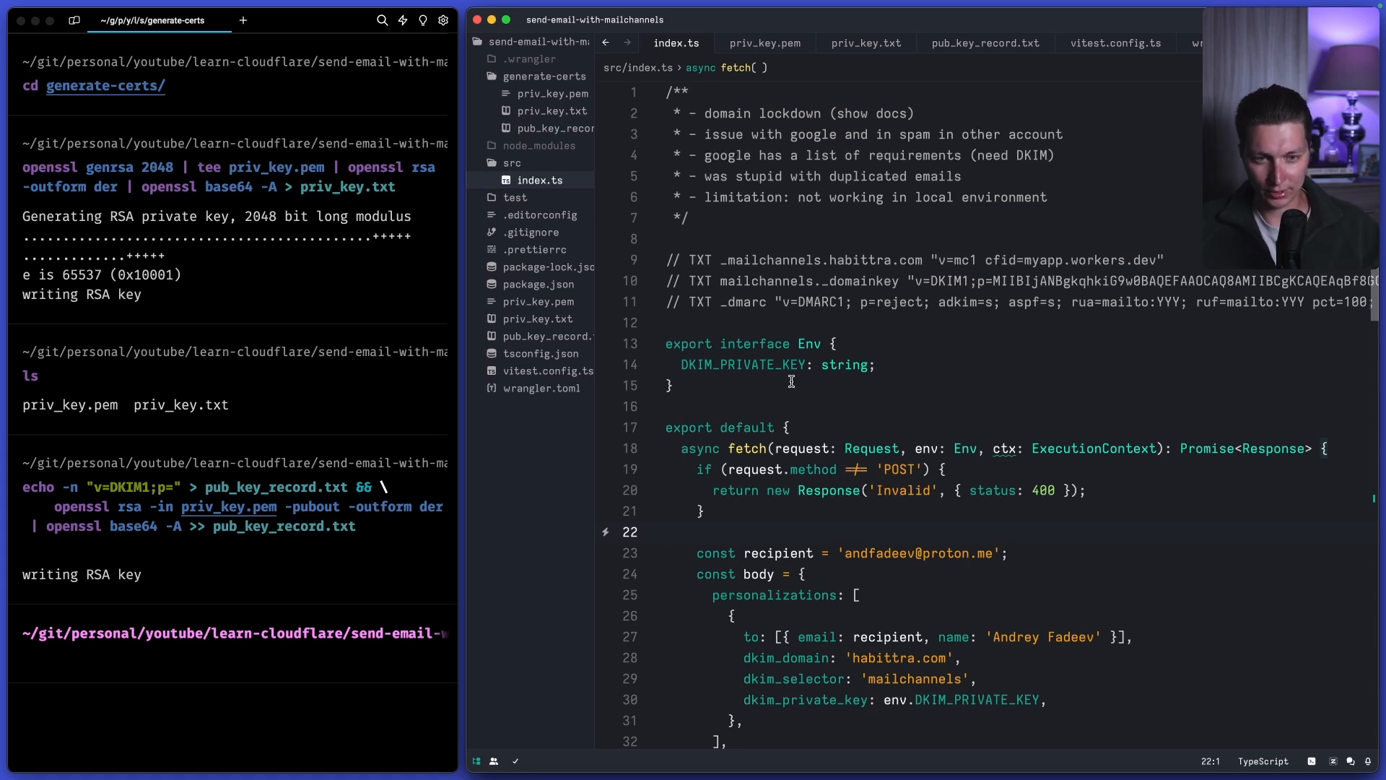
mouse_move(804, 448)
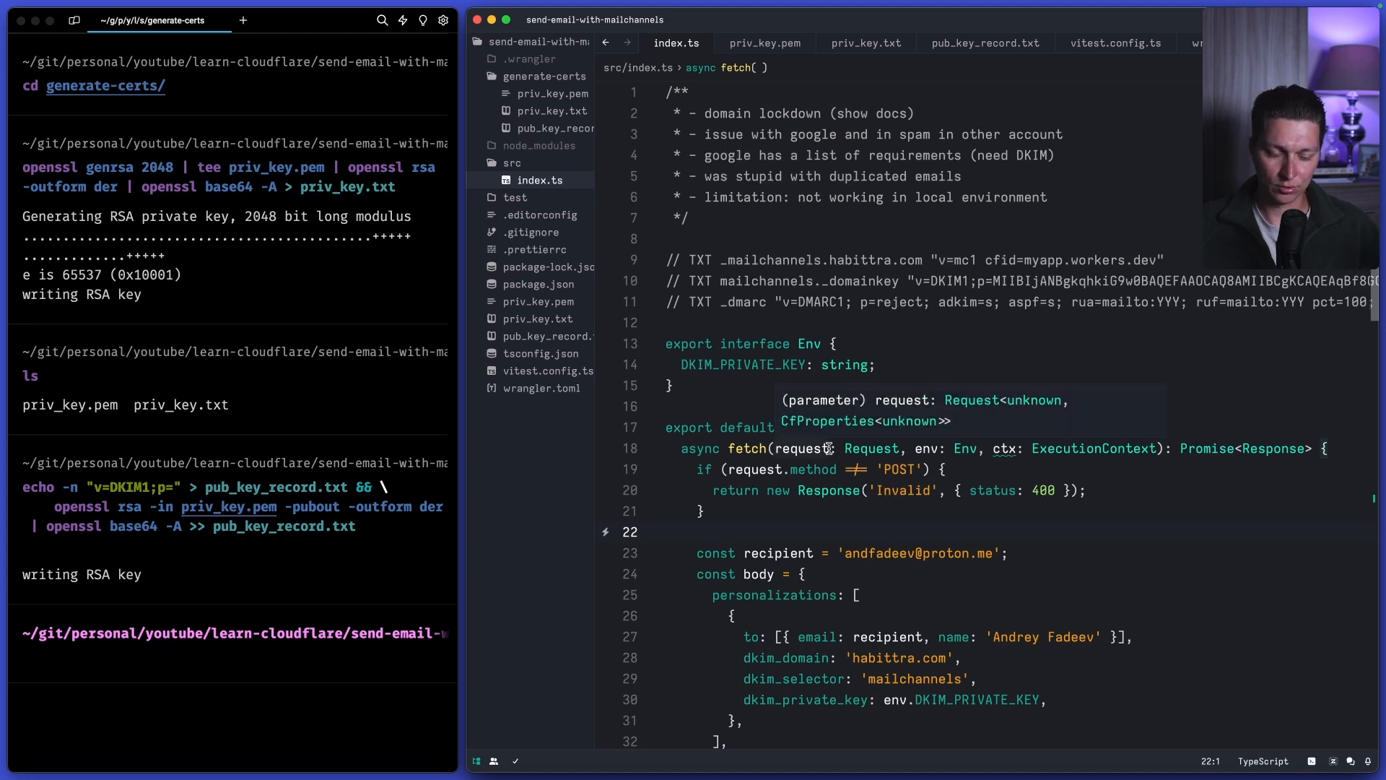
mouse_move(806, 516)
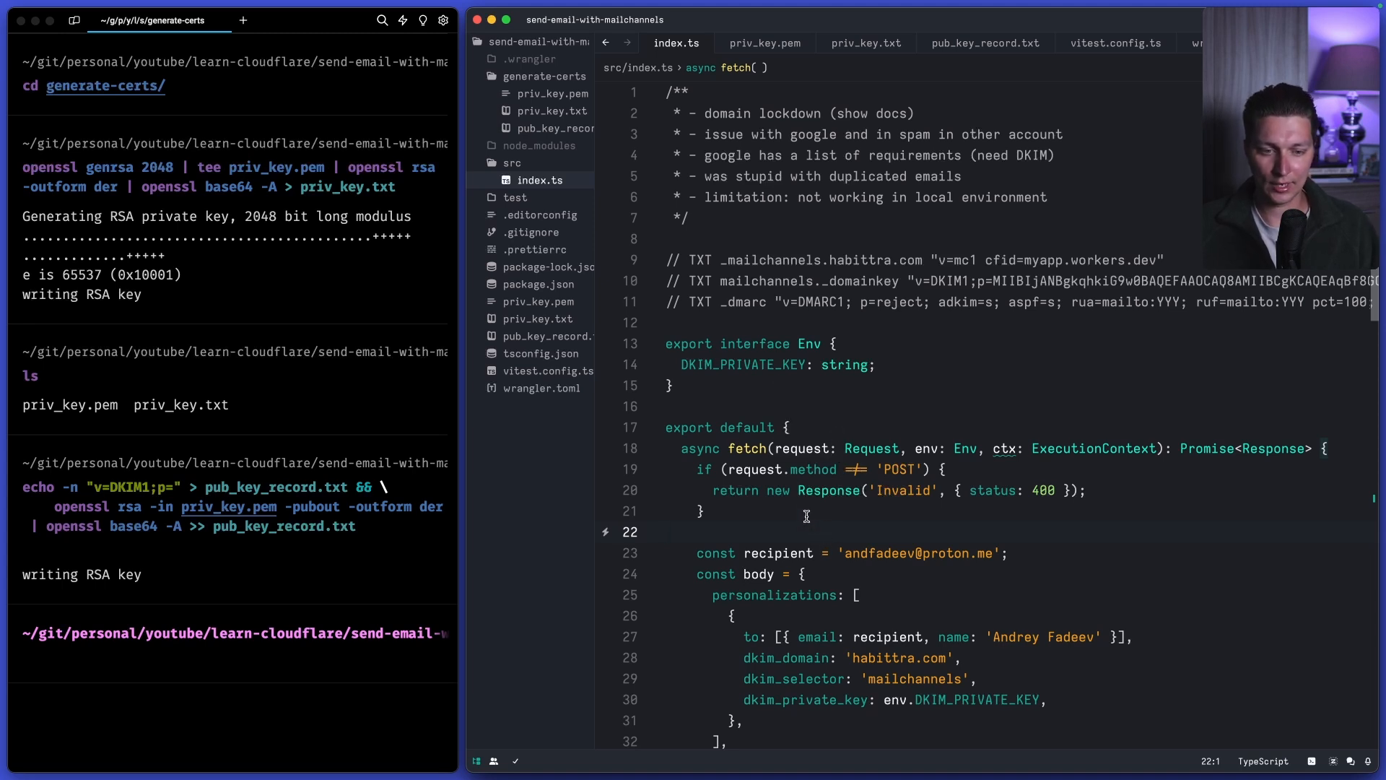
scroll("down", 3)
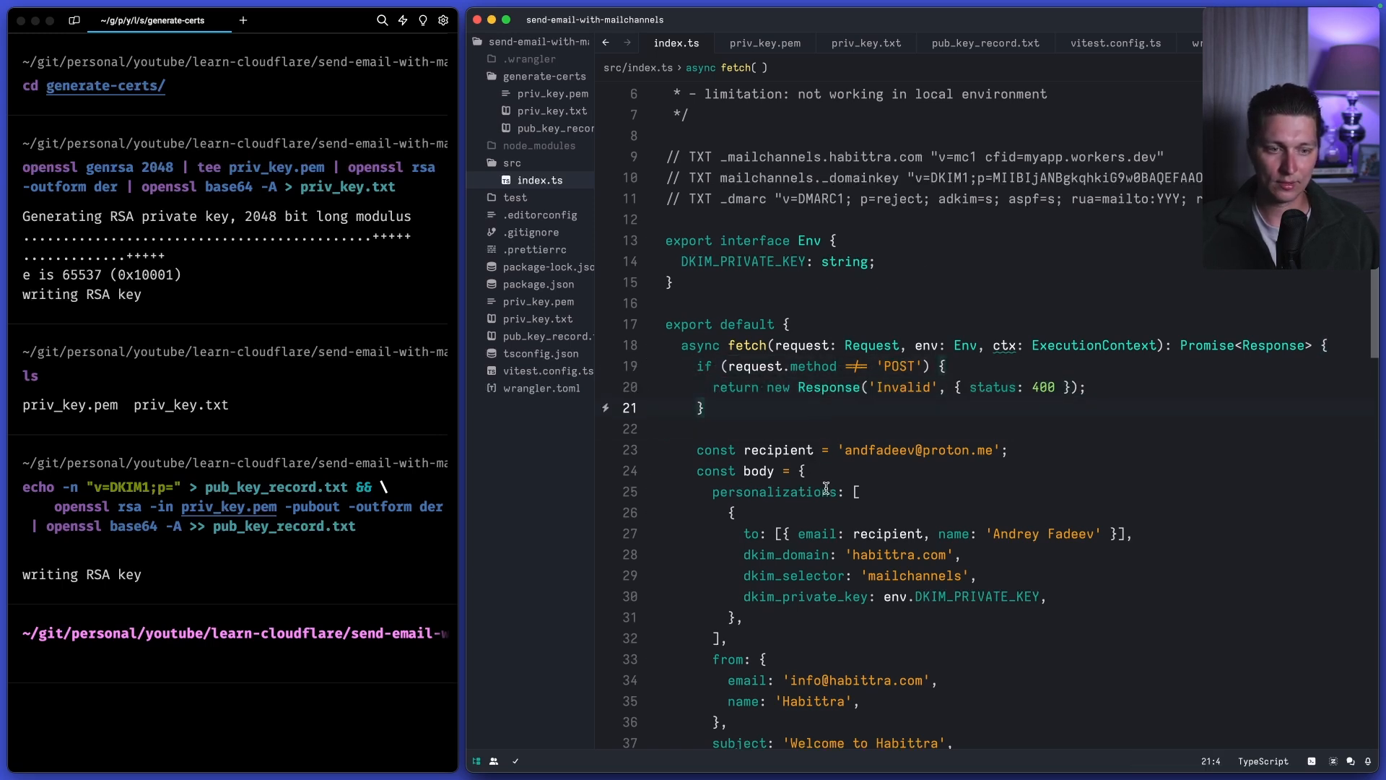
left_click_drag(712, 387, 1086, 387)
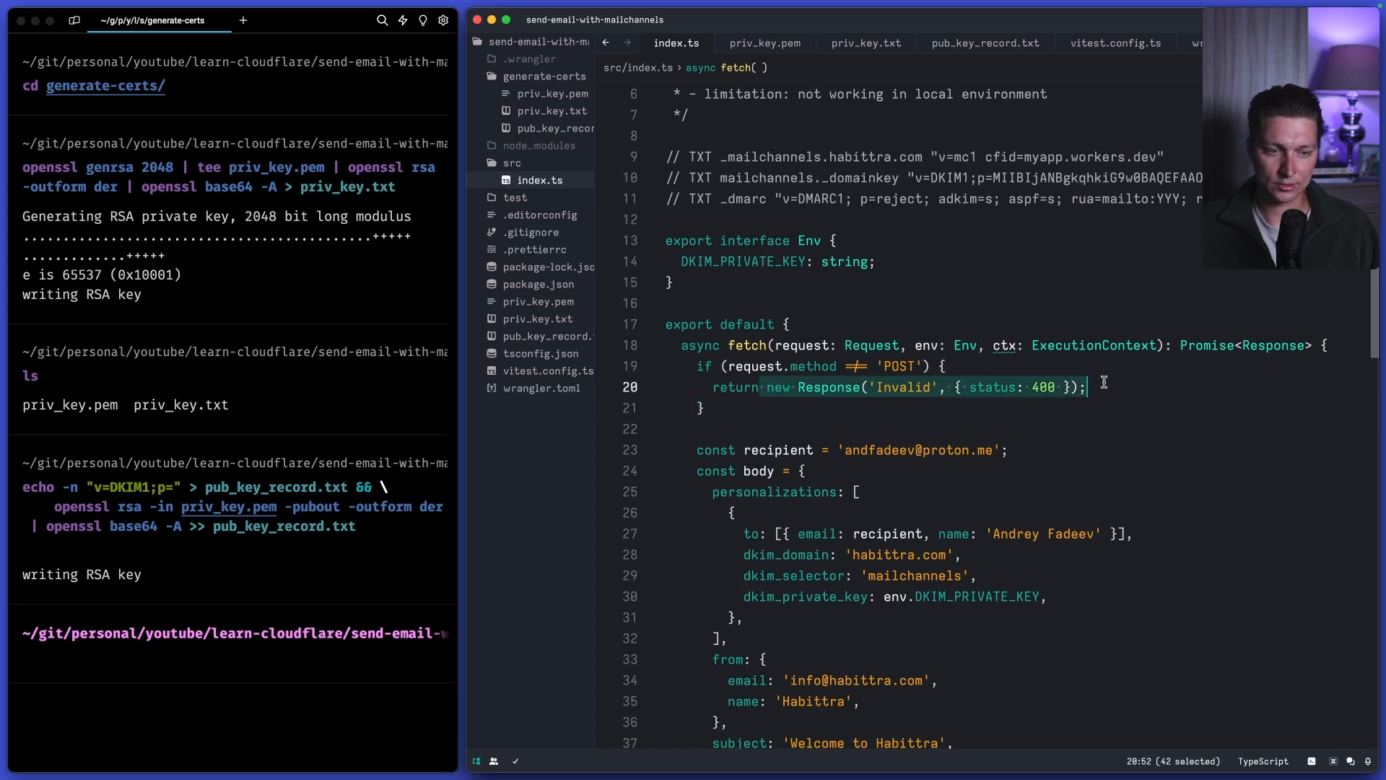
scroll("down", 3)
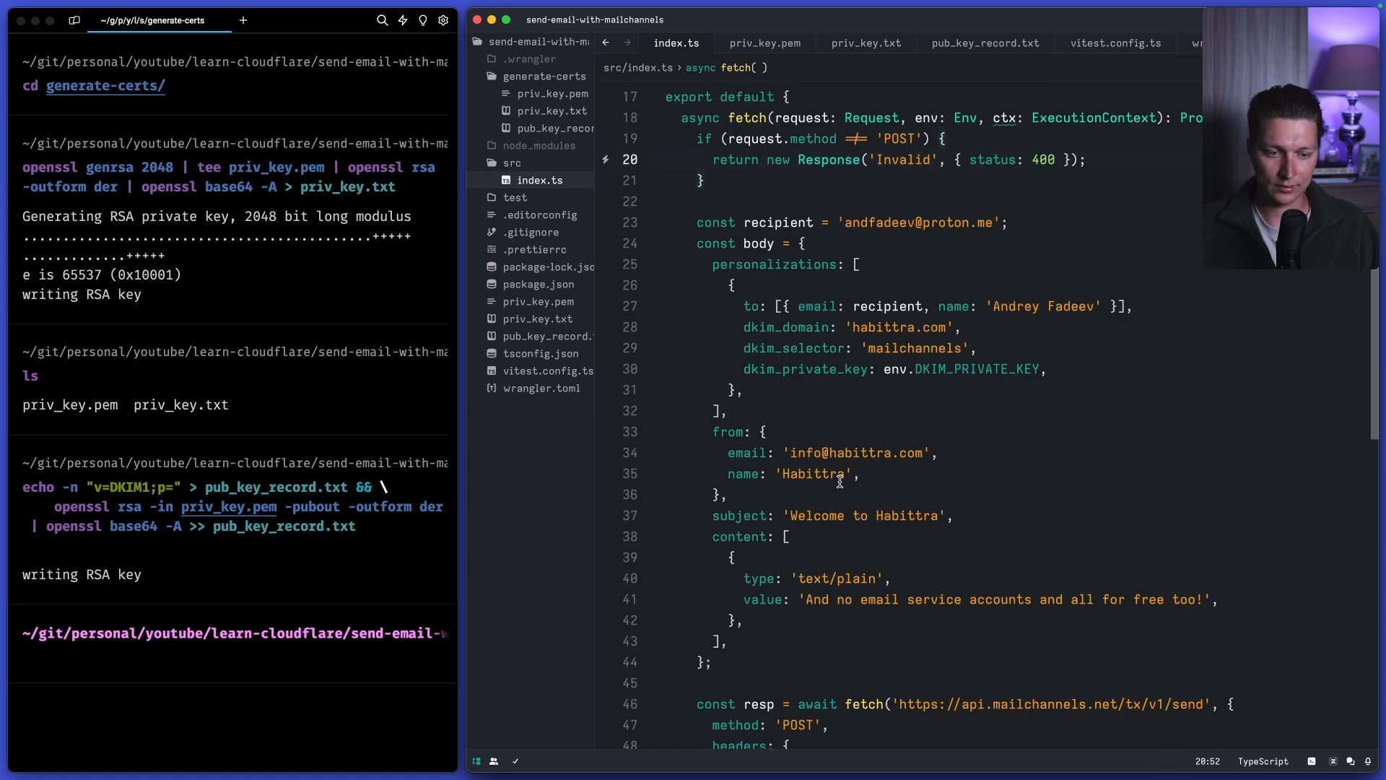
scroll("down", 3)
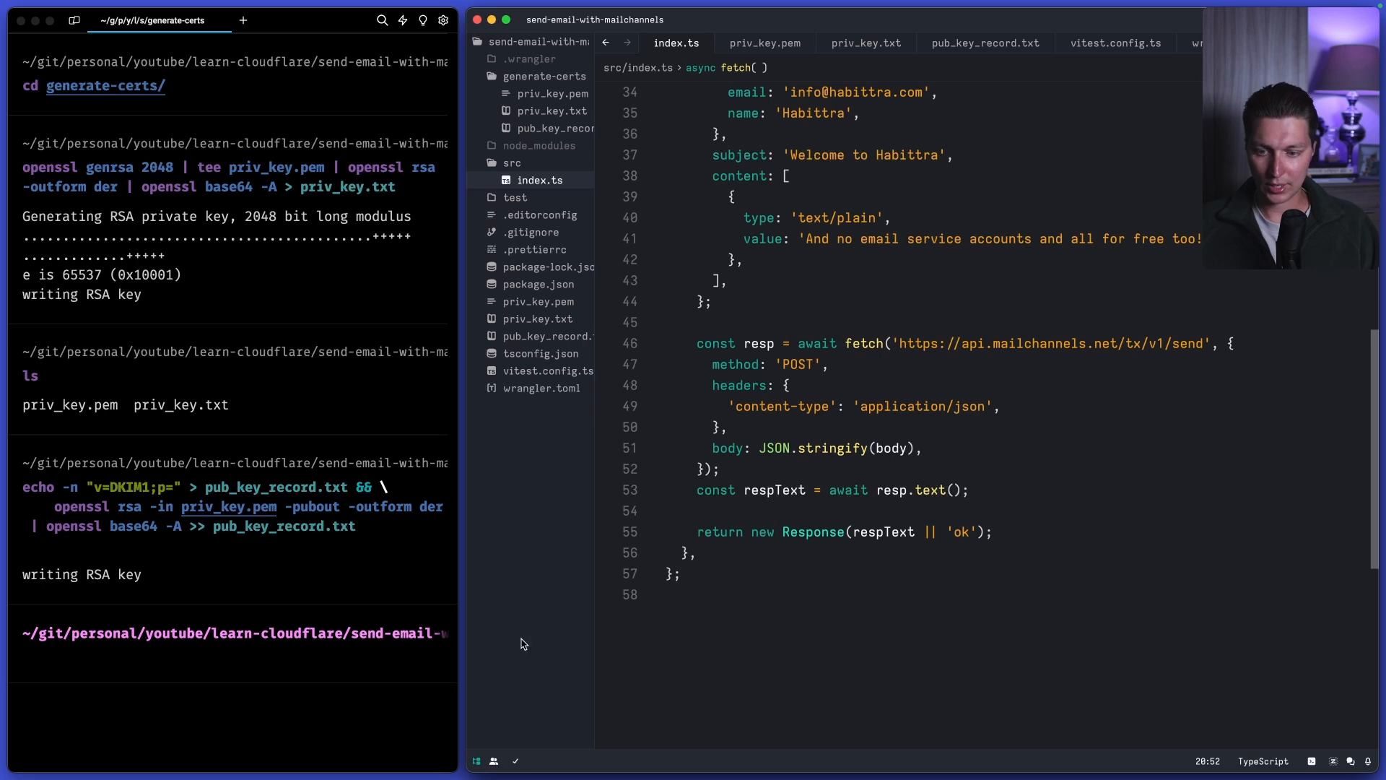
- Run the curl POST, read the arrived 'Welcome to Habittra' email in Proton Mail, then return to Cloudflare Workers
type("cru")
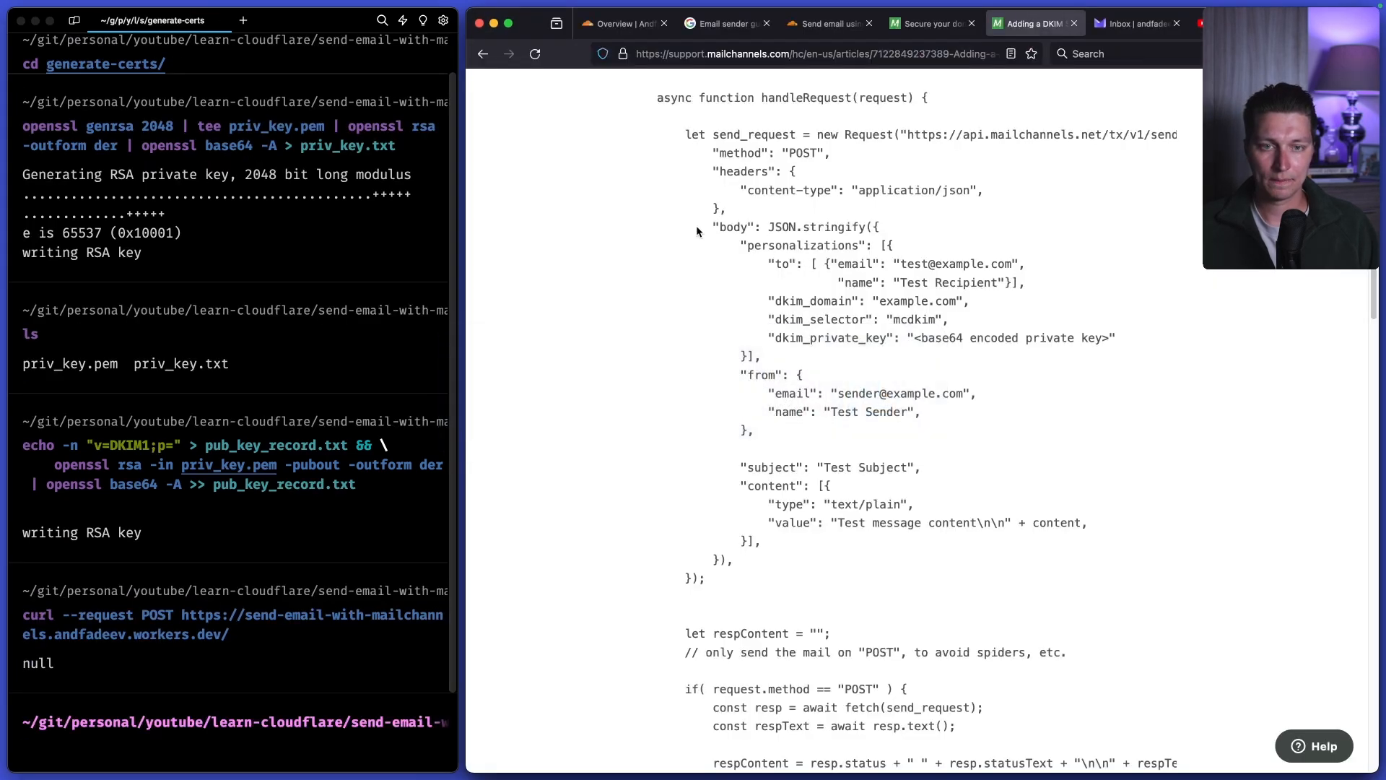
left_click(1136, 23)
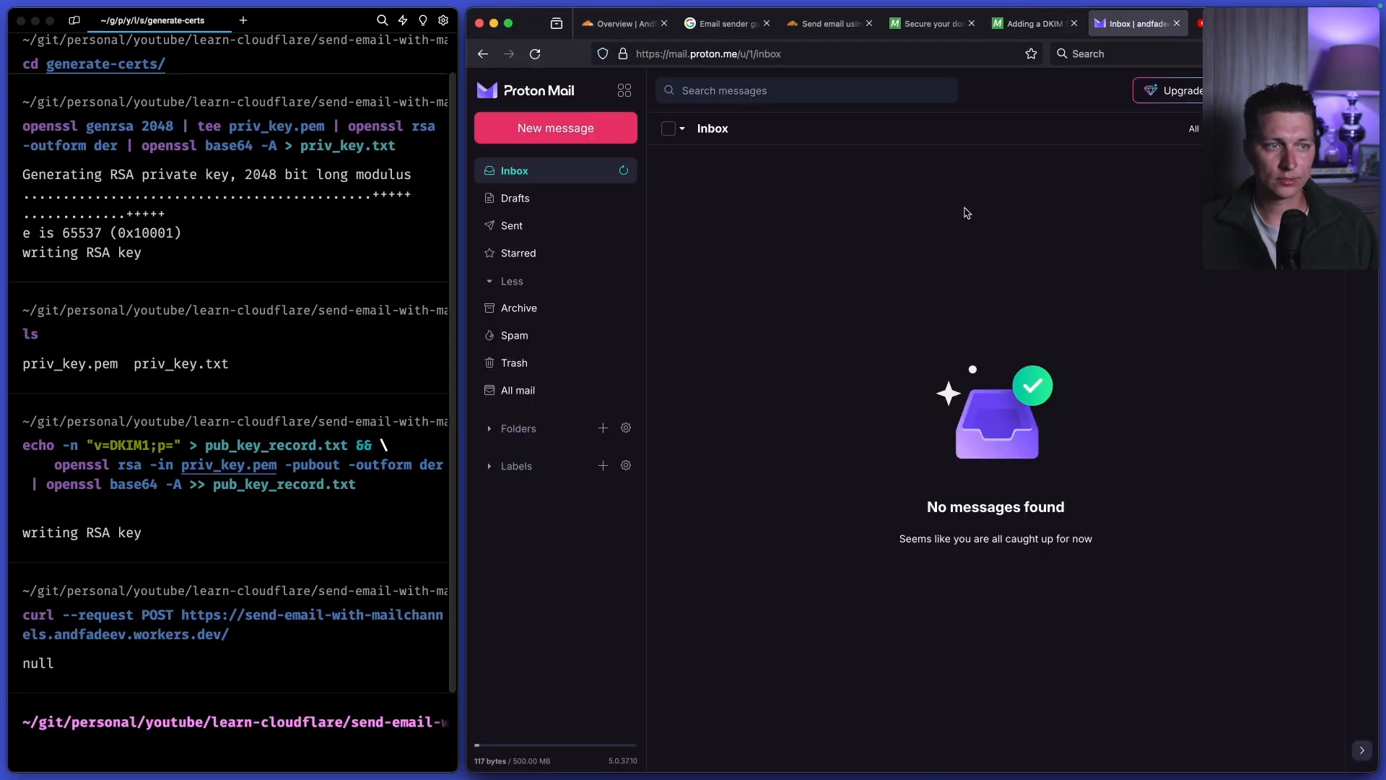
left_click(624, 171)
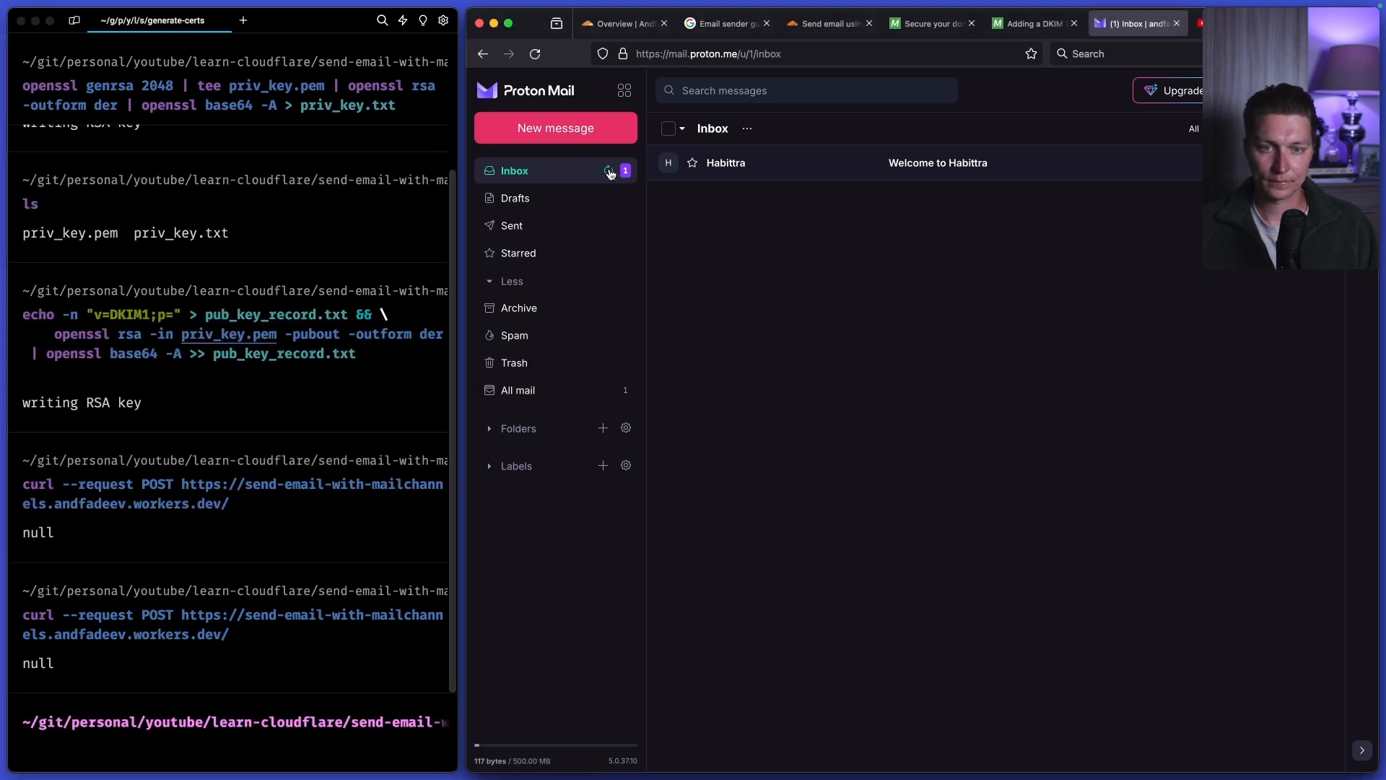
left_click(938, 163)
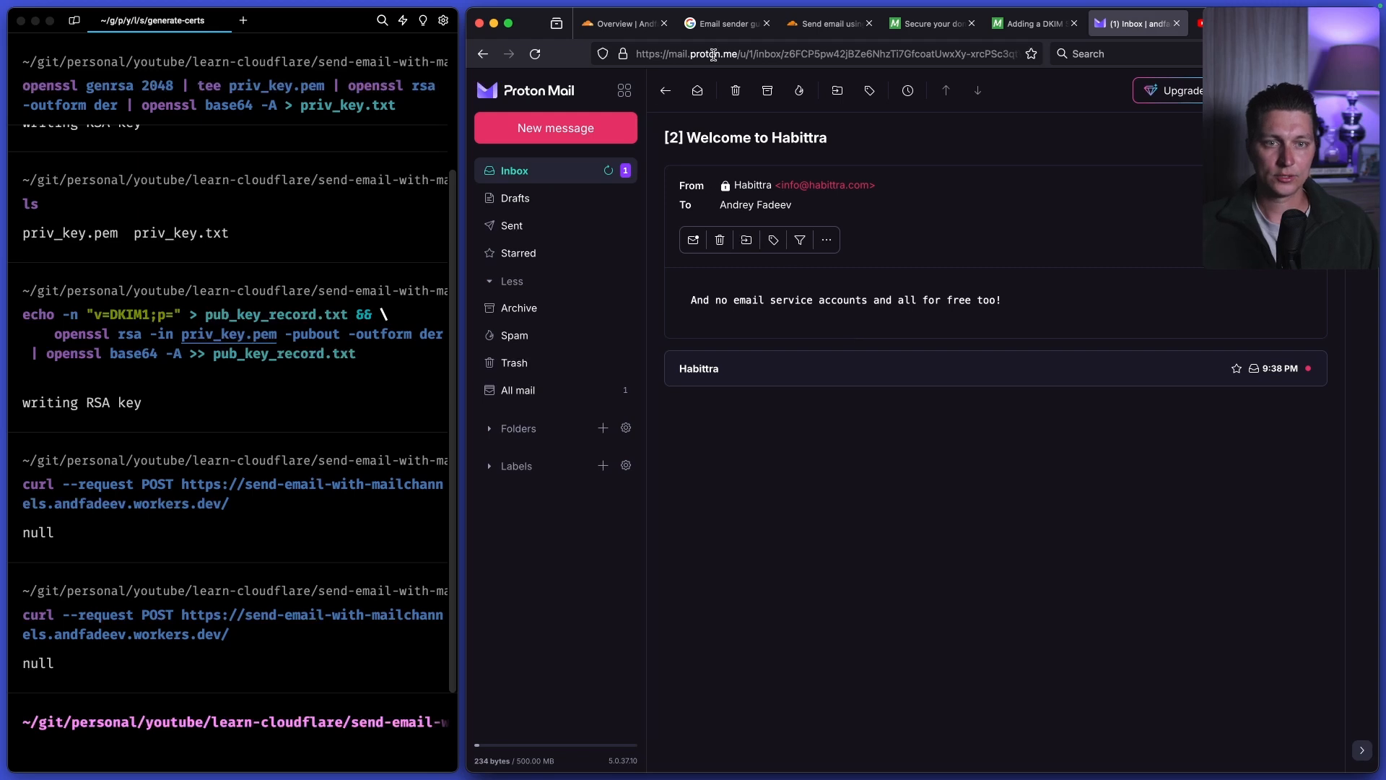
left_click(626, 23)
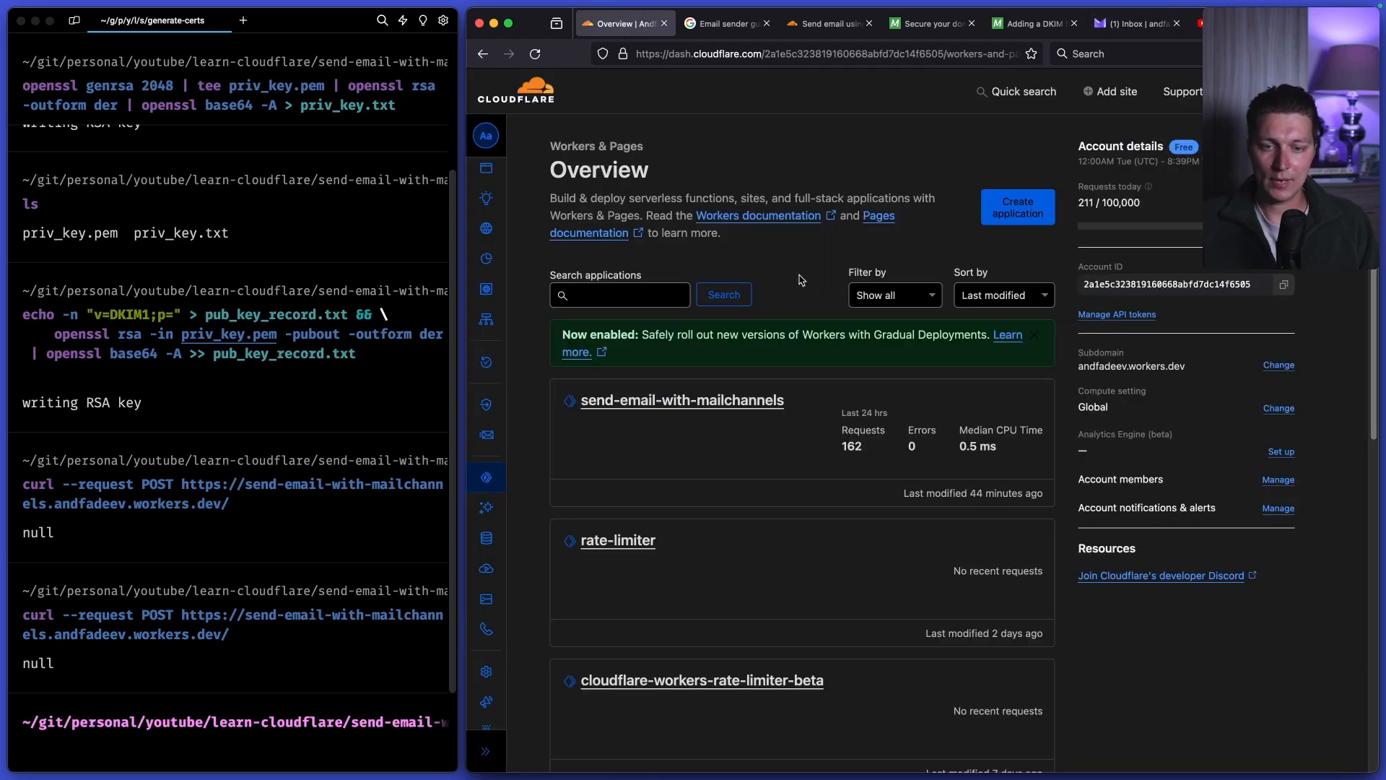